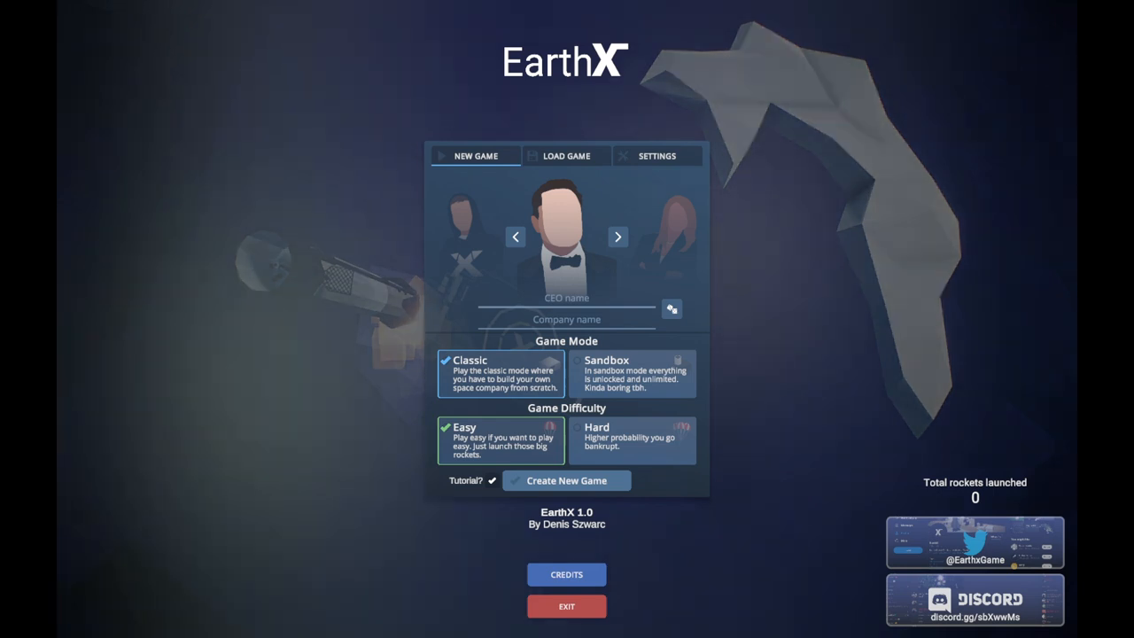
Pick the Earth mascot portrait, name the CEO 'Earf', and choose Hard difficulty.
left_click(616, 236)
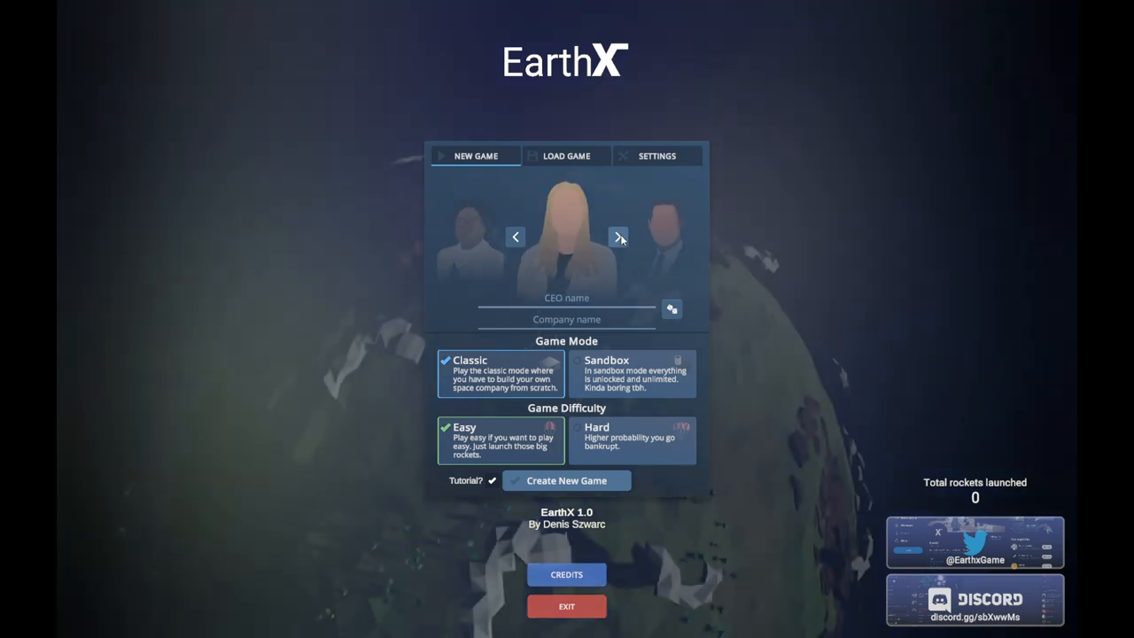
left_click(617, 237)
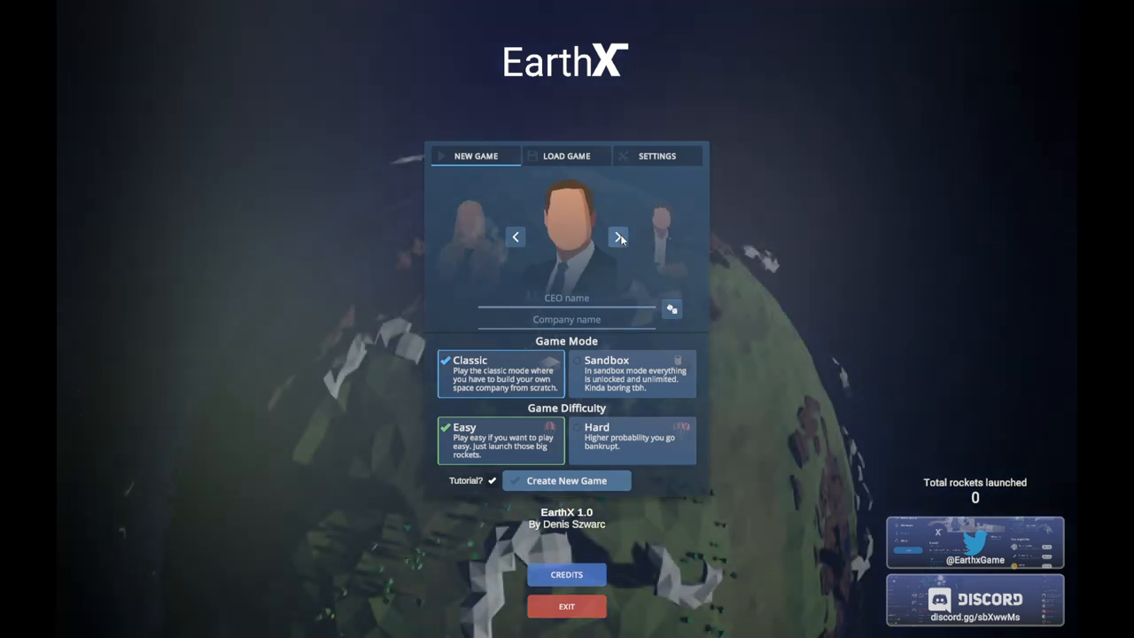
left_click(617, 237)
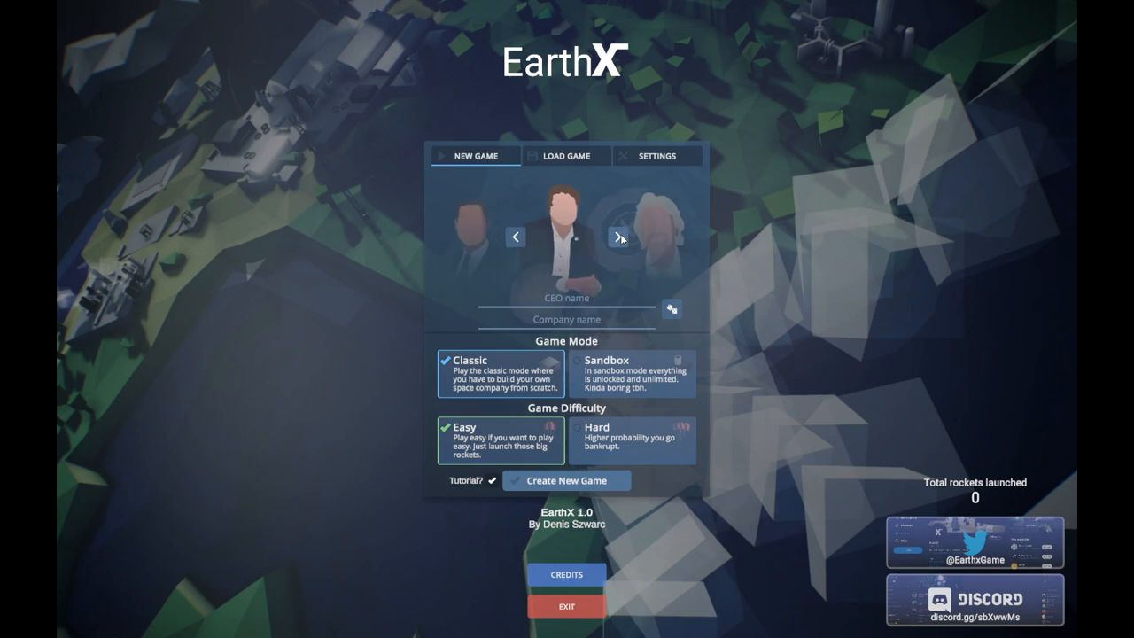
left_click(619, 237)
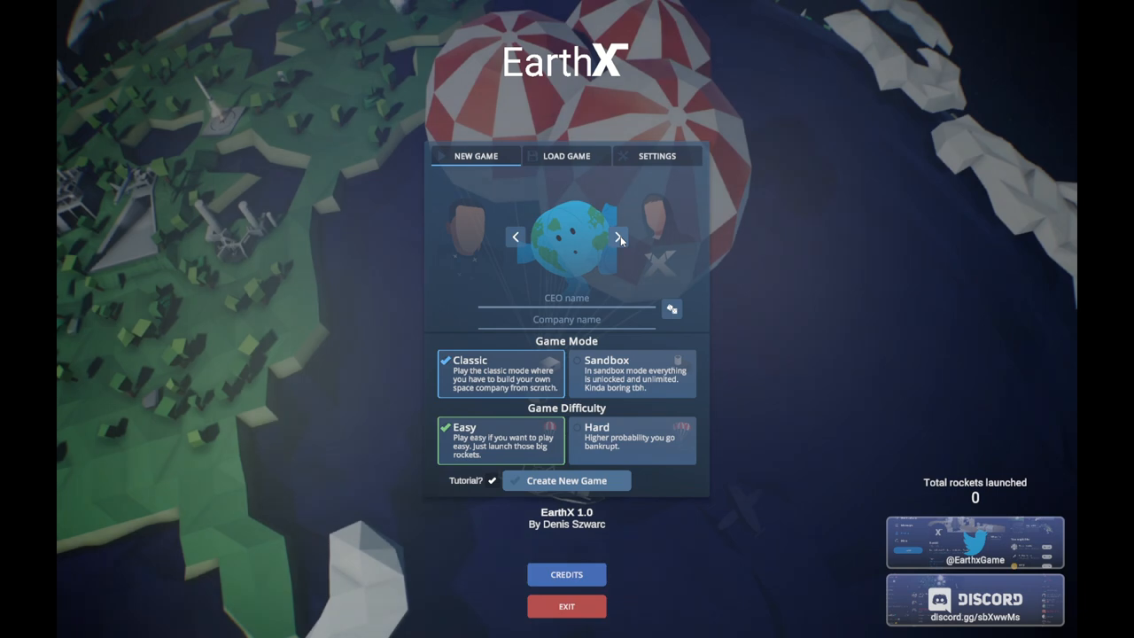
mouse_move(621, 254)
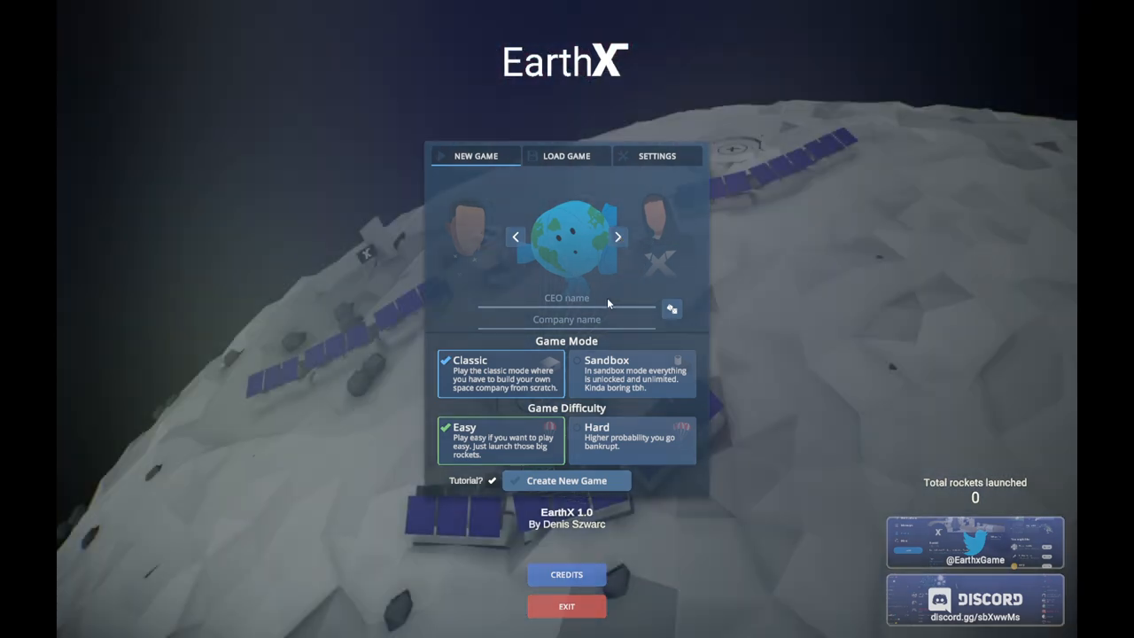
type("Earf")
type("Raiz Aerospace")
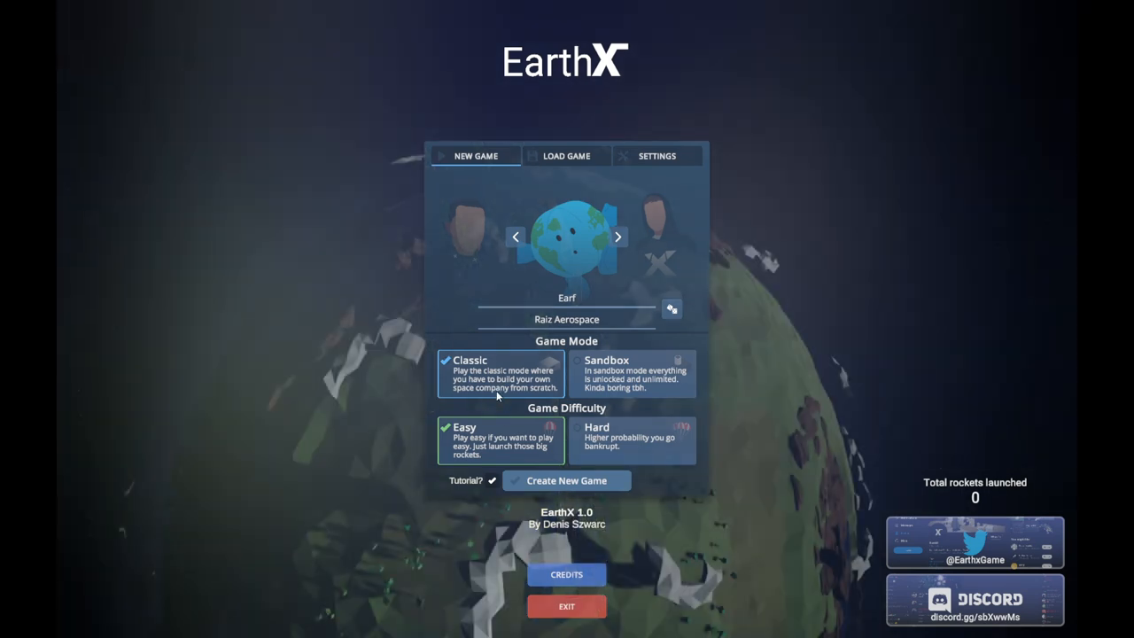
mouse_move(493, 398)
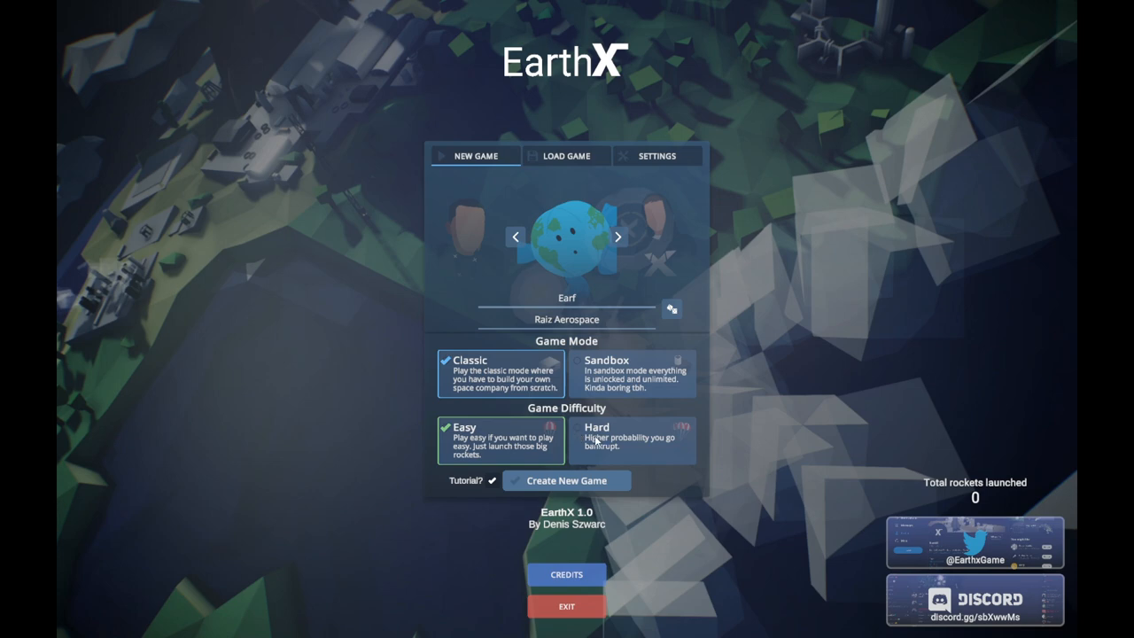
left_click(631, 440)
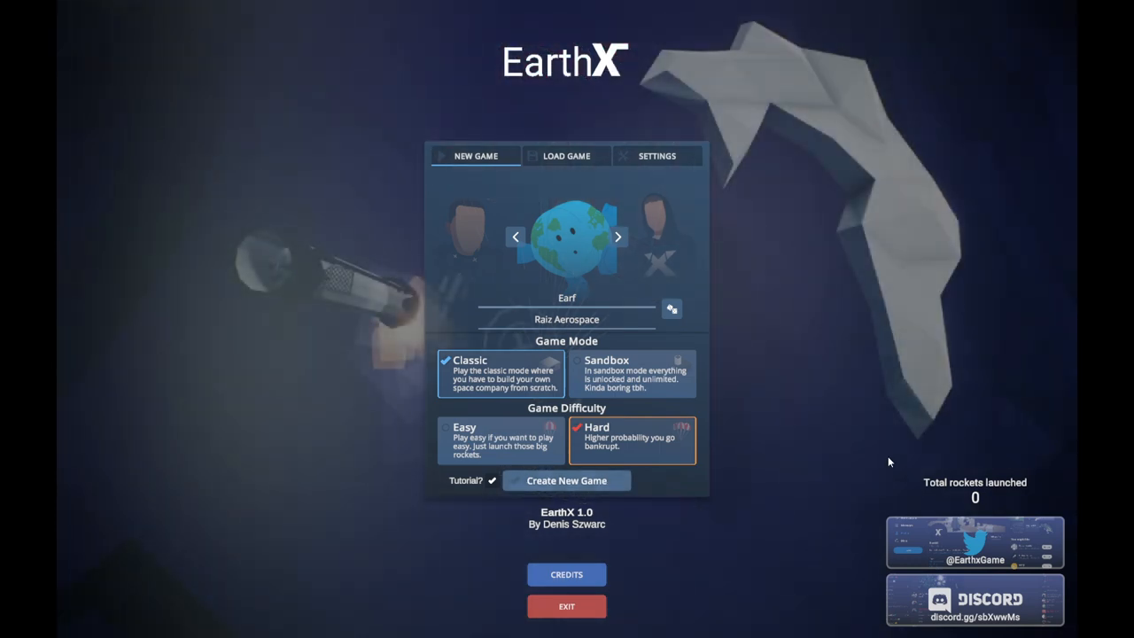
mouse_move(567, 487)
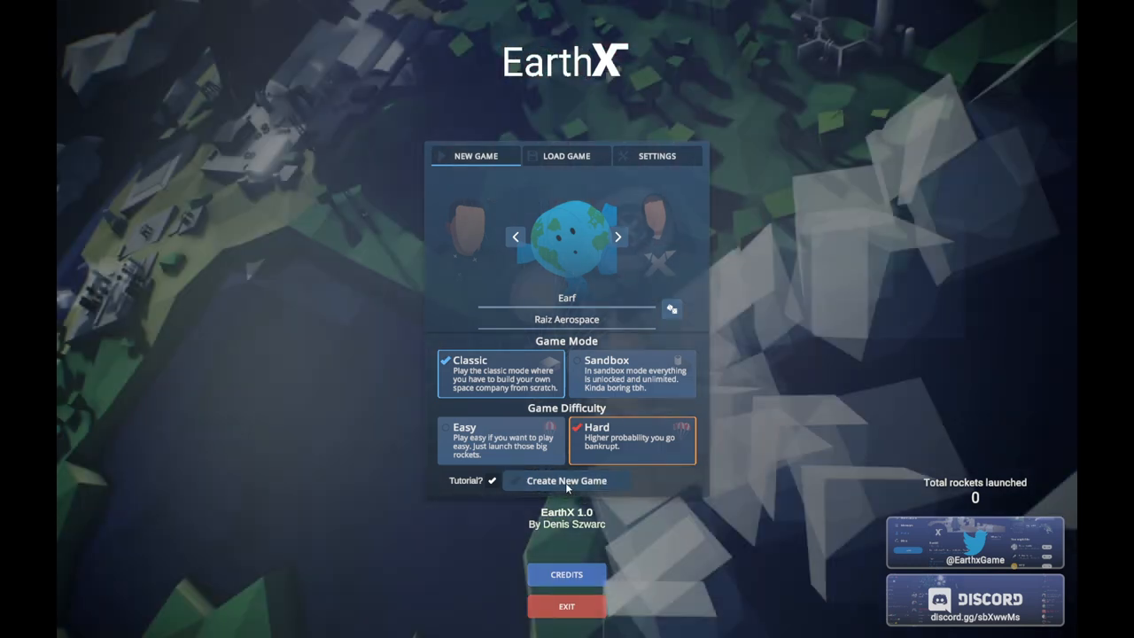
Create the game and scroll through the tutorial topics beside the research tree.
left_click(566, 480)
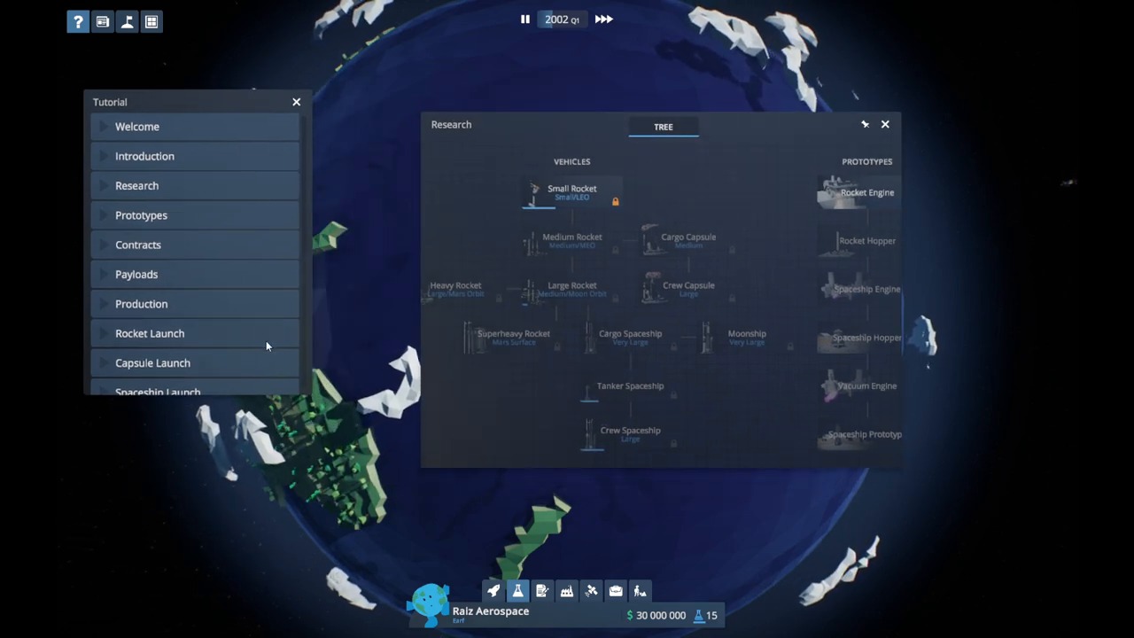
scroll("down", 3)
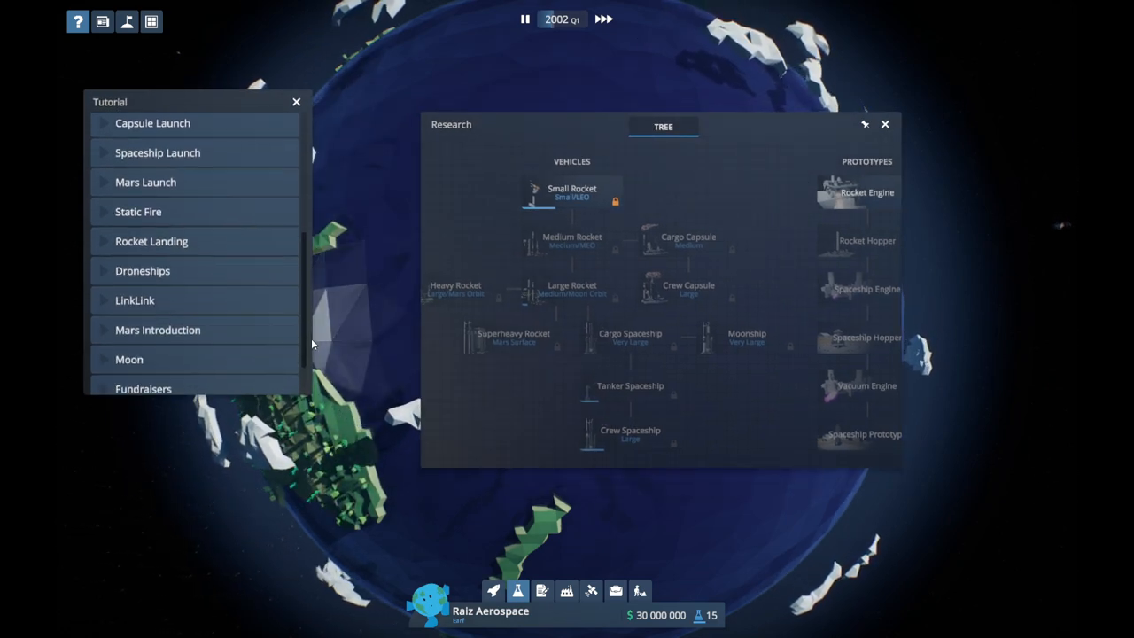
scroll("down", 3)
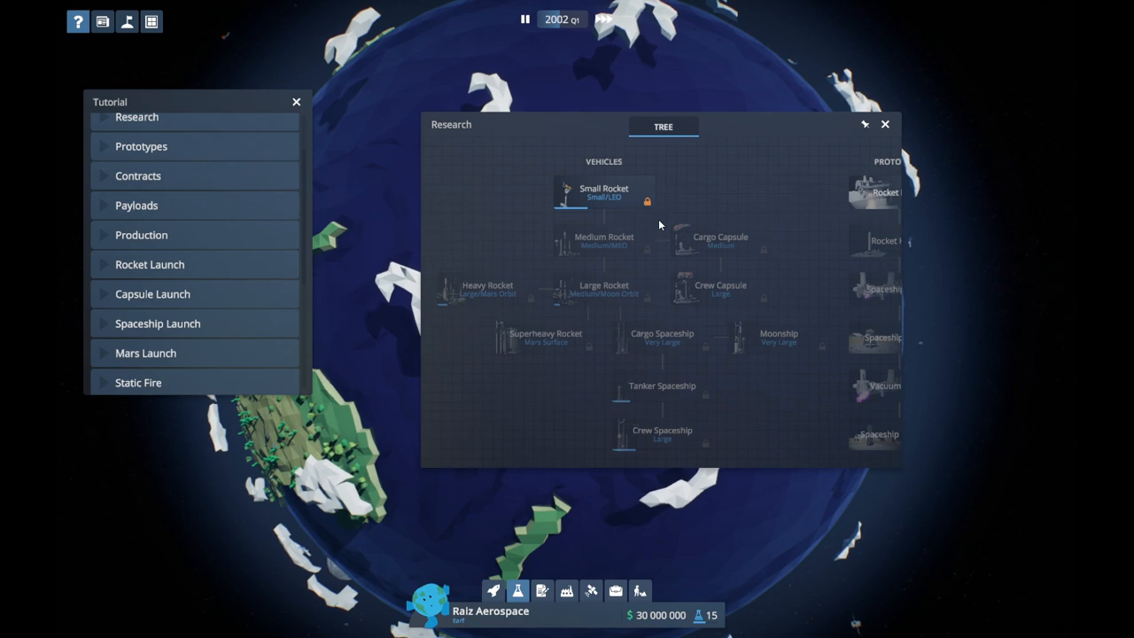
Read the Rocket Engine prototype and Small Rocket unlock lists, then close Research.
left_click(603, 193)
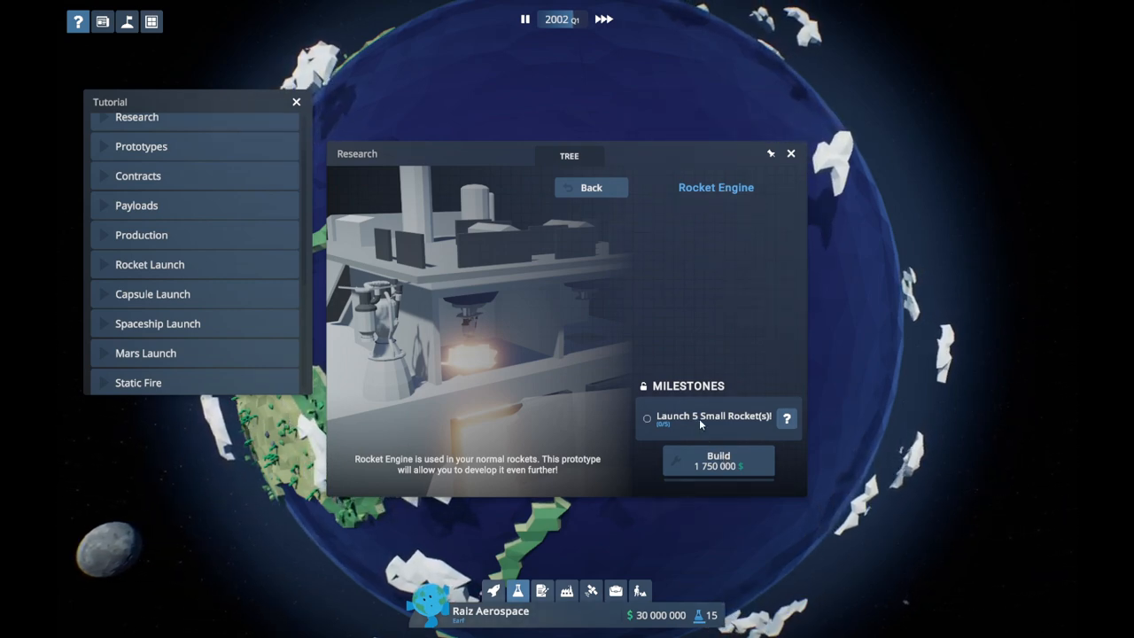
left_click(590, 186)
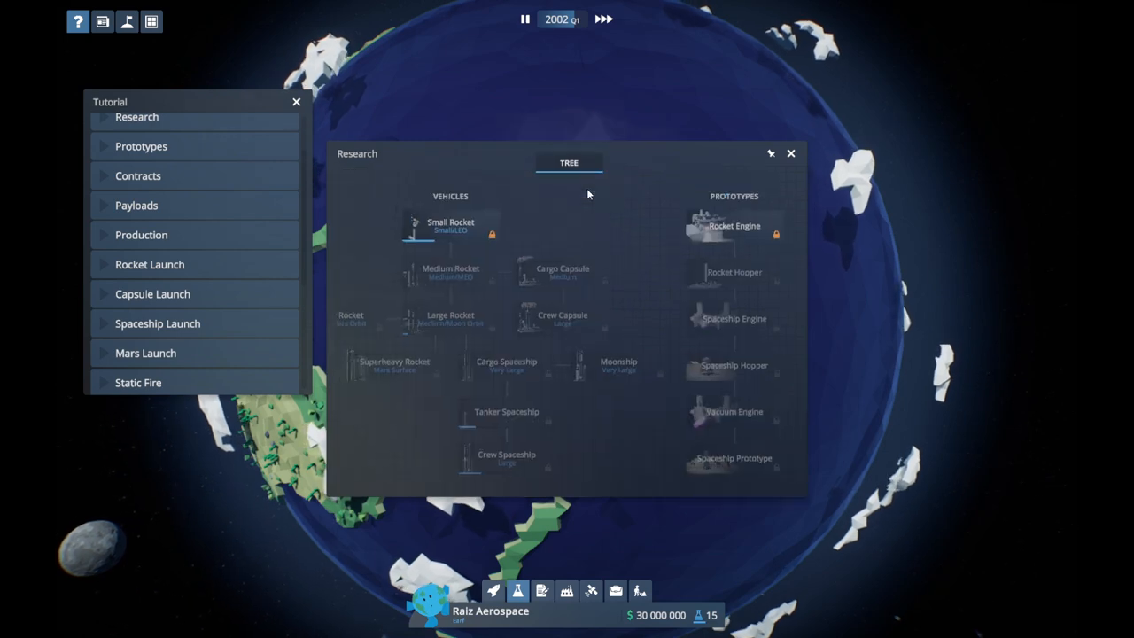
left_click(449, 225)
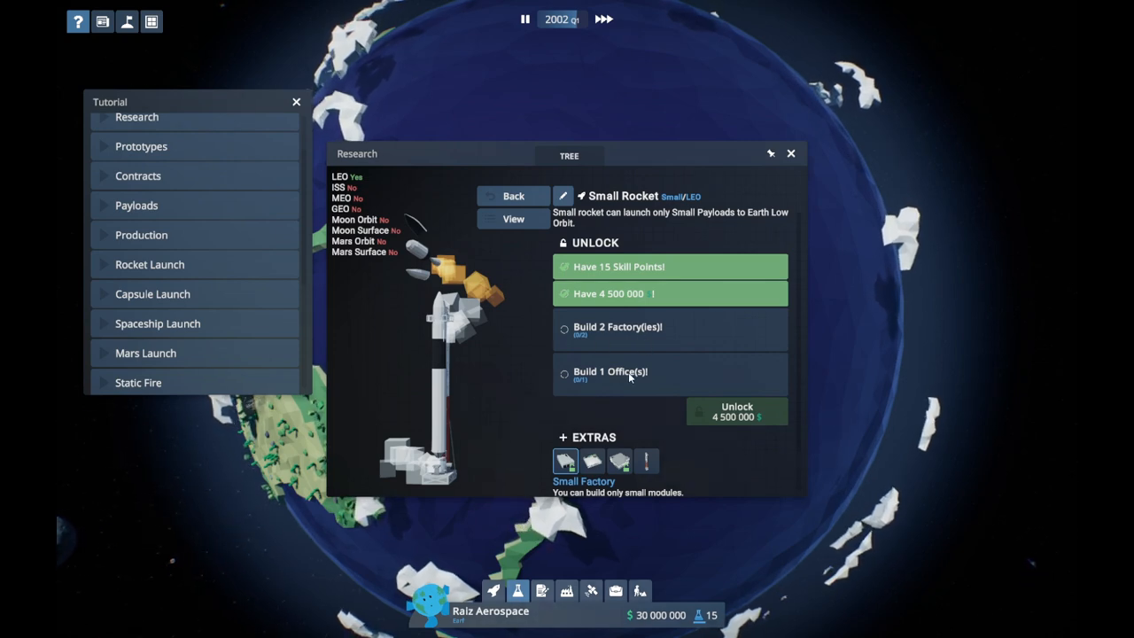
left_click(790, 153)
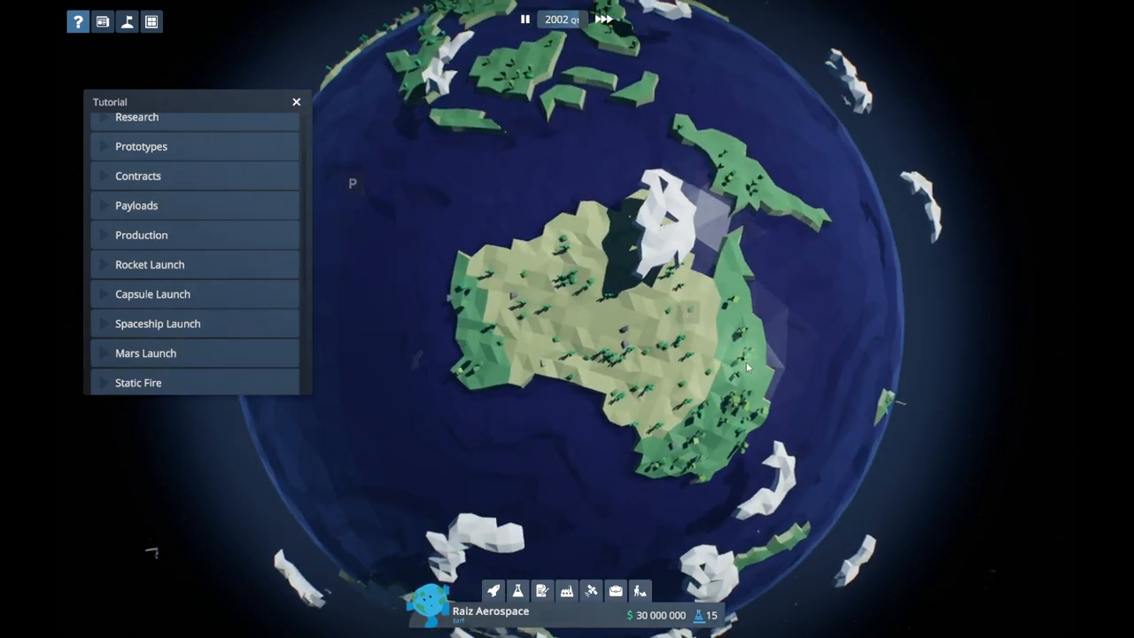
left_click_drag(744, 366, 766, 360)
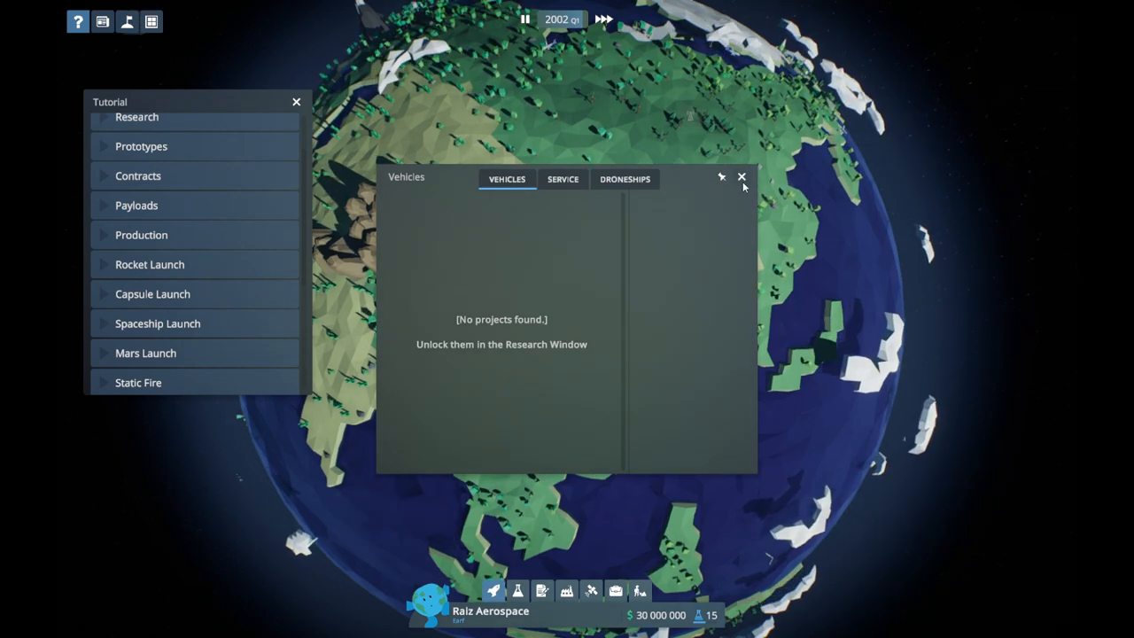
left_click(741, 177)
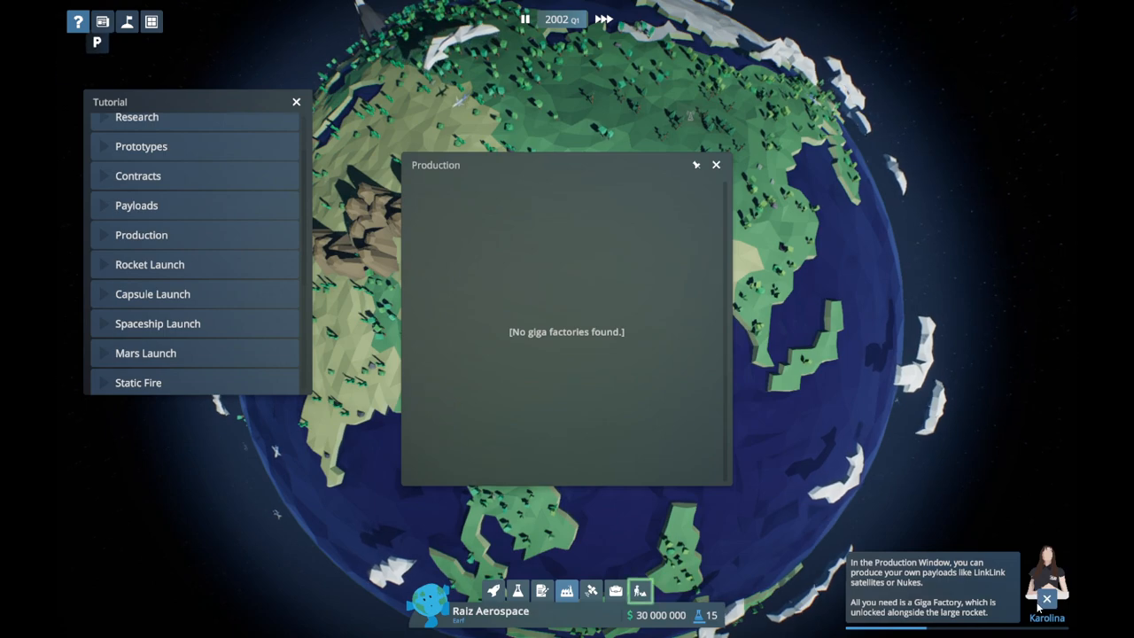
left_click(715, 164)
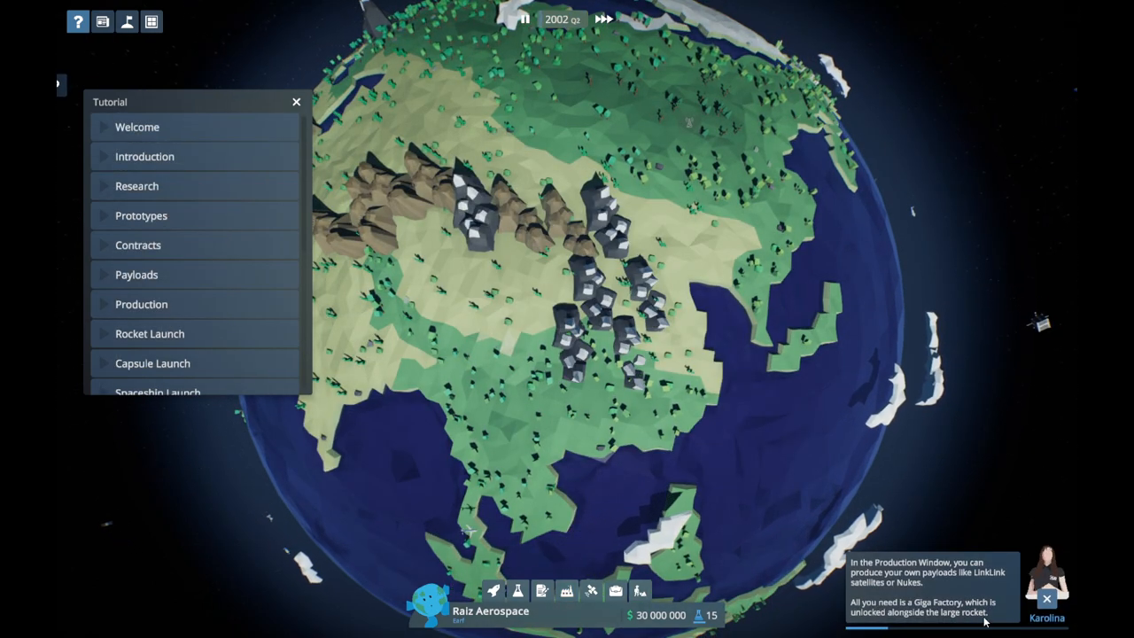
left_click(1046, 596)
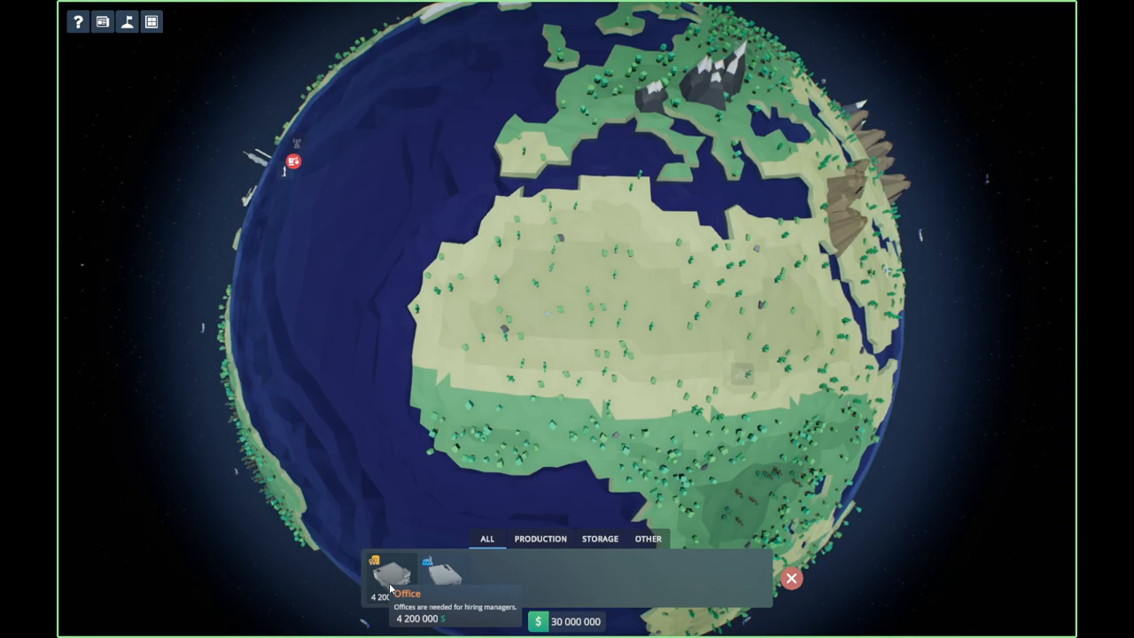
mouse_move(629, 286)
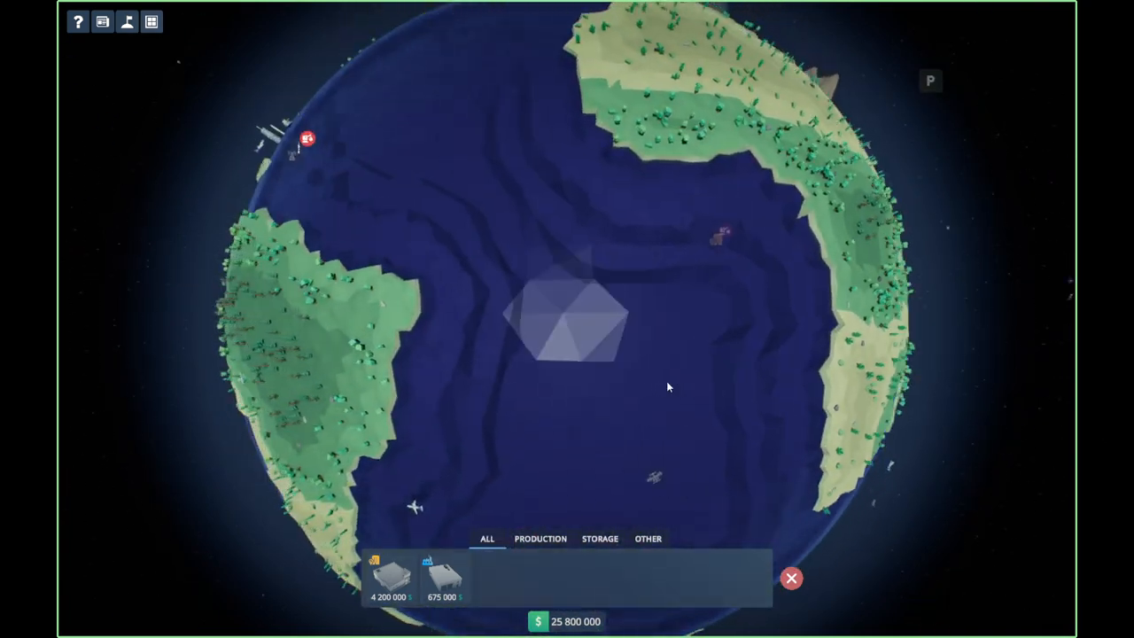
Rotate the globe to the launch area and place the second facility on the peninsula.
left_click_drag(669, 387, 447, 205)
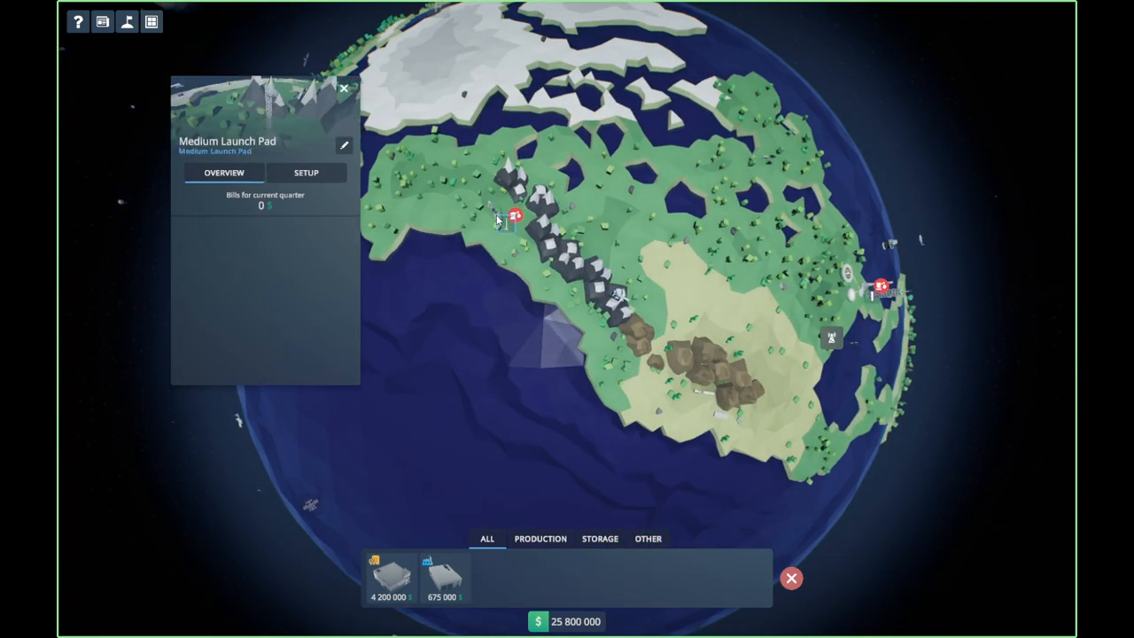
mouse_move(553, 241)
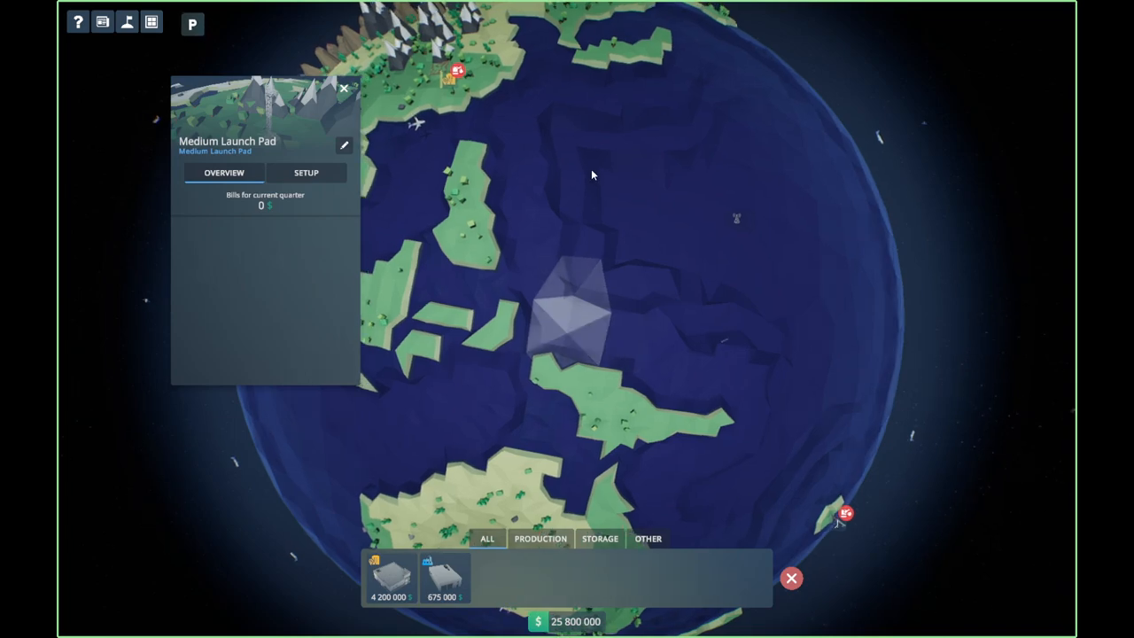
left_click(344, 89)
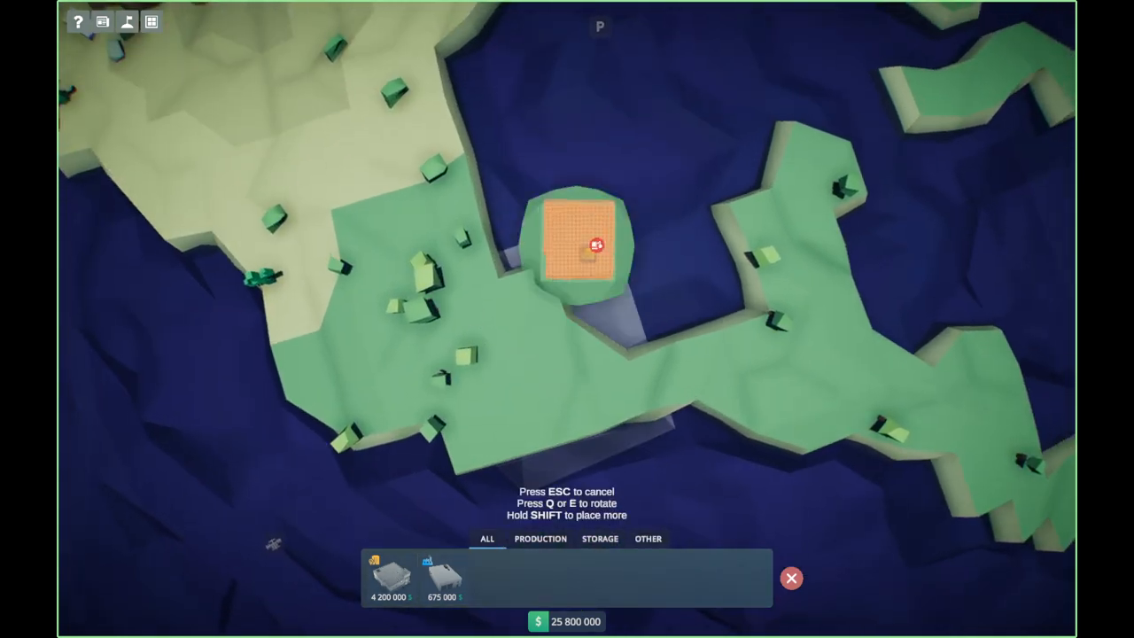
mouse_move(441, 291)
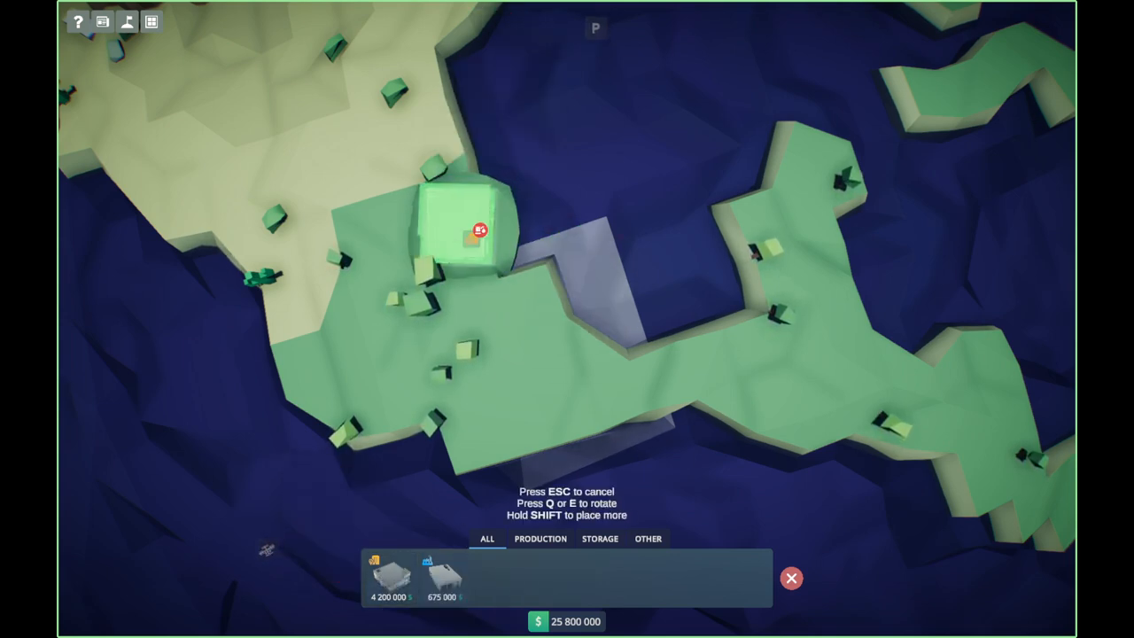
left_click(460, 248)
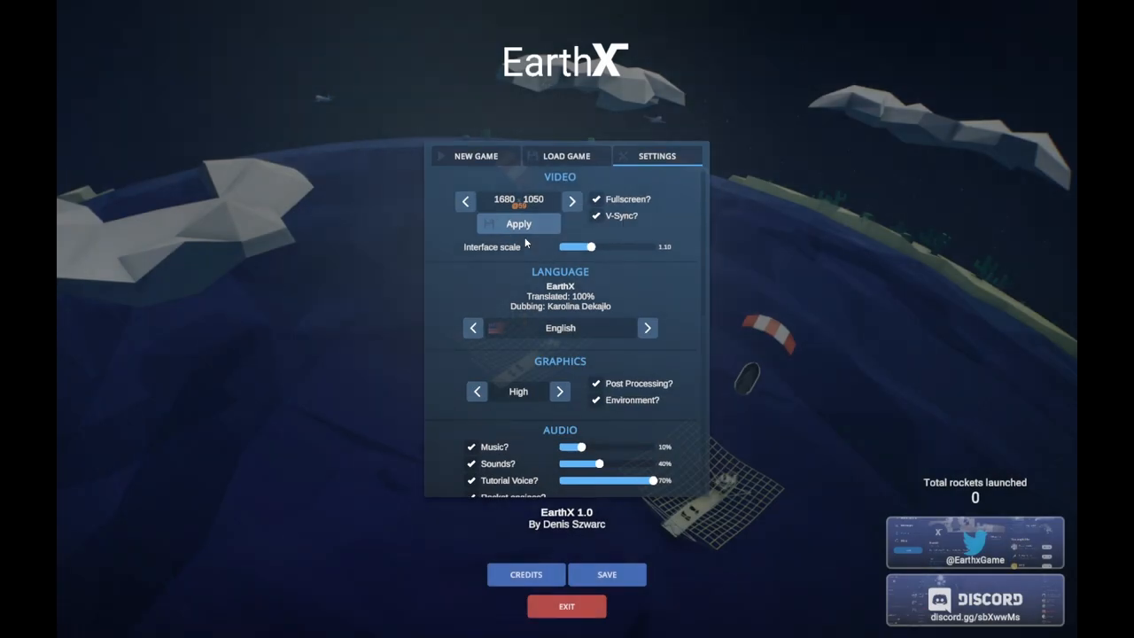
Apply the resolution and cycle the language through French, Norwegian, Chinese and Japanese.
left_click(571, 201)
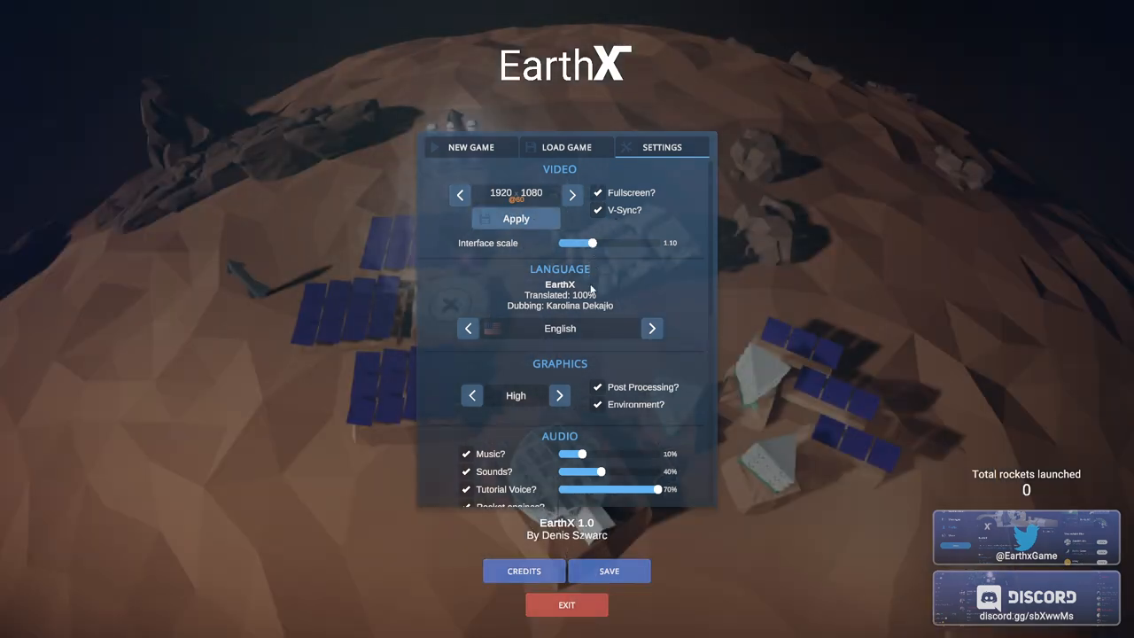
left_click(651, 328)
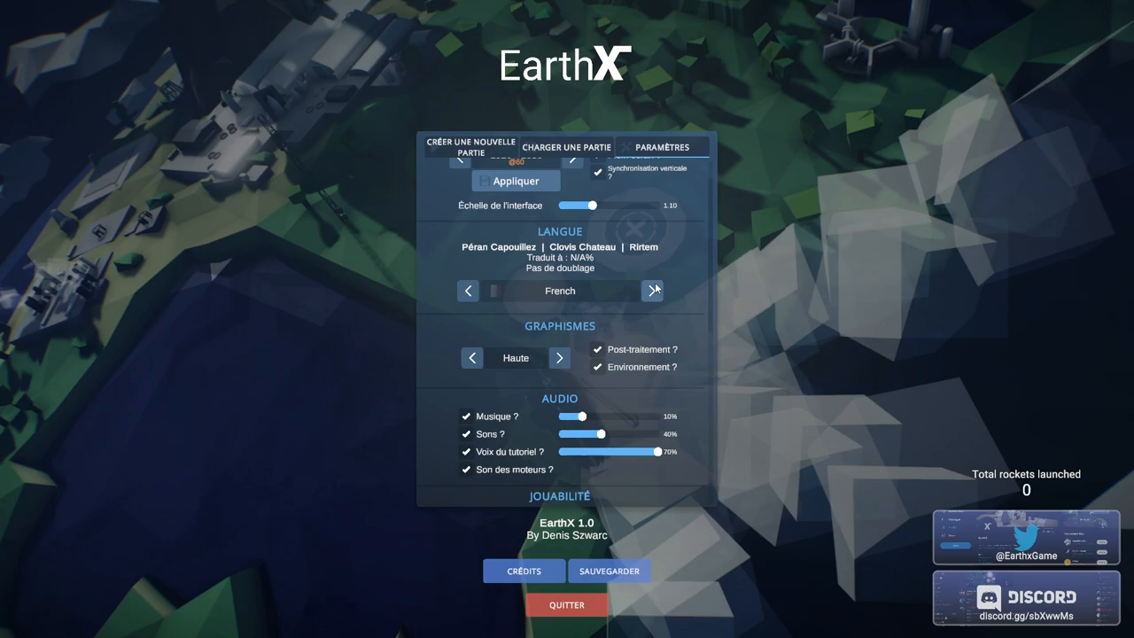
left_click(652, 290)
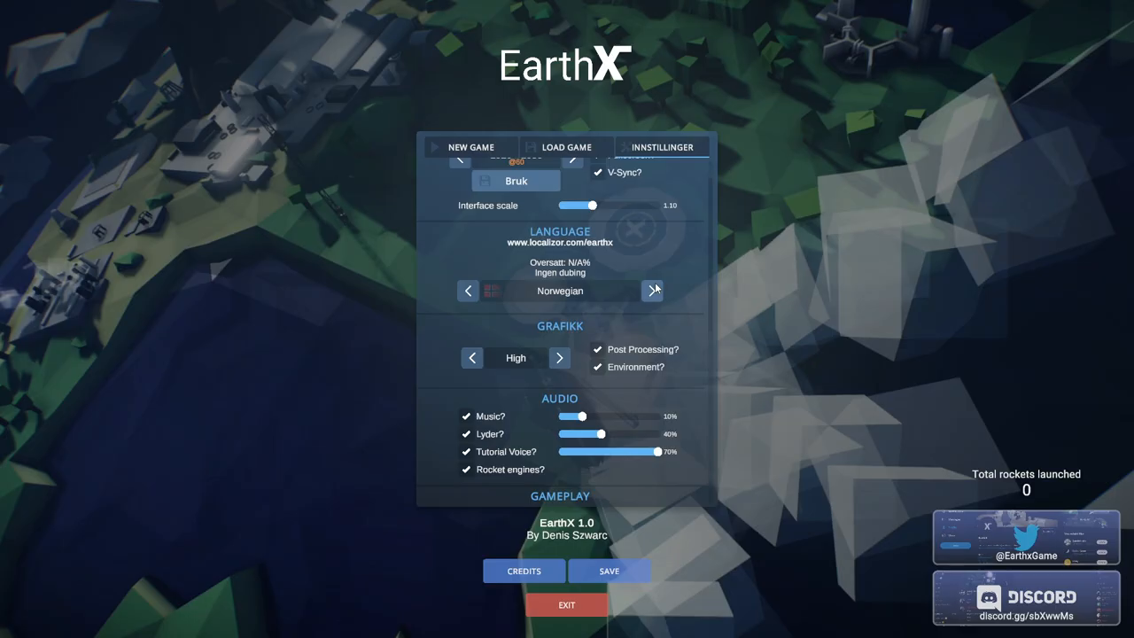
left_click(652, 291)
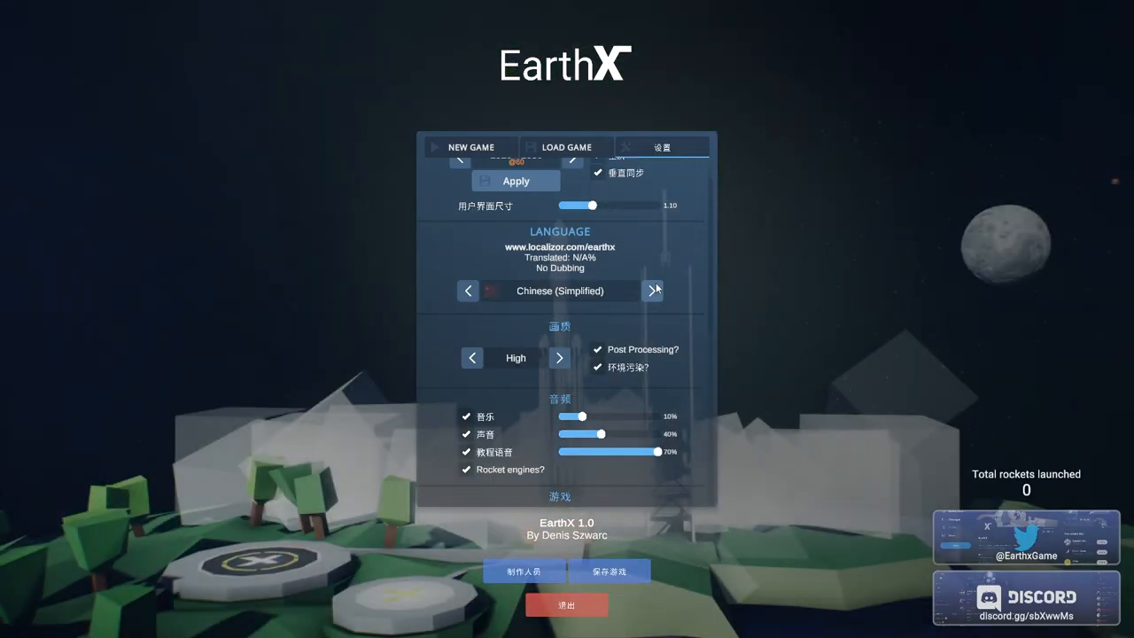
left_click(652, 291)
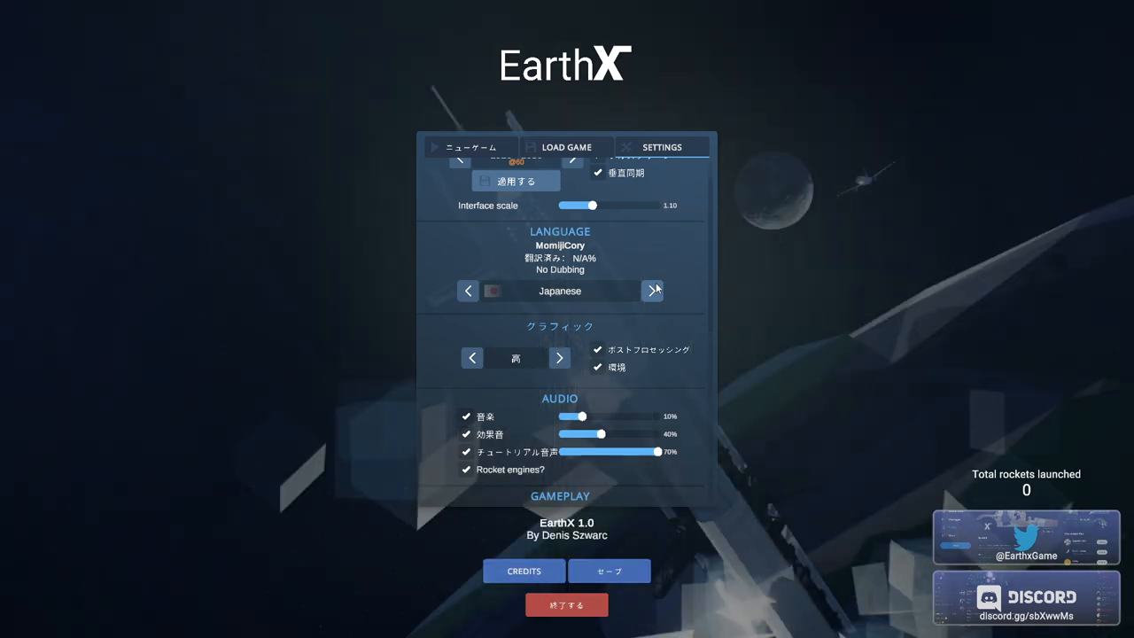
left_click(651, 290)
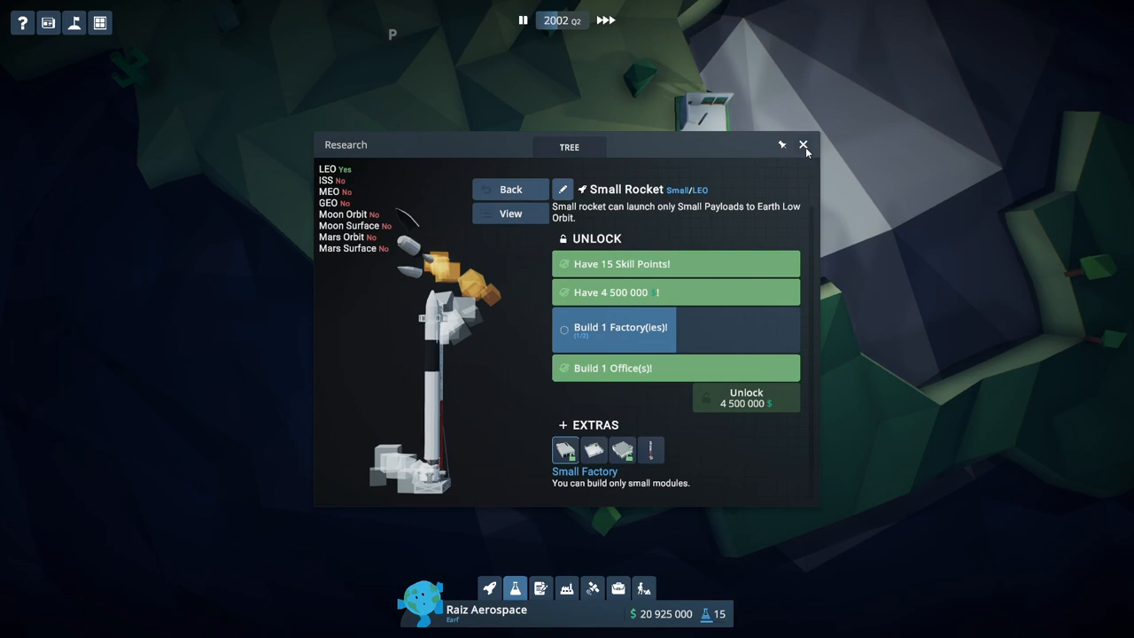
Close the research window and start placing the Small Factory.
left_click(804, 144)
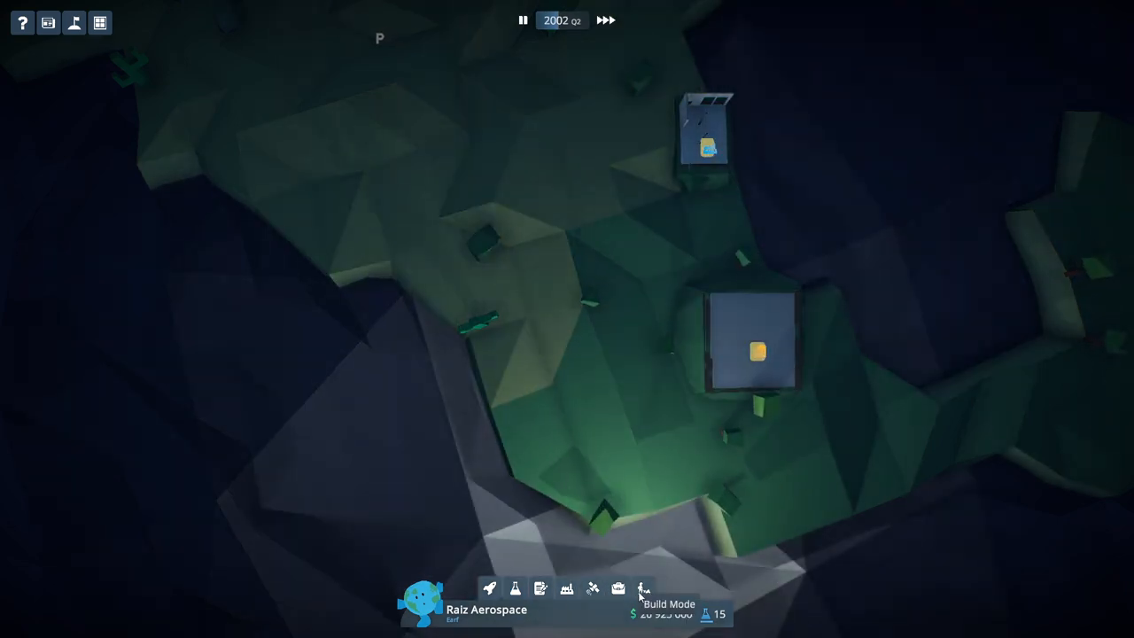
left_click(638, 596)
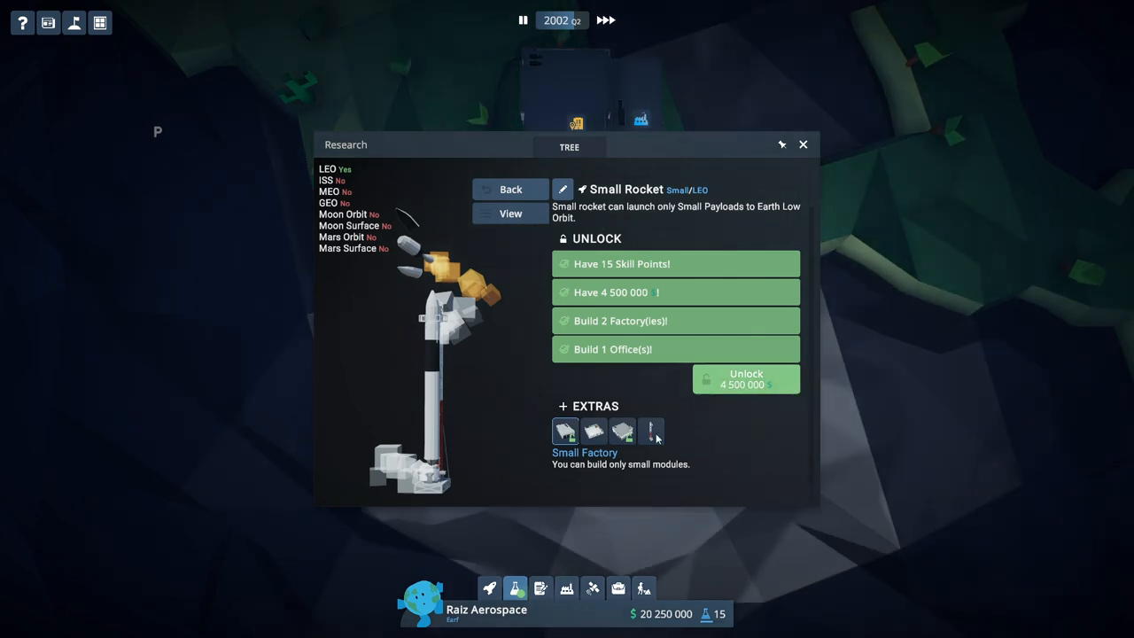
mouse_move(622, 219)
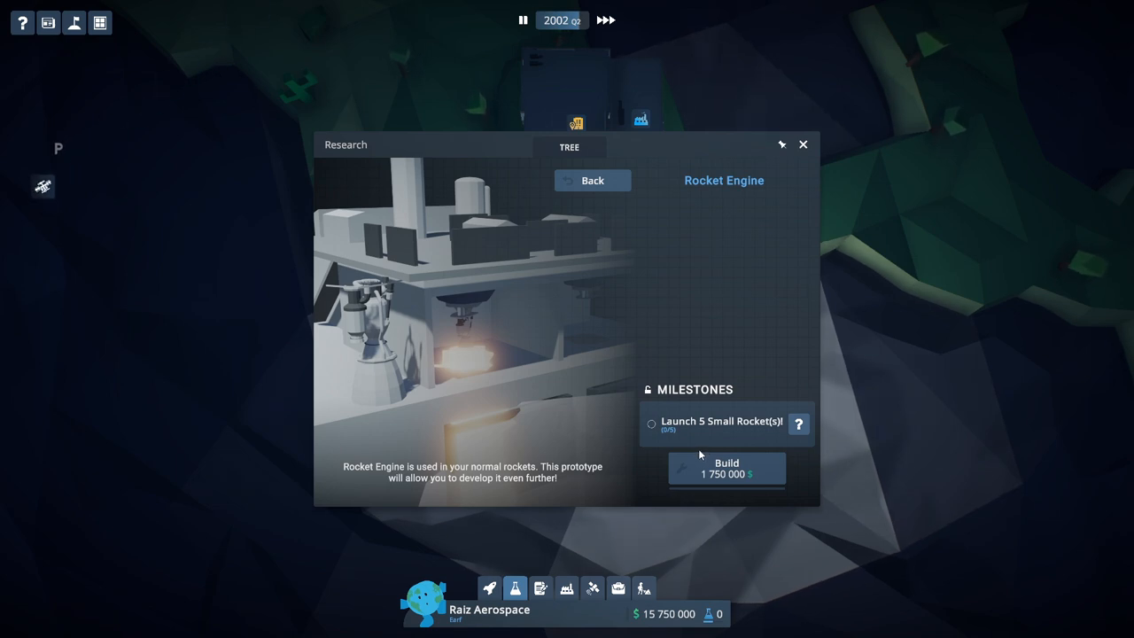
Return to the research tree and open the Small Rocket's details.
left_click(592, 180)
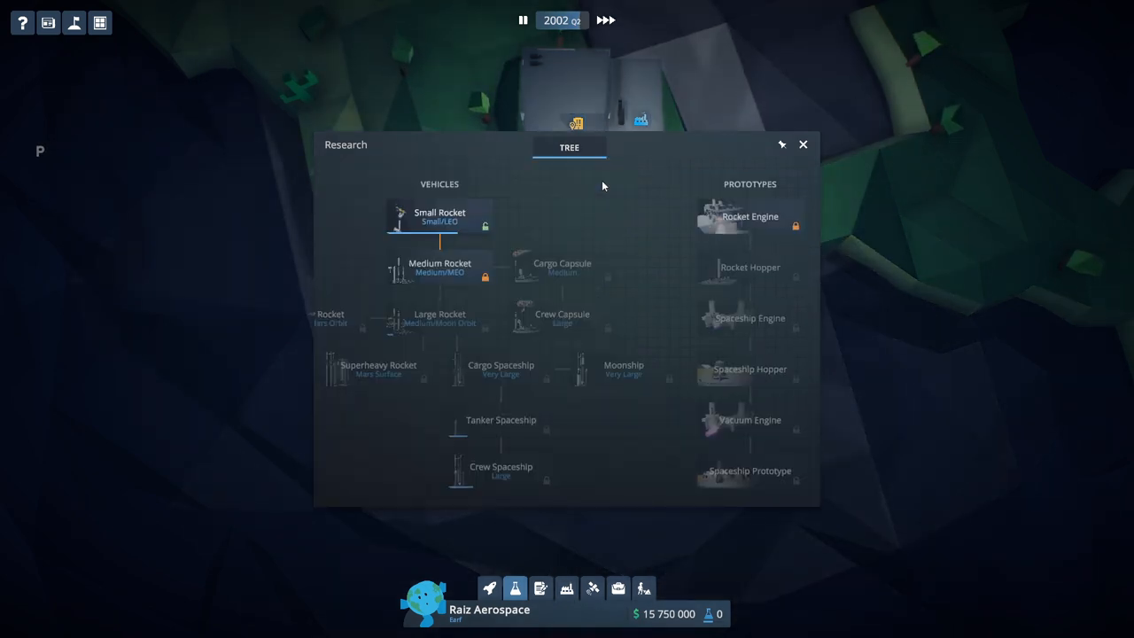
left_click(439, 217)
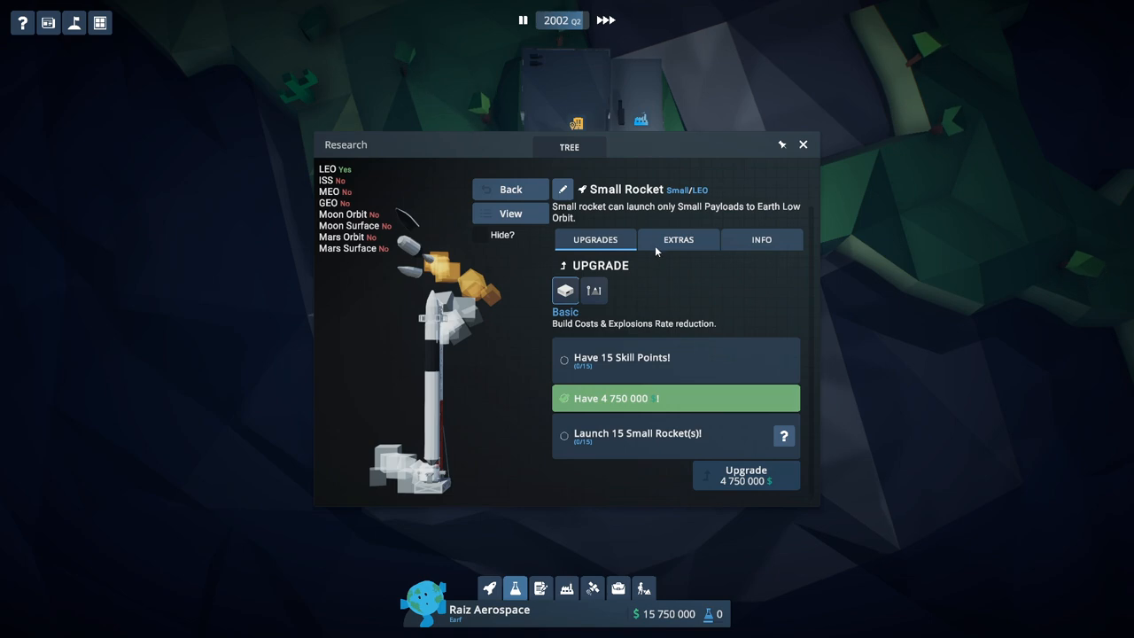
Review the company's Finance, Managers and Overview tabs.
left_click(611, 590)
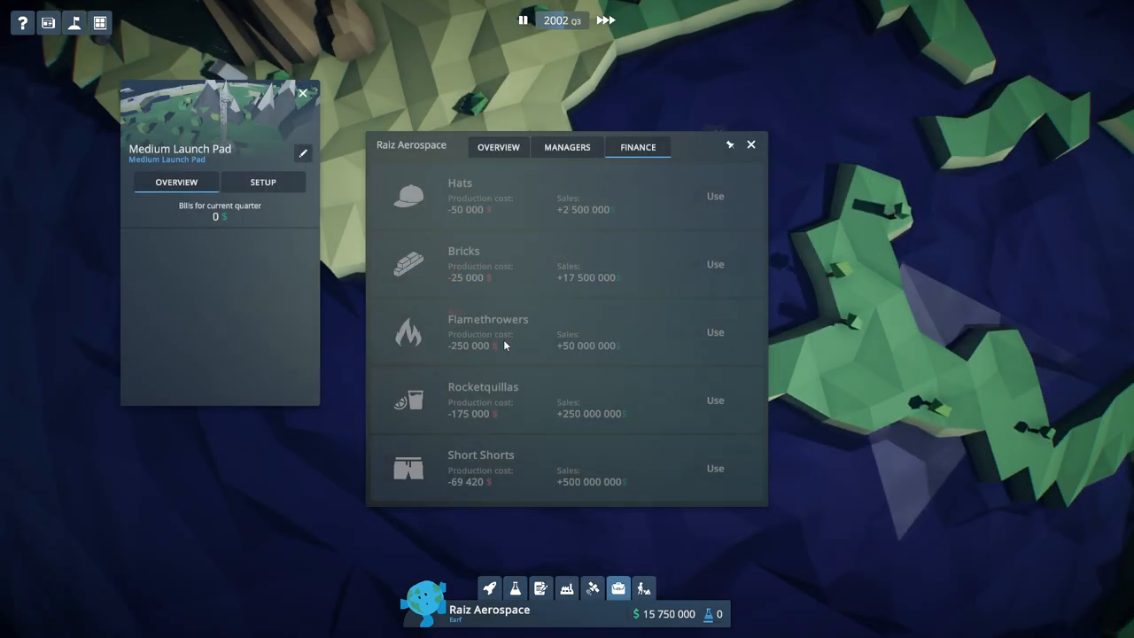
mouse_move(673, 170)
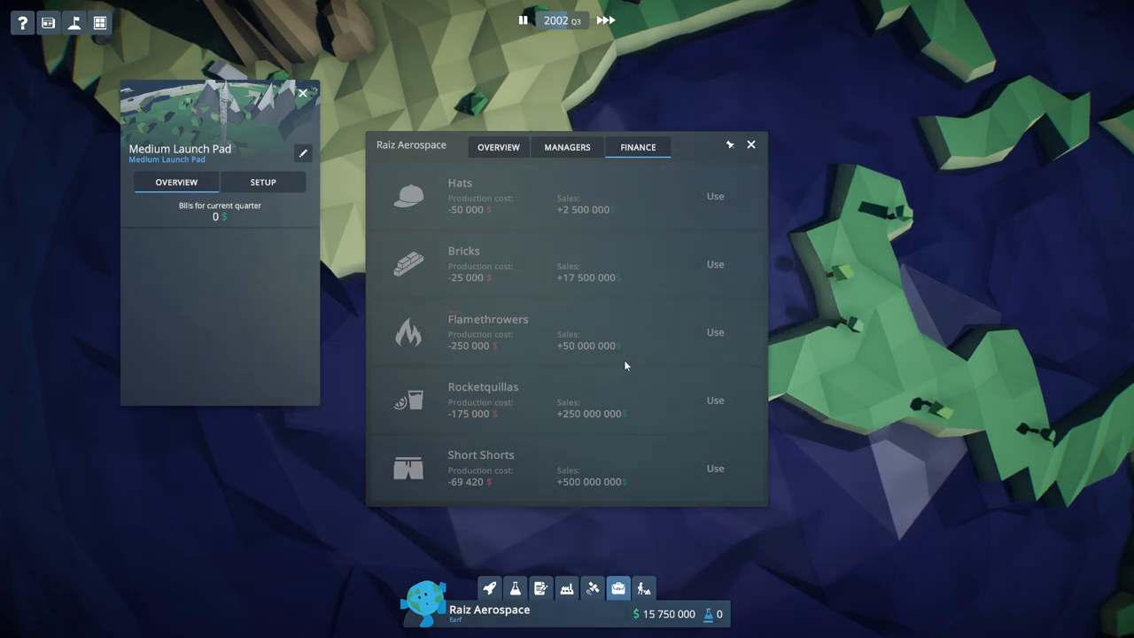
left_click(566, 147)
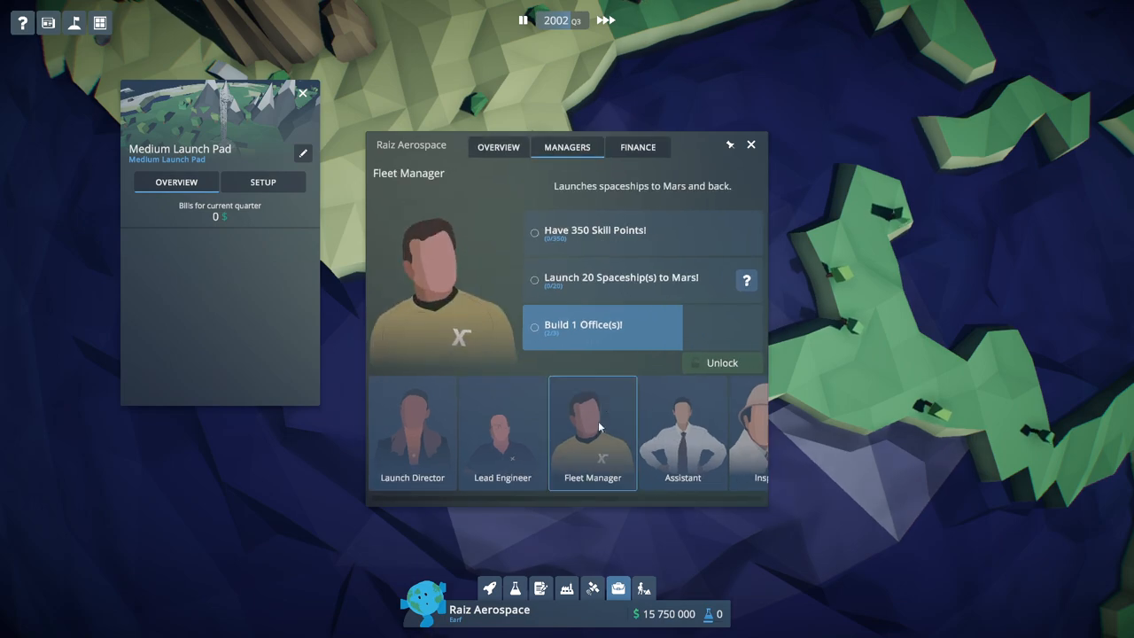
left_click(637, 146)
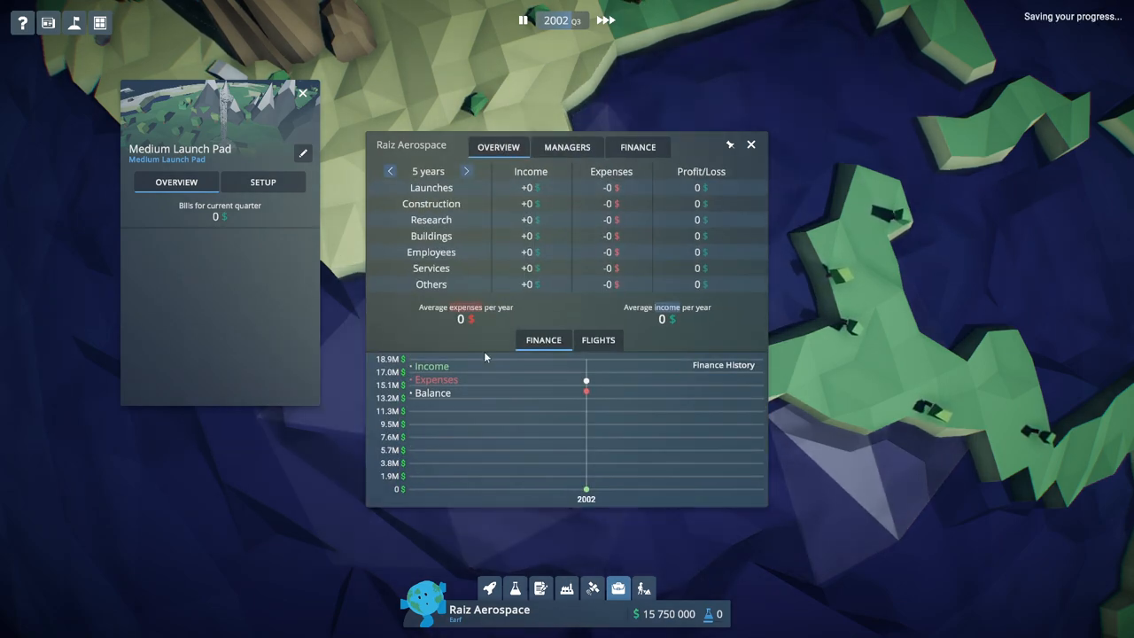
Order a new Small Rocket from the Vehicles window.
left_click(750, 143)
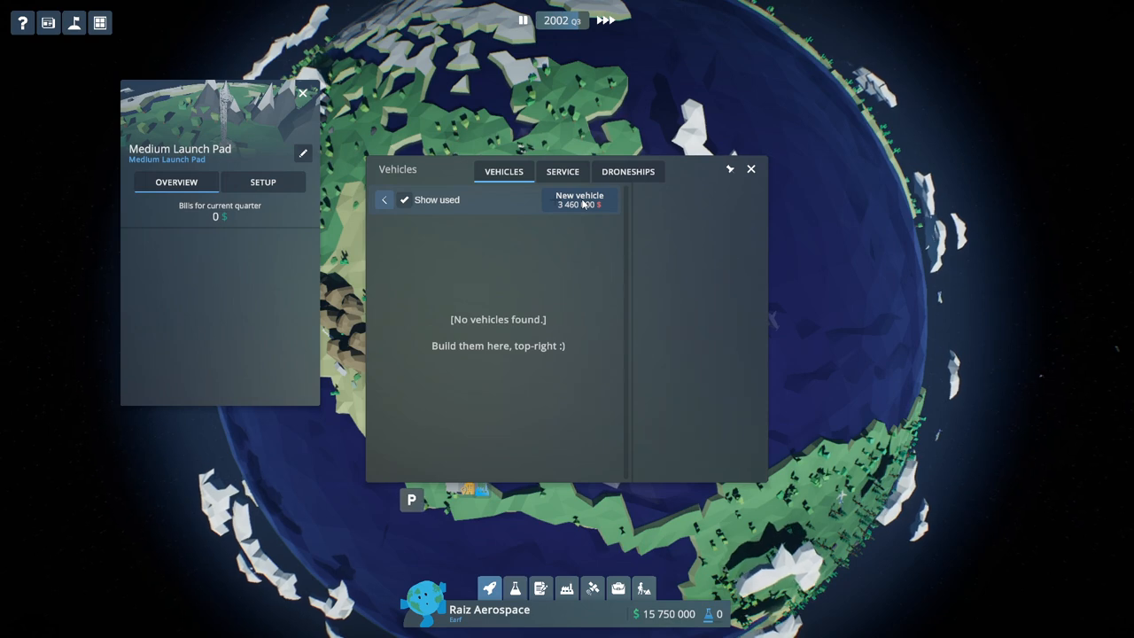
left_click(578, 200)
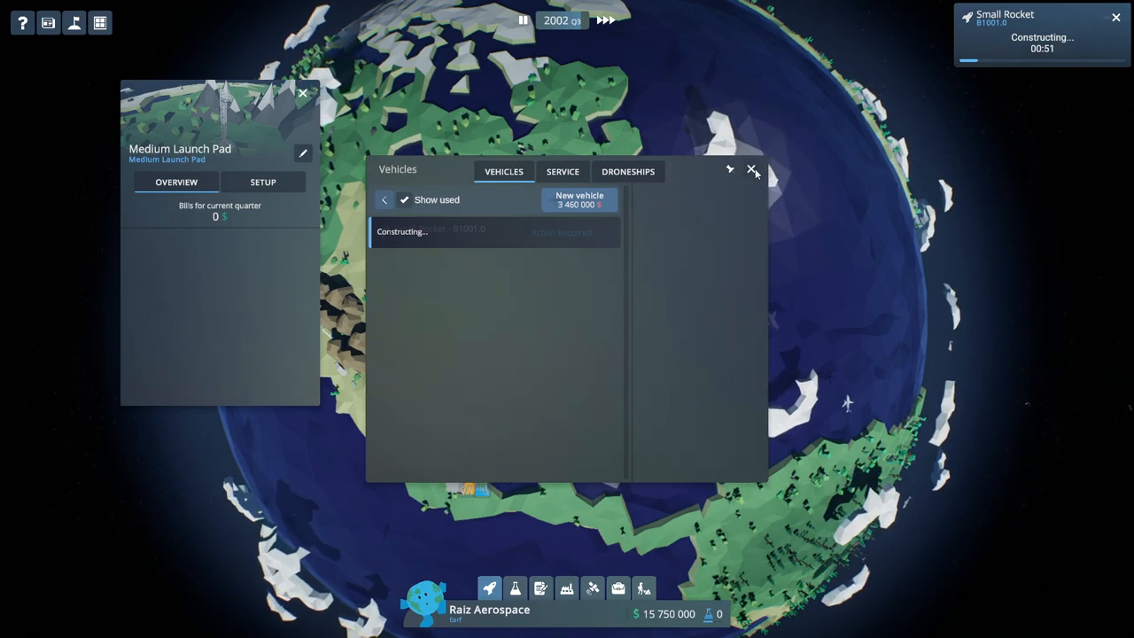
left_click(751, 170)
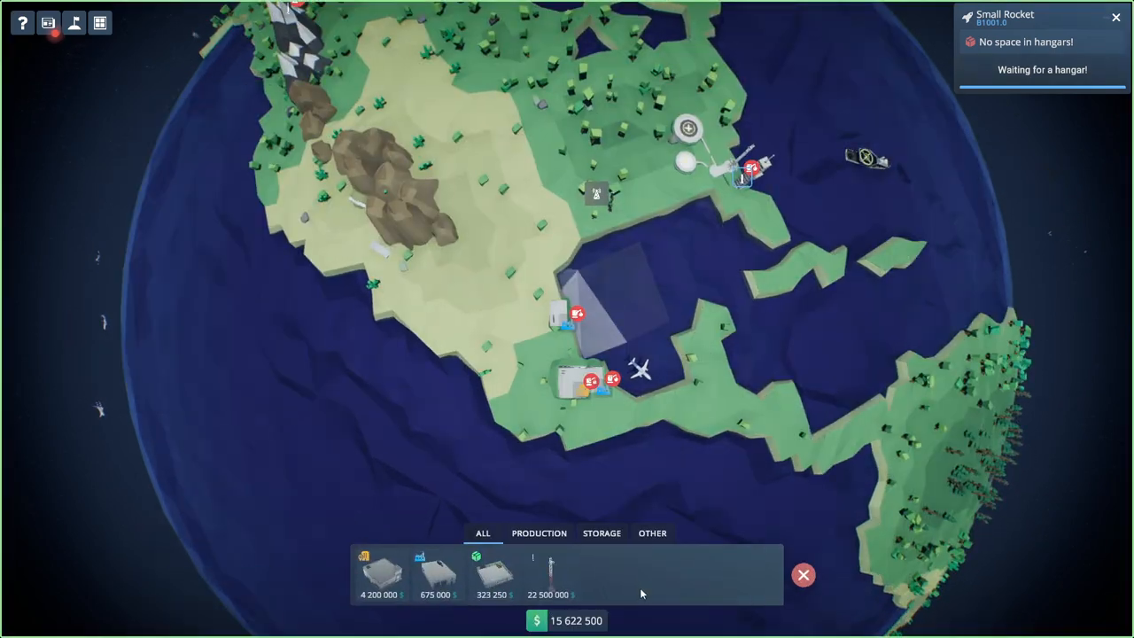
Place the Small Hangar and inspect its overview and setup panels.
left_click(438, 576)
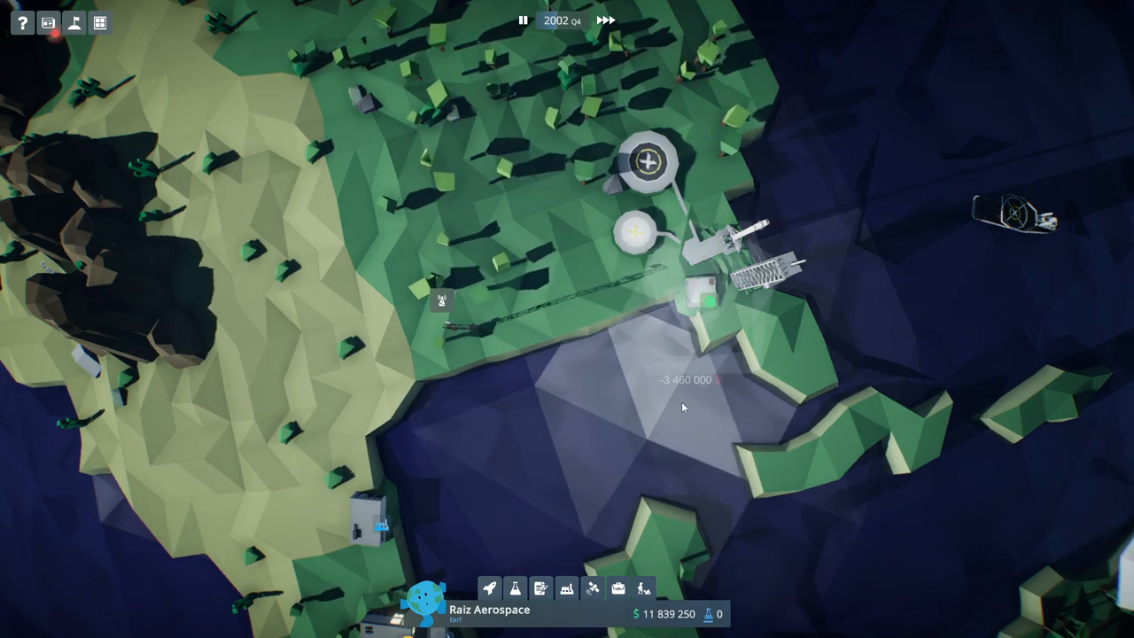
left_click(700, 296)
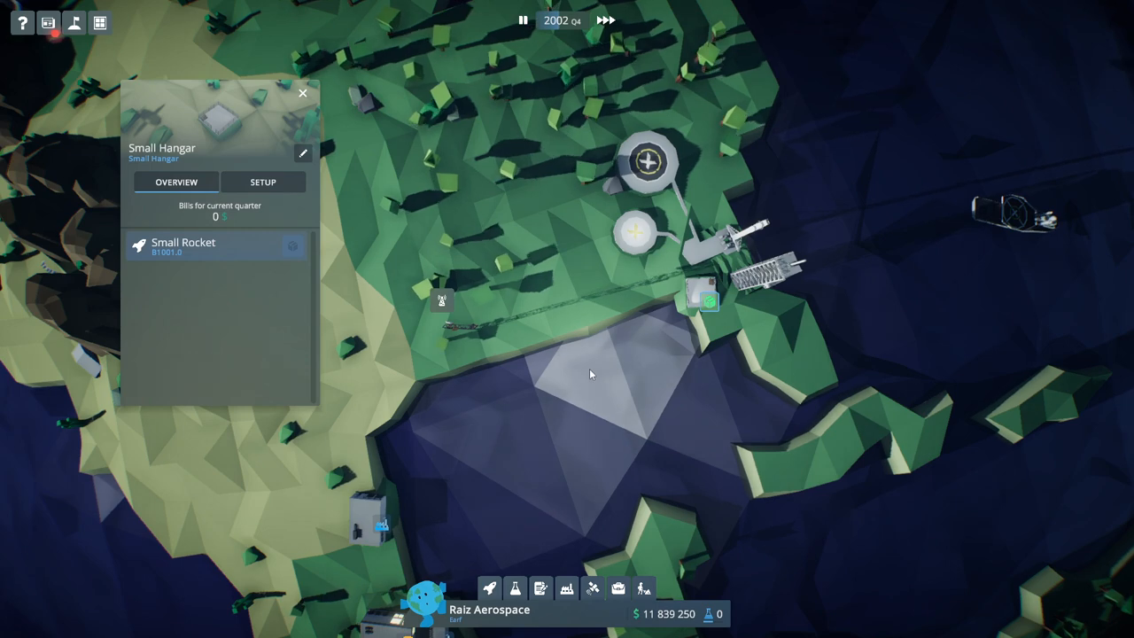
left_click(263, 181)
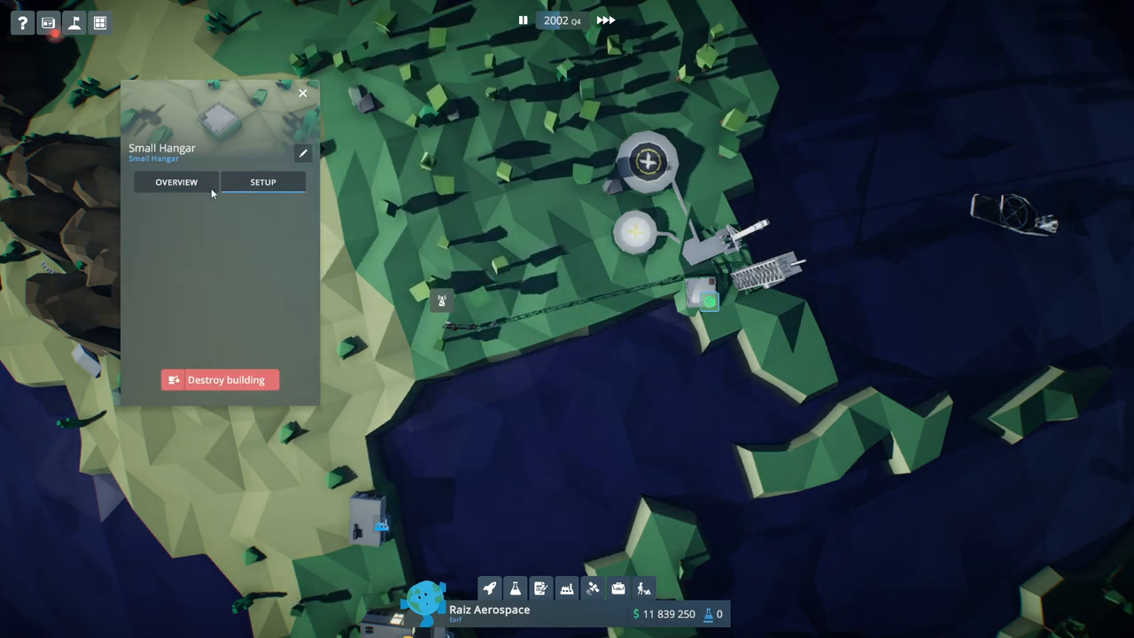
left_click(175, 182)
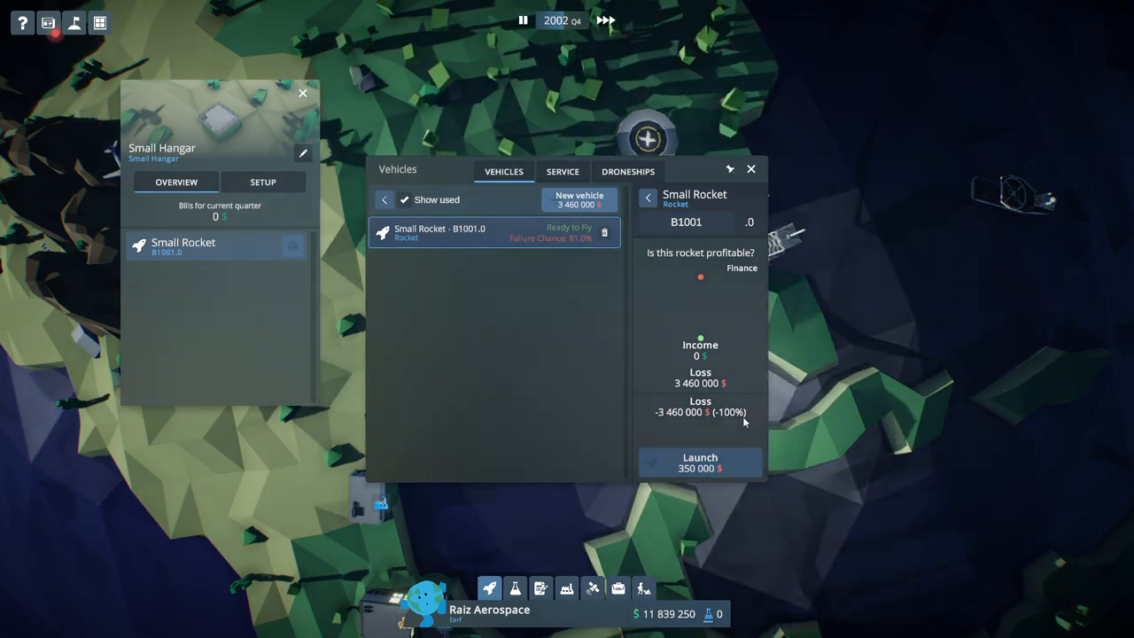
Check the Rocket Engine prototype requirements in Research.
left_click(751, 168)
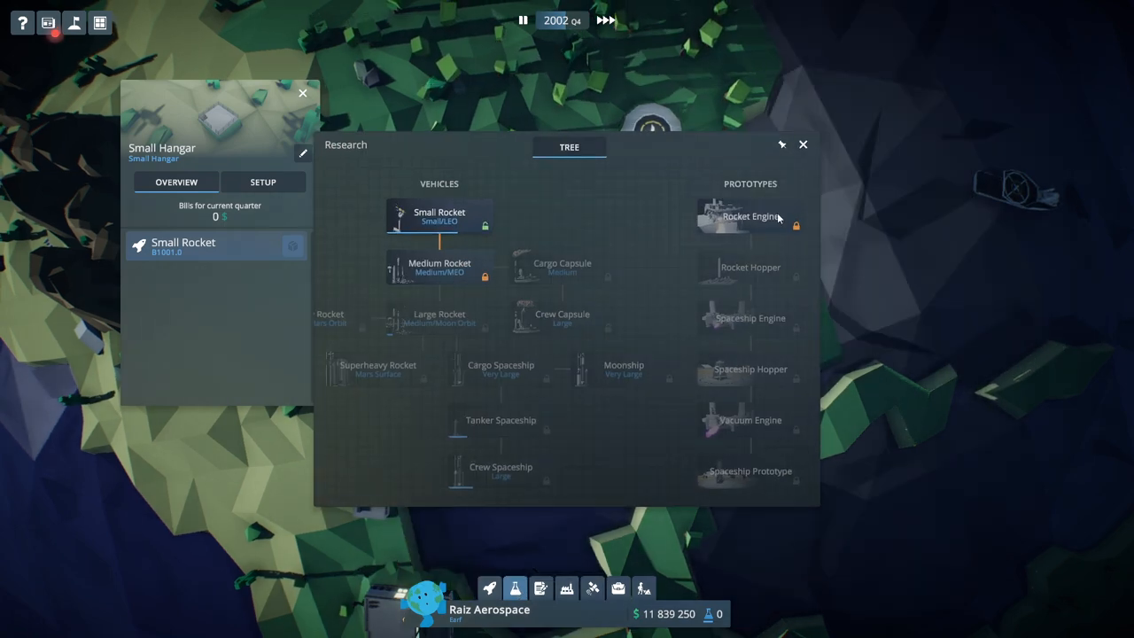
left_click(749, 216)
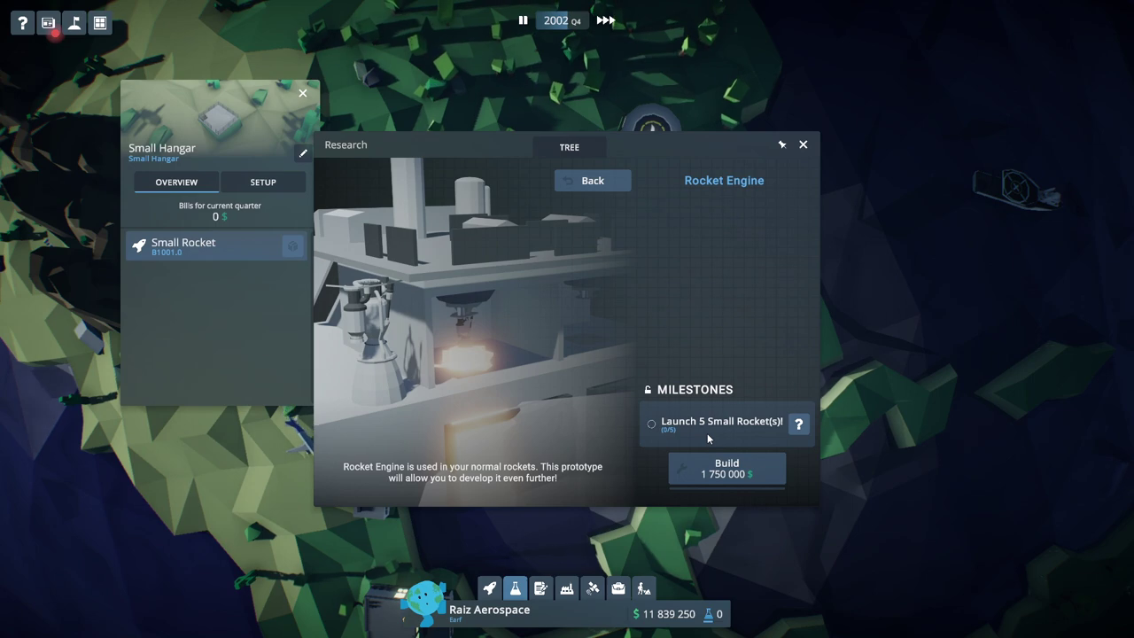
left_click(802, 144)
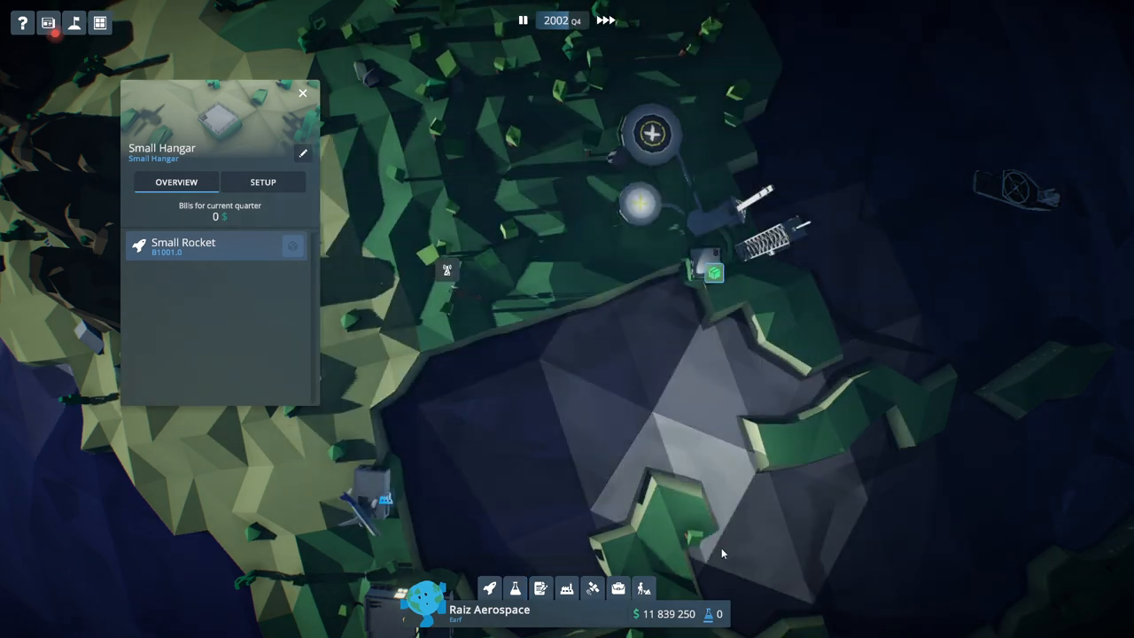
Look over the vehicles list, then bring up the mission payloads.
left_click(487, 588)
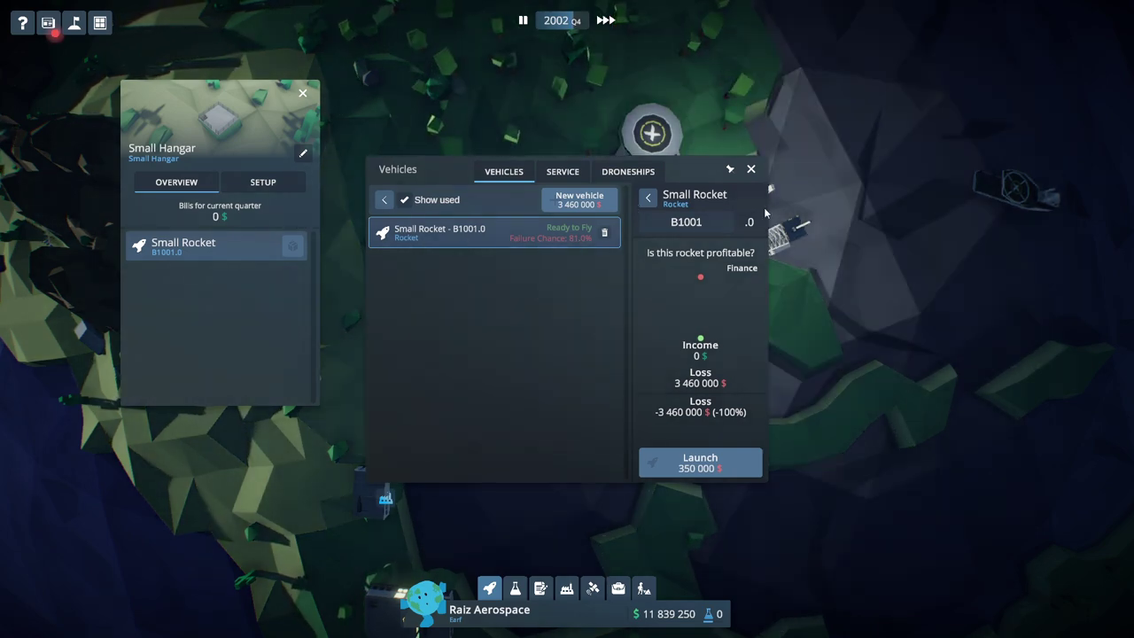
left_click(750, 168)
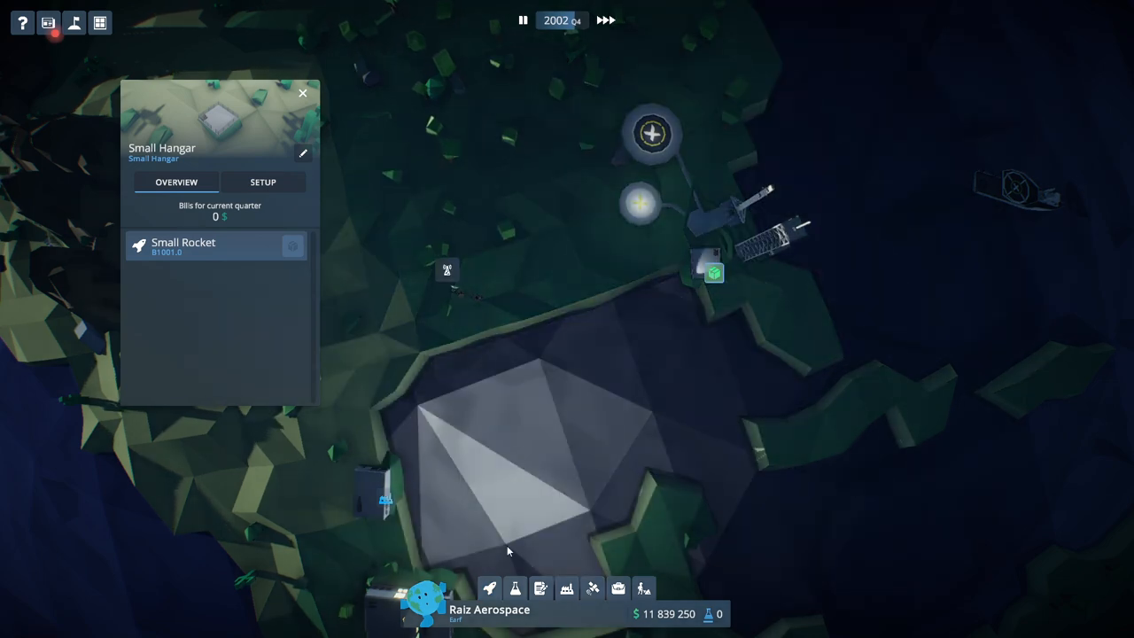
left_click(540, 588)
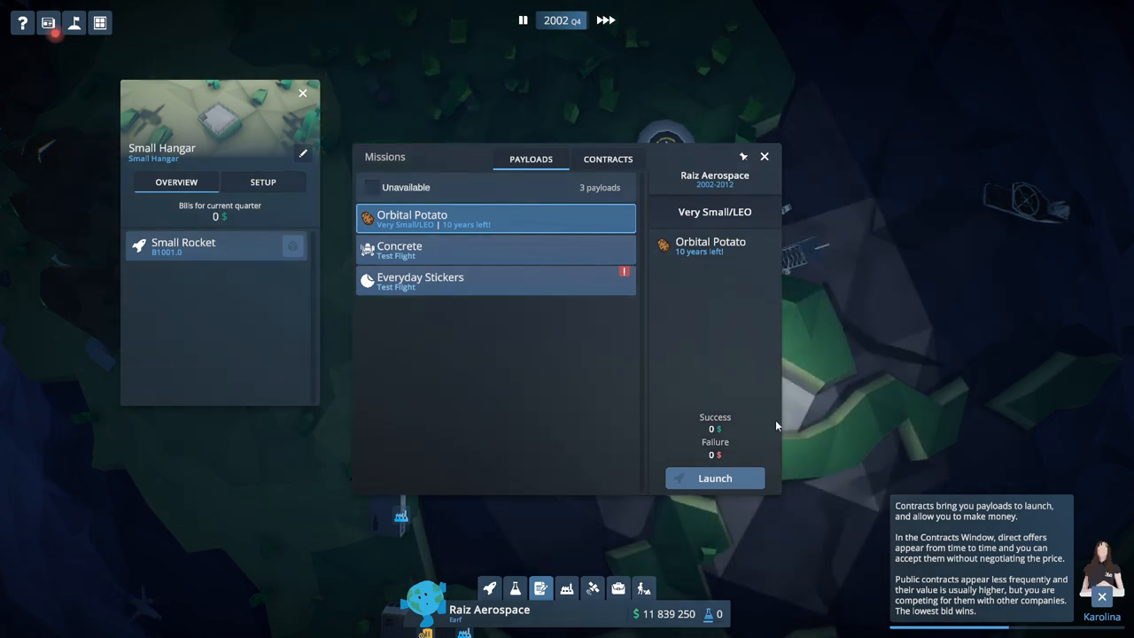
Browse the available launch contract offers, then return to the company's Payloads list.
left_click(608, 158)
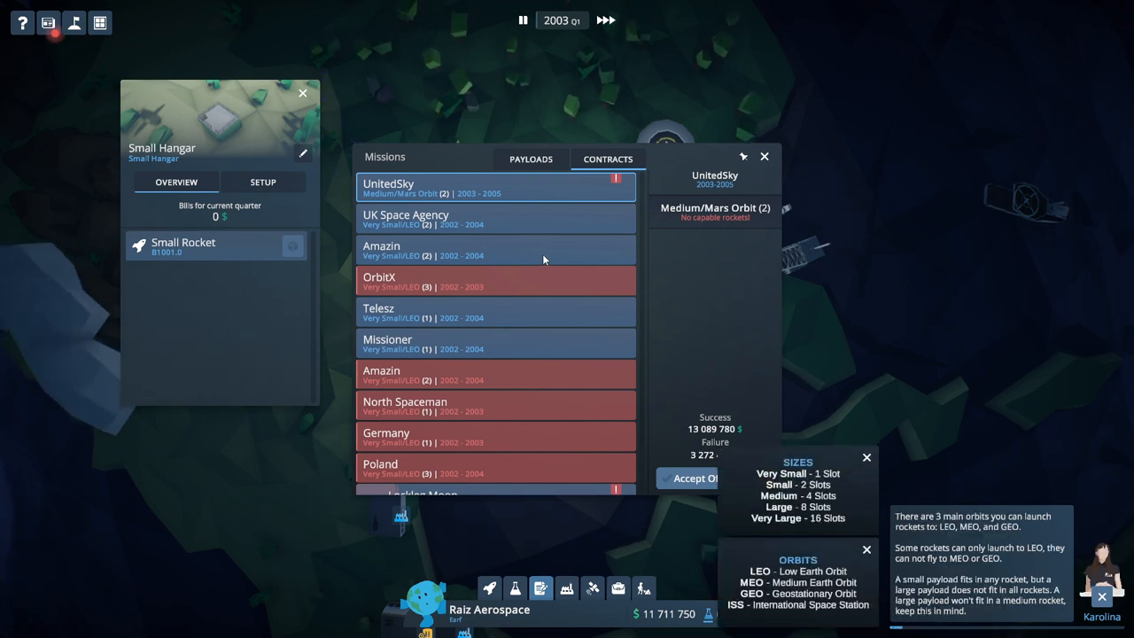
mouse_move(601, 202)
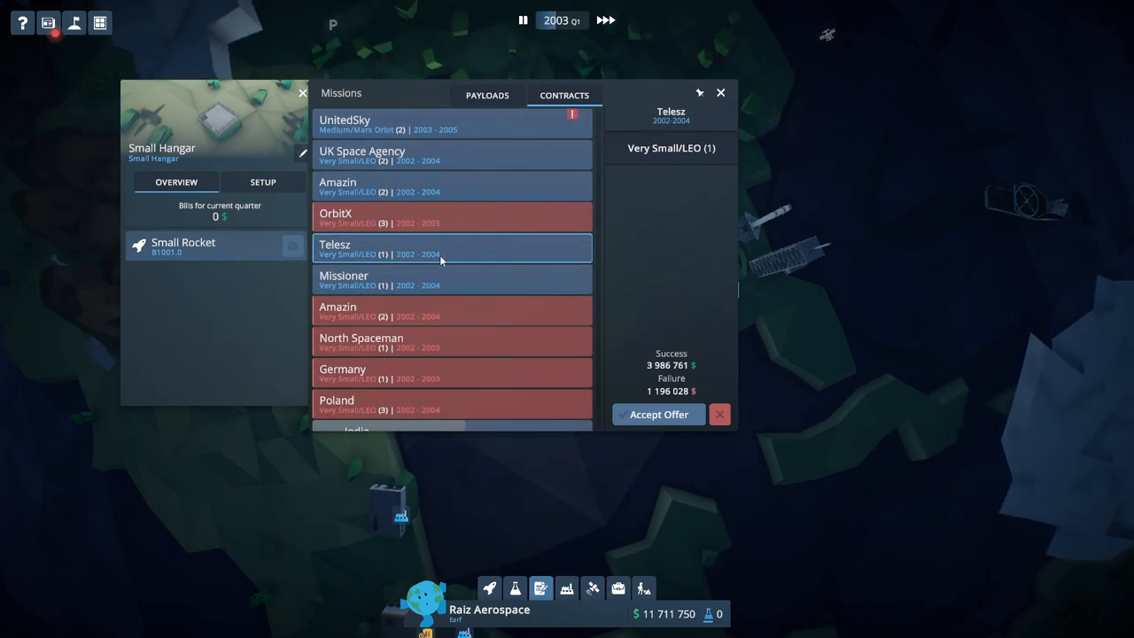
left_click(486, 94)
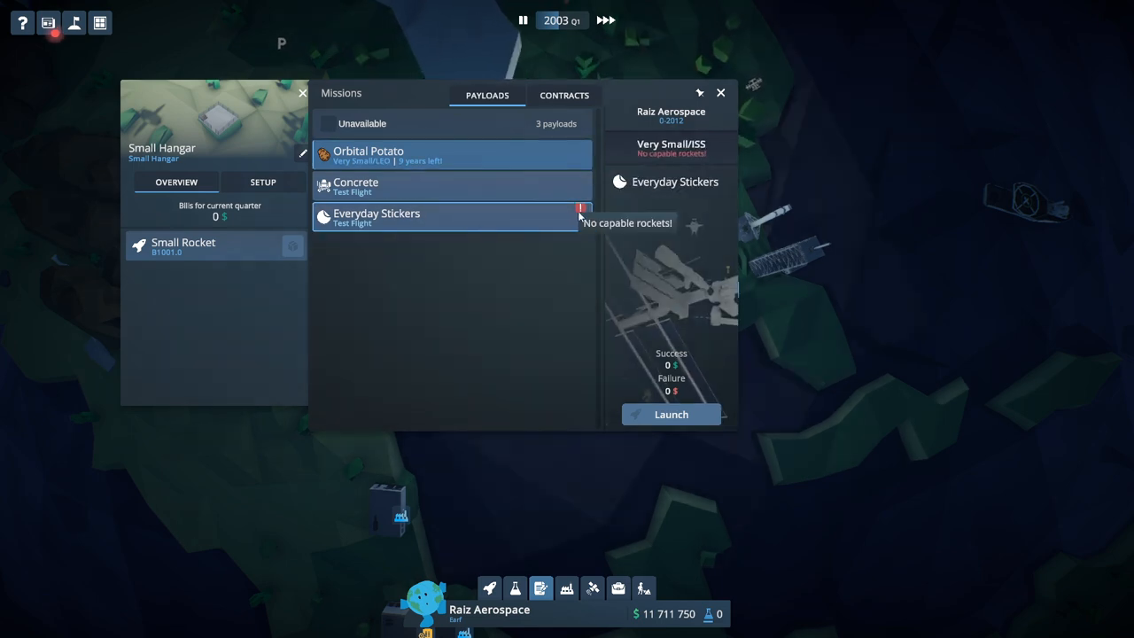
mouse_move(573, 216)
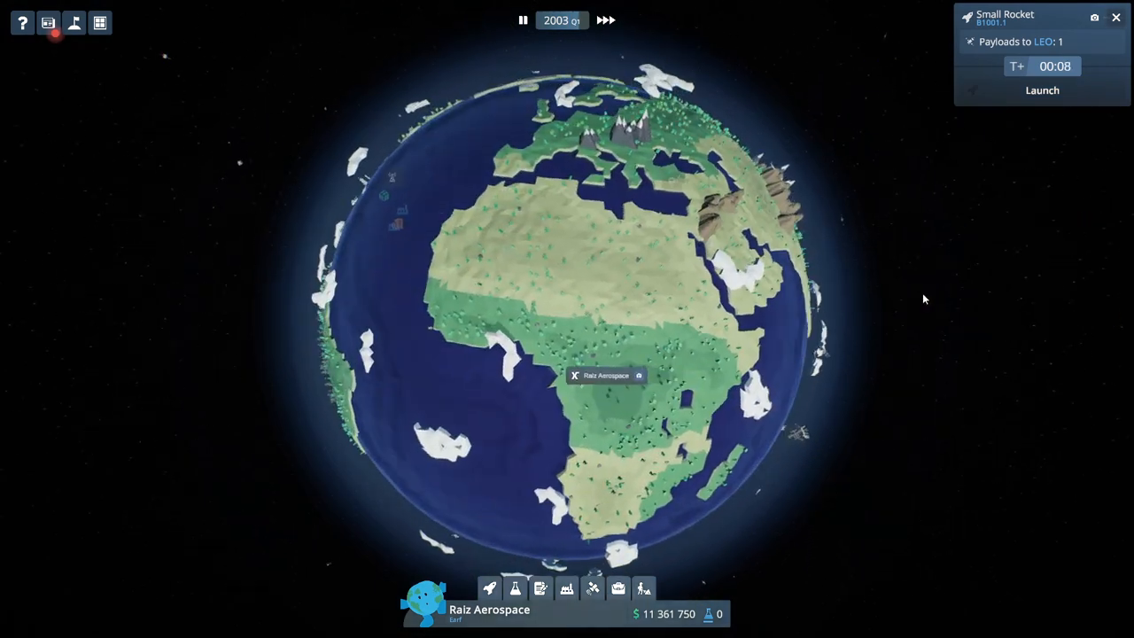
Open the failed Concrete launch mission report and dismiss it.
left_click(1040, 90)
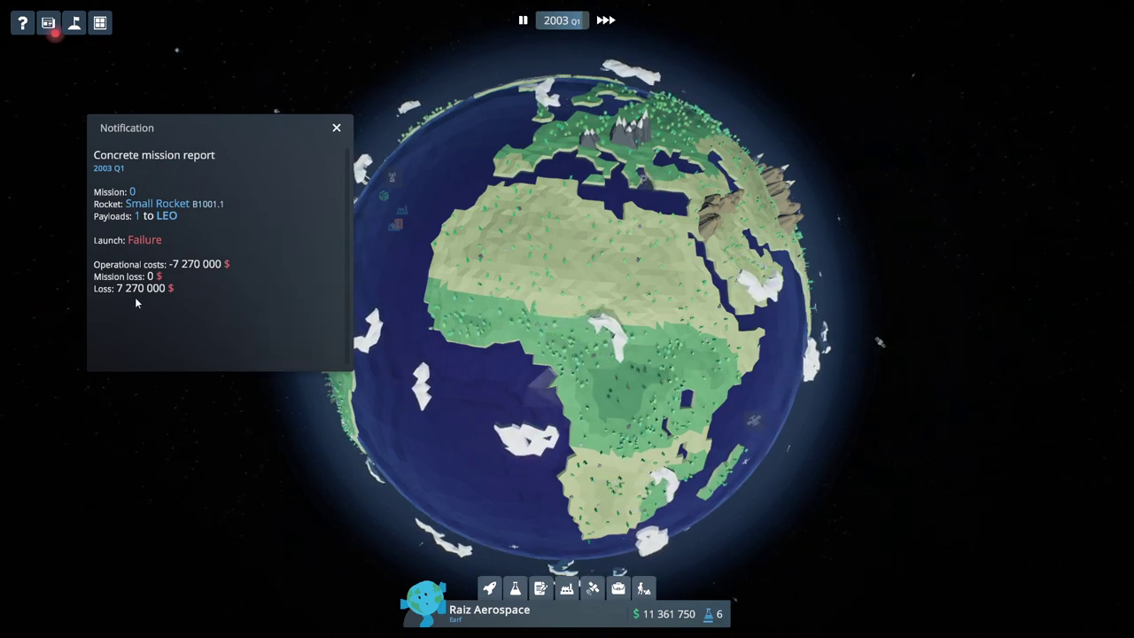
left_click(335, 128)
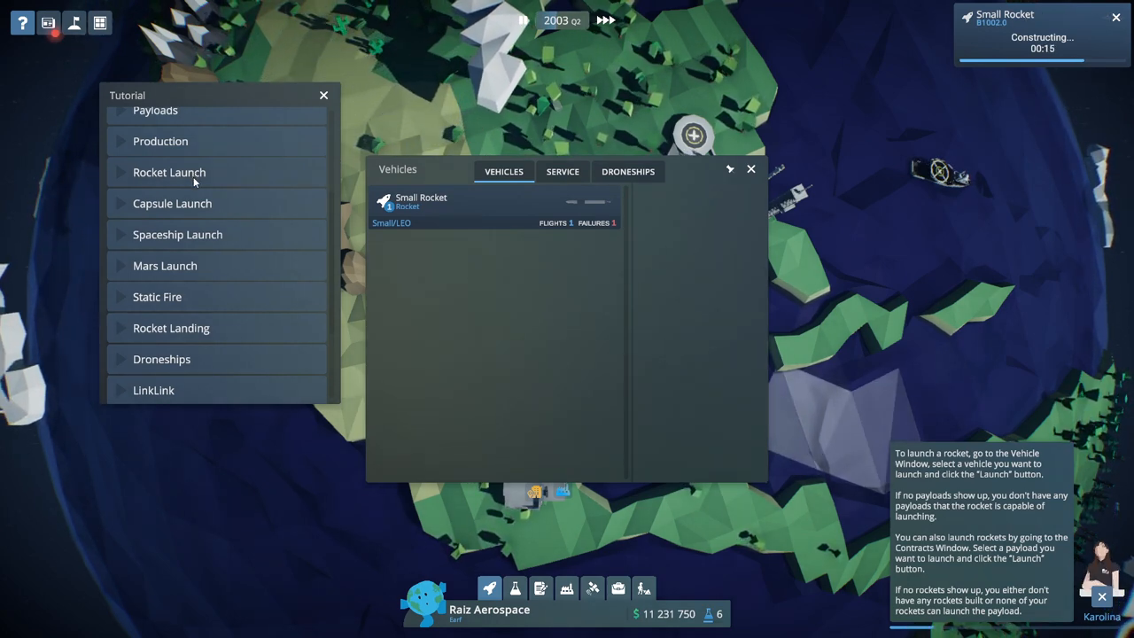
Read the Capsule Launch tutorial tip and select Small Rocket B1002.0 to show its details.
left_click(172, 203)
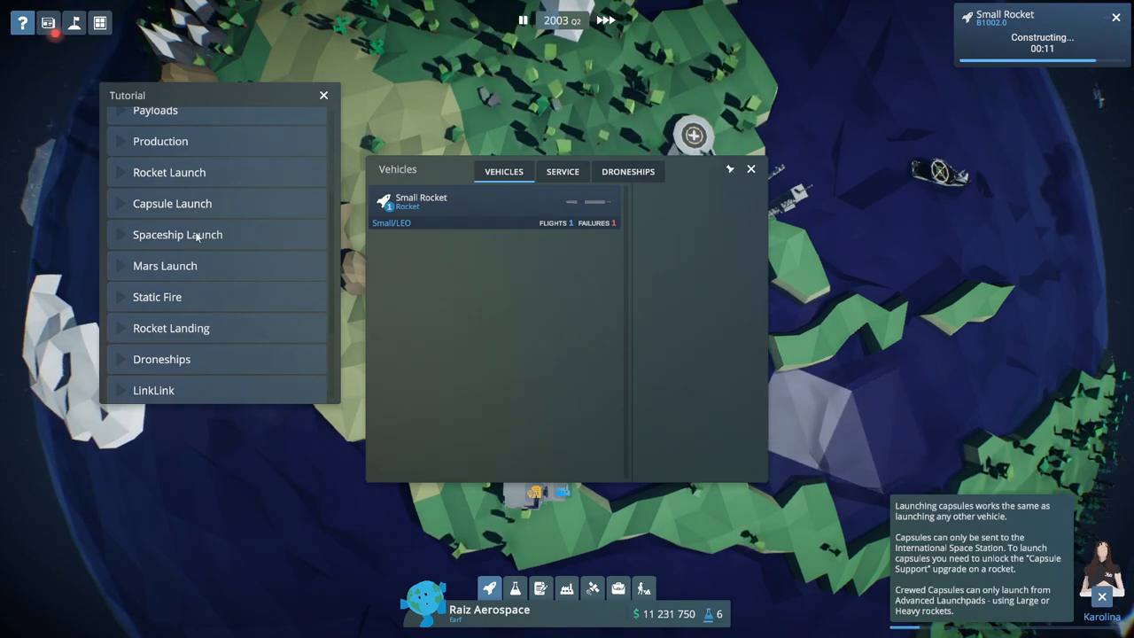
left_click(177, 234)
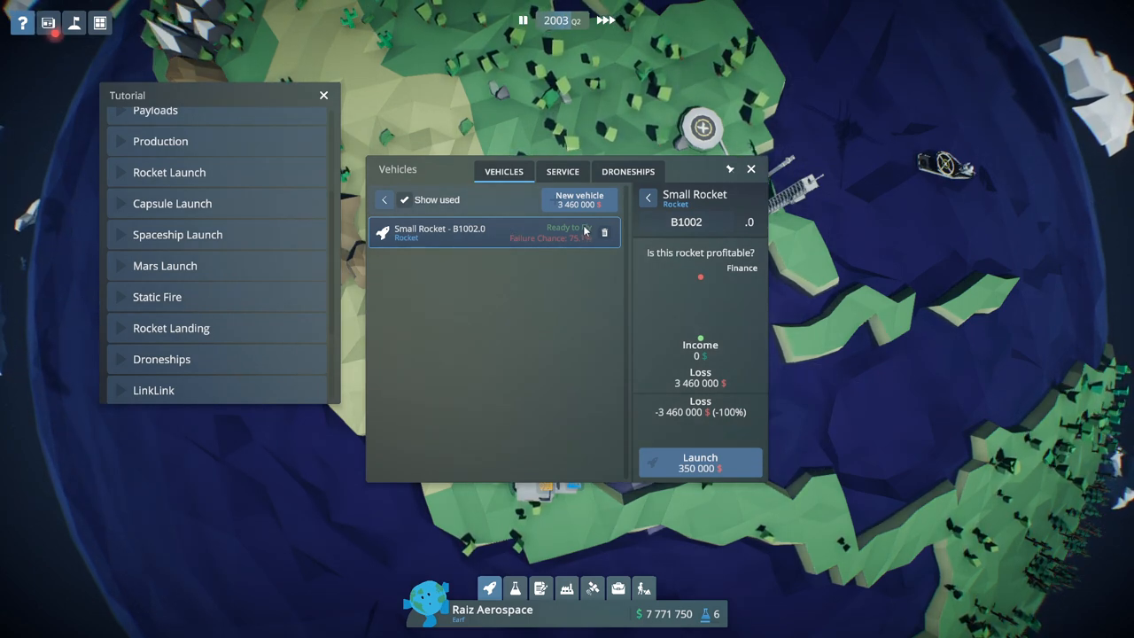
mouse_move(525, 239)
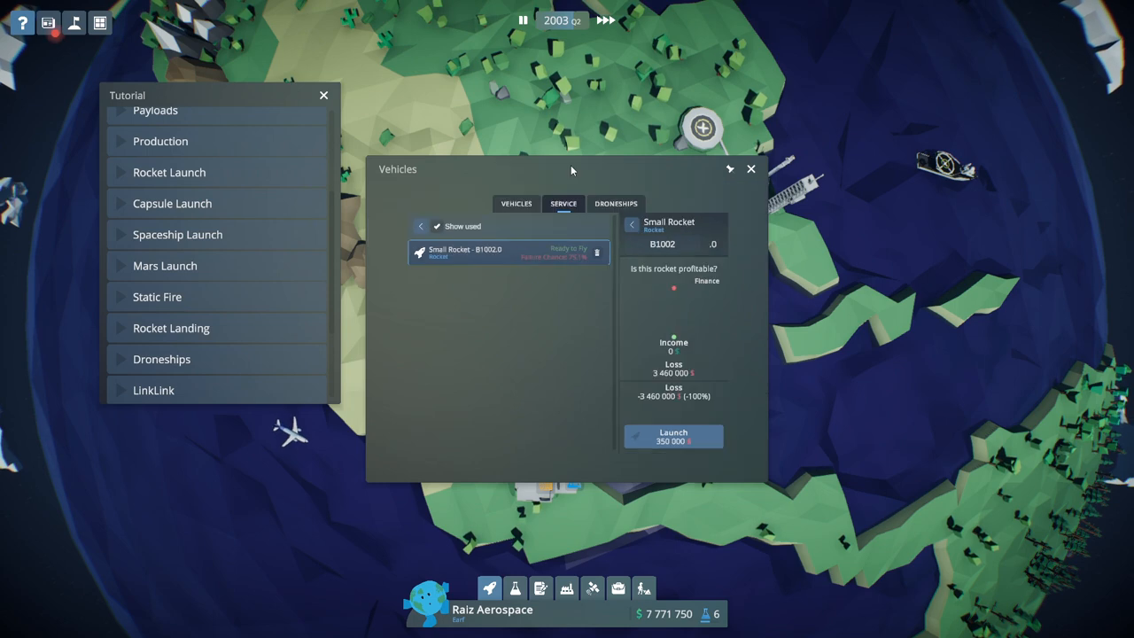
Load the Concrete payload onto Small Rocket B1002 and launch it to LEO for $350,000.
left_click(673, 436)
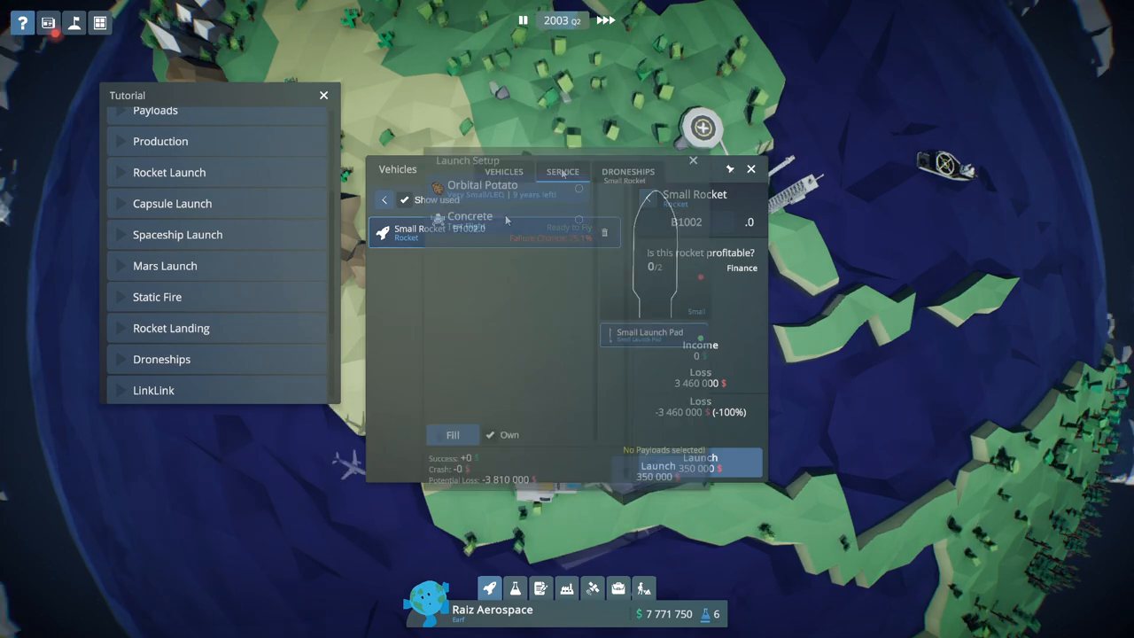
left_click(469, 219)
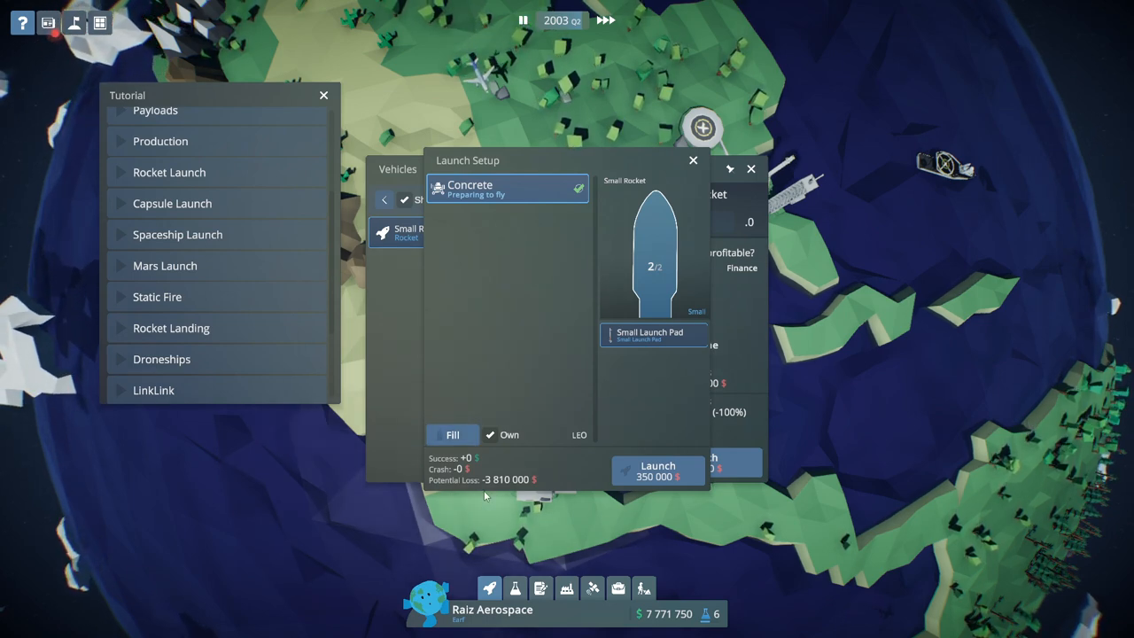
mouse_move(658, 469)
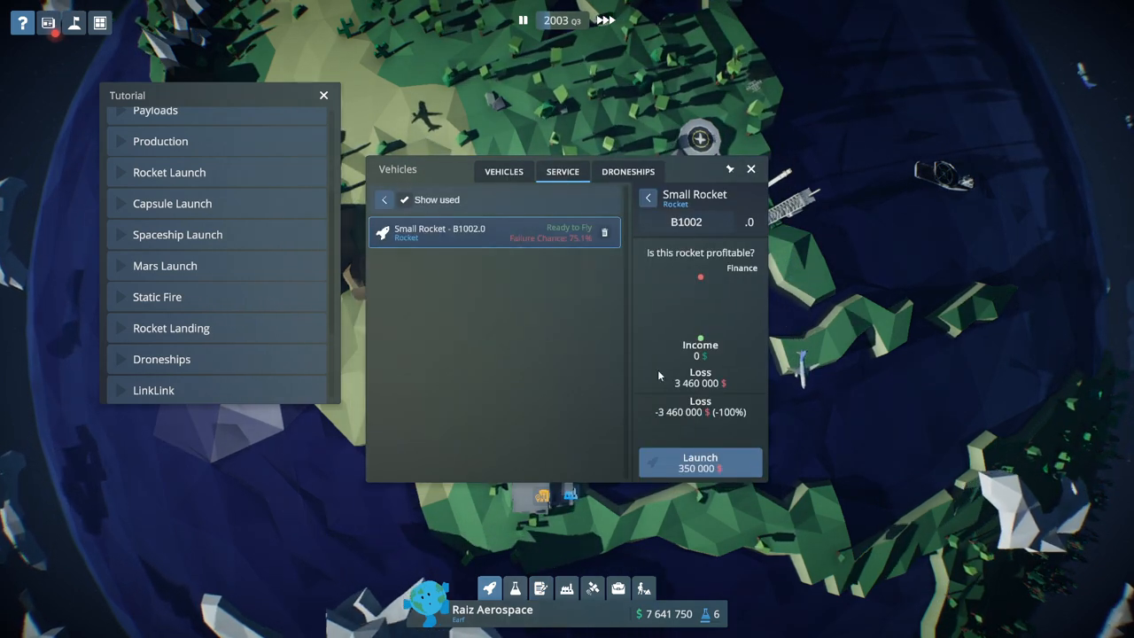
left_click(700, 462)
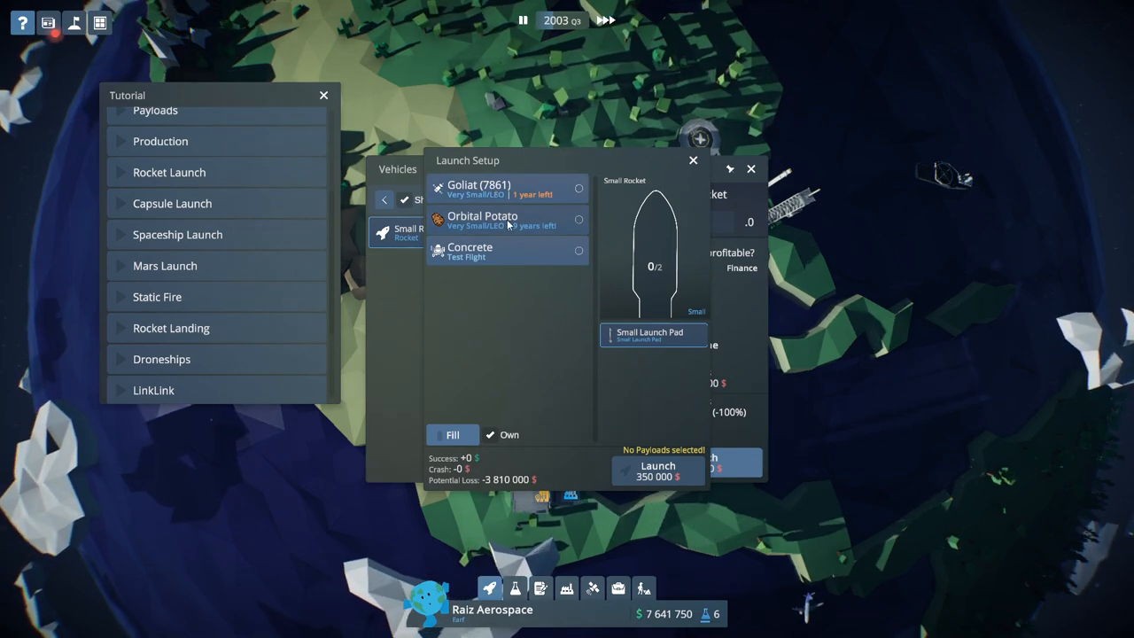
left_click(469, 252)
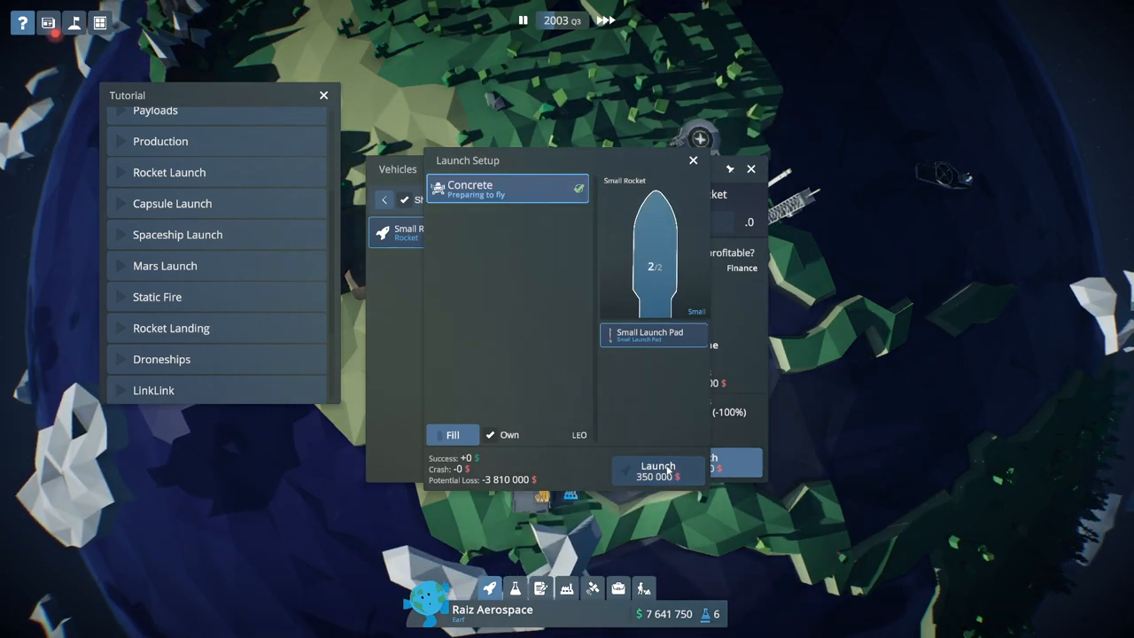
left_click(657, 470)
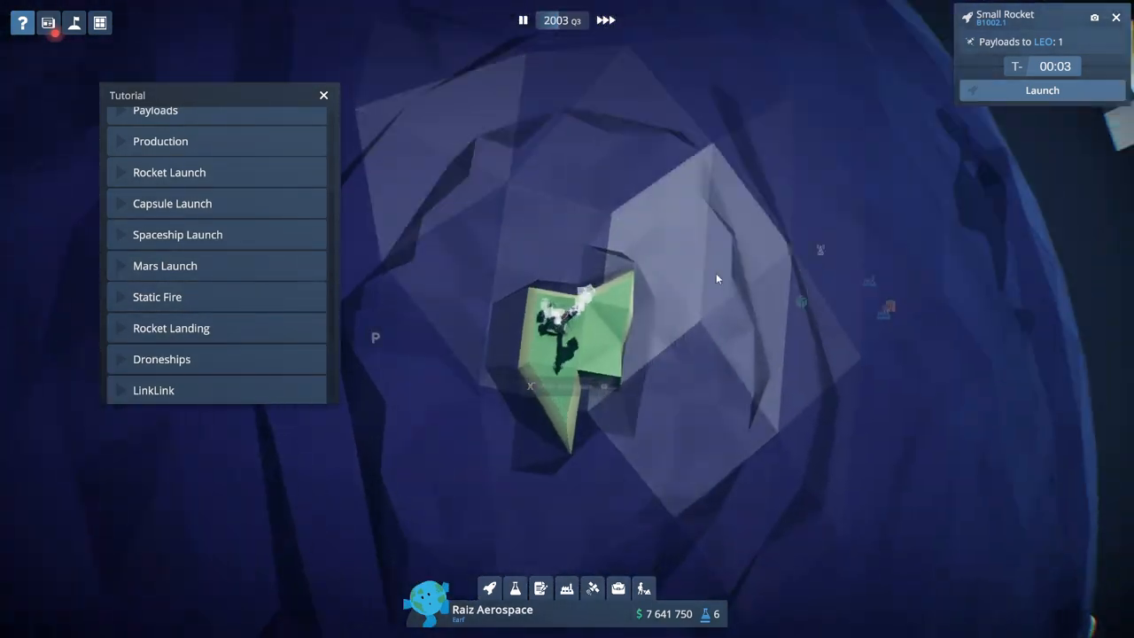
Check the Small Launch Pad overview, then view the failed Concrete mission report.
left_click(322, 95)
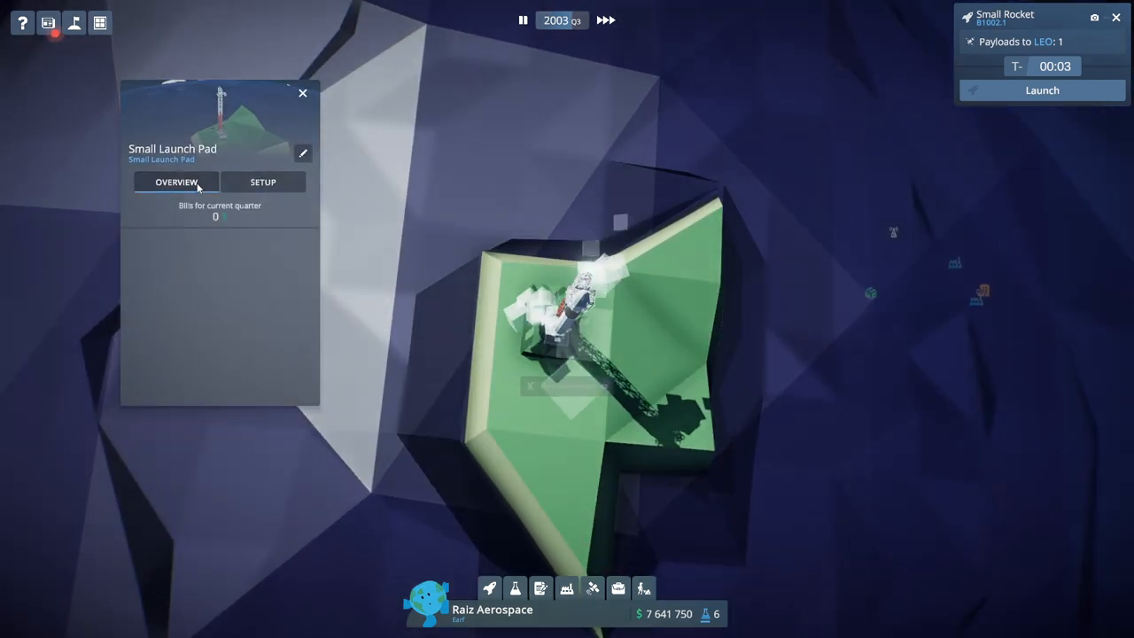
left_click(303, 153)
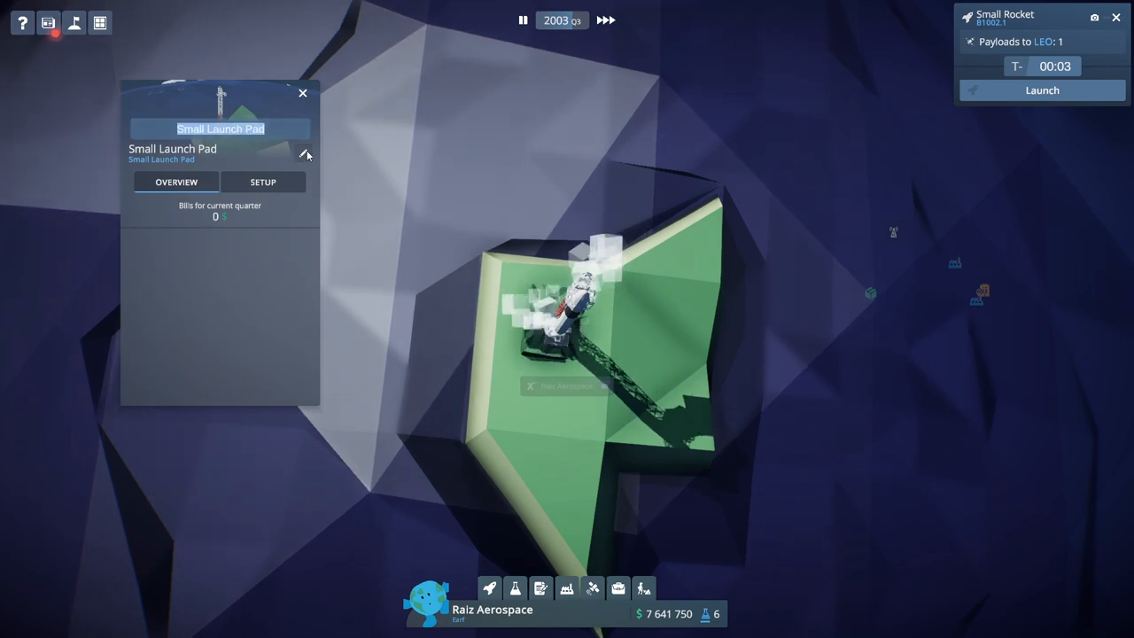
left_click(302, 93)
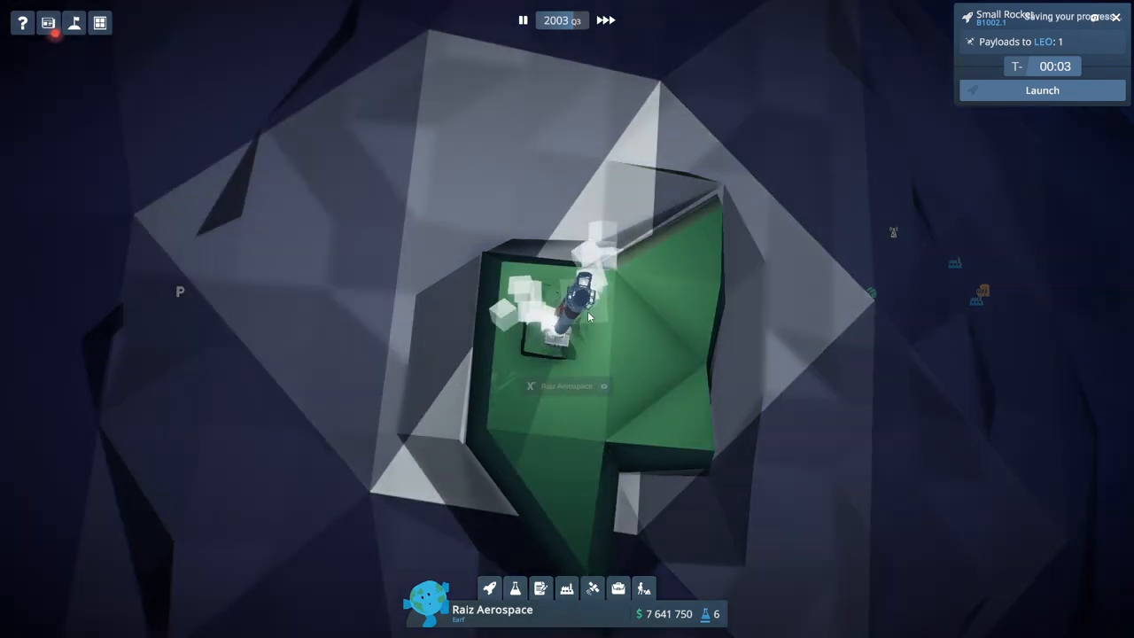
left_click(19, 19)
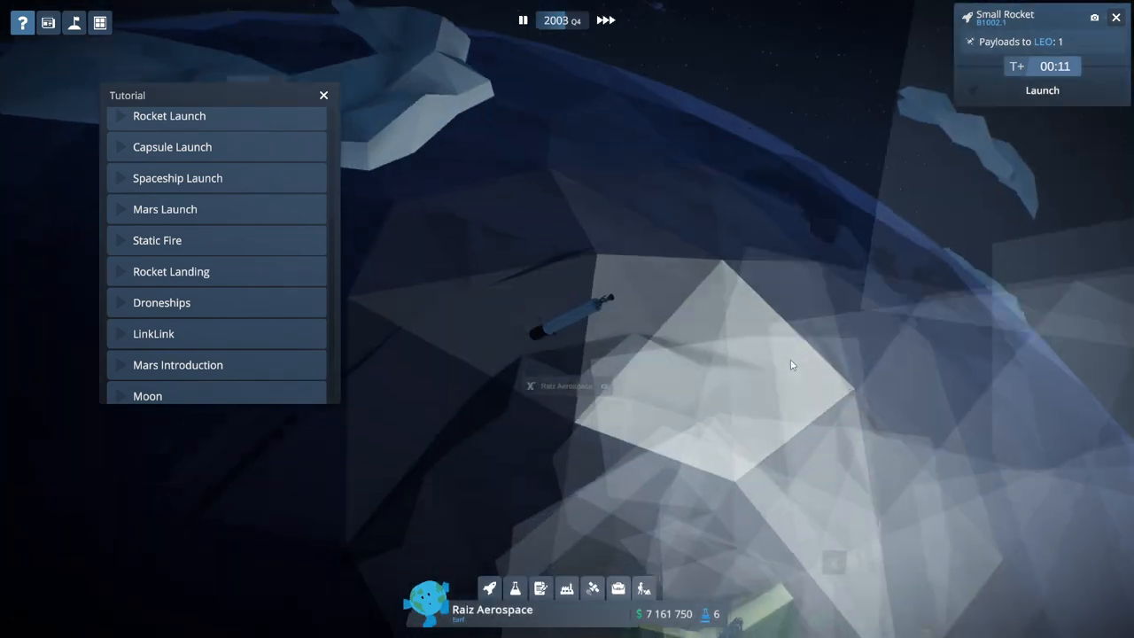
left_click(1041, 89)
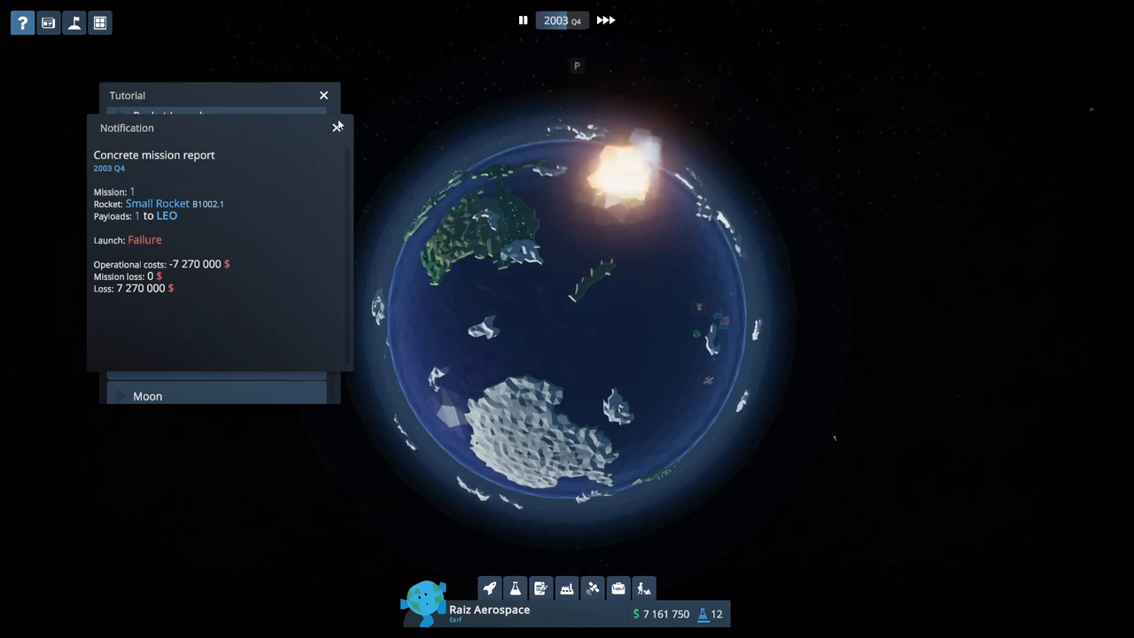
Dismiss the Concrete report, ready Small Rocket B1003.0, and close the Goliat launch reminder.
left_click(337, 126)
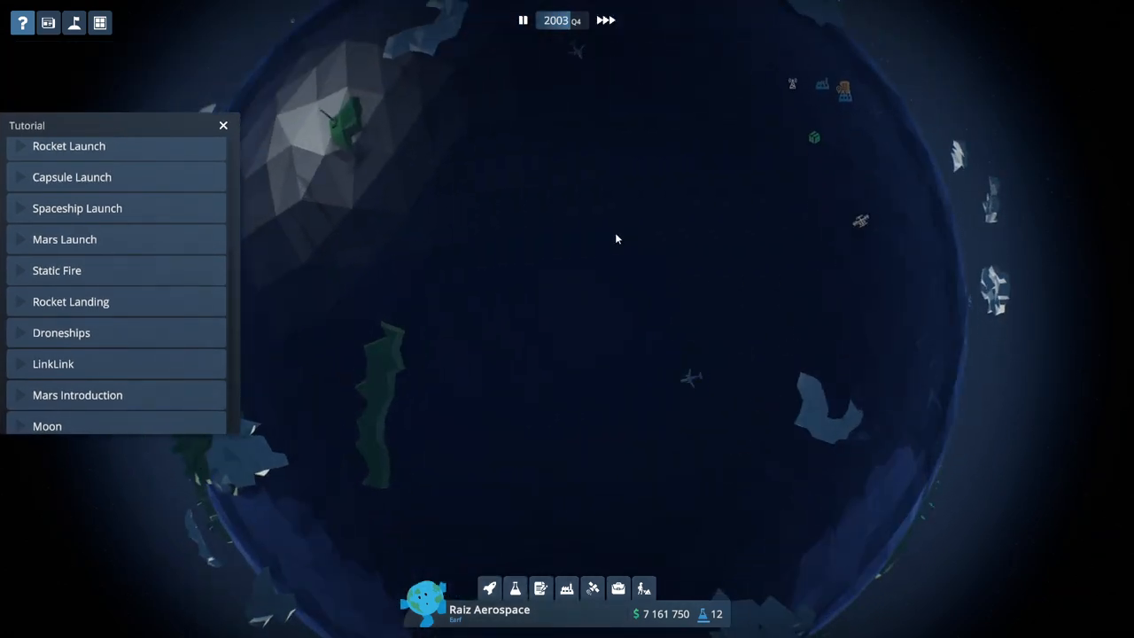
left_click(490, 585)
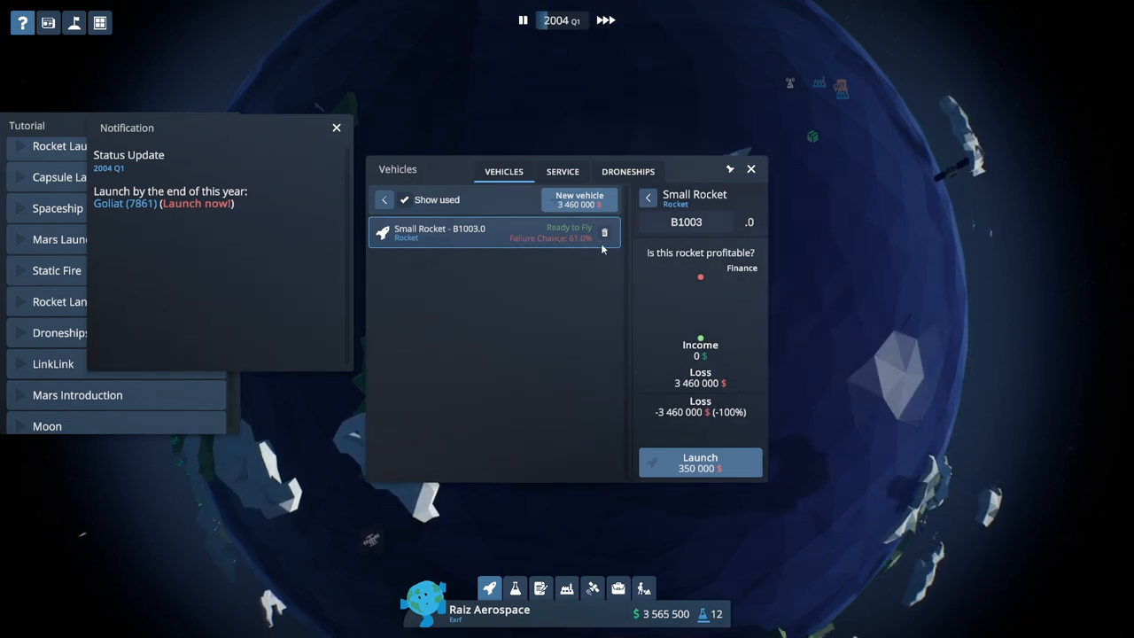
left_click(699, 462)
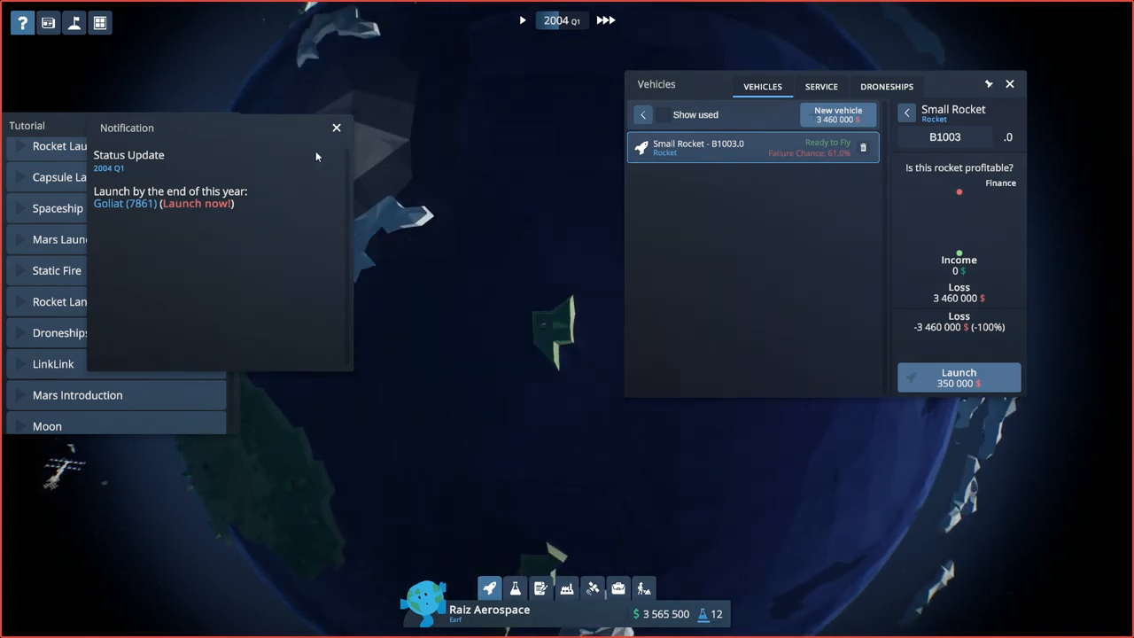
left_click(336, 128)
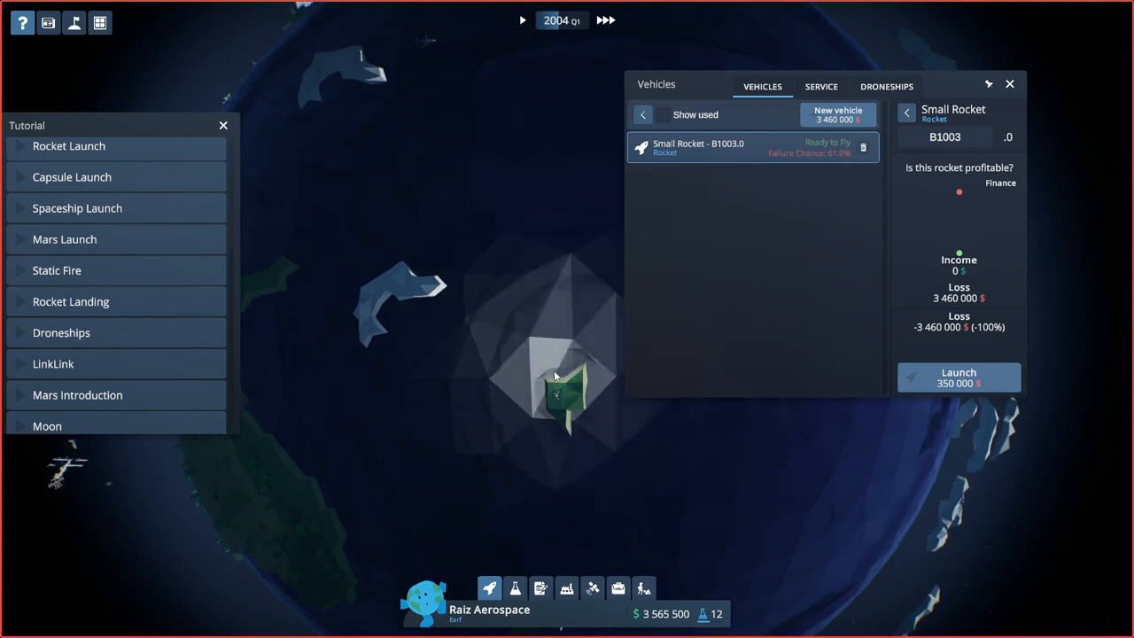
left_click(958, 377)
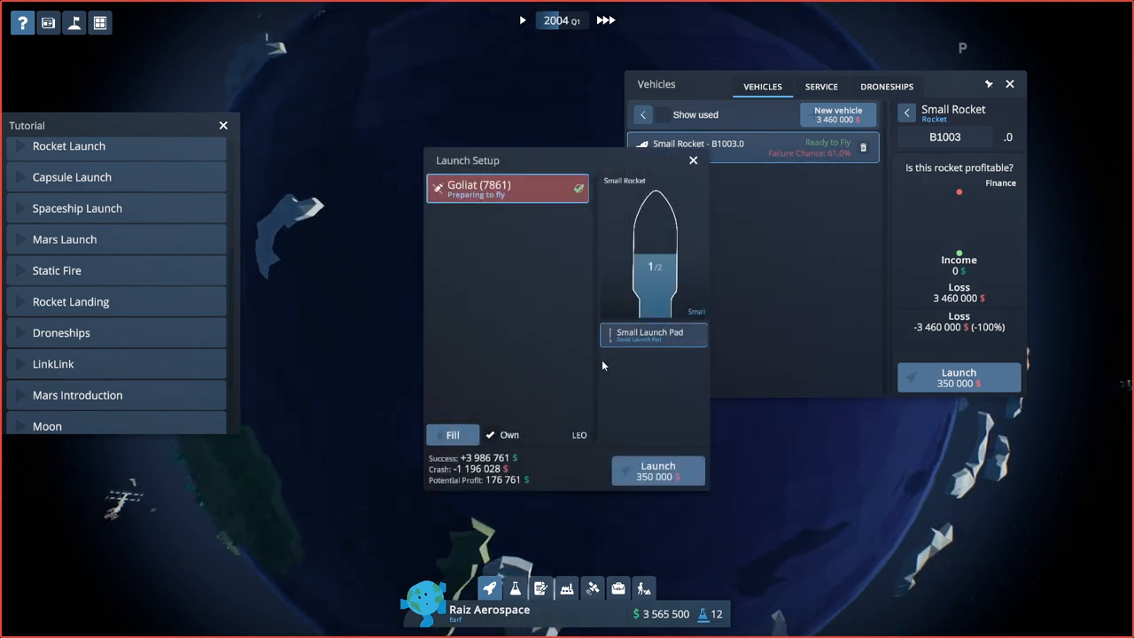
mouse_move(657, 470)
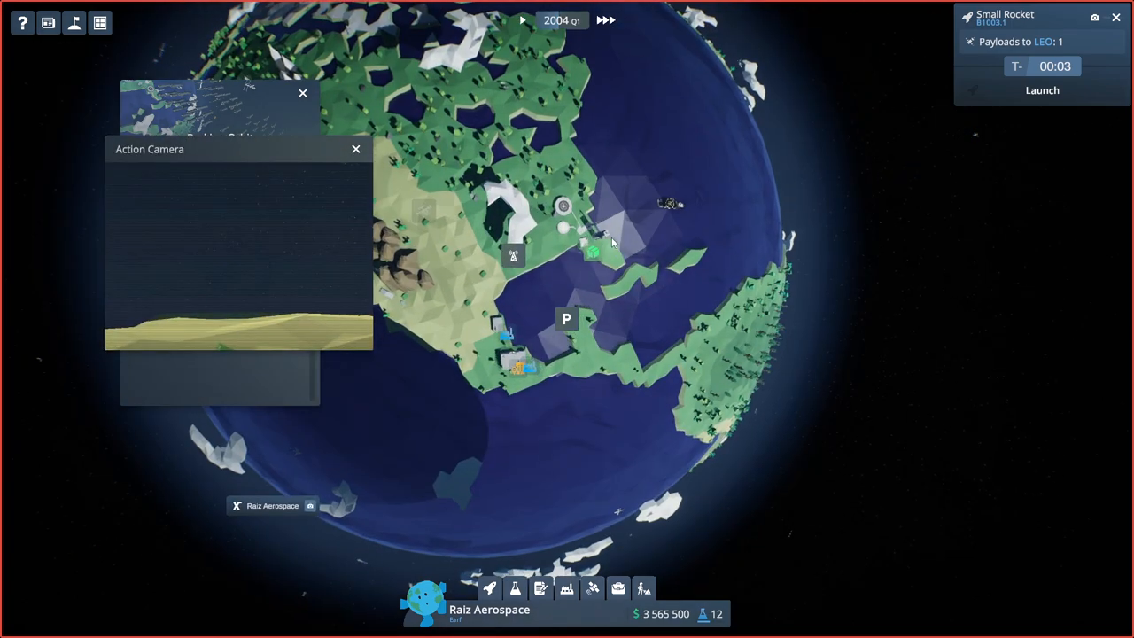
Close the Action Camera and show the Small Hangar overview with $2,500 quarterly bills.
left_click(356, 149)
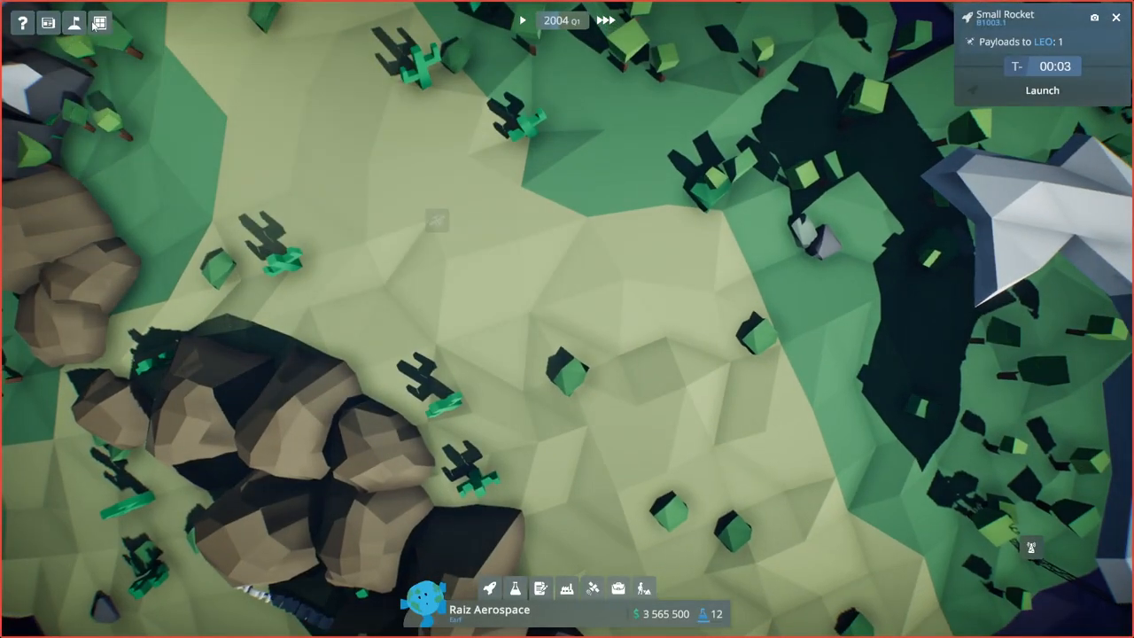
left_click(74, 22)
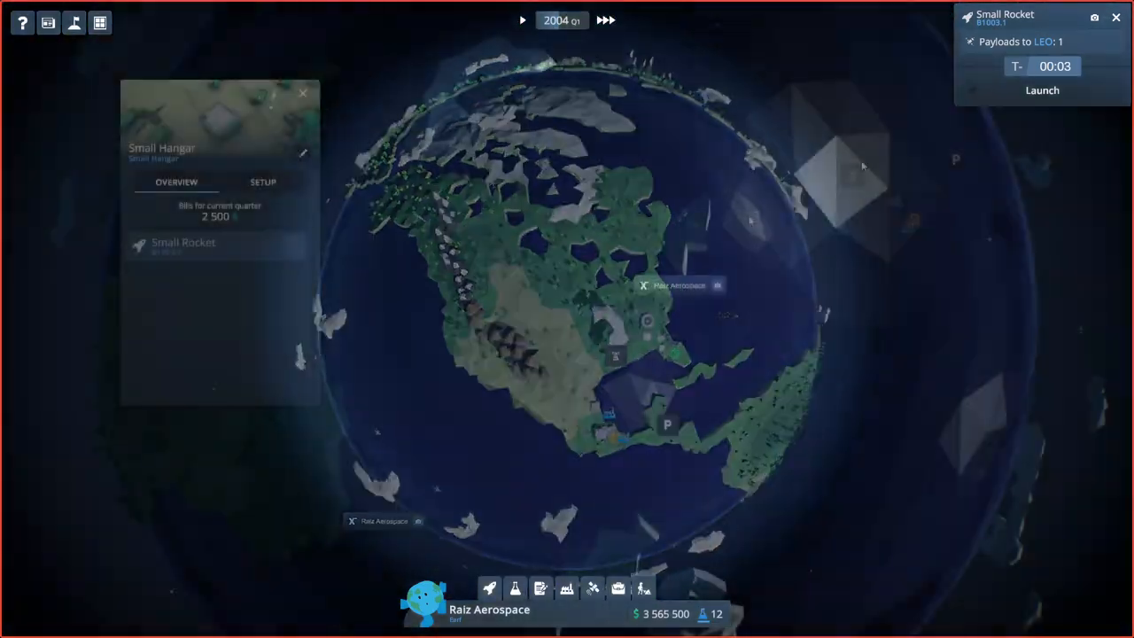
left_click(1111, 16)
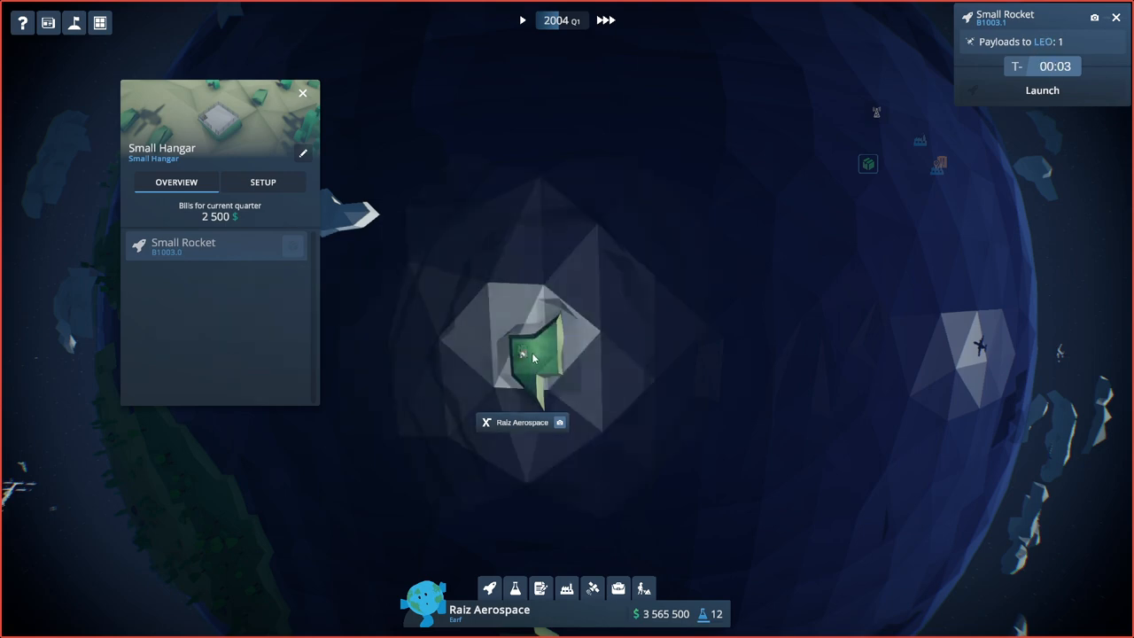
Unpause time and close the Goliat launch countdown panel.
left_click(518, 19)
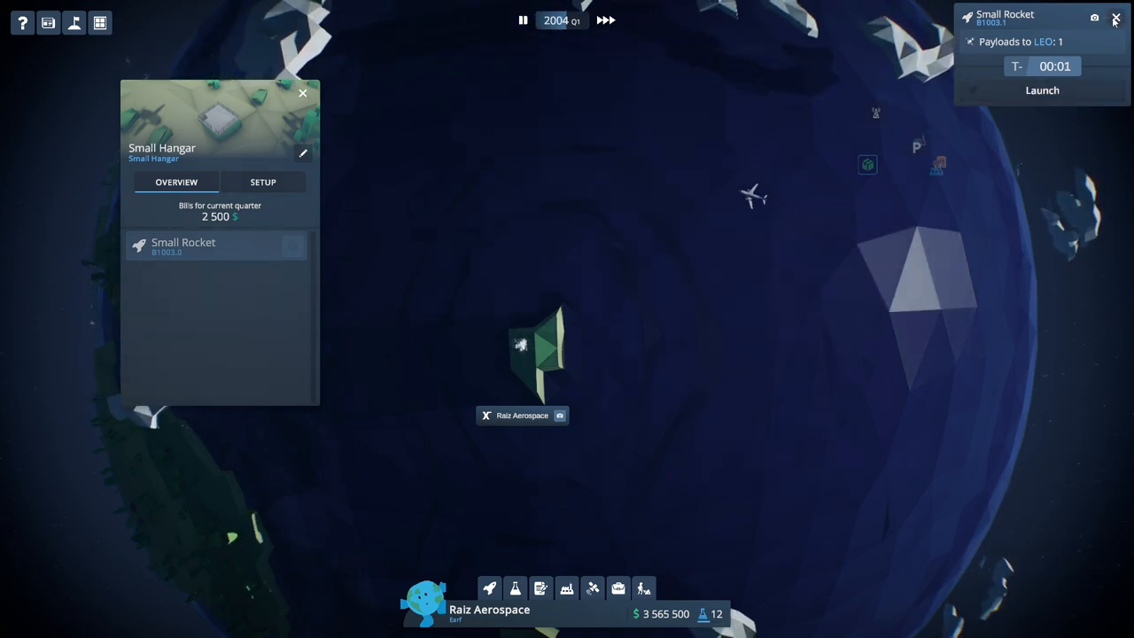
left_click(1040, 90)
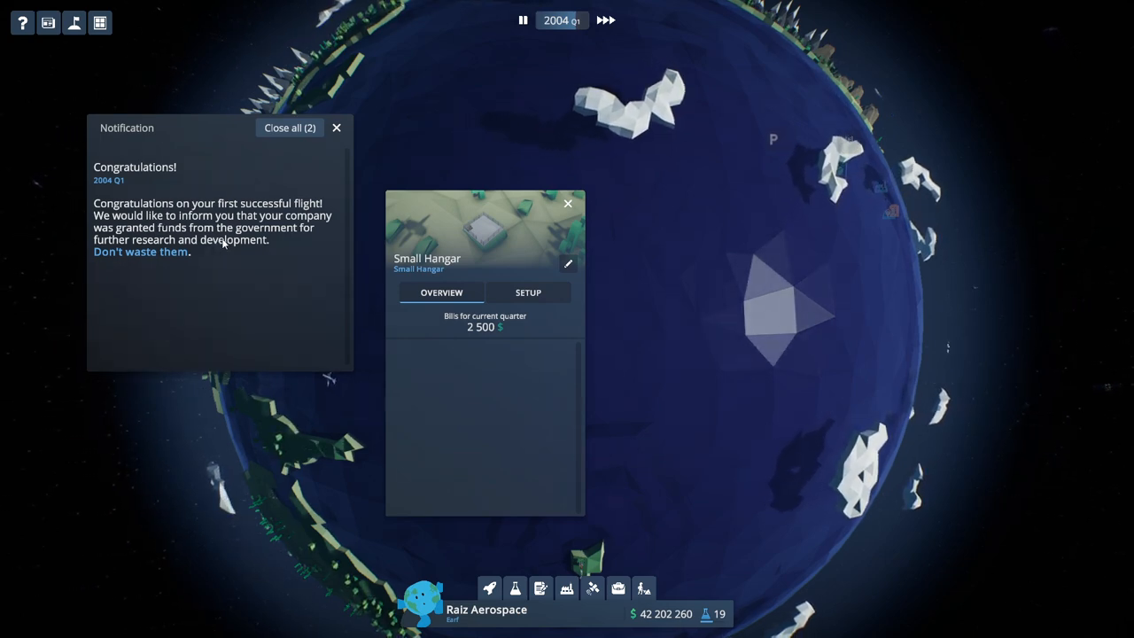
Close the hangar details, Congratulations message and Goliat mission report showing $176,761 profit.
left_click(567, 203)
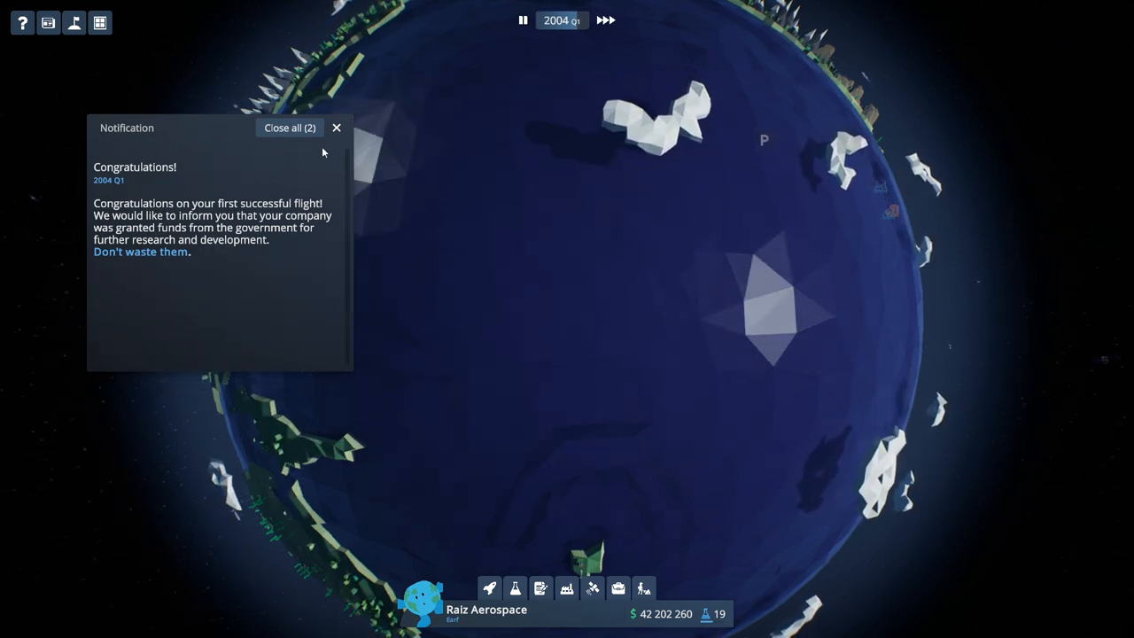
left_click(290, 127)
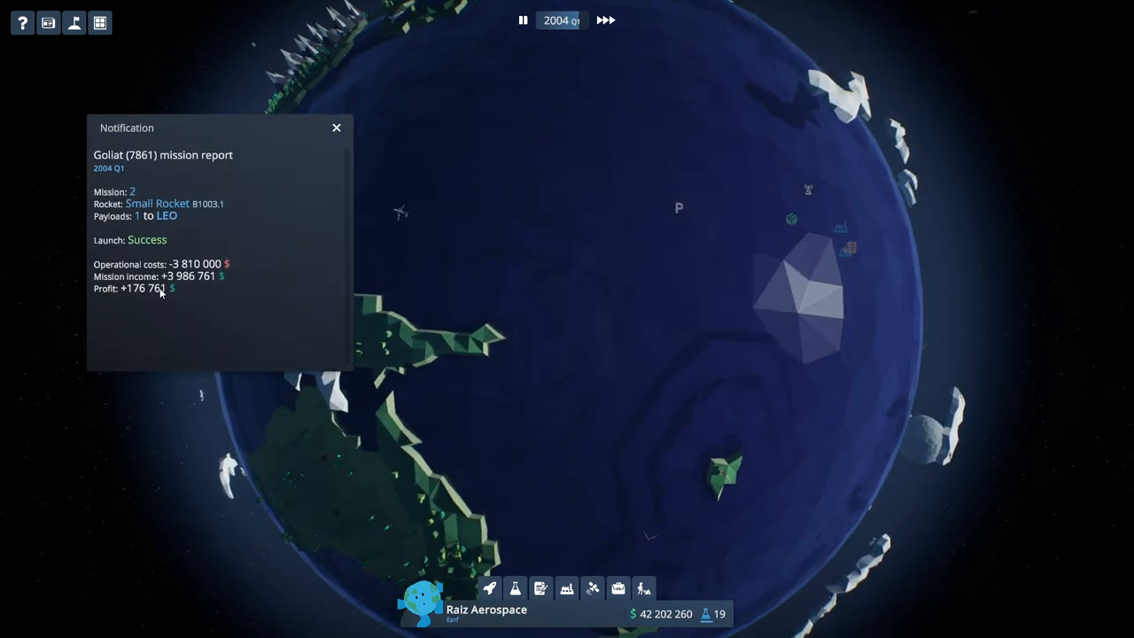
left_click(75, 23)
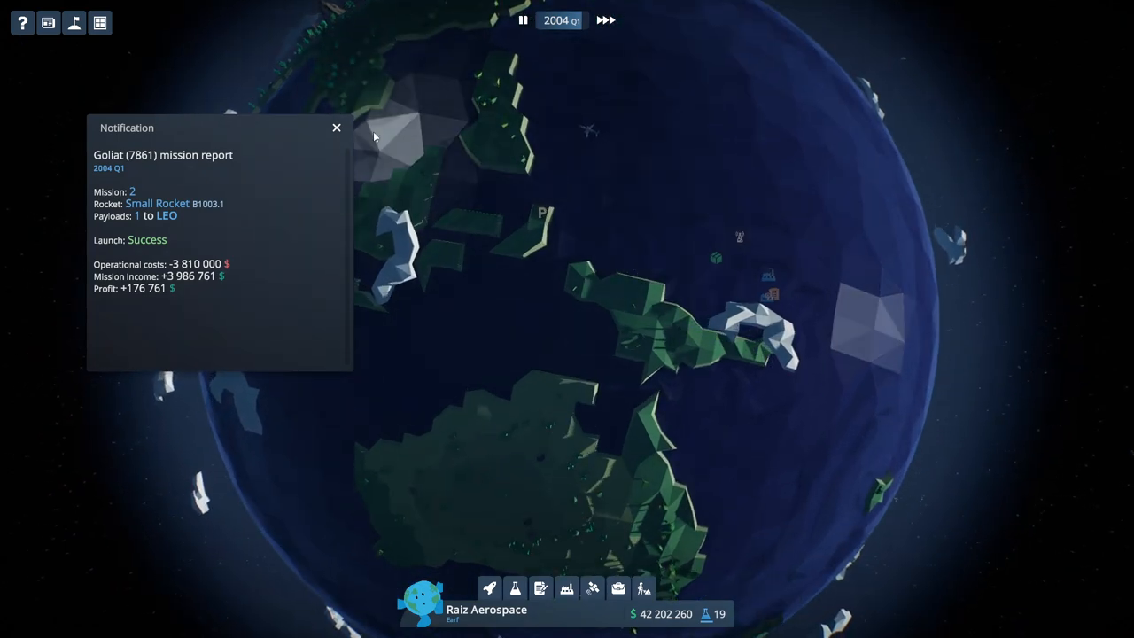
left_click(336, 128)
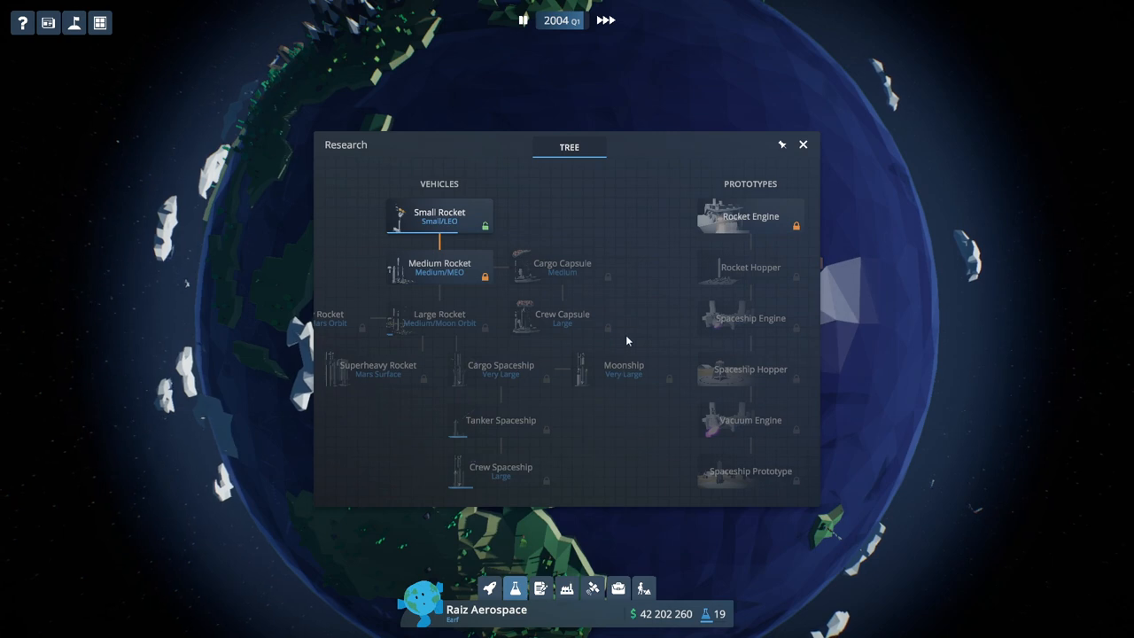
Recheck the Rocket Engine prototype requirements in Research, then show the empty Vehicles list.
left_click(439, 217)
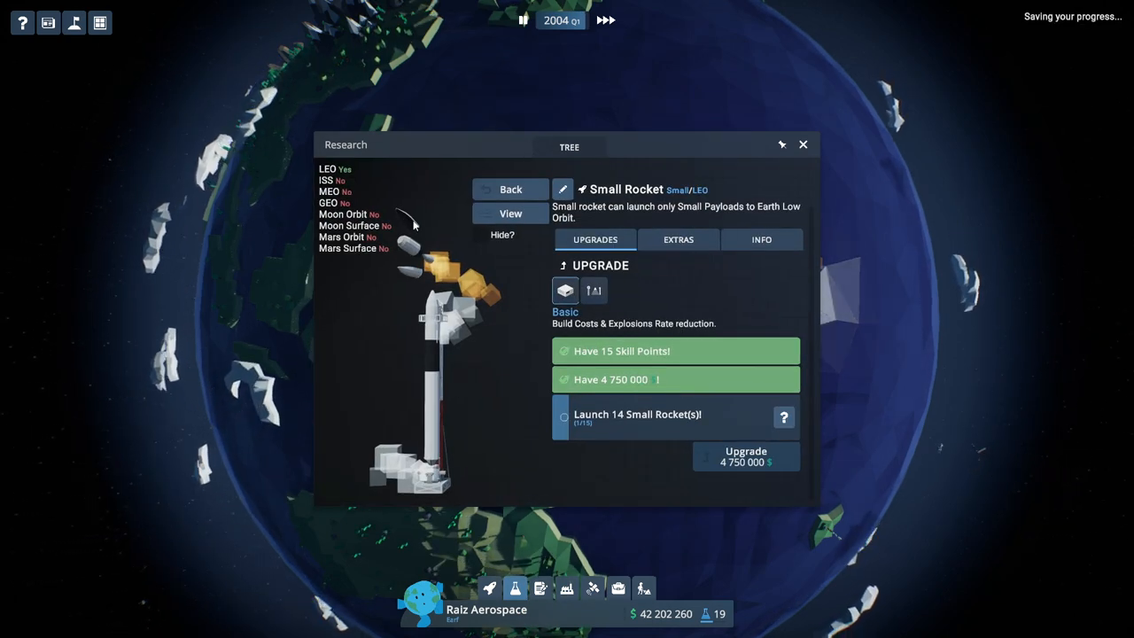
left_click(568, 147)
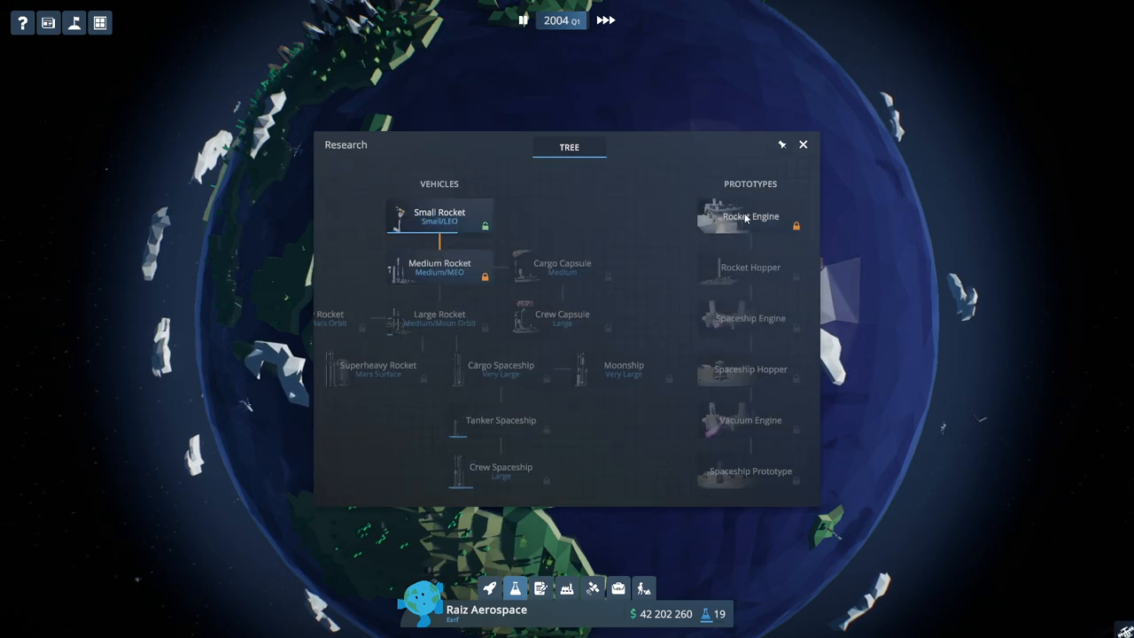
left_click(750, 216)
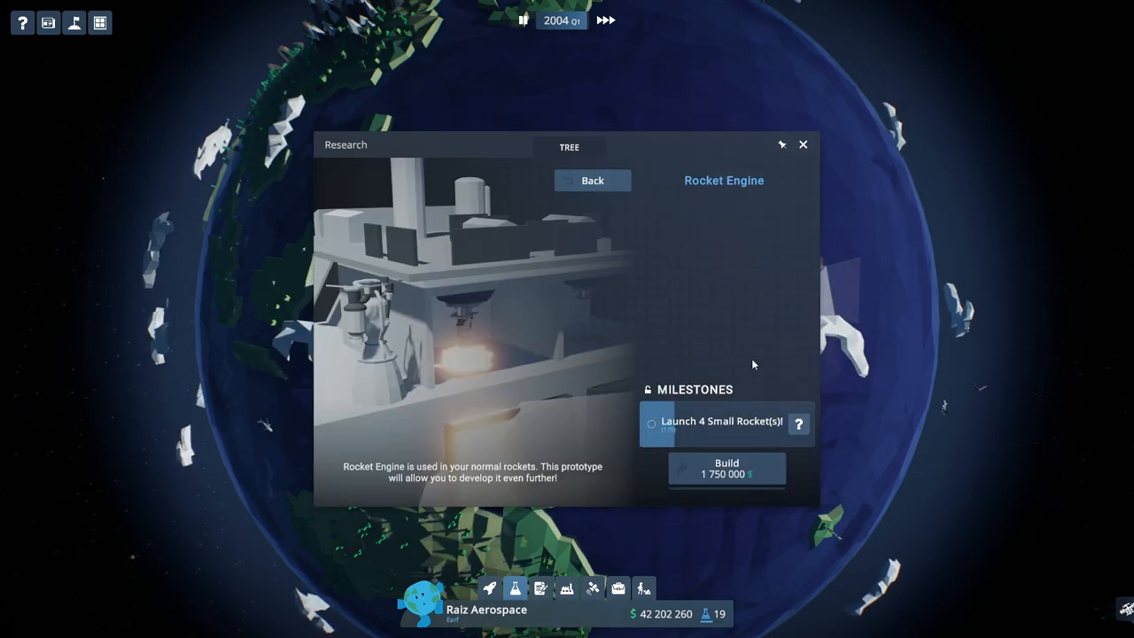
left_click(803, 143)
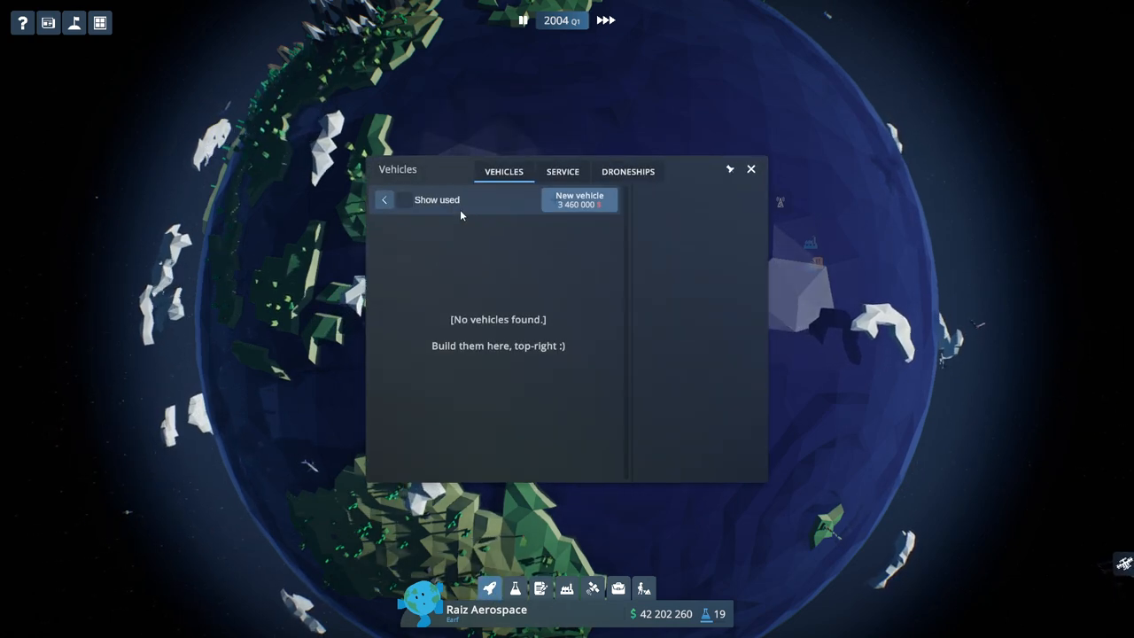
Order Small Rockets B1004.0–B1006.0, then dismiss the space race news and vehicle list.
left_click(578, 201)
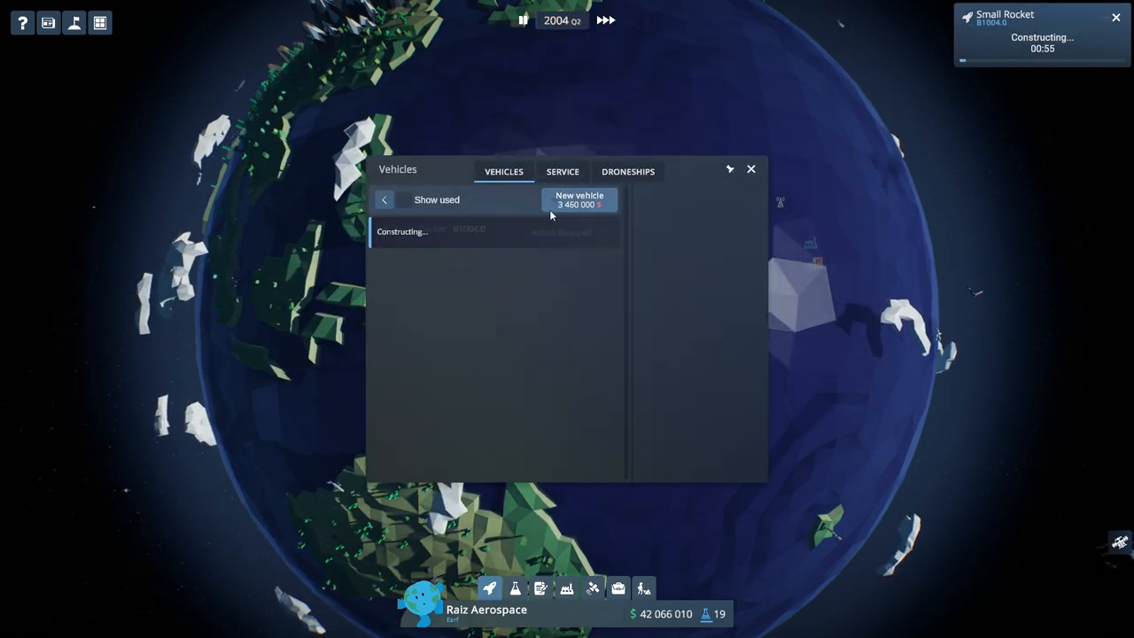
left_click(578, 201)
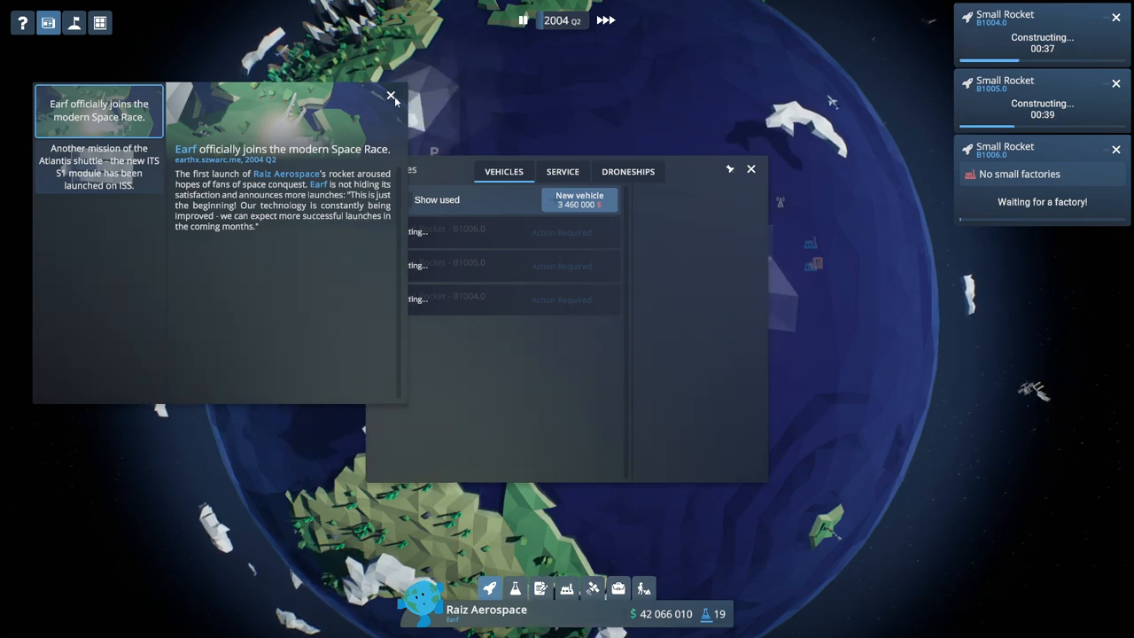
left_click(392, 95)
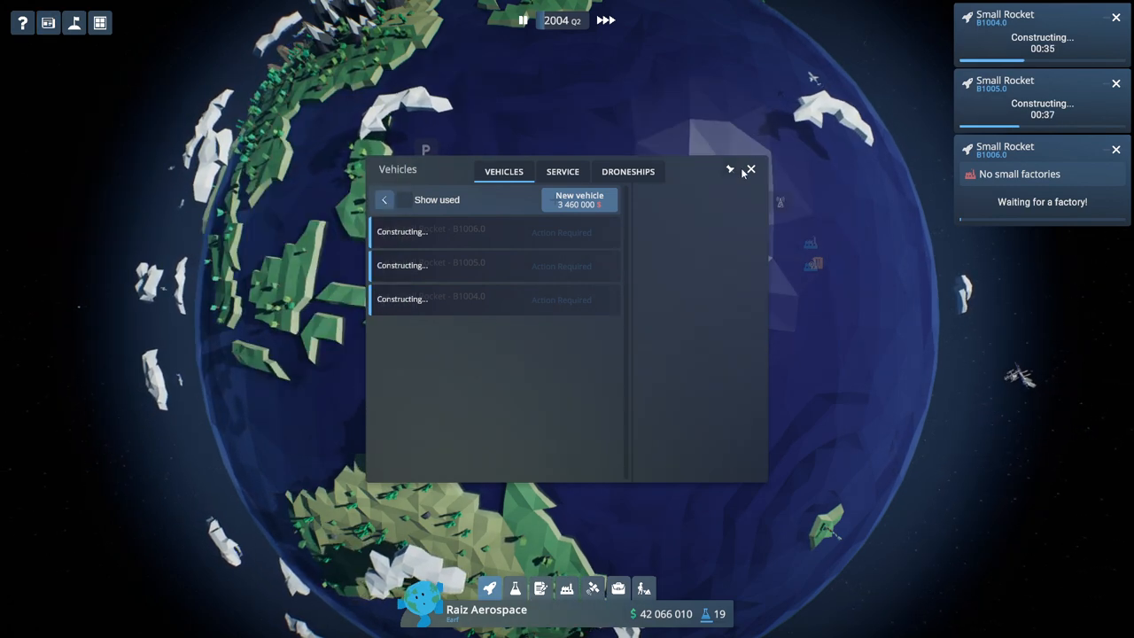
left_click(748, 169)
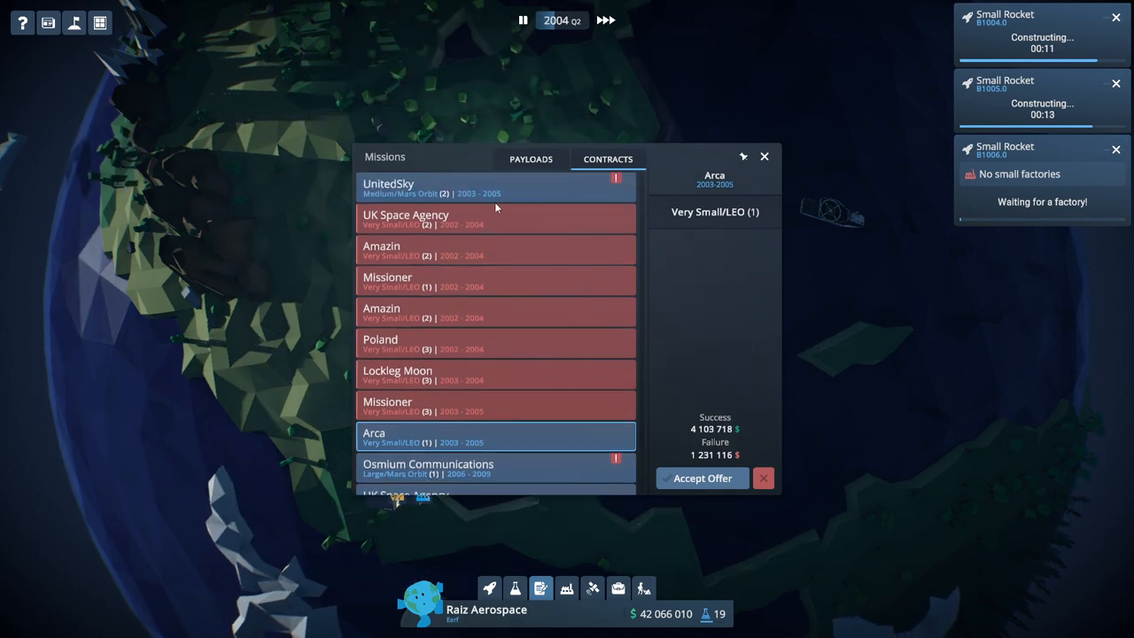
Accept the Arca and UK Space Agency contract offers.
left_click(496, 187)
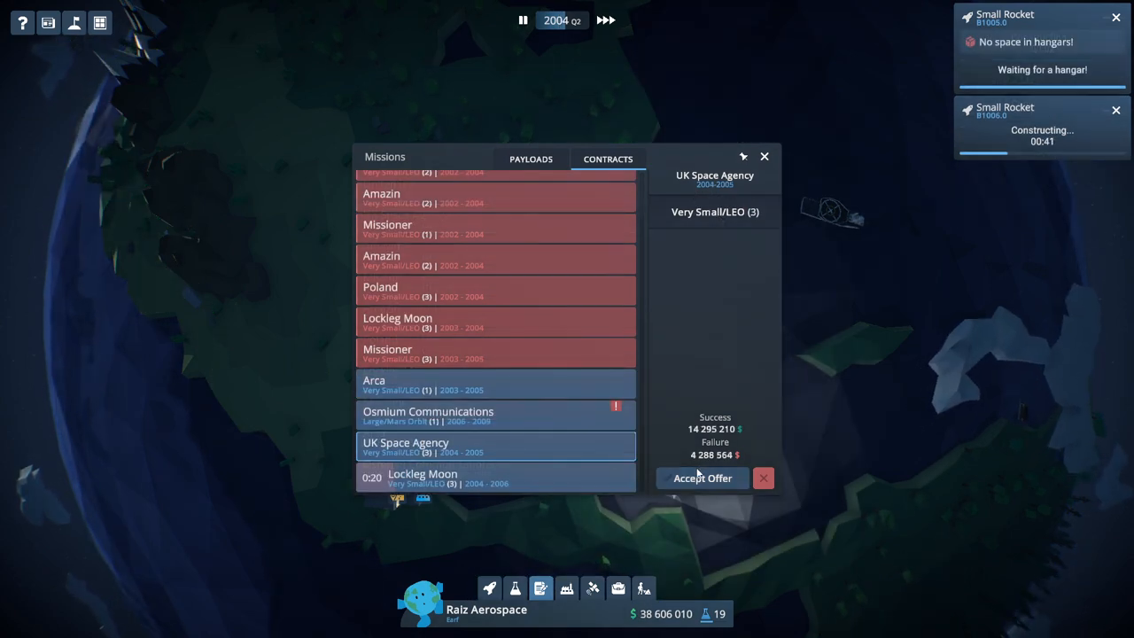
left_click(702, 477)
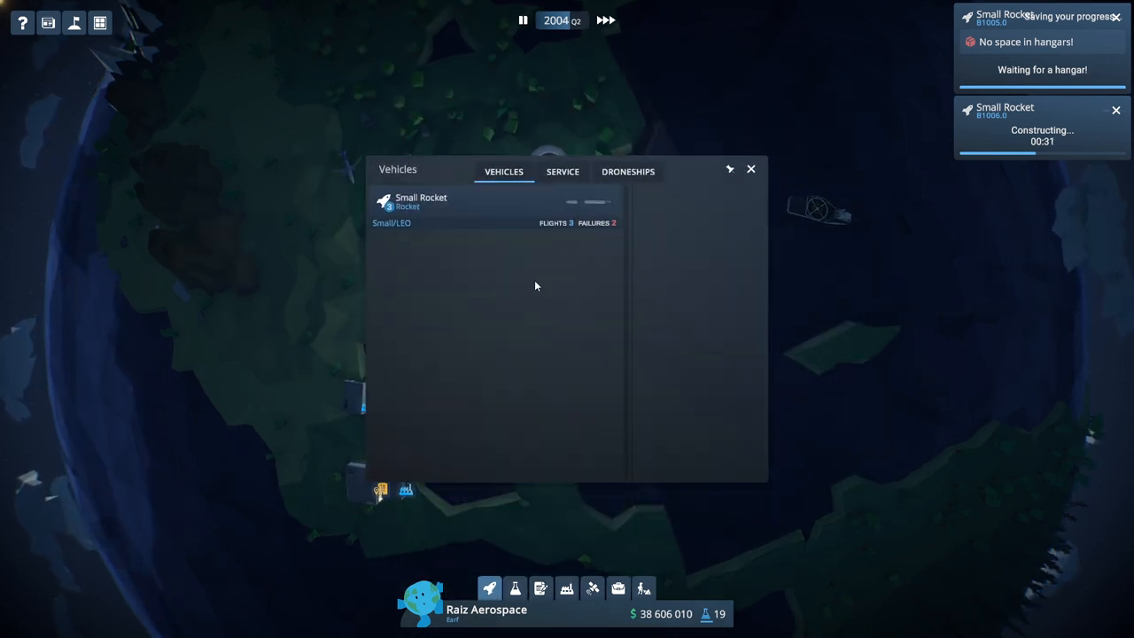
Launch Small Rocket B1004.0 carrying Hellas-9844 to LEO and watch the countdown.
left_click(421, 201)
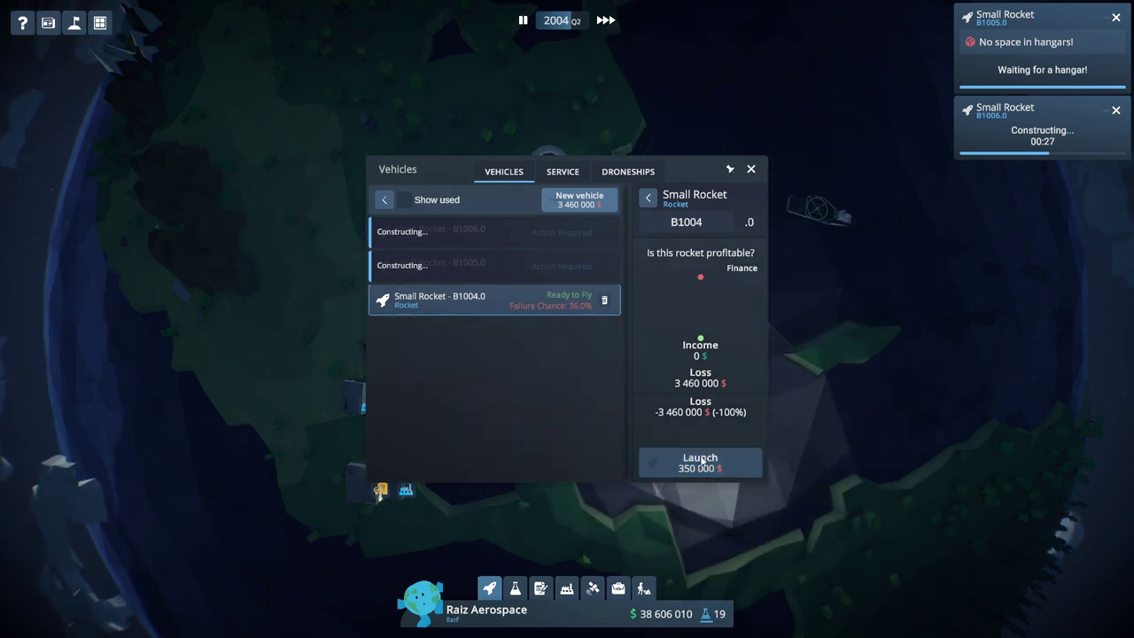
left_click(699, 462)
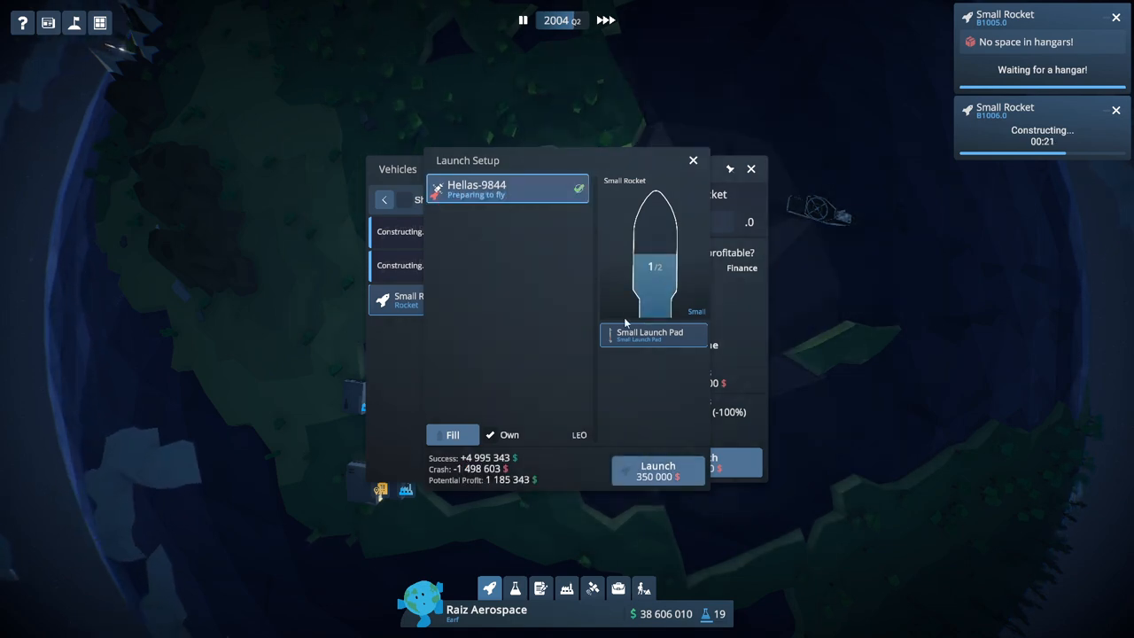
left_click(658, 469)
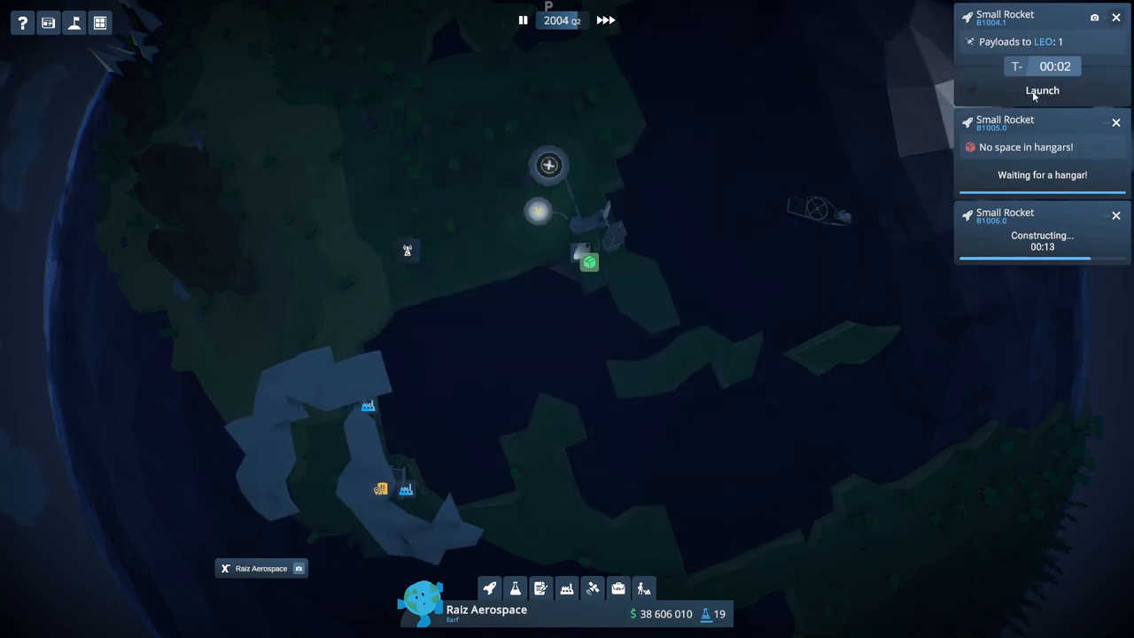
left_click(1040, 90)
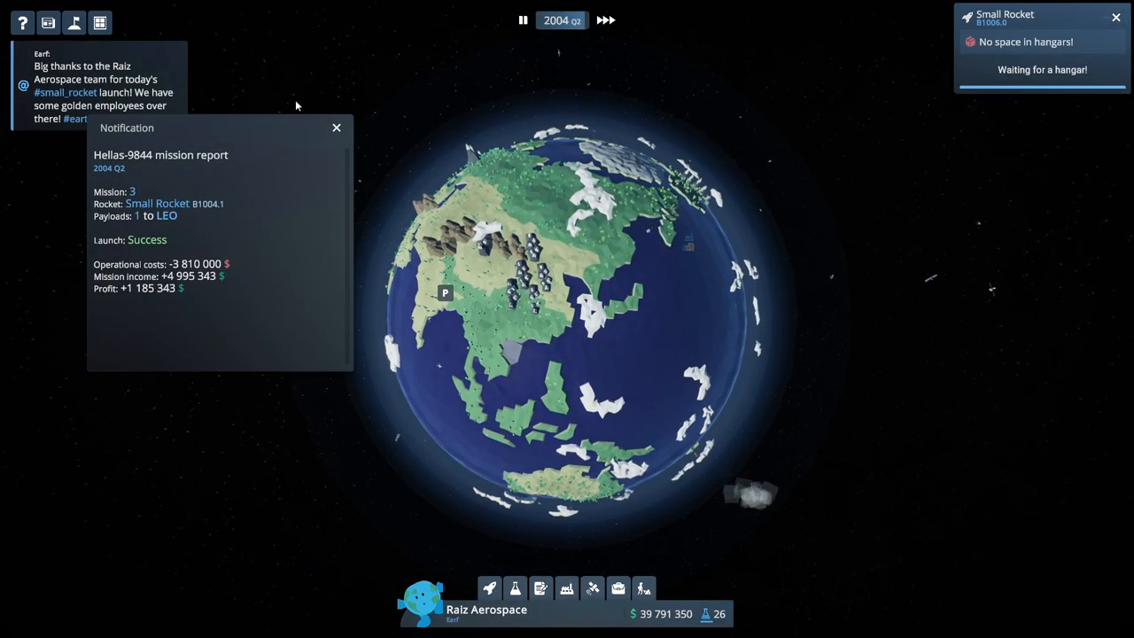
Launch Small Rocket B1005.0 with Hellas-7957 and dismiss its mission report.
left_click(335, 128)
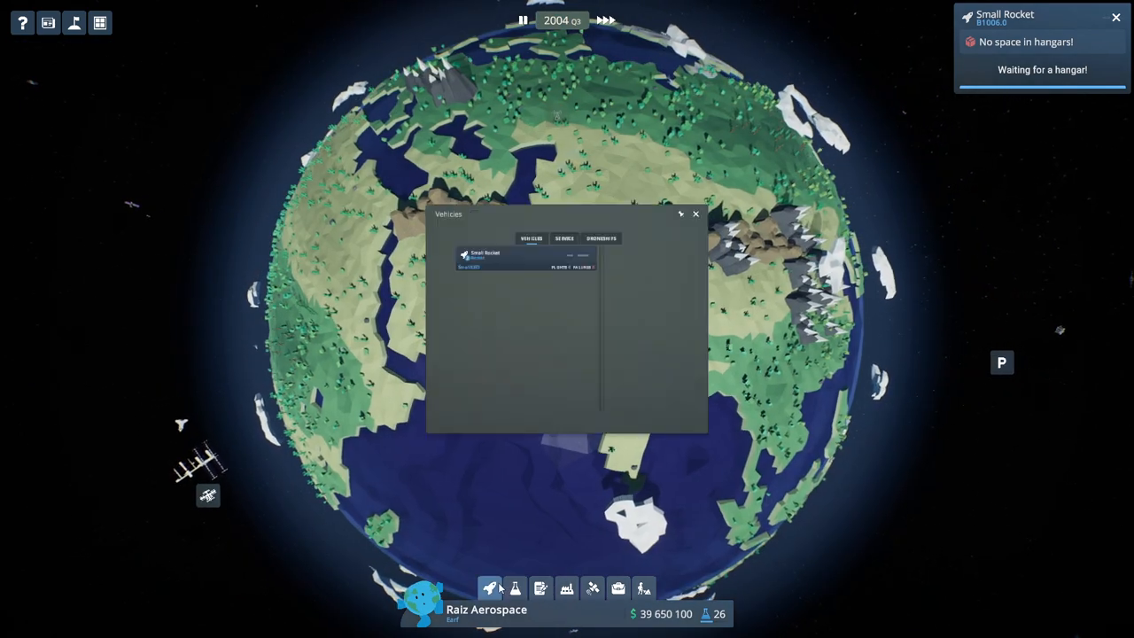
left_click(483, 260)
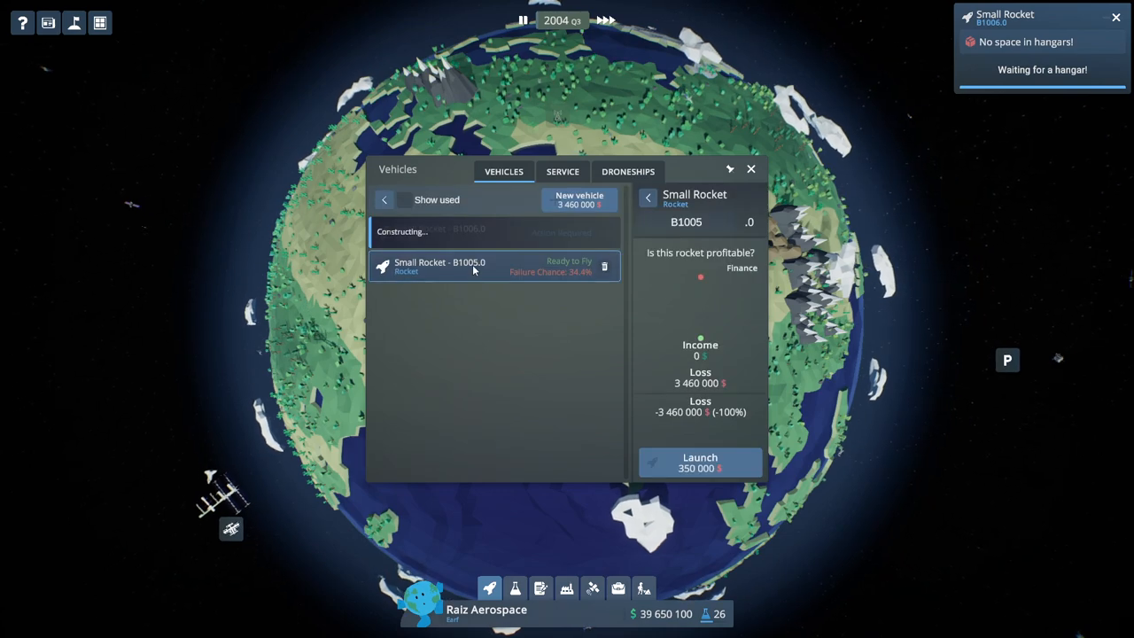
left_click(700, 462)
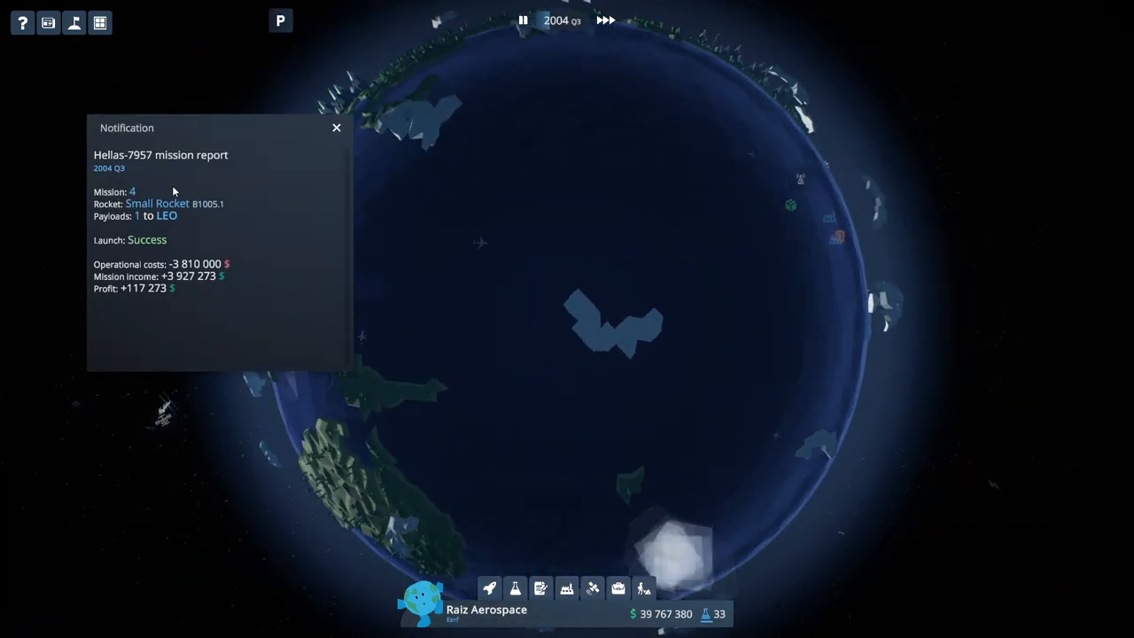
left_click(336, 128)
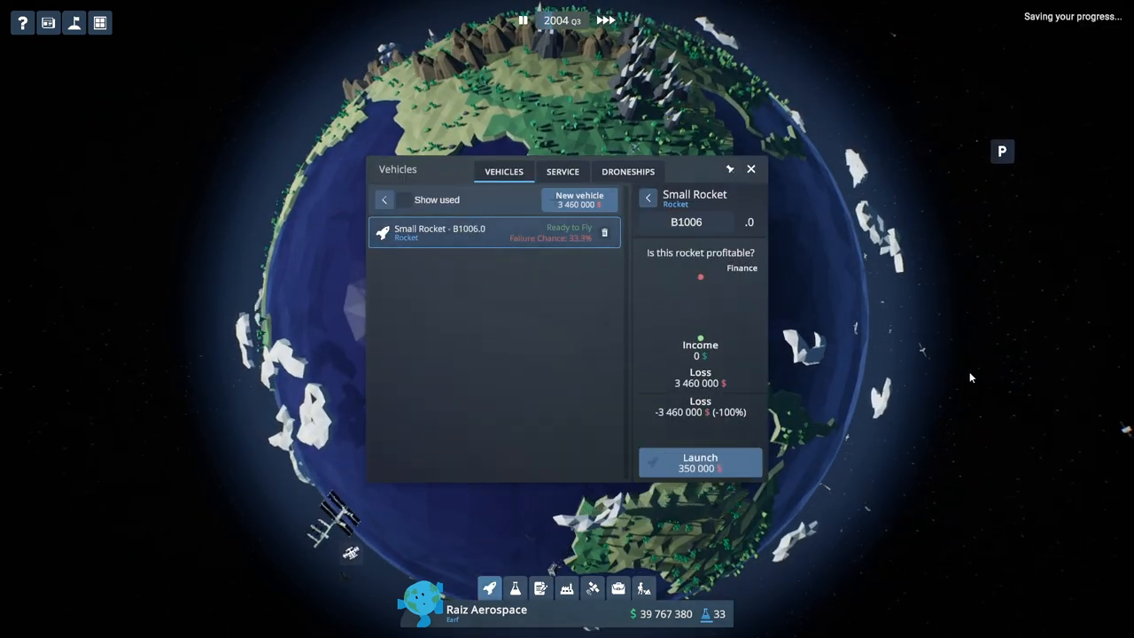
Launch B1006.0 with Hellas-9418, follow the liftoff, and dismiss the failure report.
left_click(699, 462)
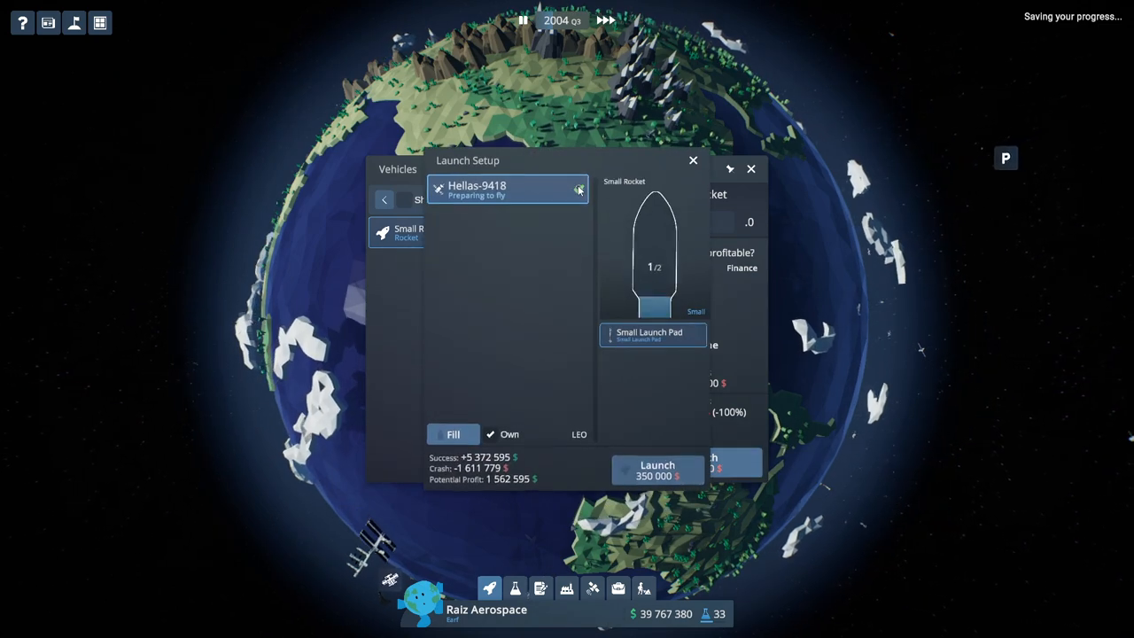
left_click(657, 470)
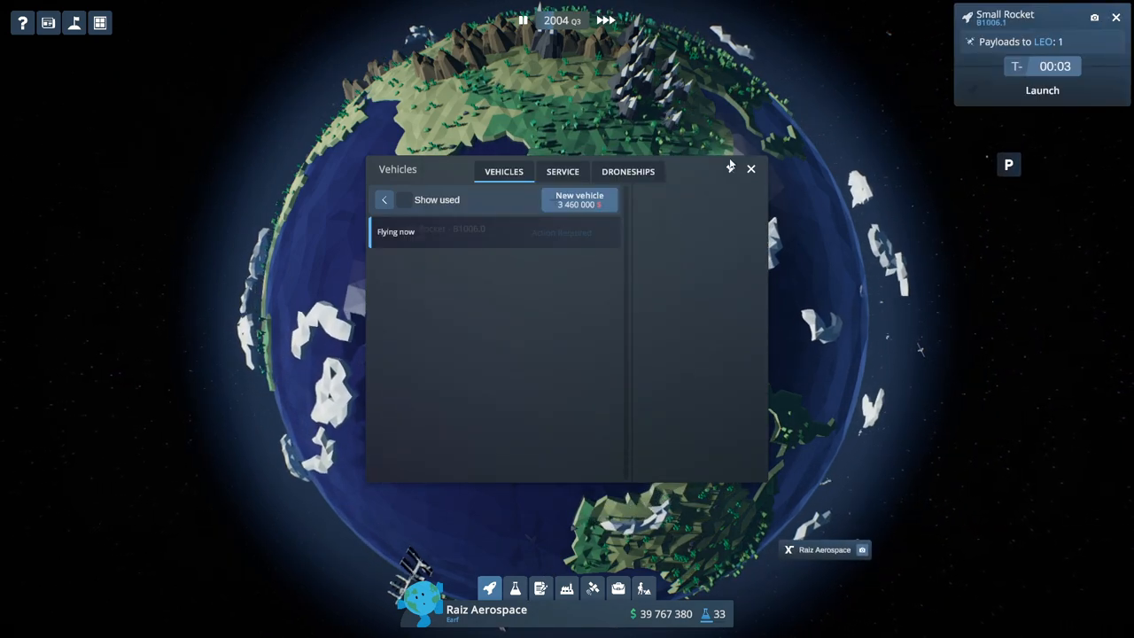
left_click(750, 168)
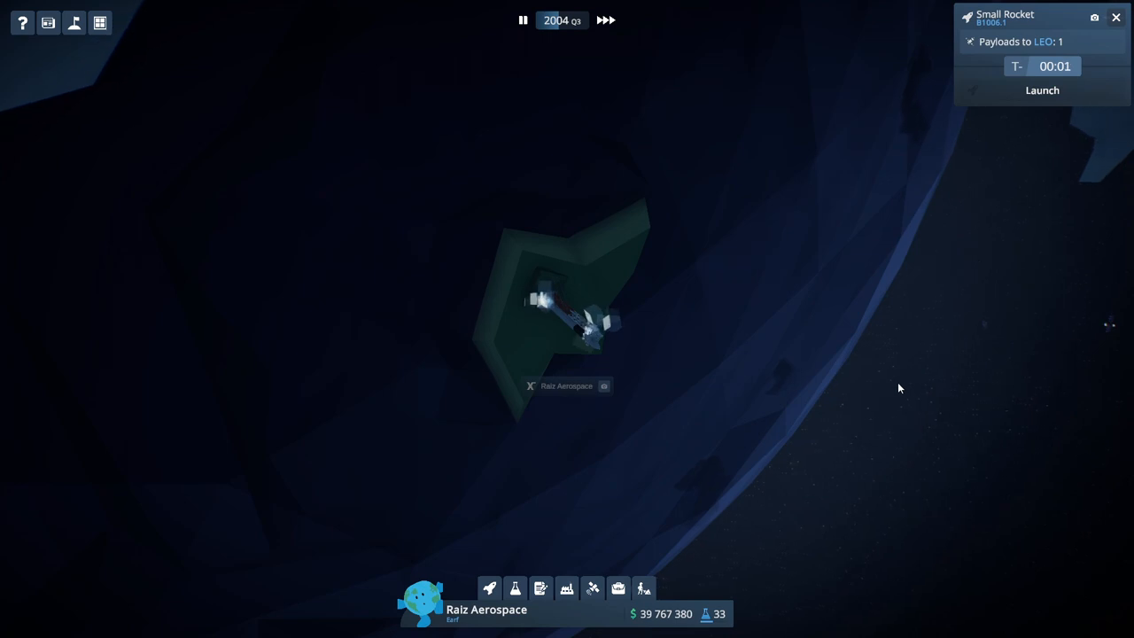
left_click(1041, 89)
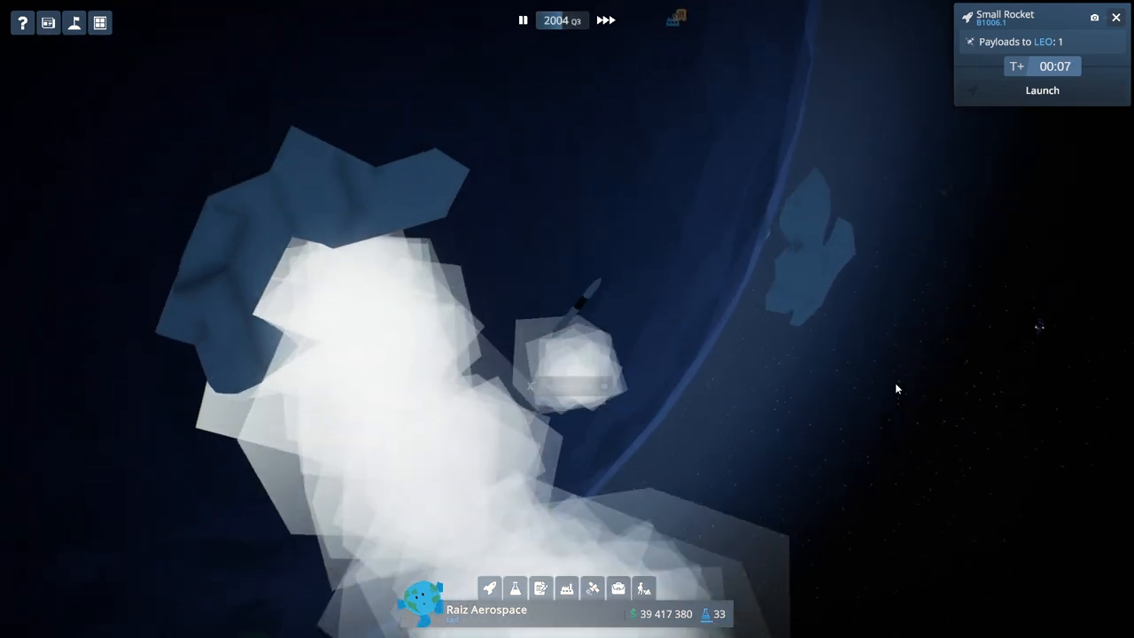
left_click(1041, 91)
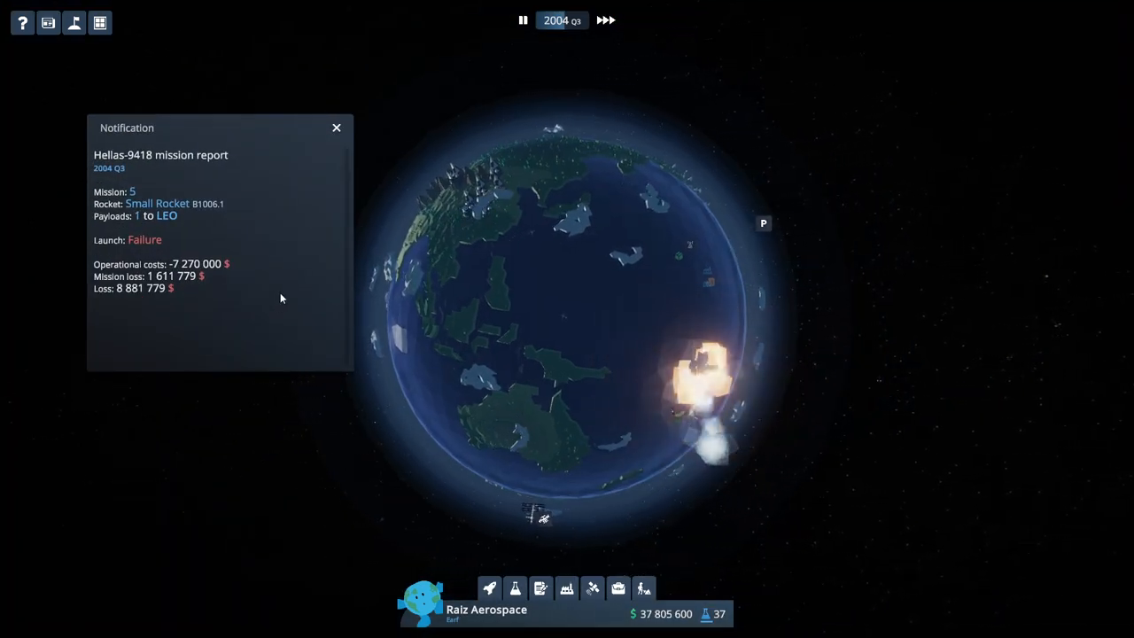
left_click(336, 128)
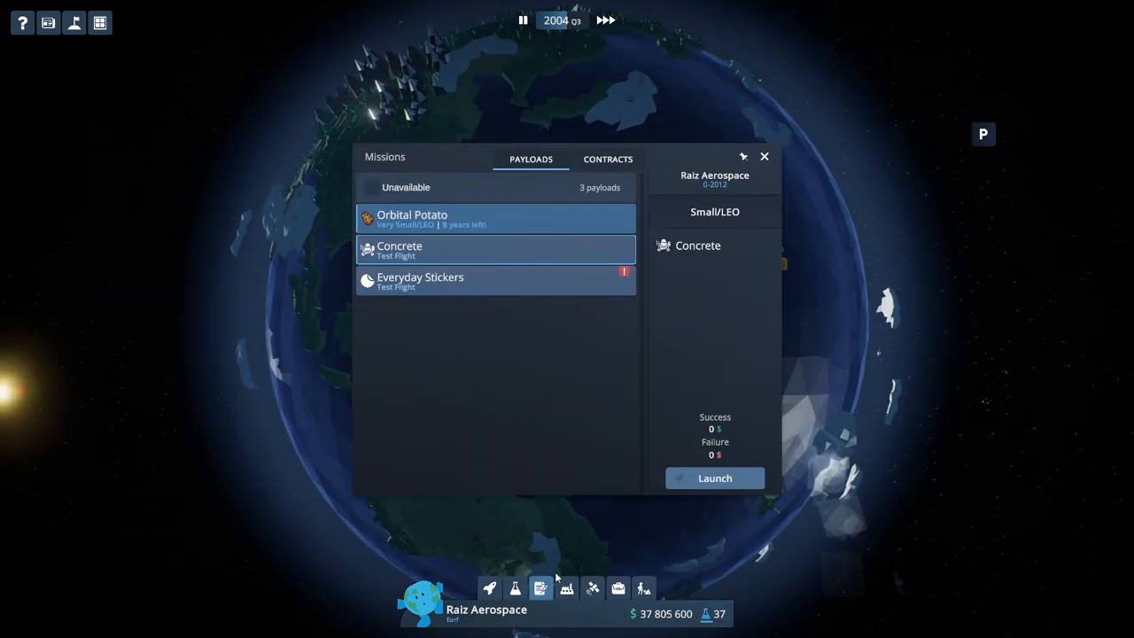
Check the vehicles overview with B1007.0 constructing, then open the research tree.
left_click(606, 158)
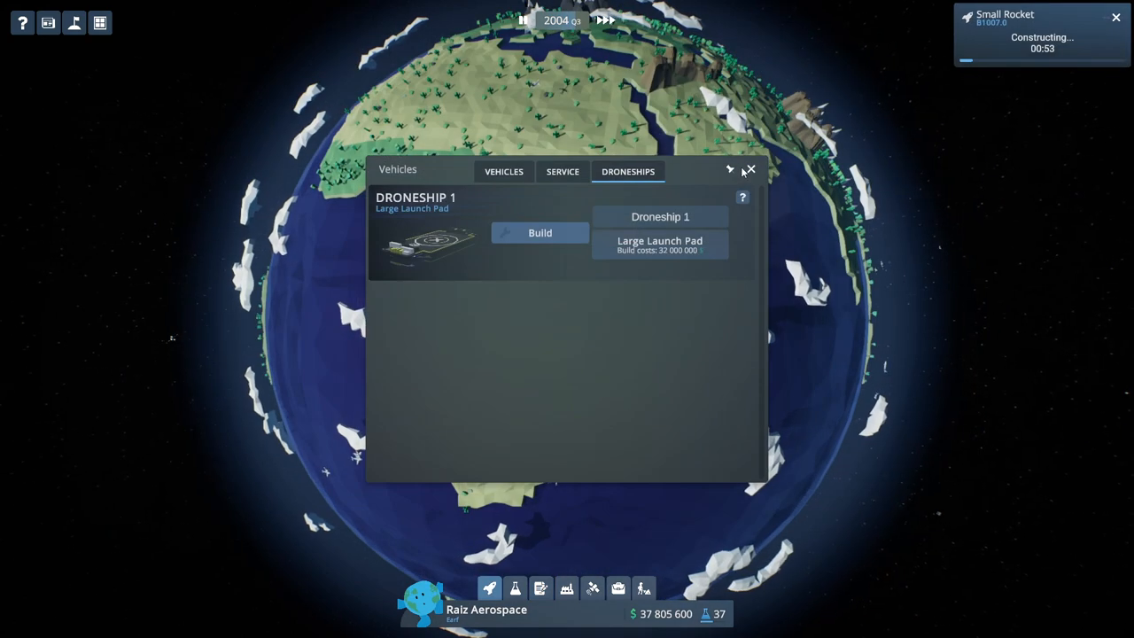
left_click(510, 589)
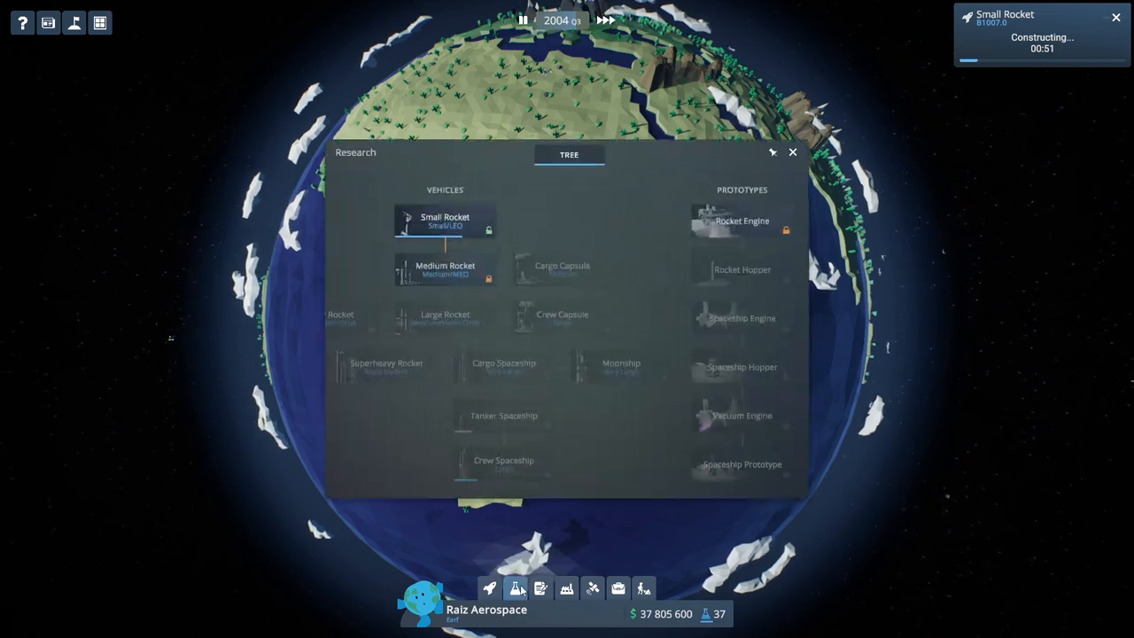
Inspect the Small Rocket's Basic and Telemetry upgrade requirements in the research tree.
left_click(443, 222)
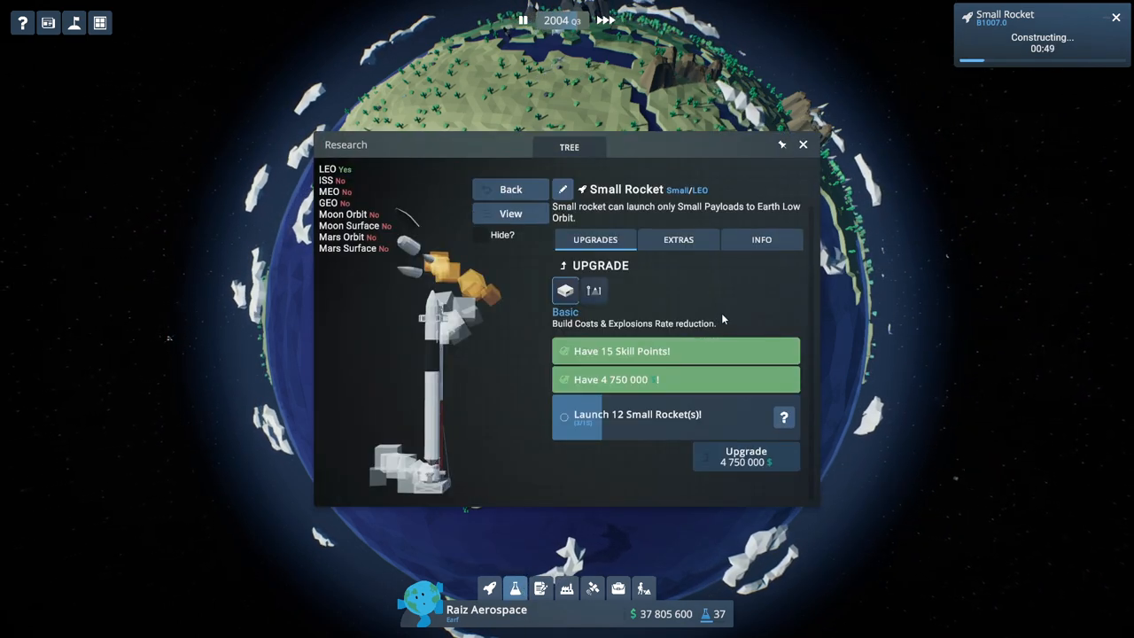
mouse_move(594, 291)
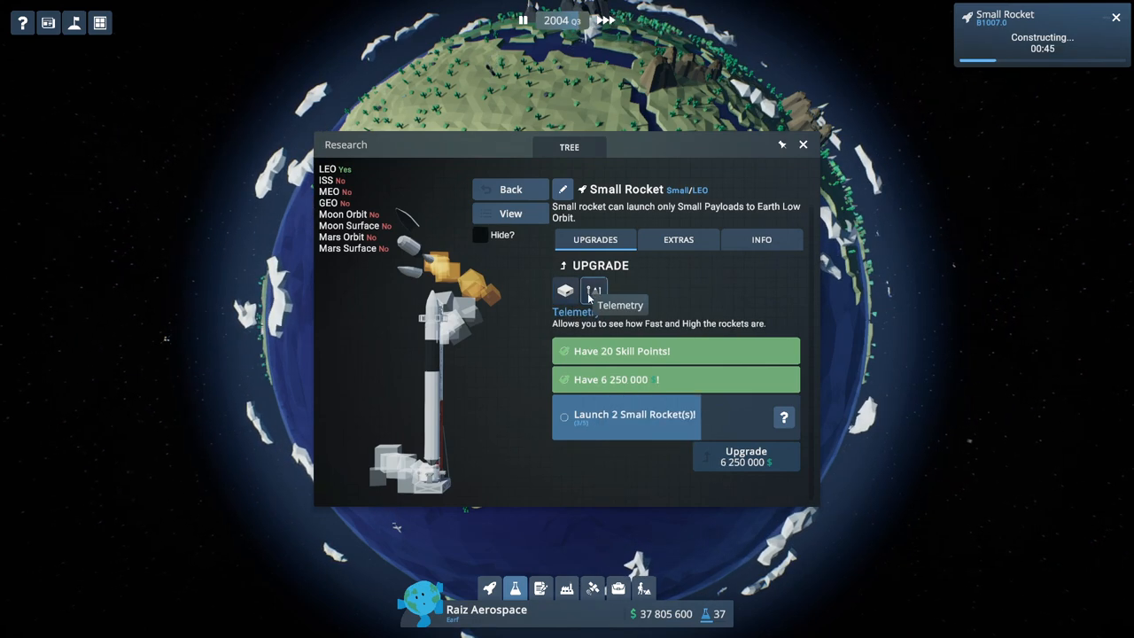
left_click(564, 290)
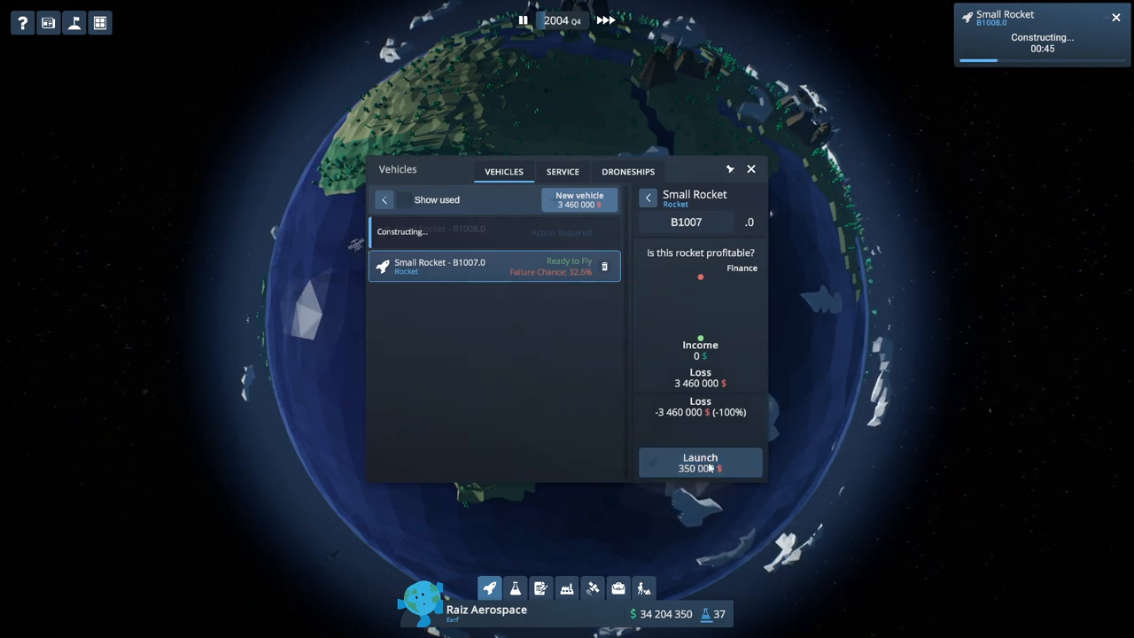
Launch Small Rocket B1007.0 and dismiss its failed ANS-2177 mission report.
left_click(699, 462)
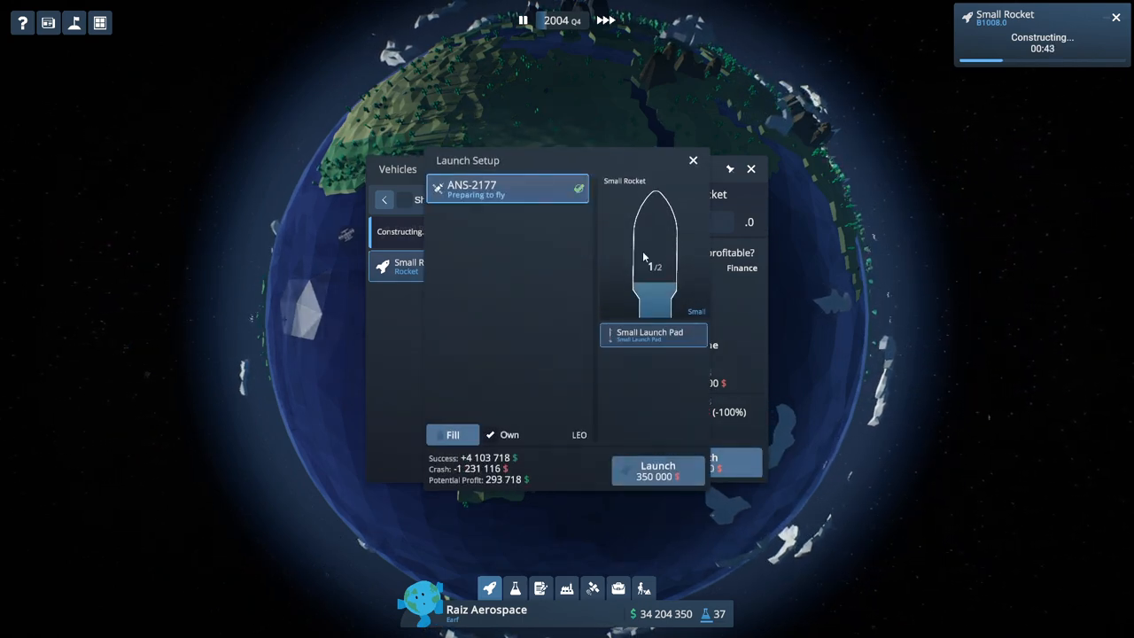
left_click(656, 470)
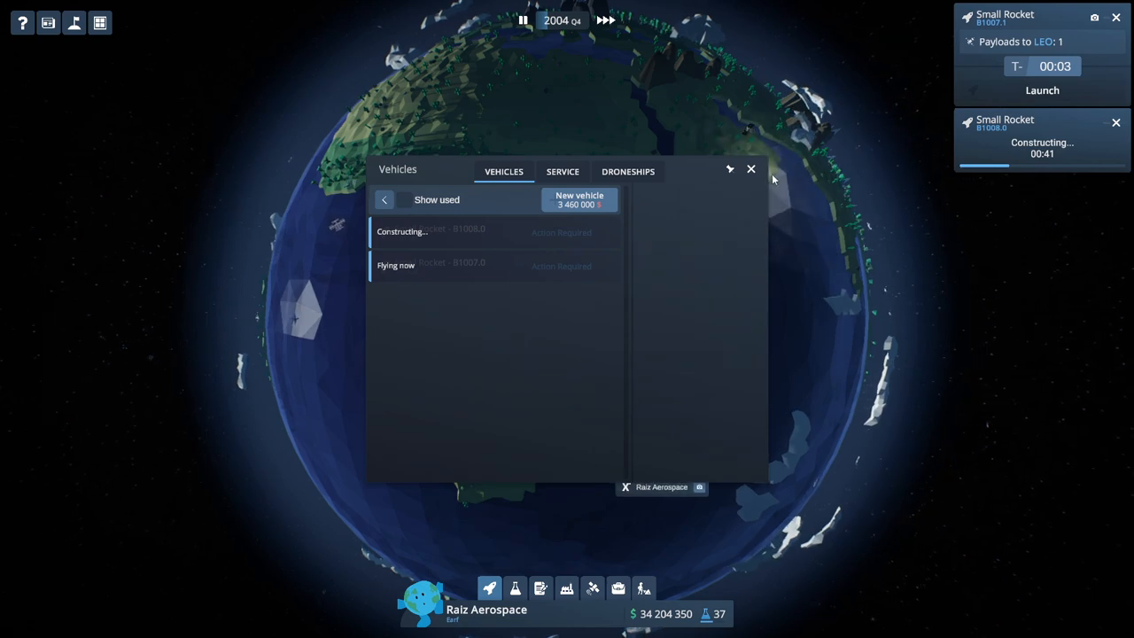
left_click(750, 168)
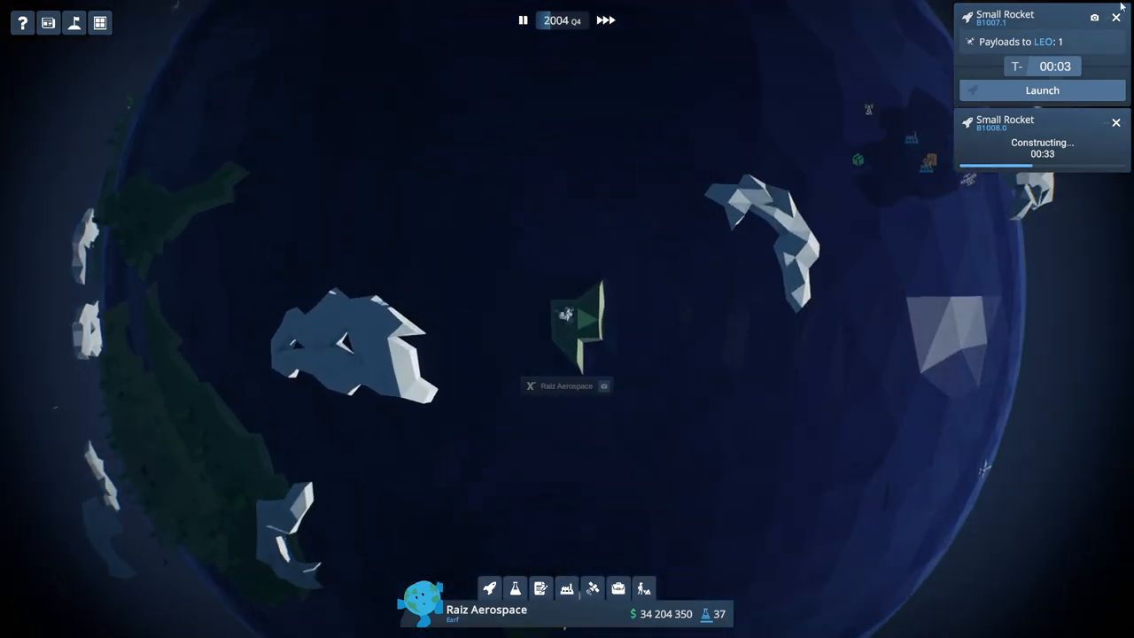
scroll("down", 3)
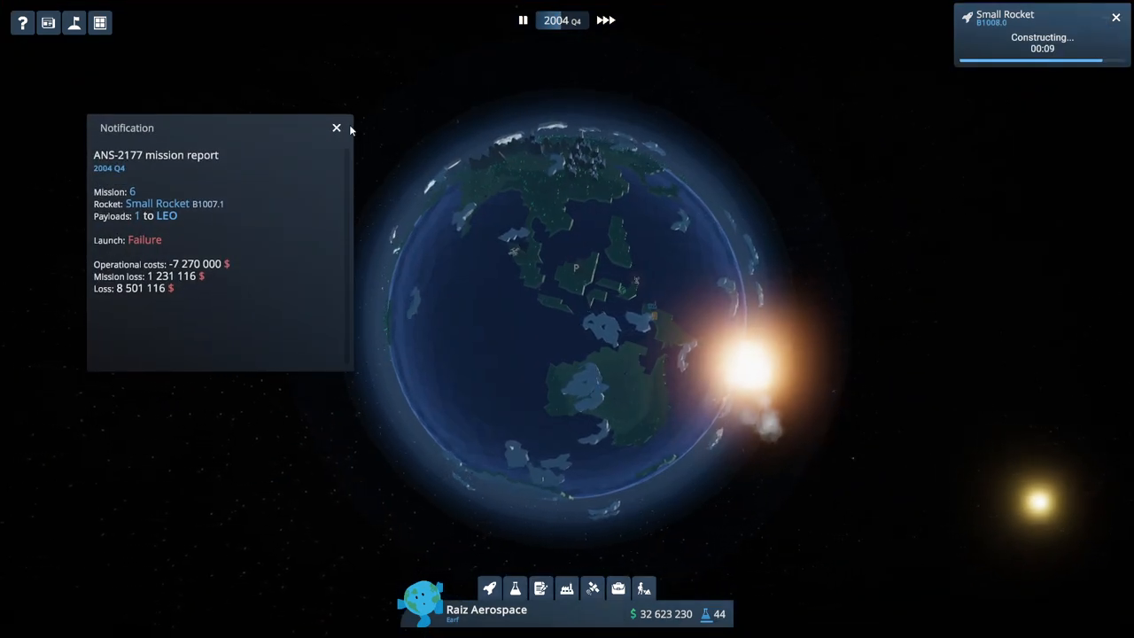
left_click(334, 127)
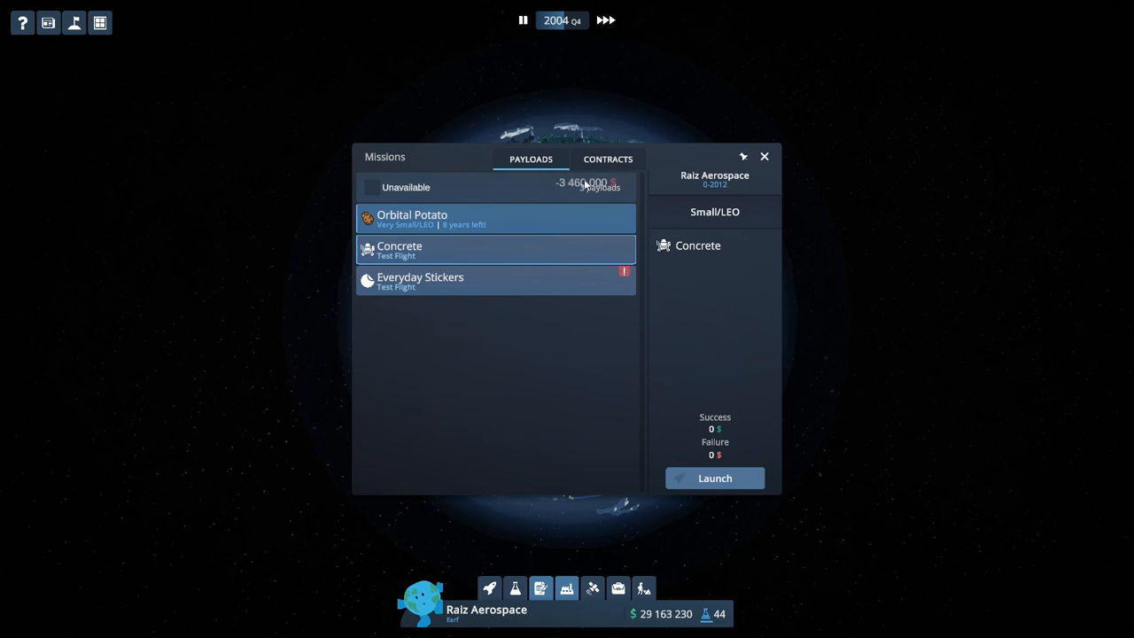
Accept the Boostwerk contract and launch Small Rocket B1008.1 on the Strela (4763) mission.
left_click(608, 159)
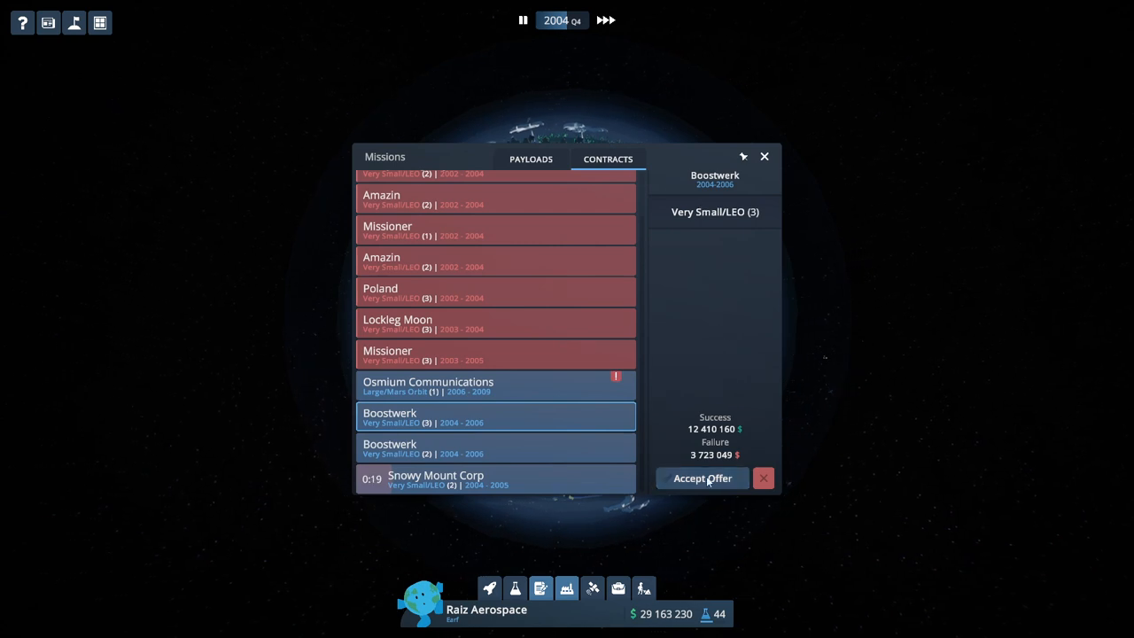
left_click(702, 478)
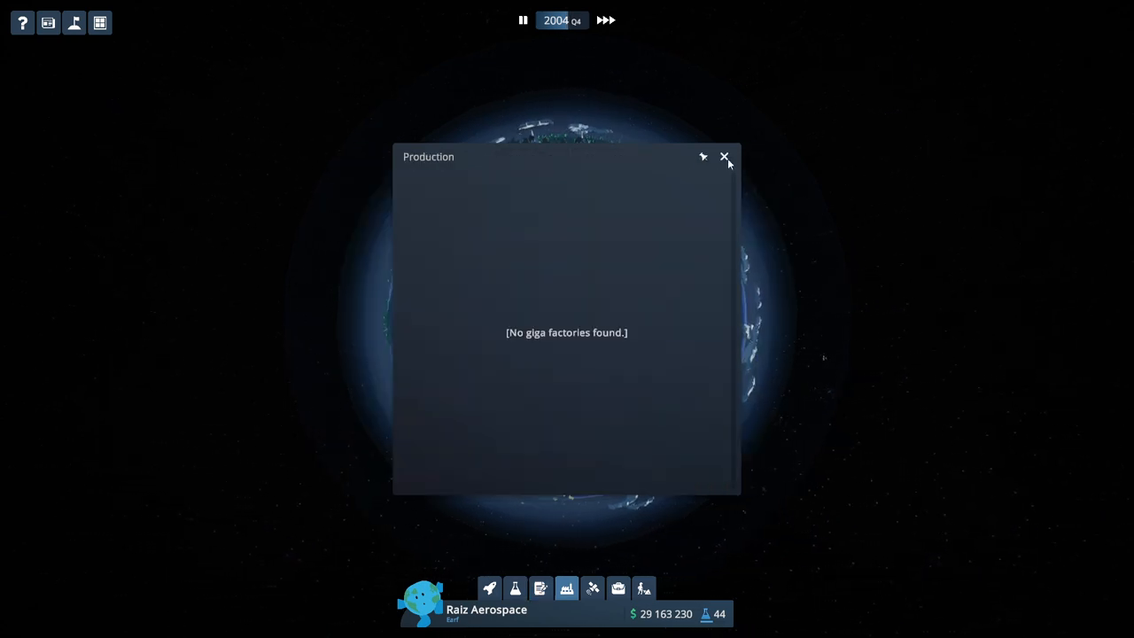
left_click(722, 156)
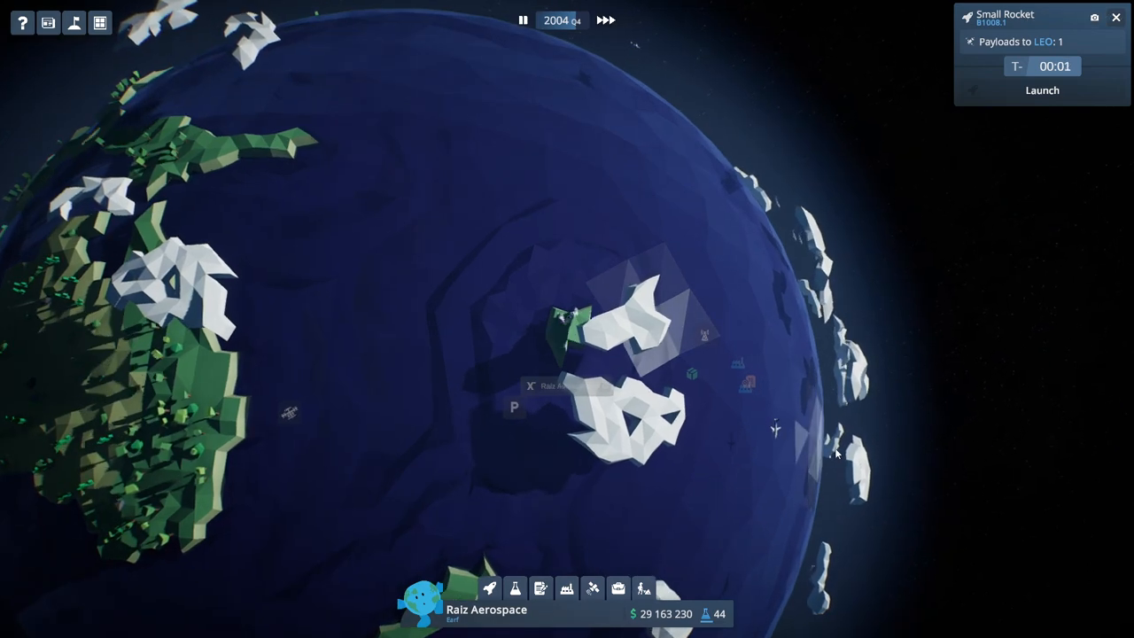
left_click(1039, 91)
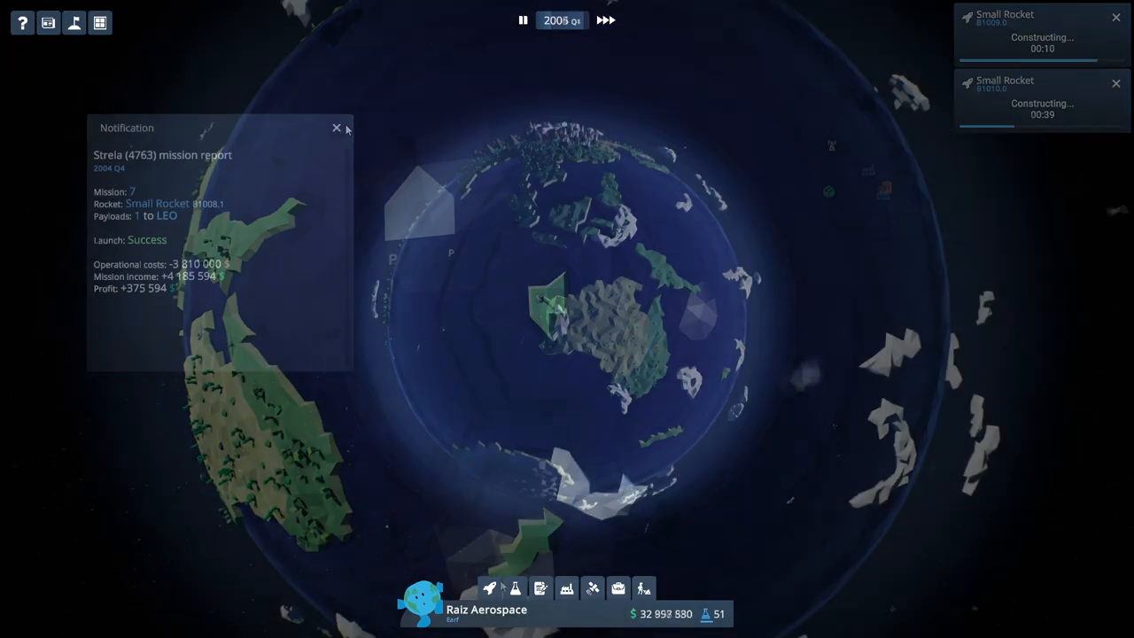
Dismiss the successful Strela (4763) mission report.
left_click(334, 127)
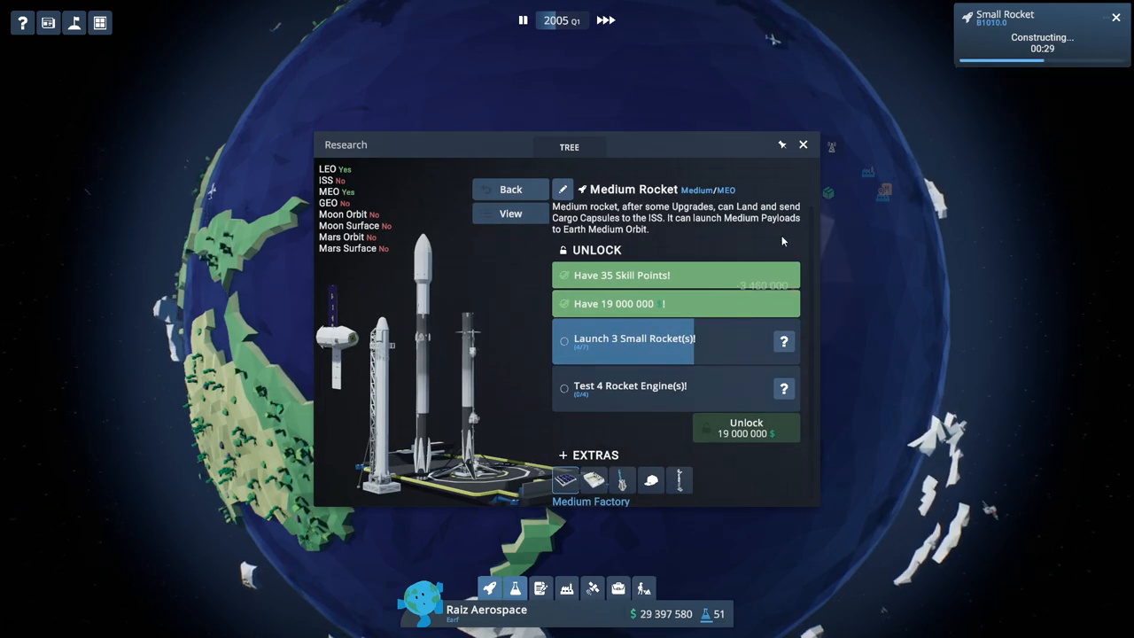
mouse_move(645, 362)
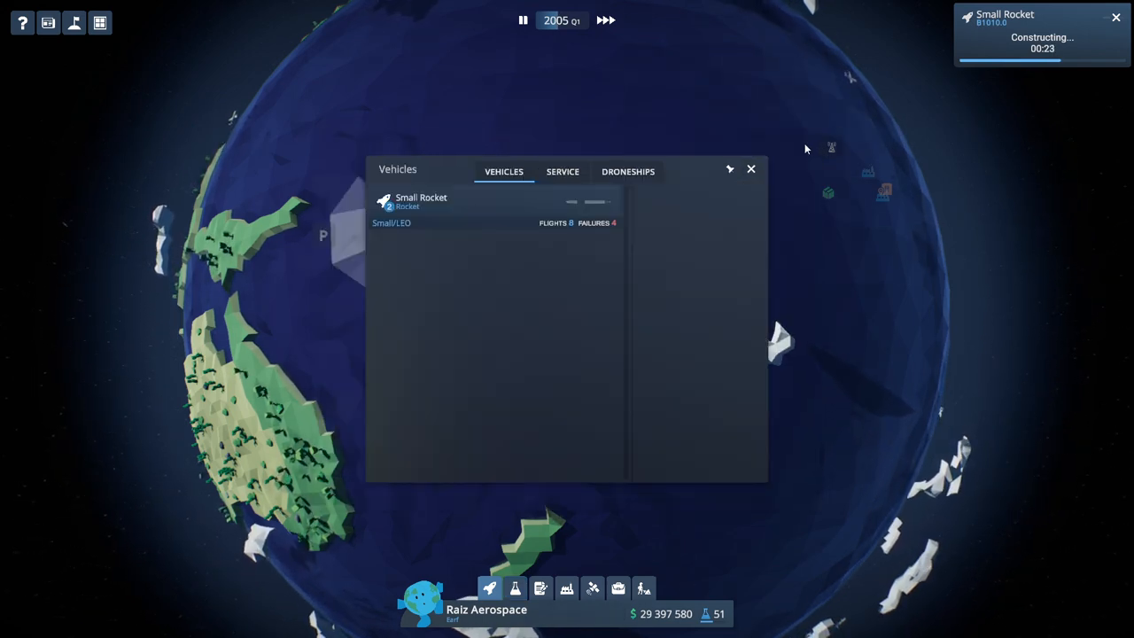
Launch Small Rocket B1009.0 carrying the Strela (3294) payload to LEO.
left_click(750, 168)
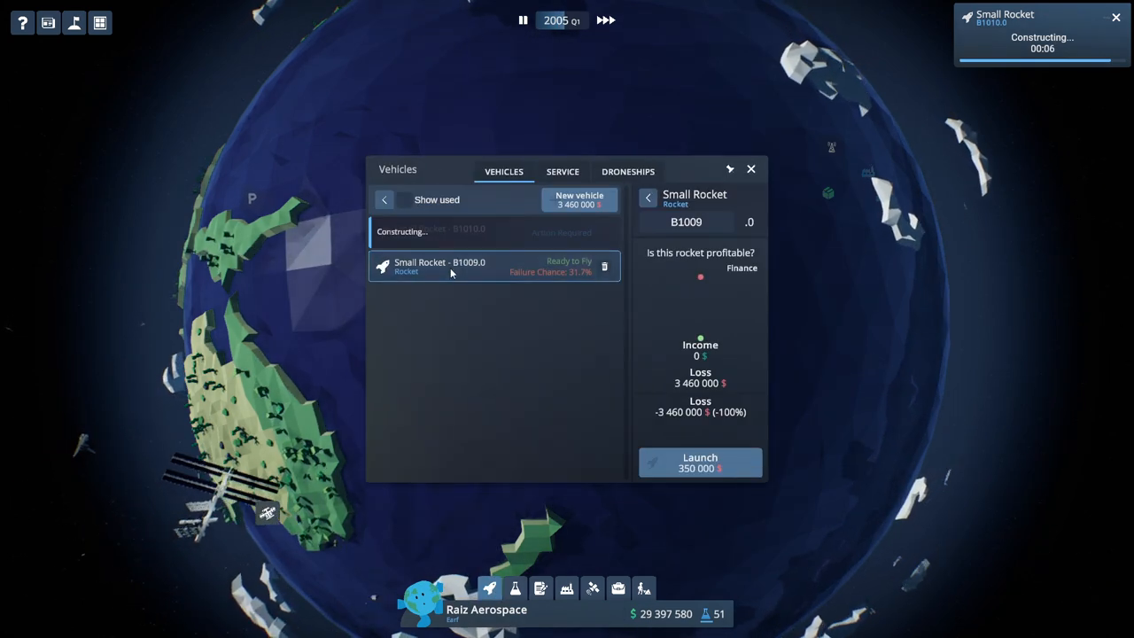
left_click(700, 462)
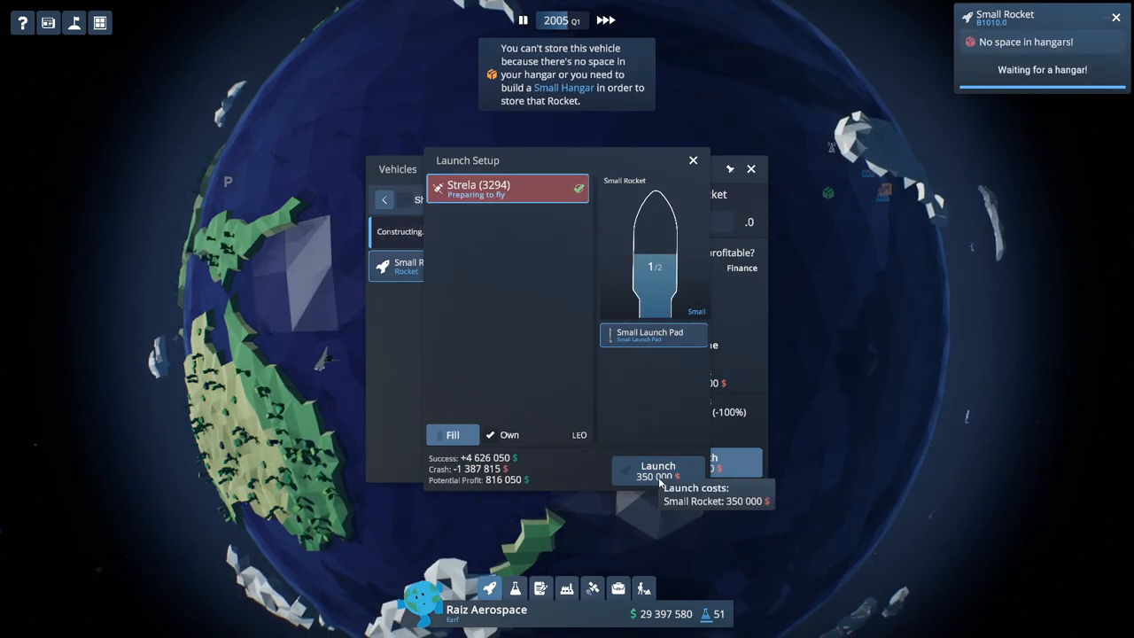
left_click(657, 465)
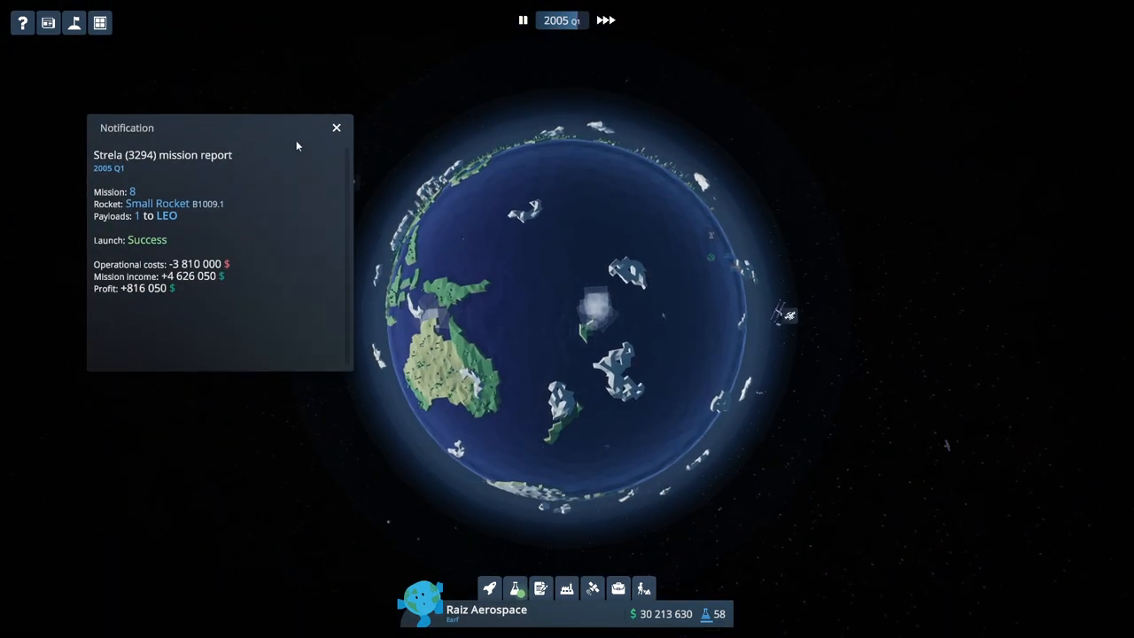
Dismiss the Strela (3294) report and launch Small Rocket B1010.0 with Strela (7180).
left_click(490, 591)
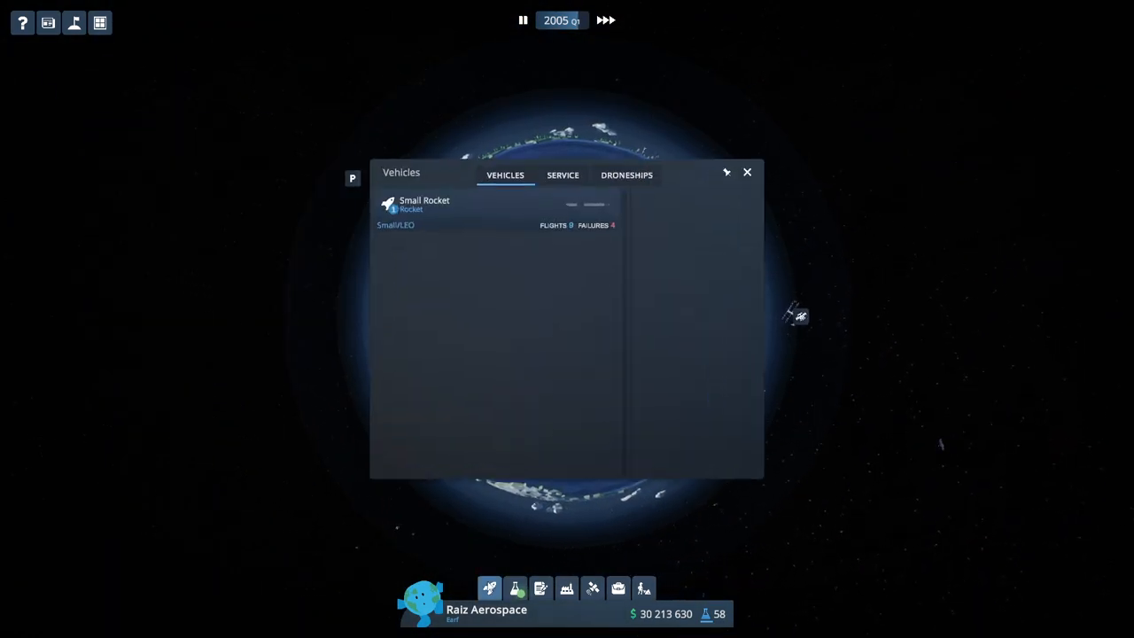
left_click(423, 203)
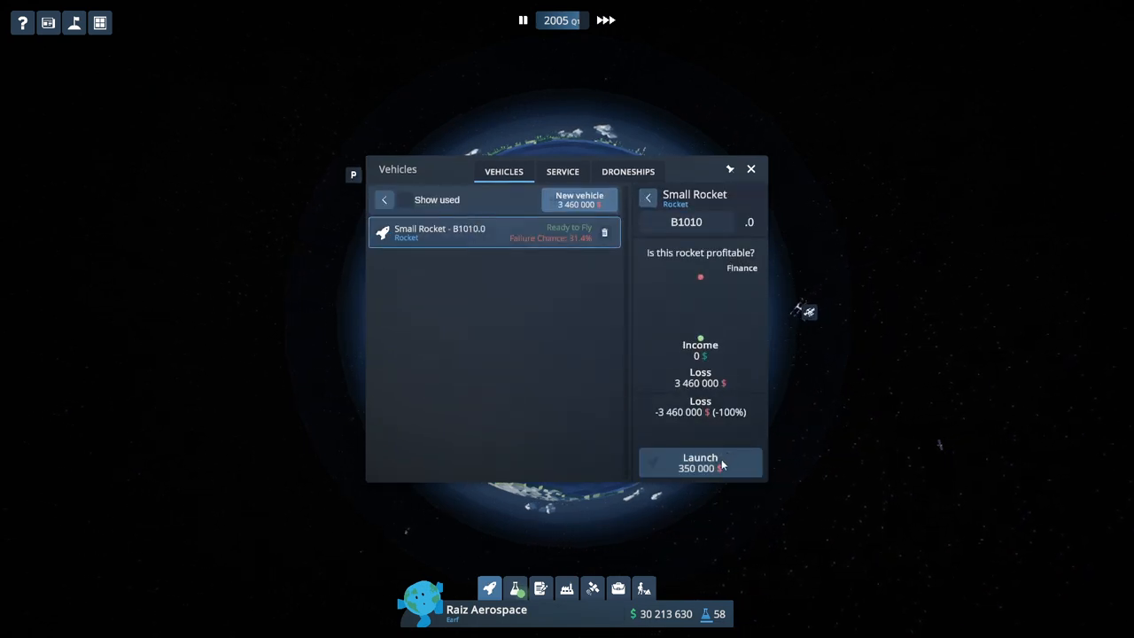
left_click(699, 462)
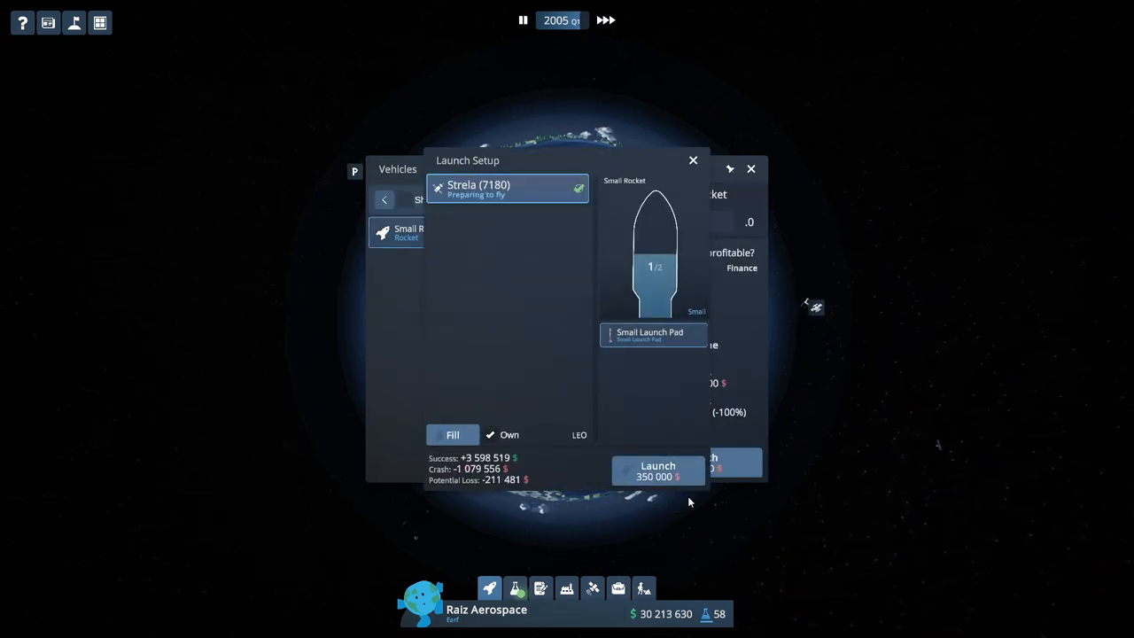
left_click(658, 471)
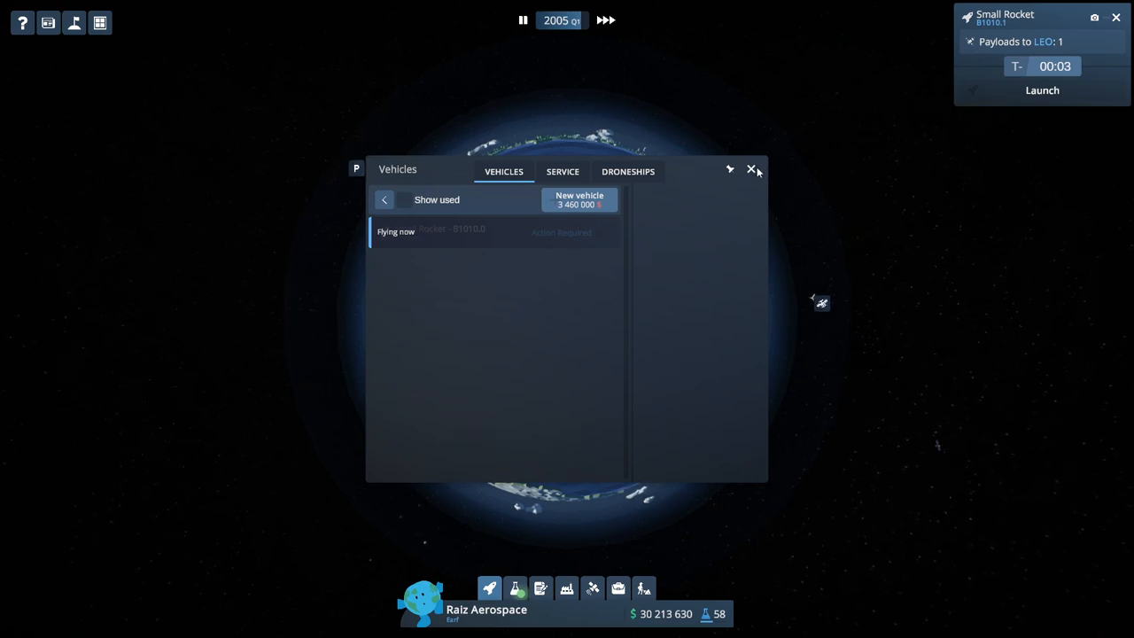
Order more Small Rockets, B1011.0 and B1012.0, to be constructed.
left_click(751, 170)
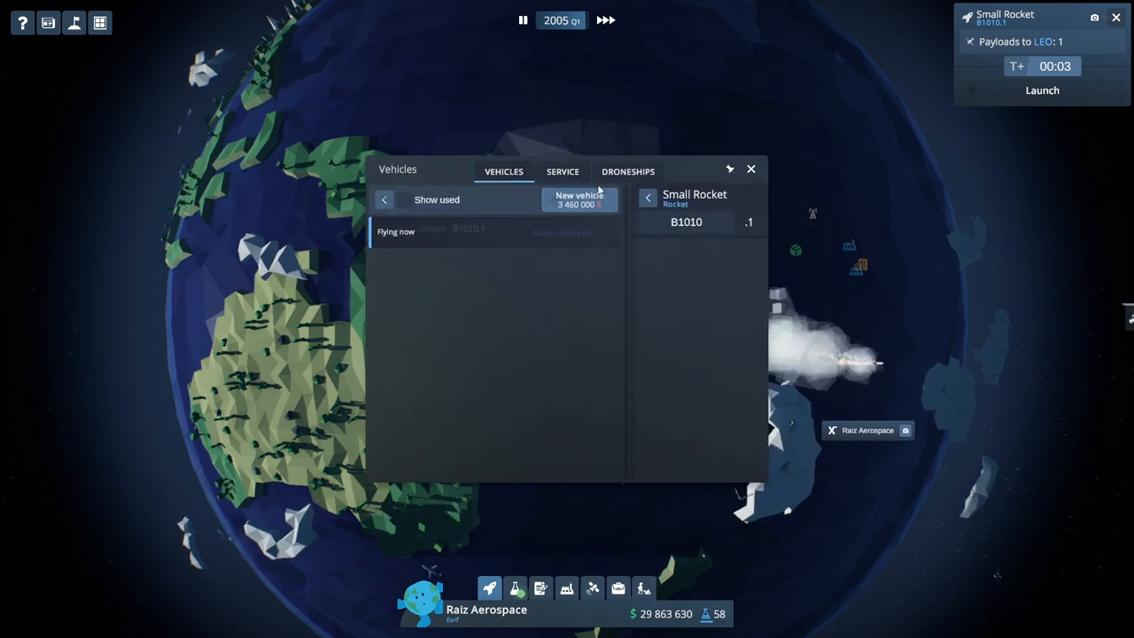
left_click(578, 199)
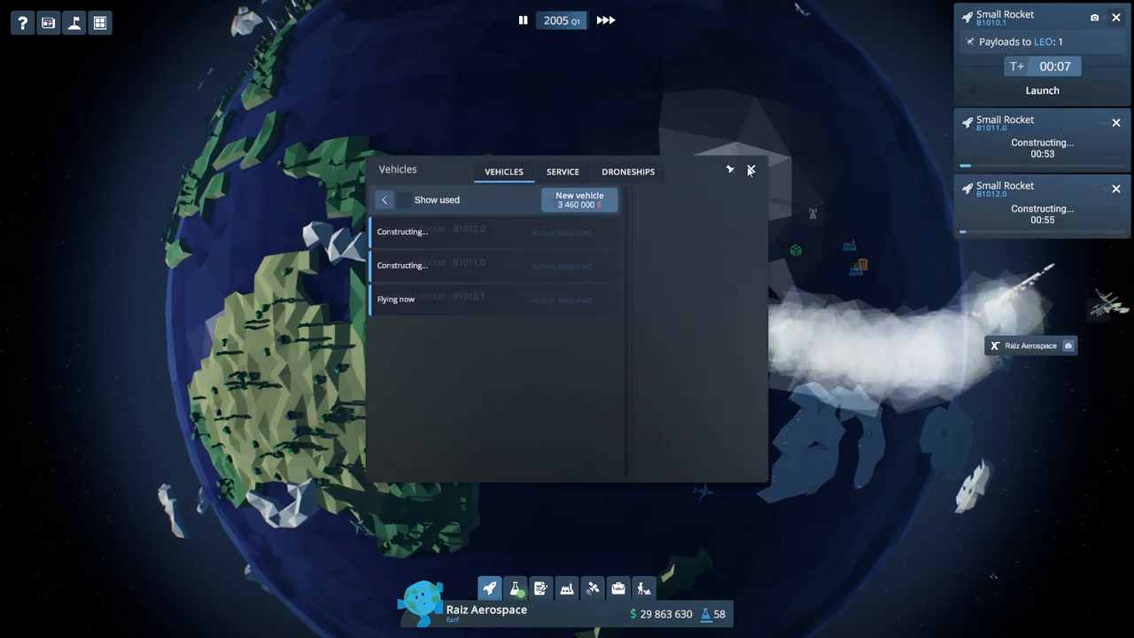
left_click(750, 169)
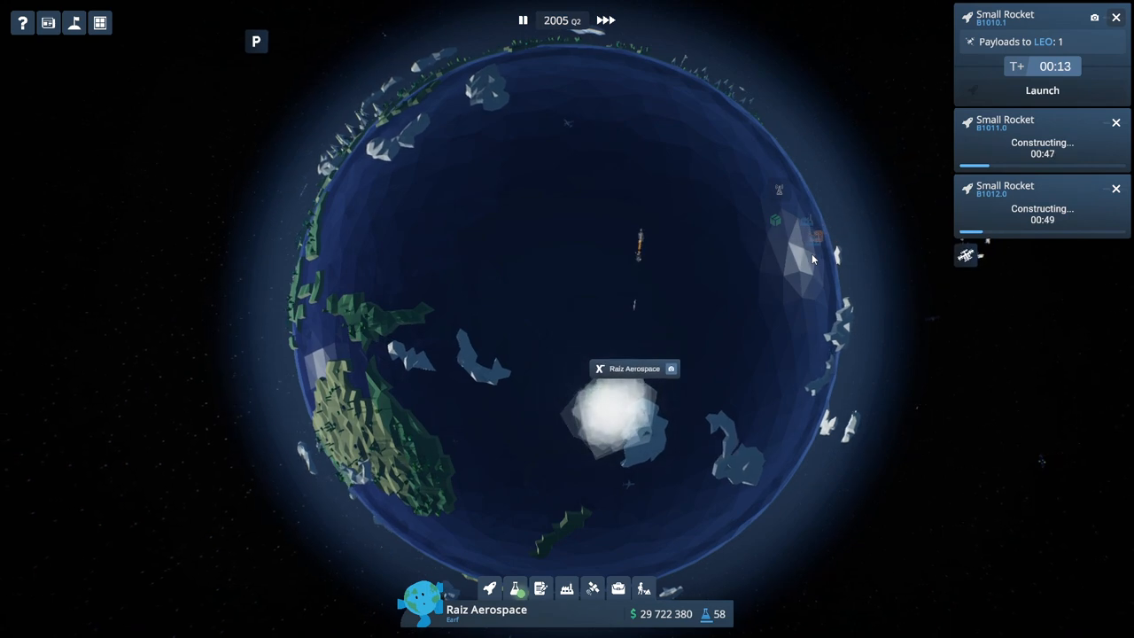
Start building the Rocket Engine prototype from the research tree.
left_click(1042, 89)
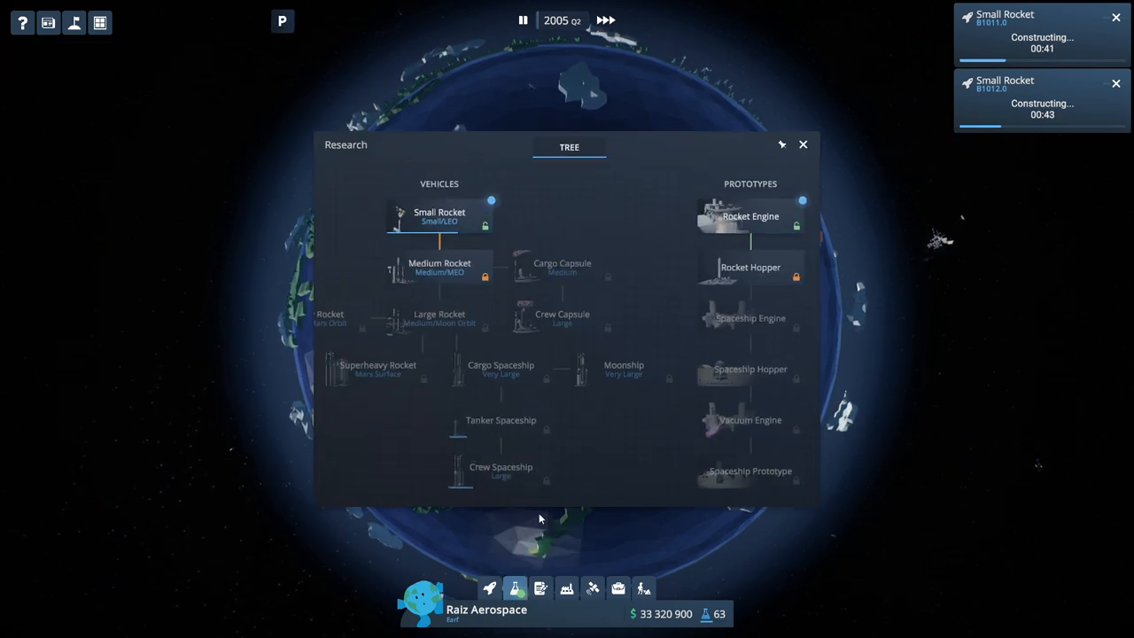
left_click(439, 215)
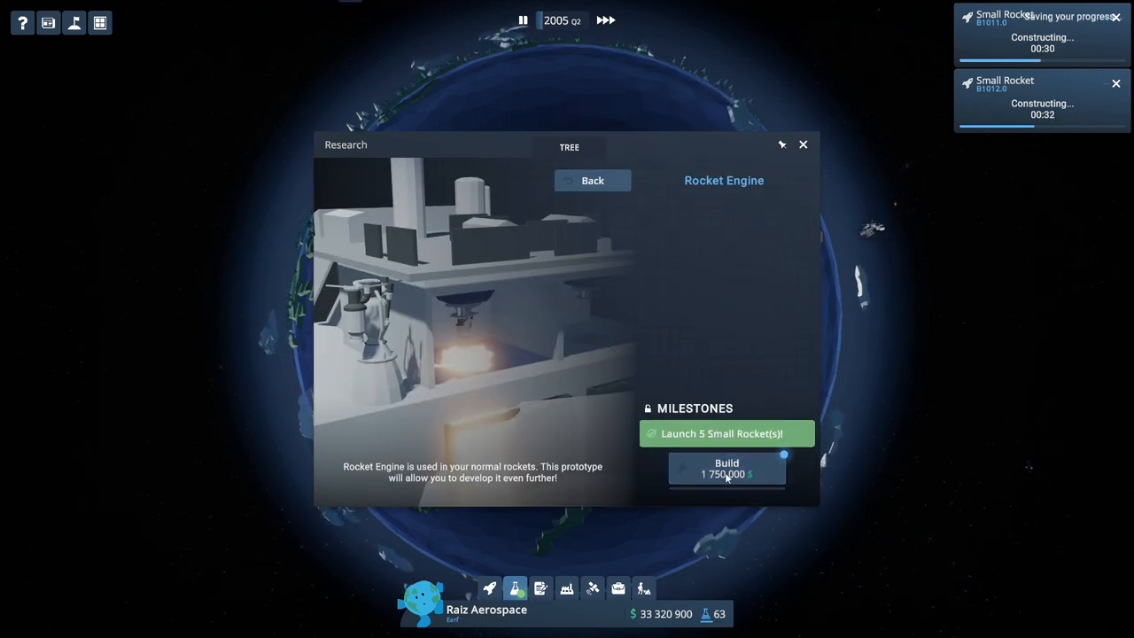
left_click(727, 468)
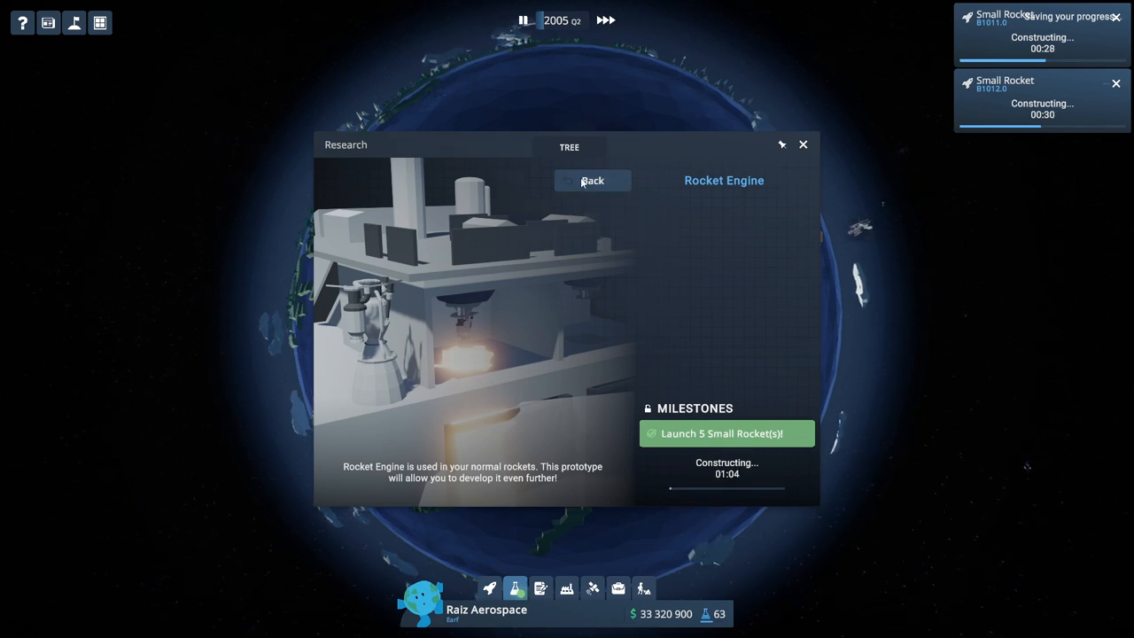
Browse the Small Rocket's Upgrades and Extras in Research, then close it.
left_click(591, 180)
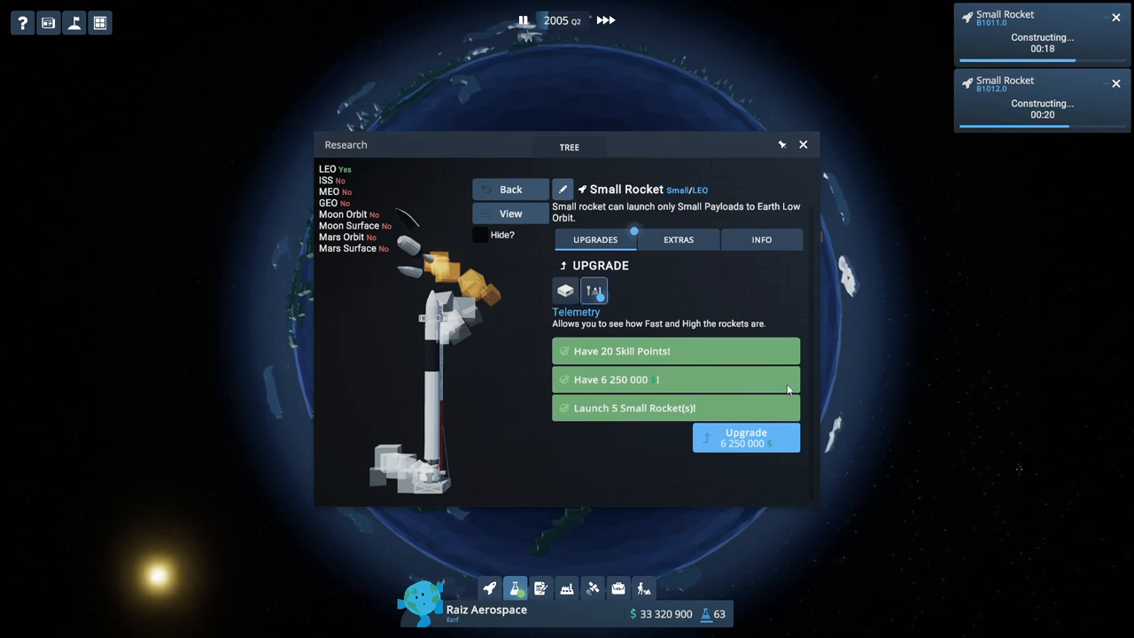
left_click(678, 239)
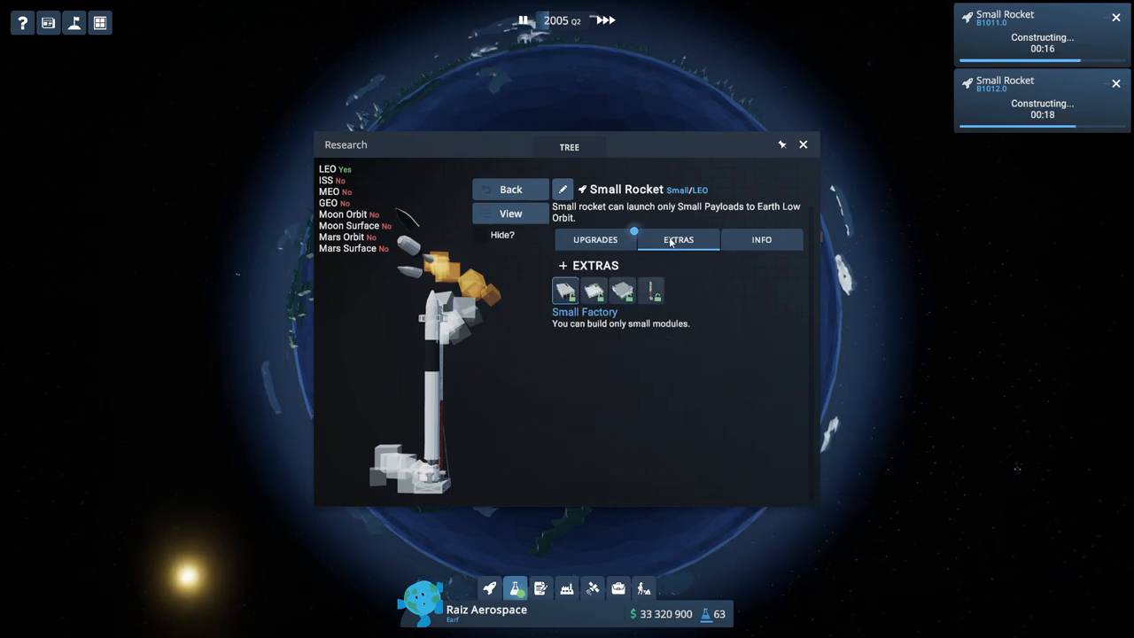
left_click(593, 239)
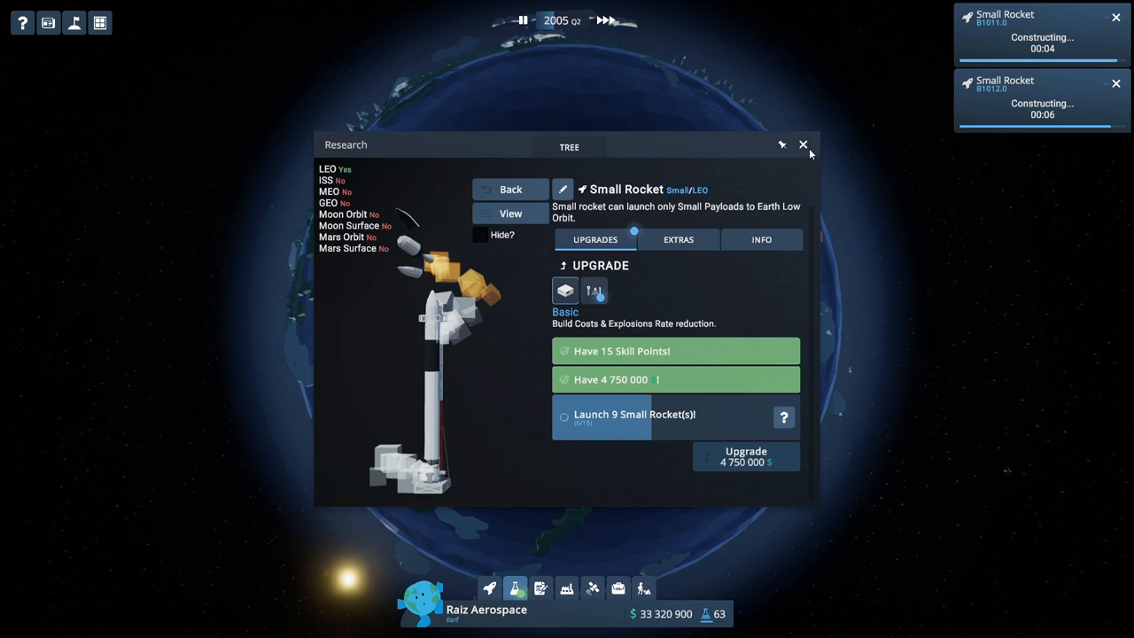
left_click(803, 144)
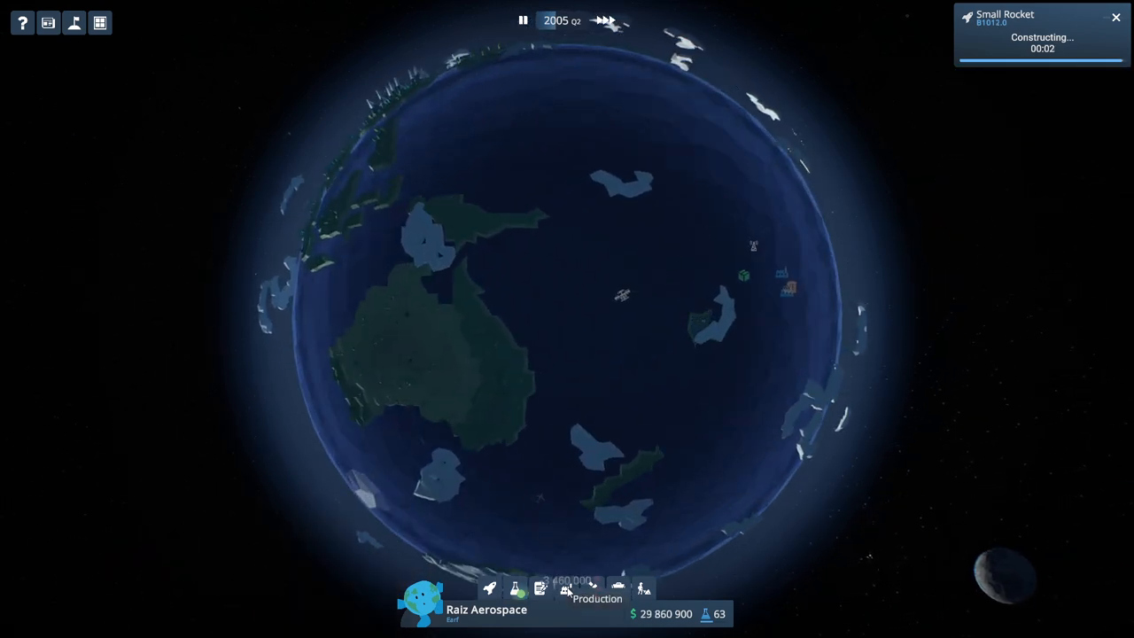
Accept the Millionaire's Ashes contract from the Missions contracts list.
left_click(541, 589)
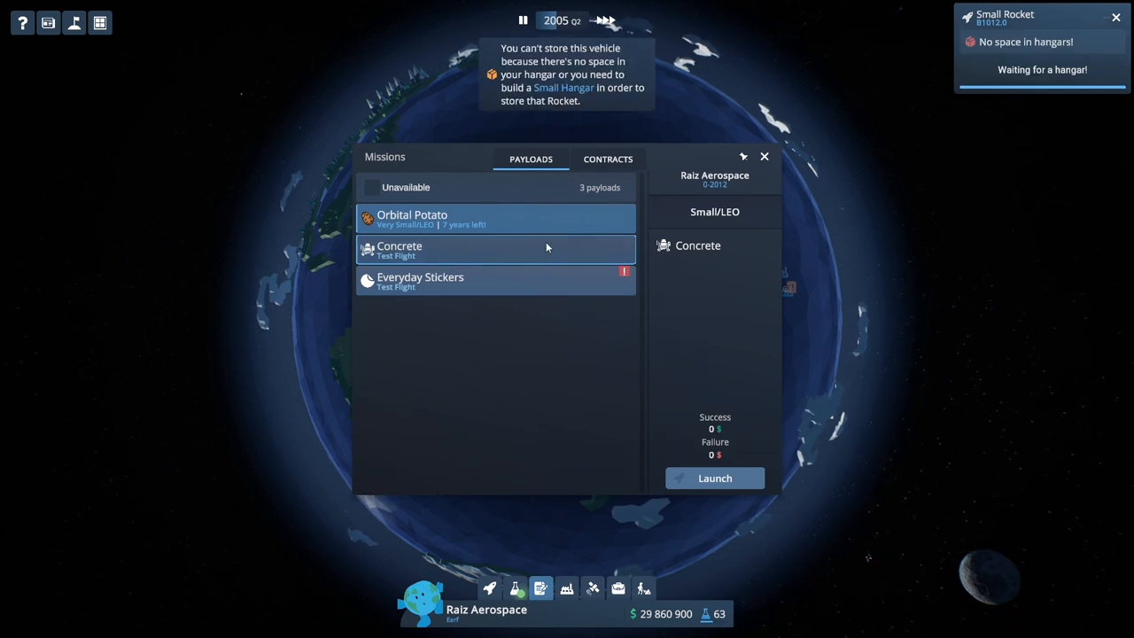
left_click(607, 159)
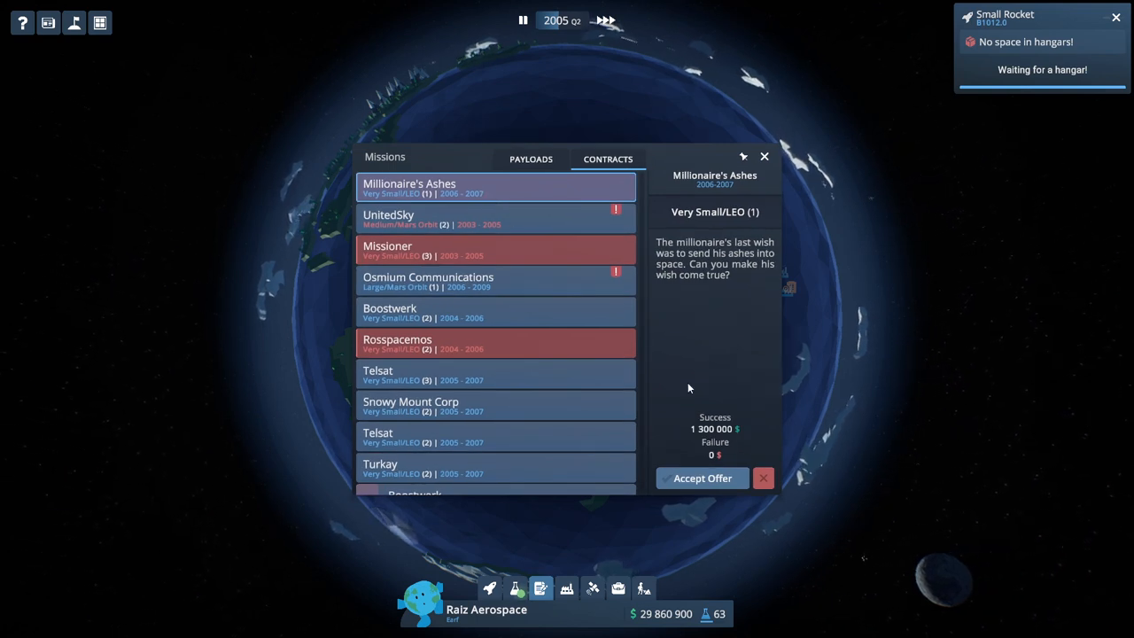
left_click(701, 478)
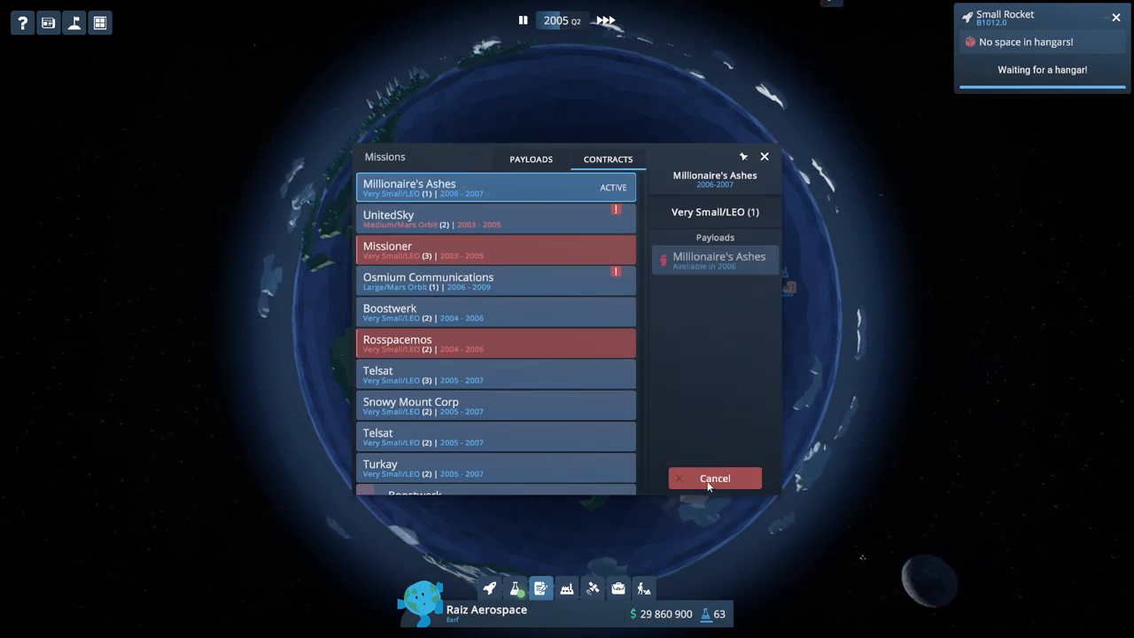
left_click(714, 478)
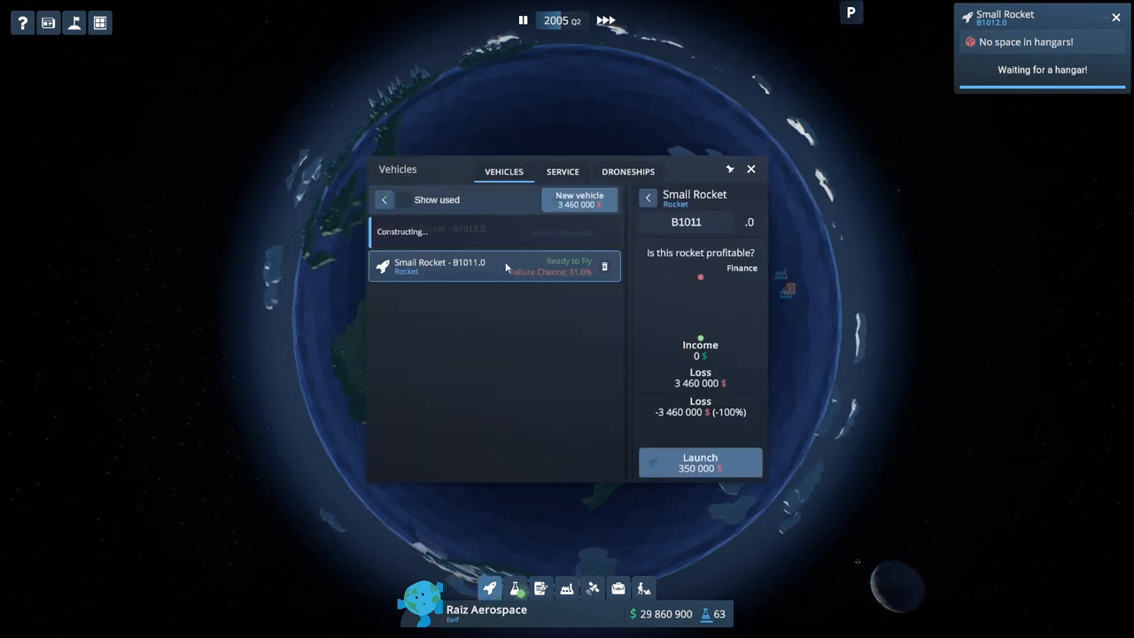
Preview B1011's launch setup without launching, then close the news feed.
left_click(700, 462)
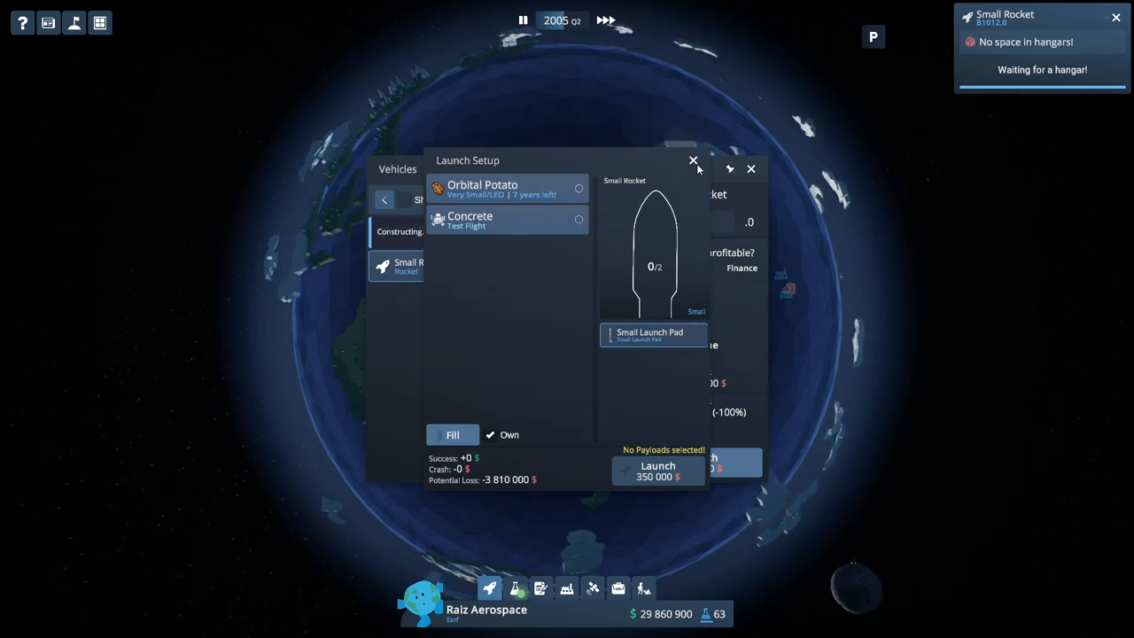
left_click(693, 160)
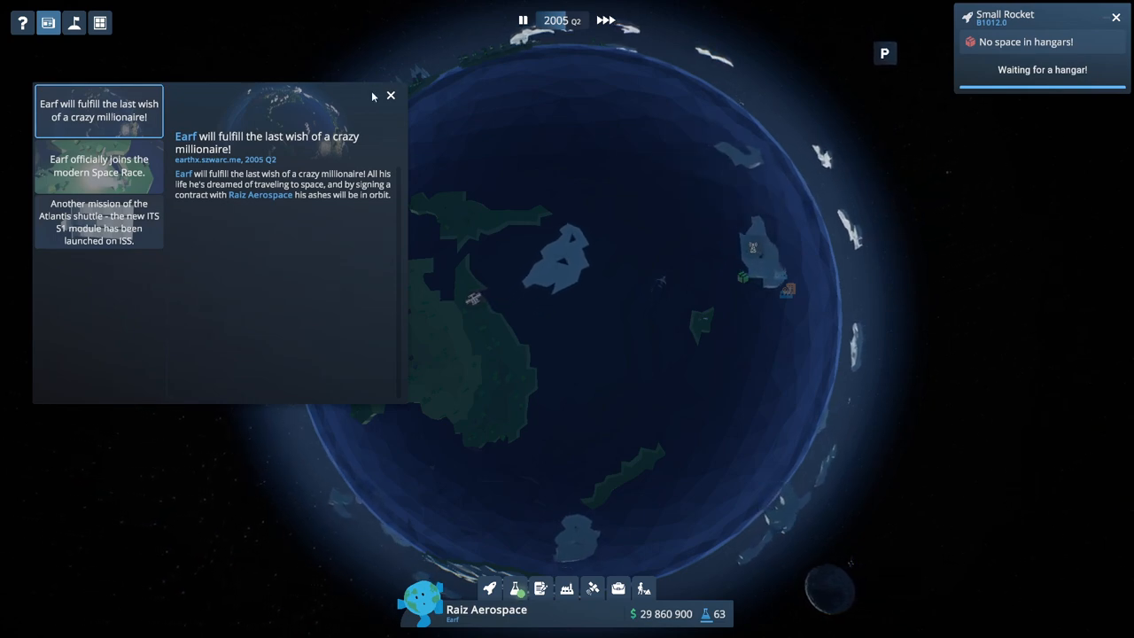
left_click(389, 94)
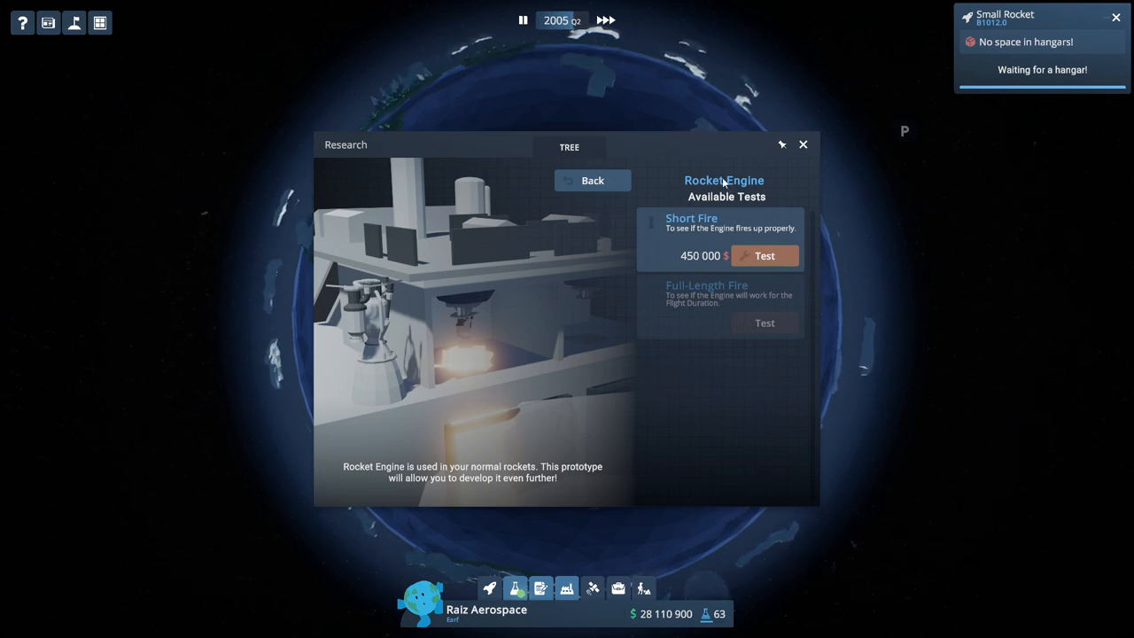
mouse_move(742, 266)
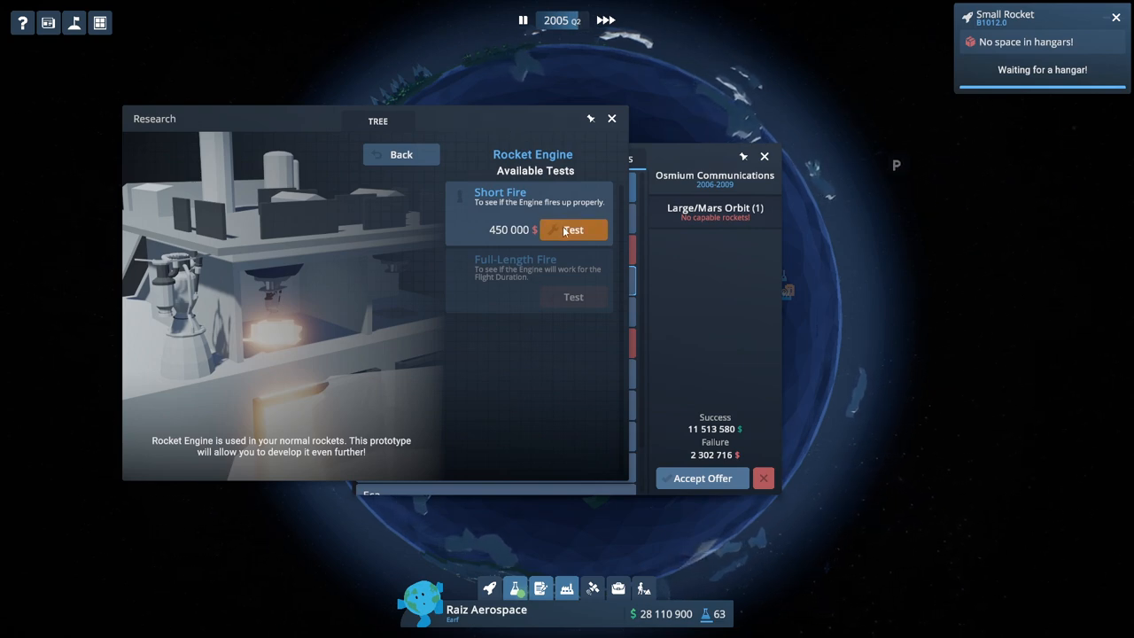
mouse_move(487, 147)
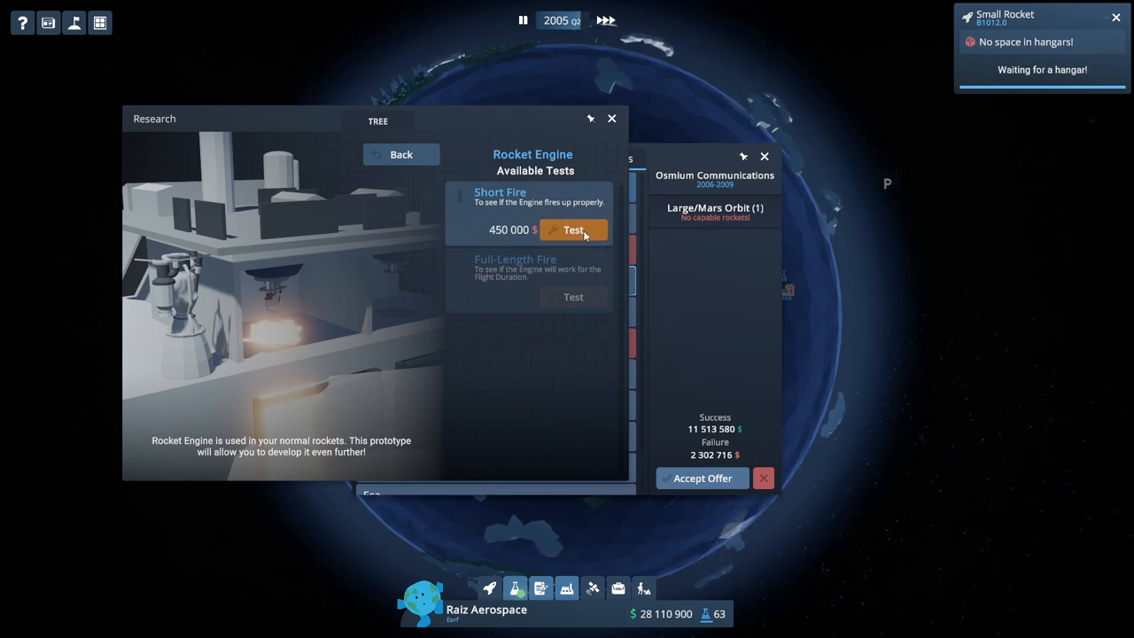
Run the Rocket Engine Short Fire test and dismiss the prototype-exploded failure notice.
left_click(573, 230)
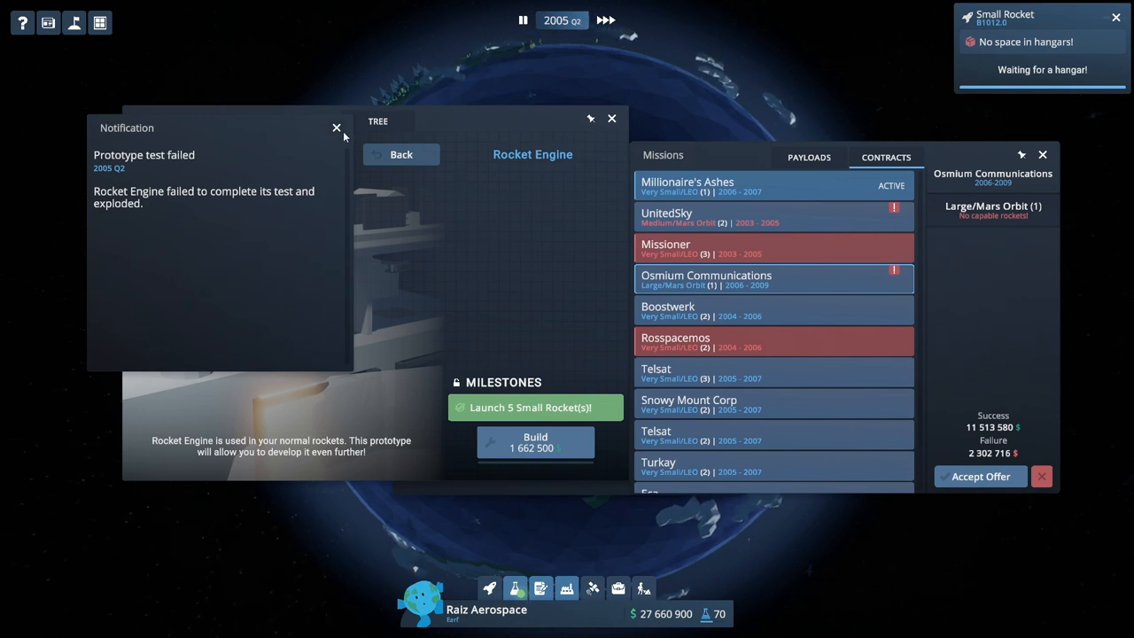
left_click(336, 128)
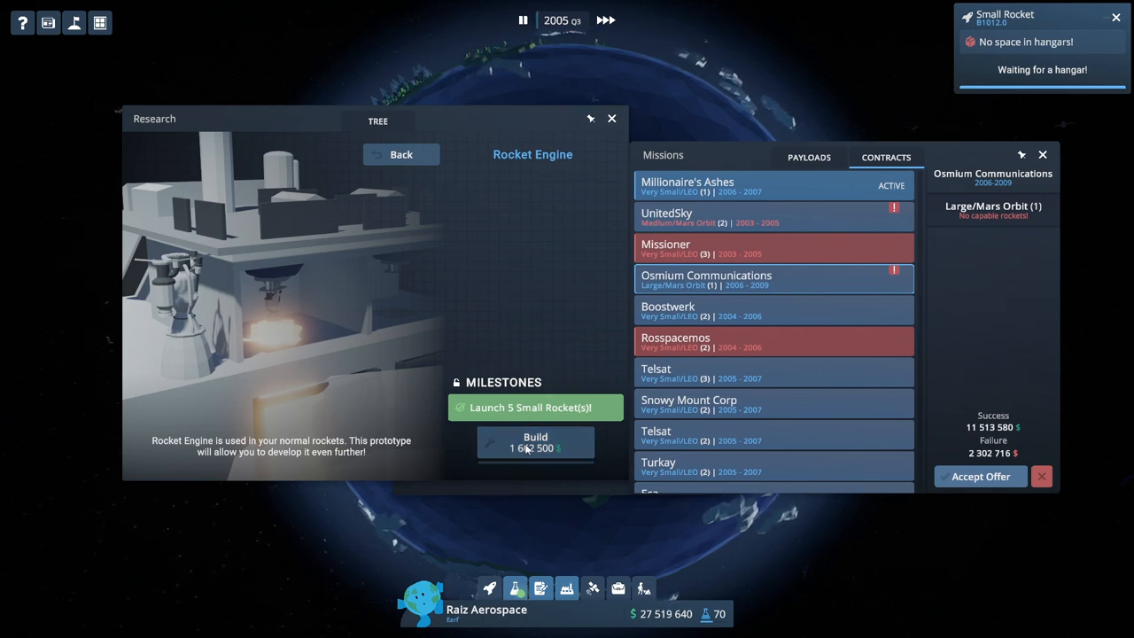
Build a replacement Rocket Engine prototype and bring up the Vehicles list.
left_click(400, 154)
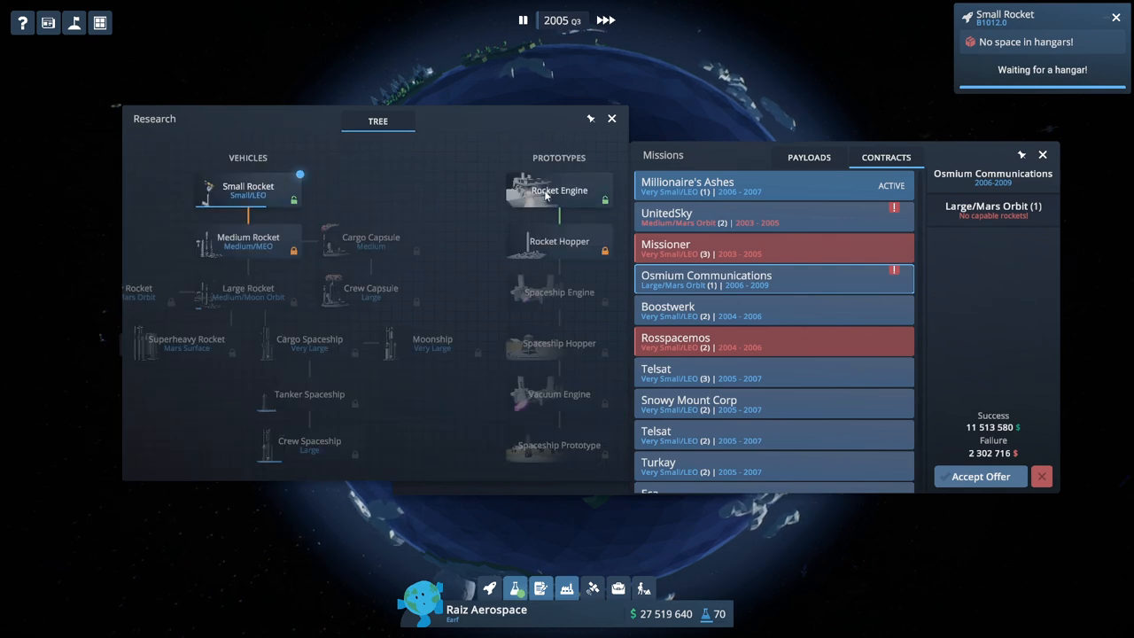
left_click(558, 191)
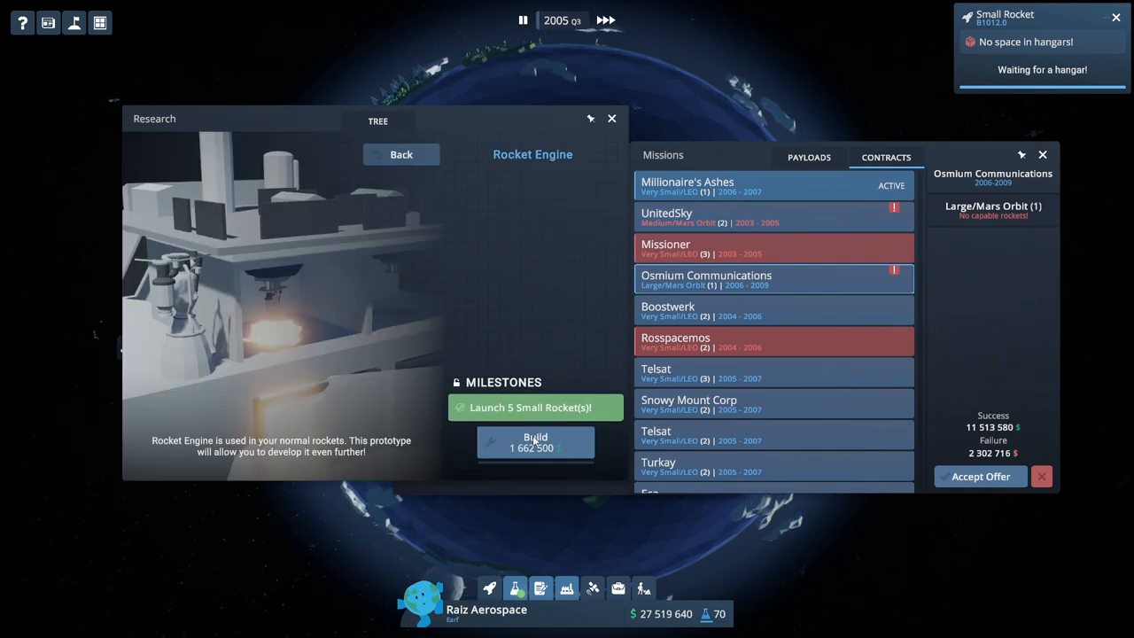
left_click(535, 442)
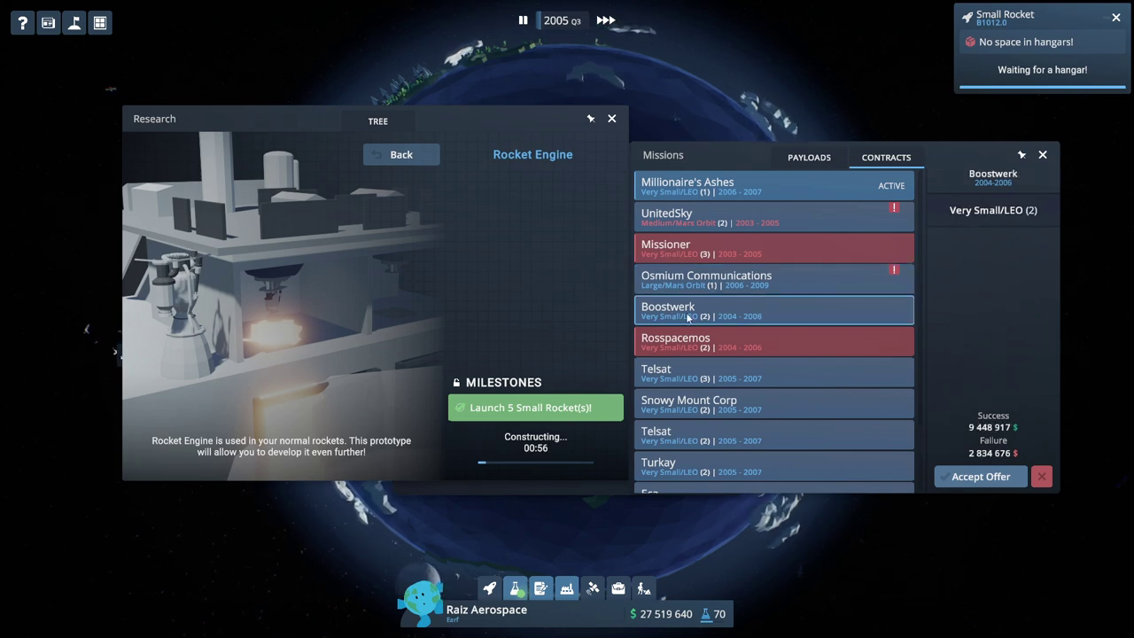
mouse_move(999, 489)
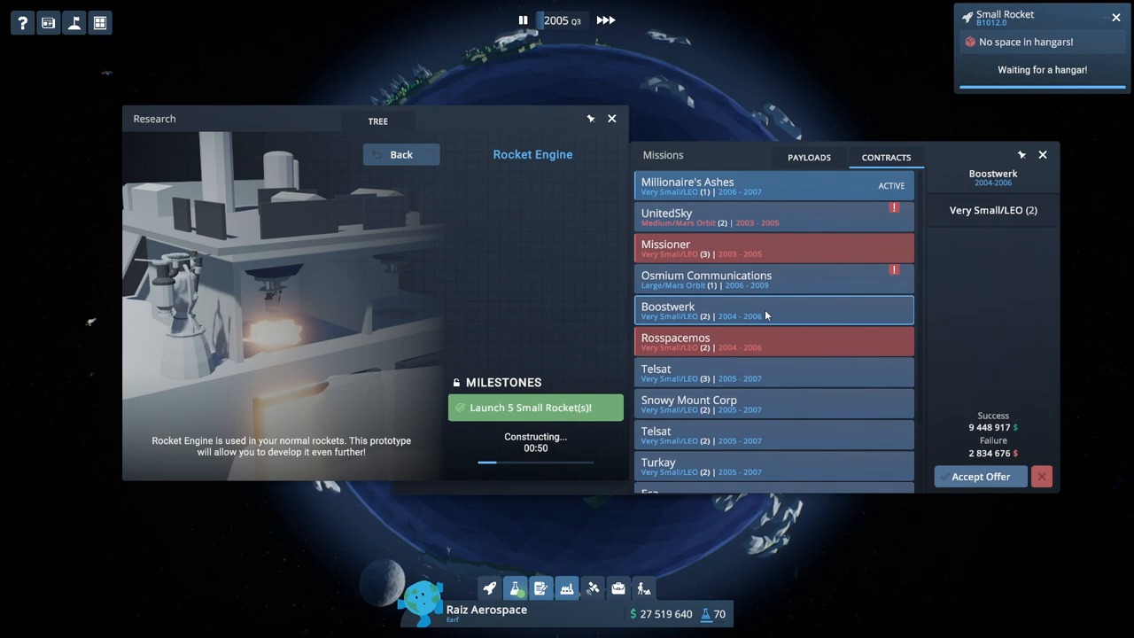
left_click(978, 476)
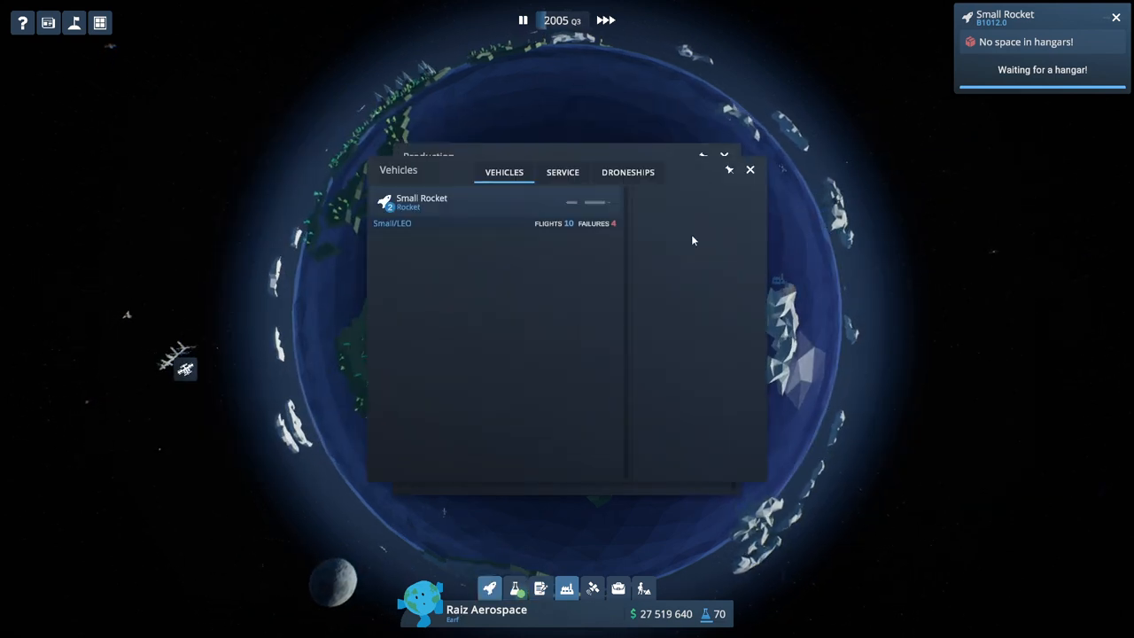
Launch Small Rocket B1011 with the Magion // 5119 satellite to LEO.
left_click(423, 202)
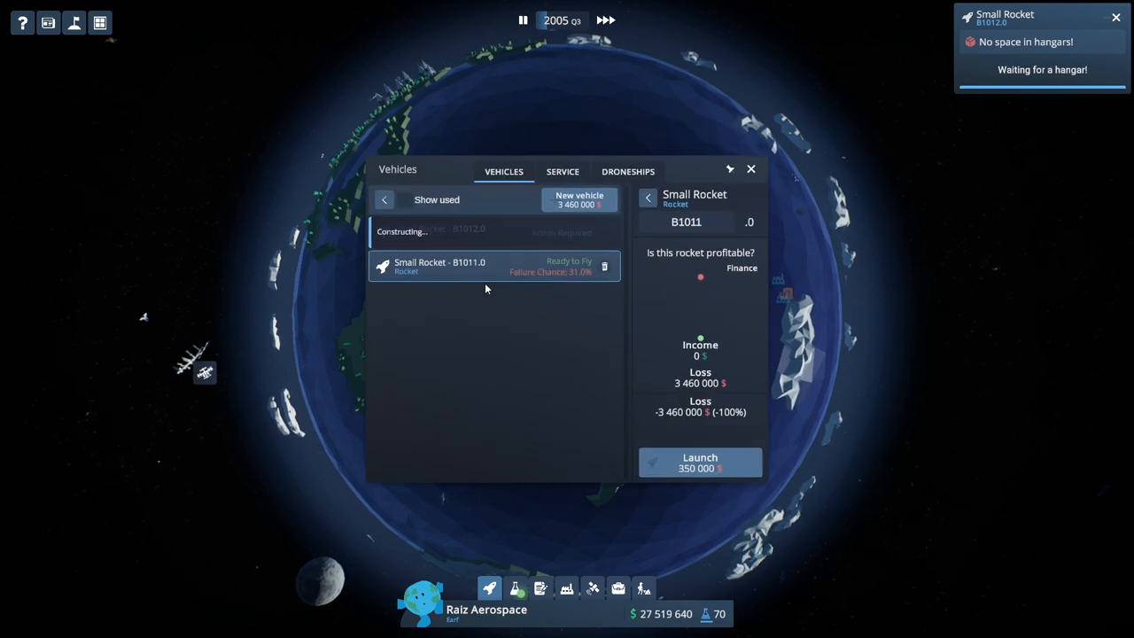
left_click(699, 461)
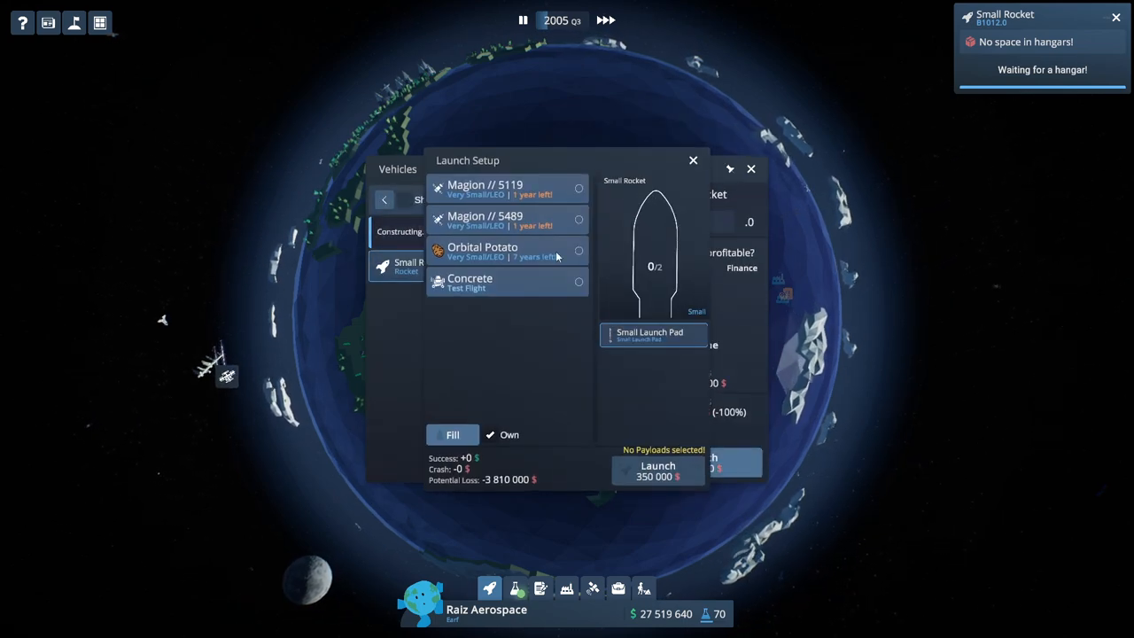
left_click(506, 187)
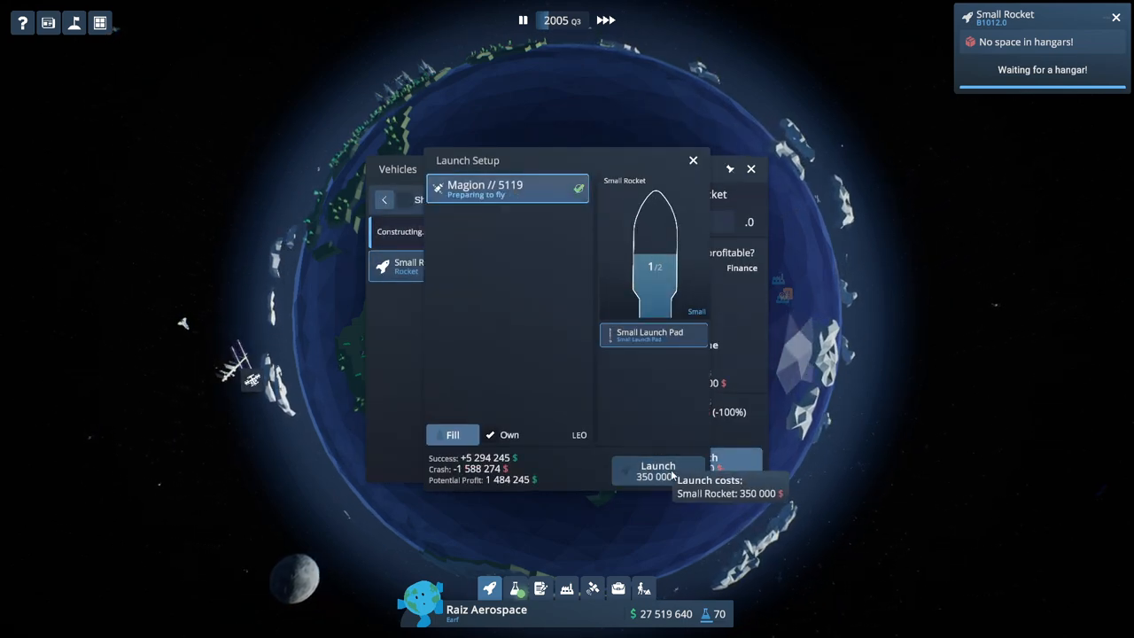
left_click(657, 471)
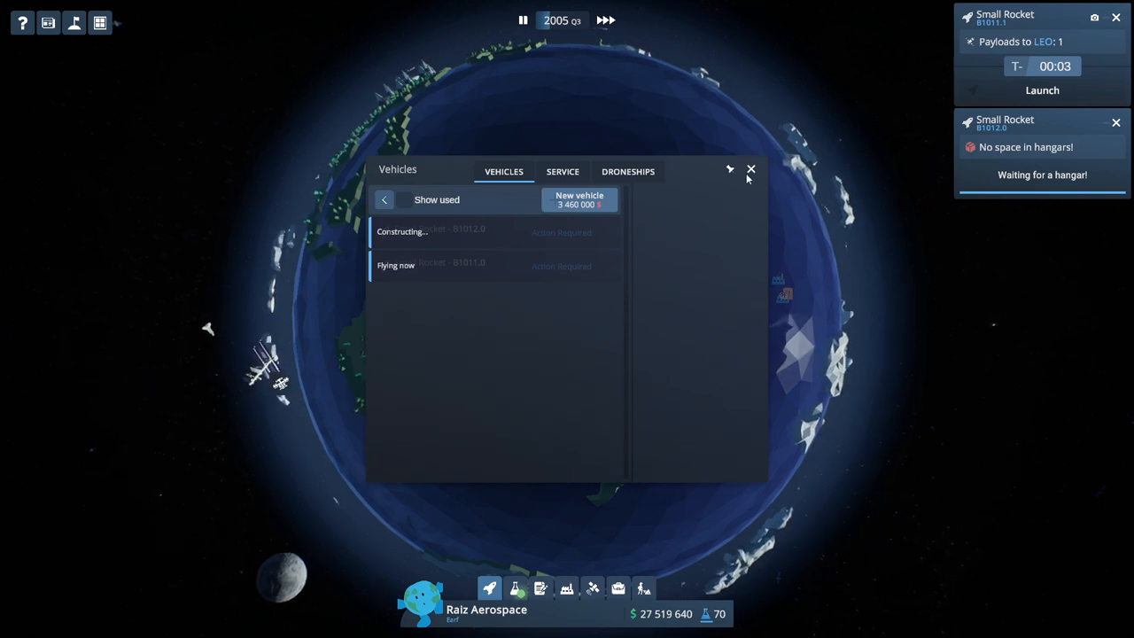
left_click(751, 169)
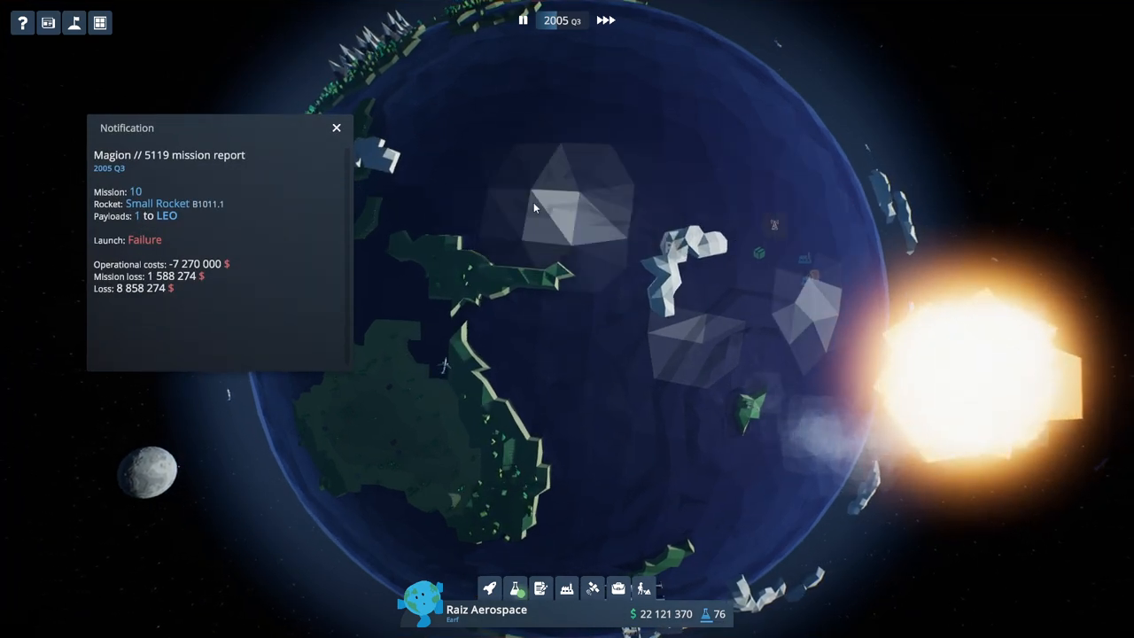
Dismiss the failure report and launch Small Rocket B1012 with Magion // 5489.
left_click(336, 128)
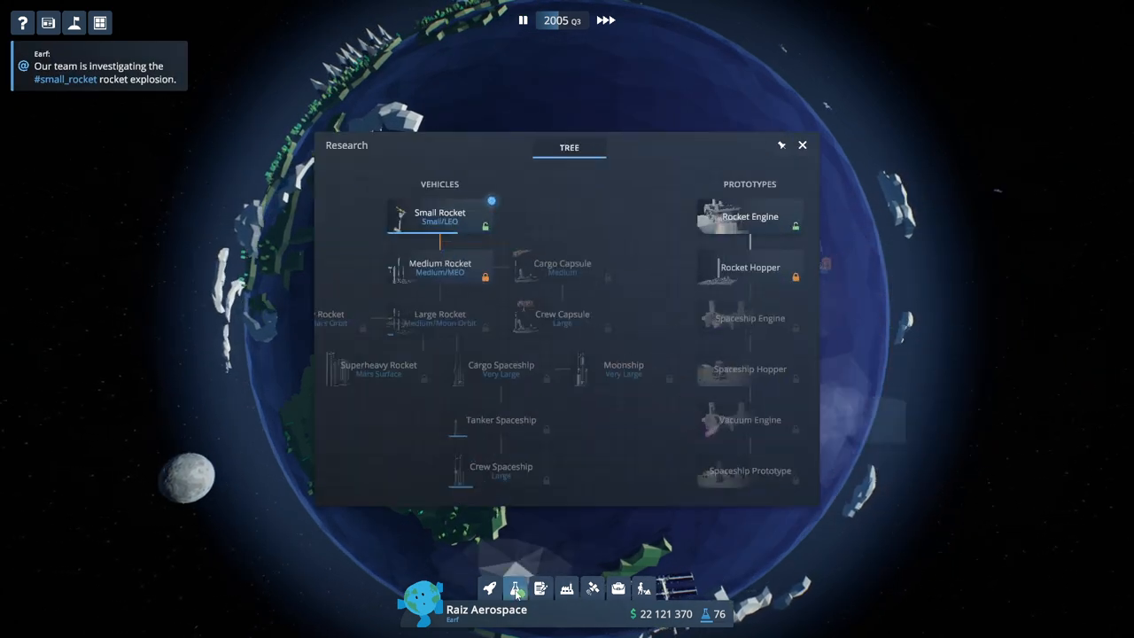
left_click(485, 589)
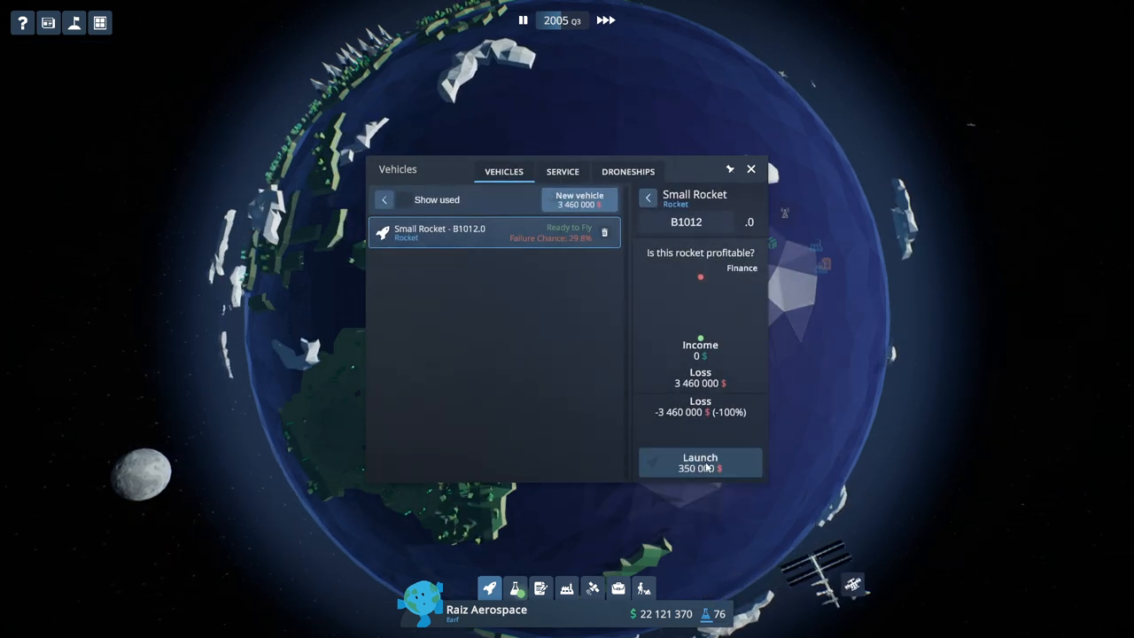
left_click(699, 462)
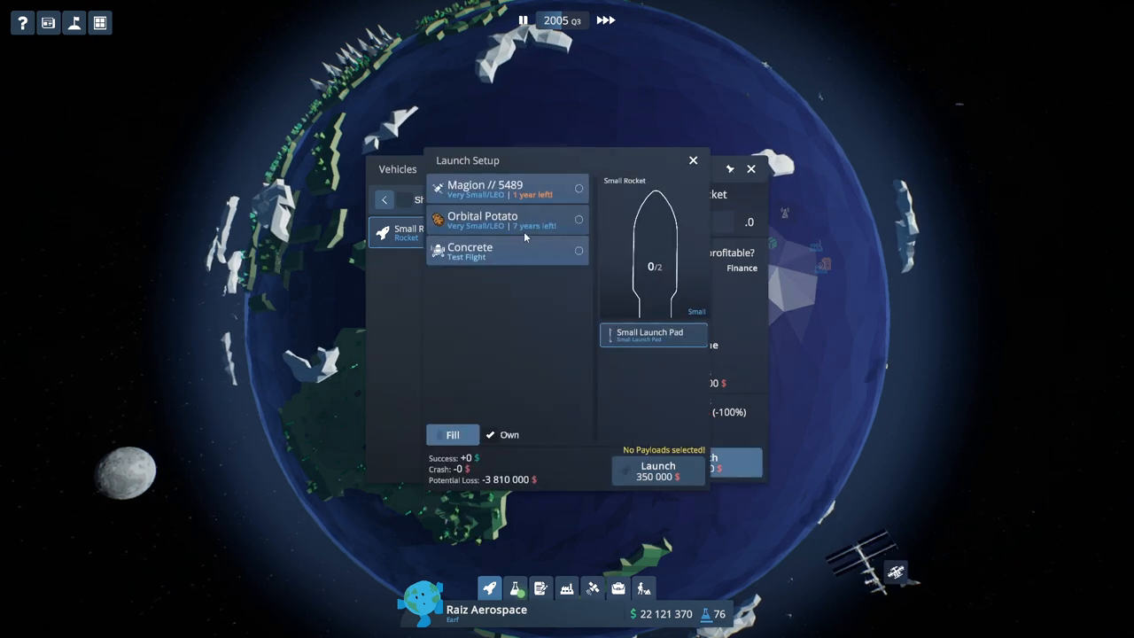
left_click(657, 469)
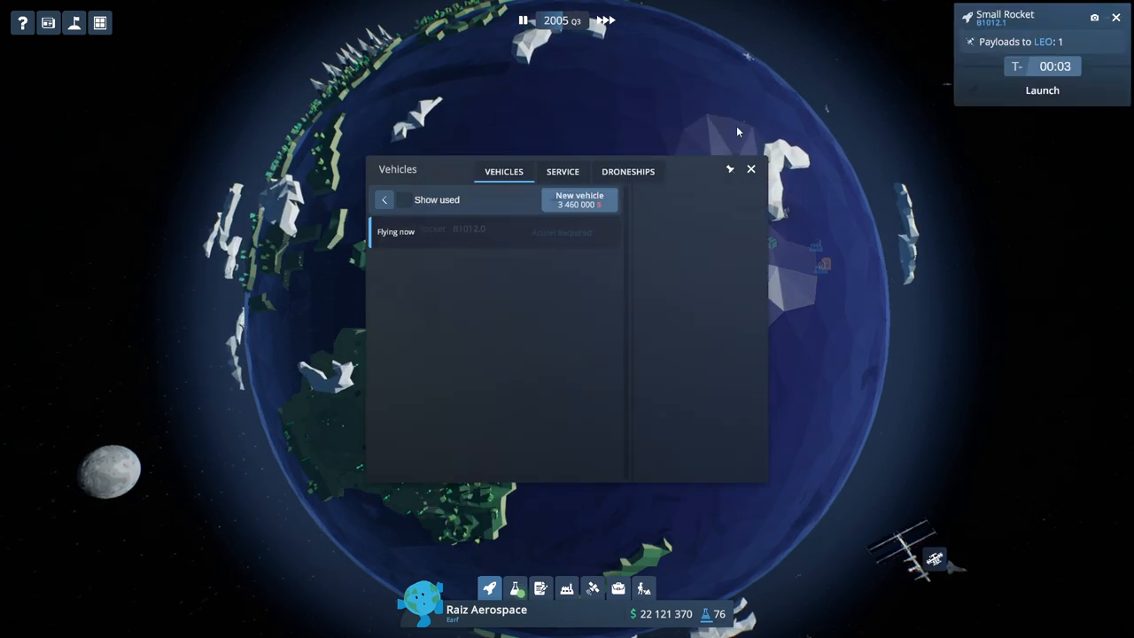
left_click(750, 168)
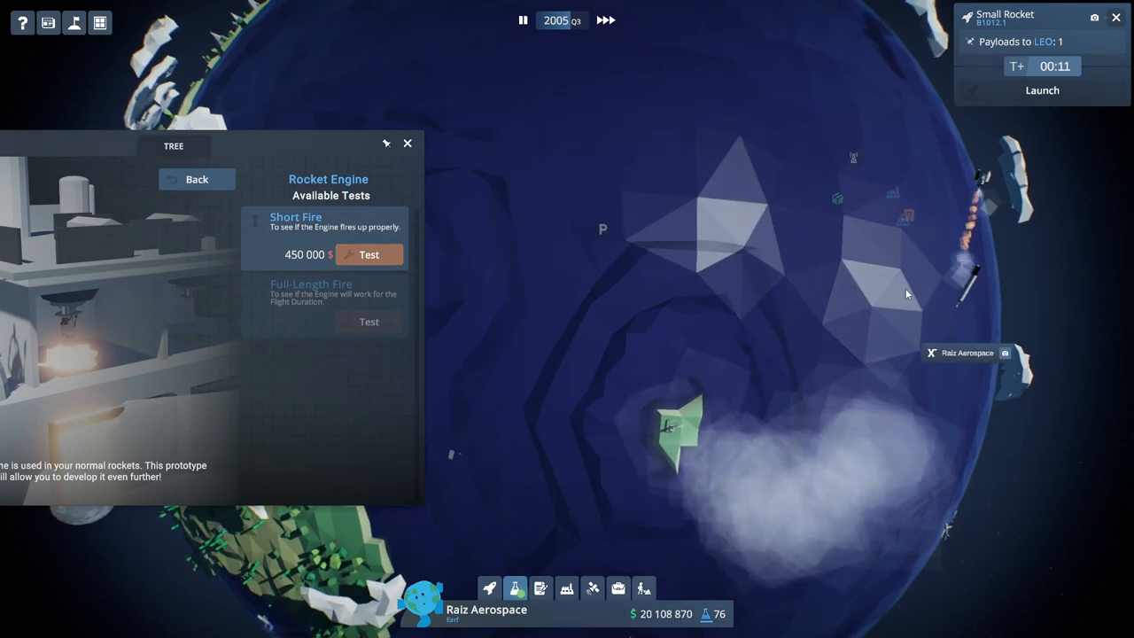
Order new Small Rockets B1013.0 and B1014.0, then rerun the Rocket Engine Short Fire test.
left_click(496, 588)
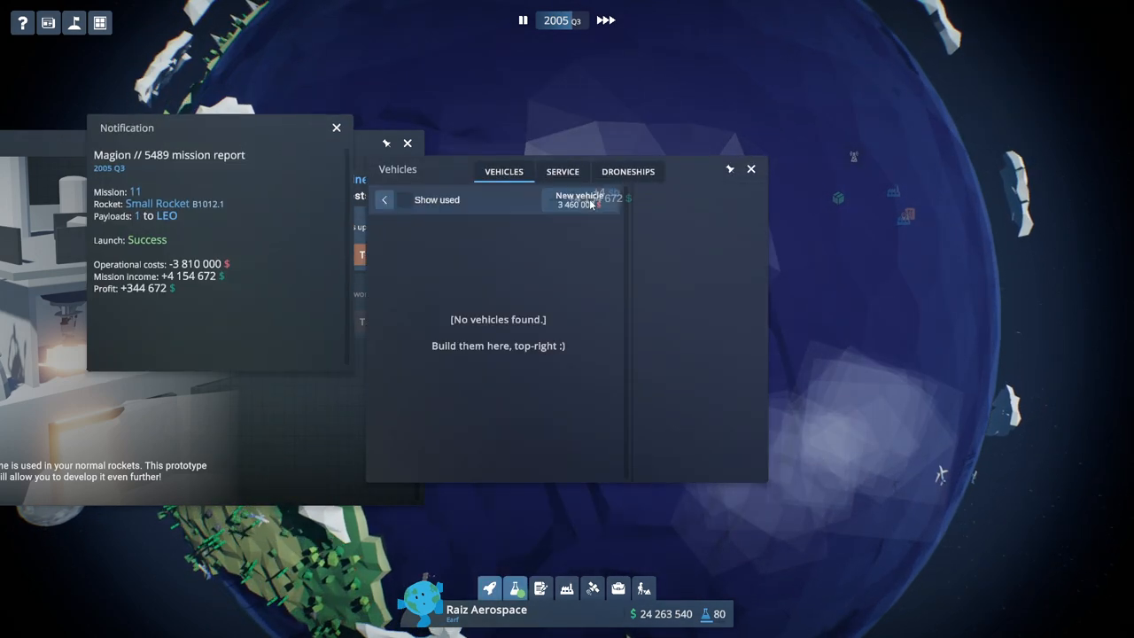
left_click(578, 199)
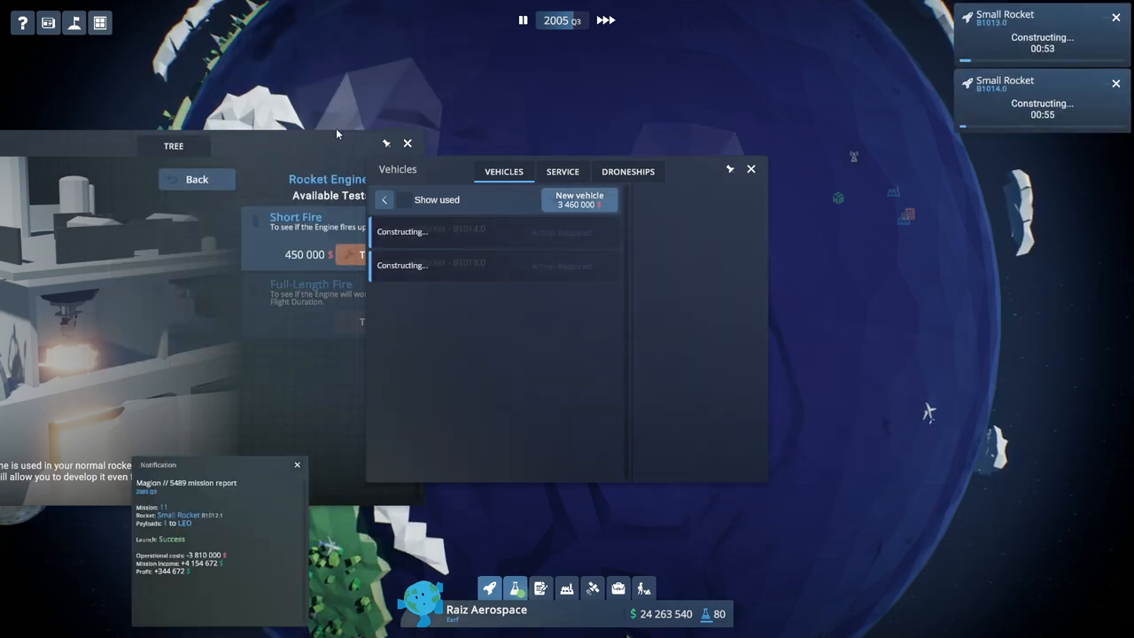
left_click(750, 168)
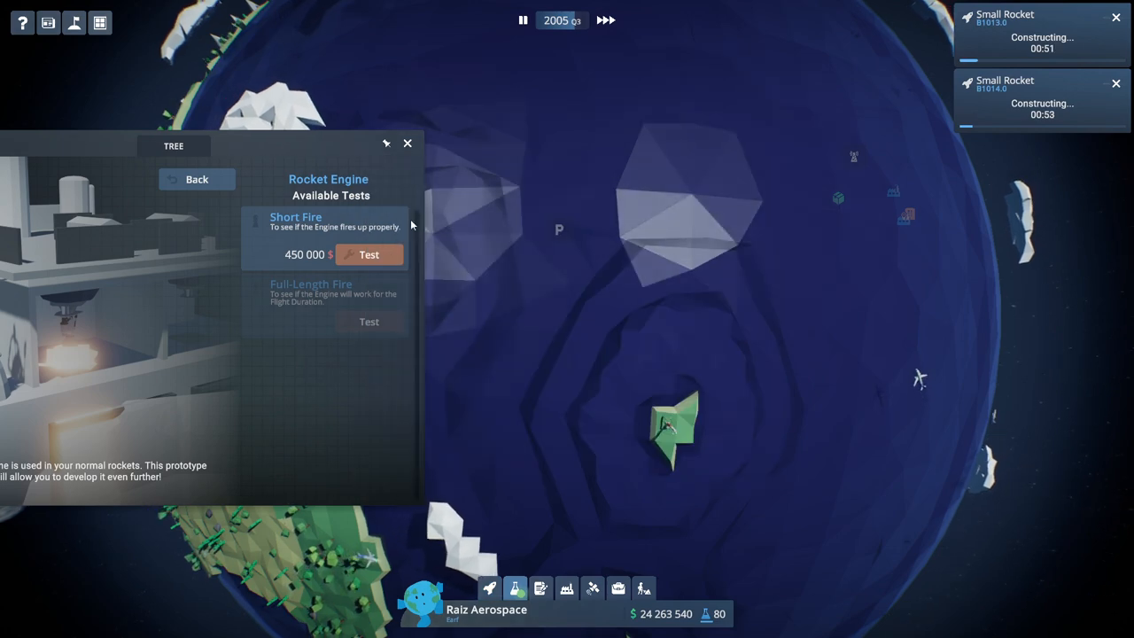
left_click(368, 254)
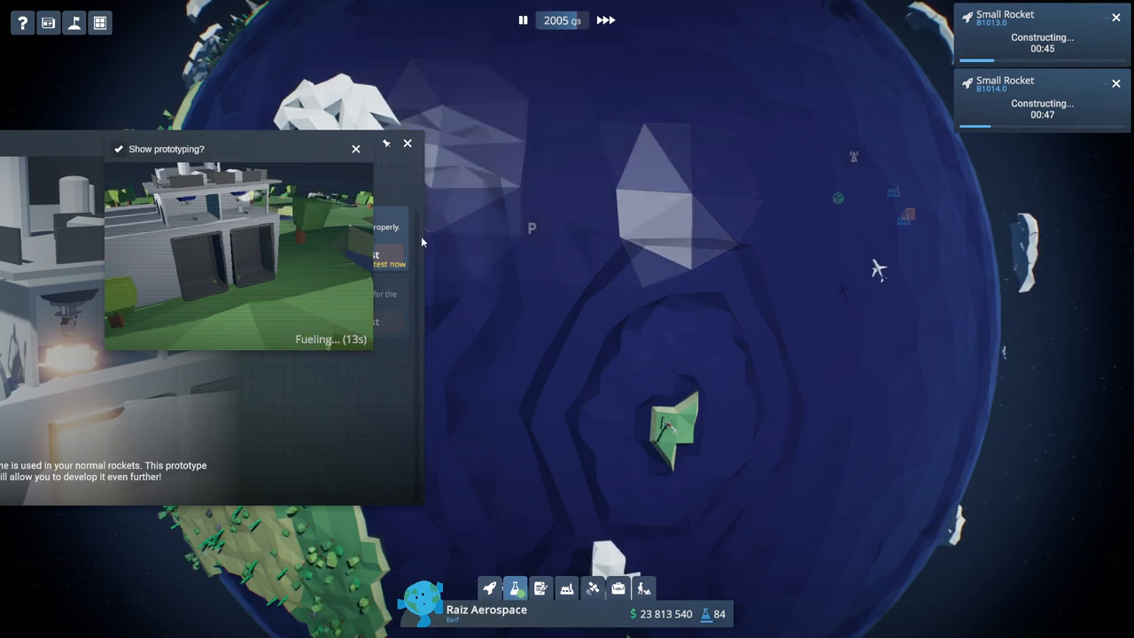
left_click(541, 590)
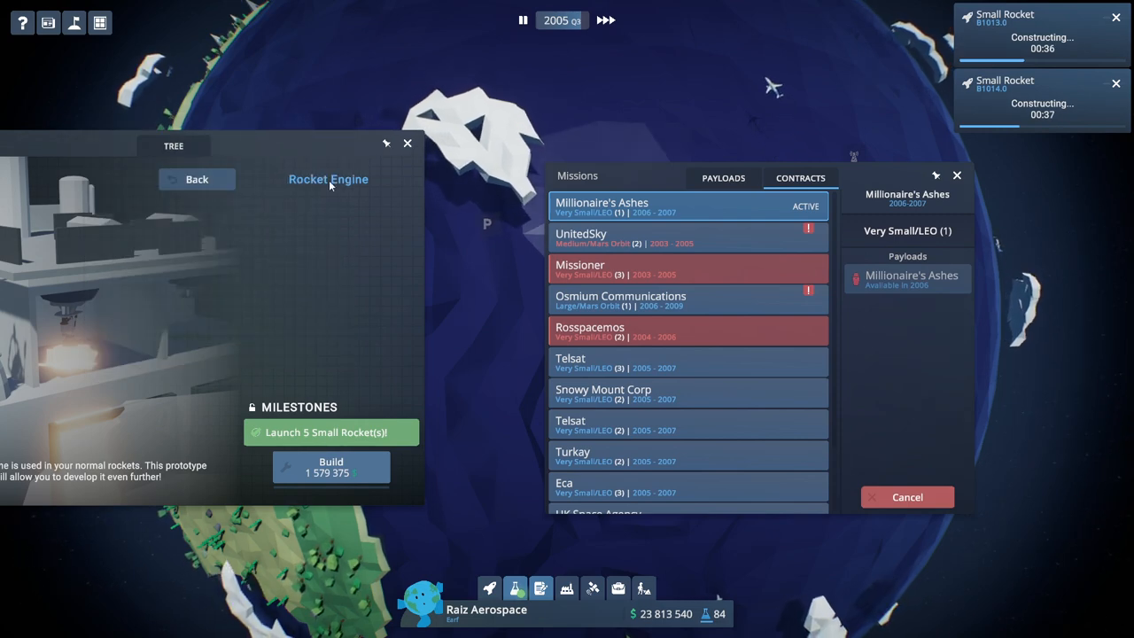
Revisit the Rocket Engine prototype page in Research, then close the panel.
left_click(197, 179)
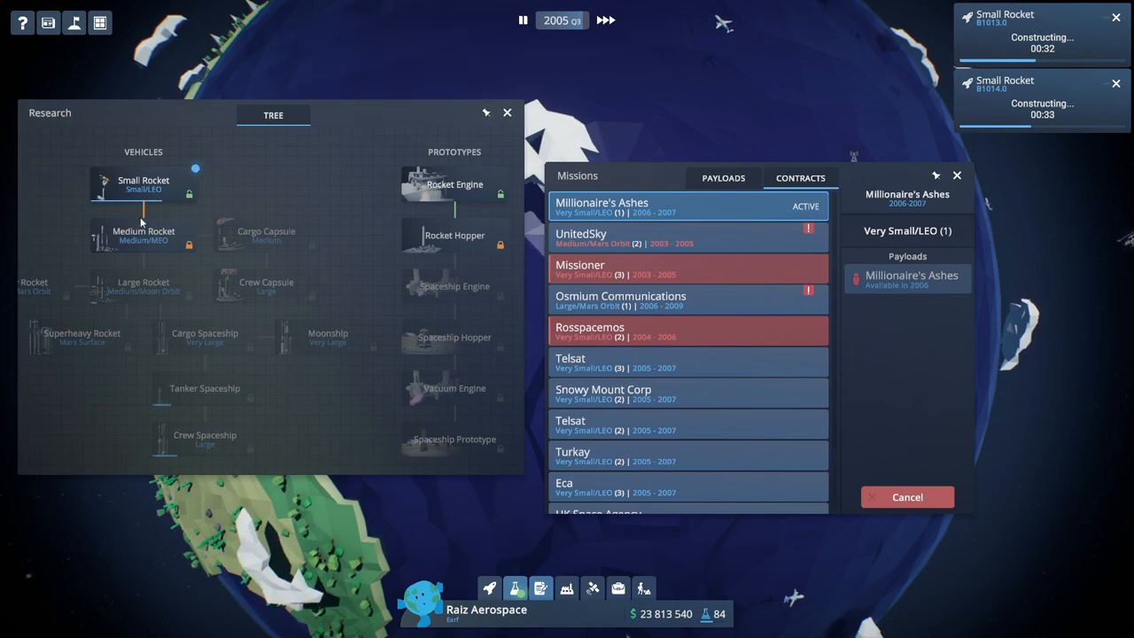
left_click(142, 234)
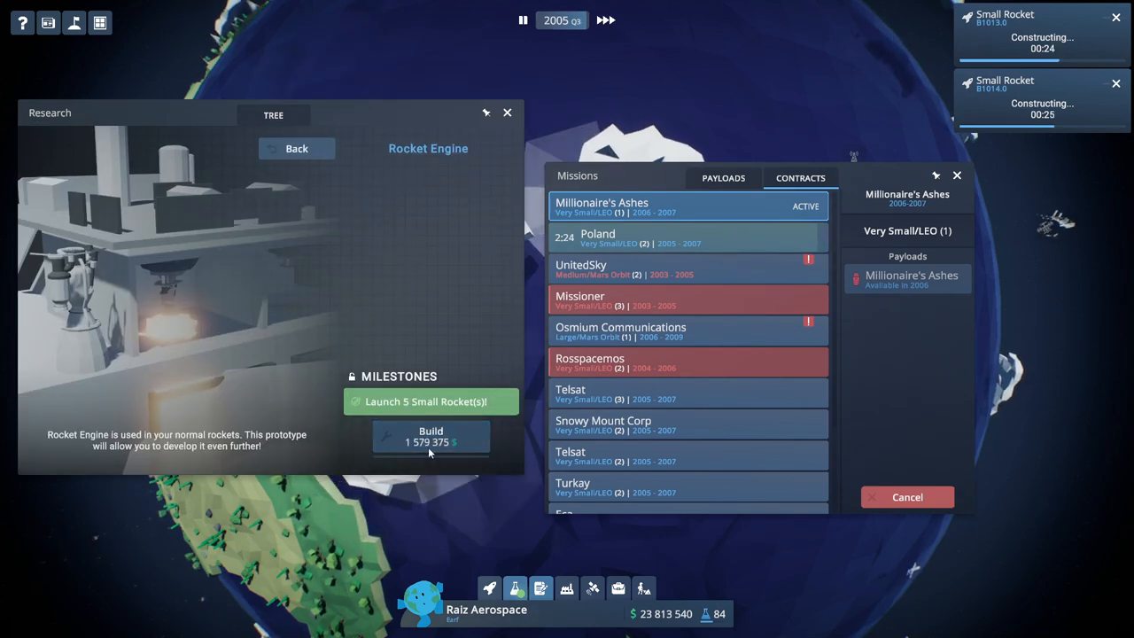
left_click(429, 437)
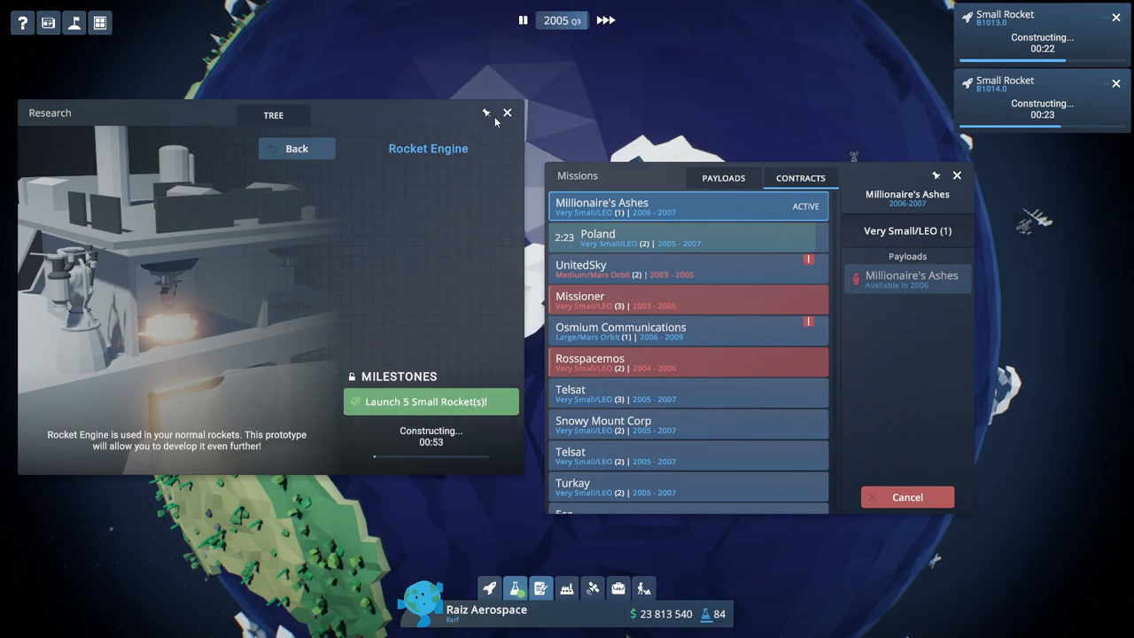
Accept the Telsat three-payload Explorer contract and close the Missions list.
left_click(505, 113)
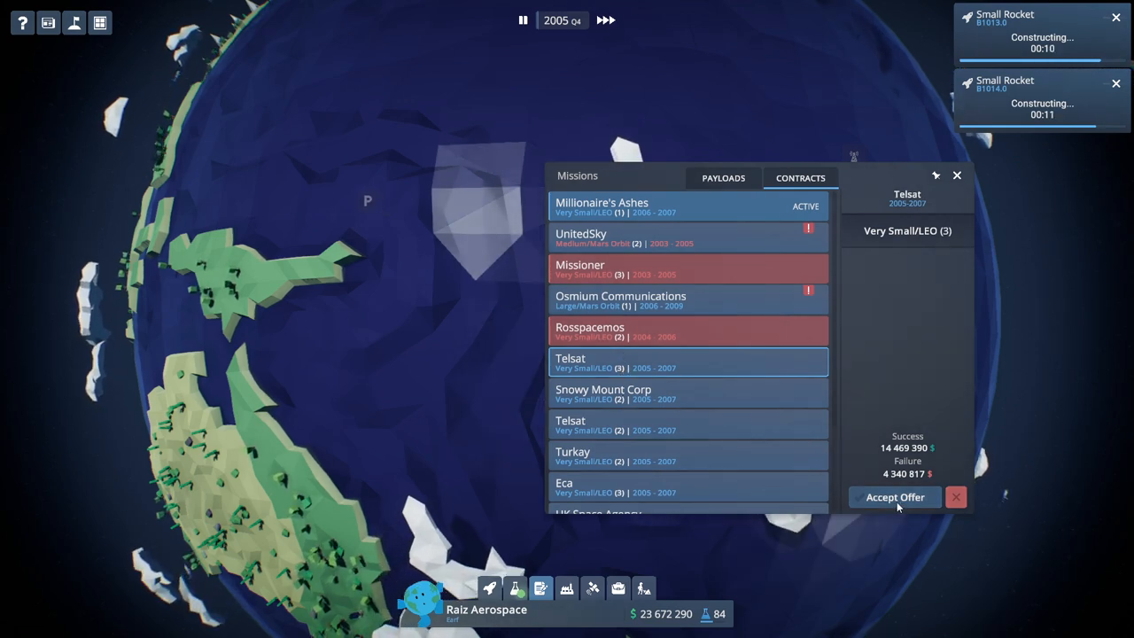
left_click(894, 497)
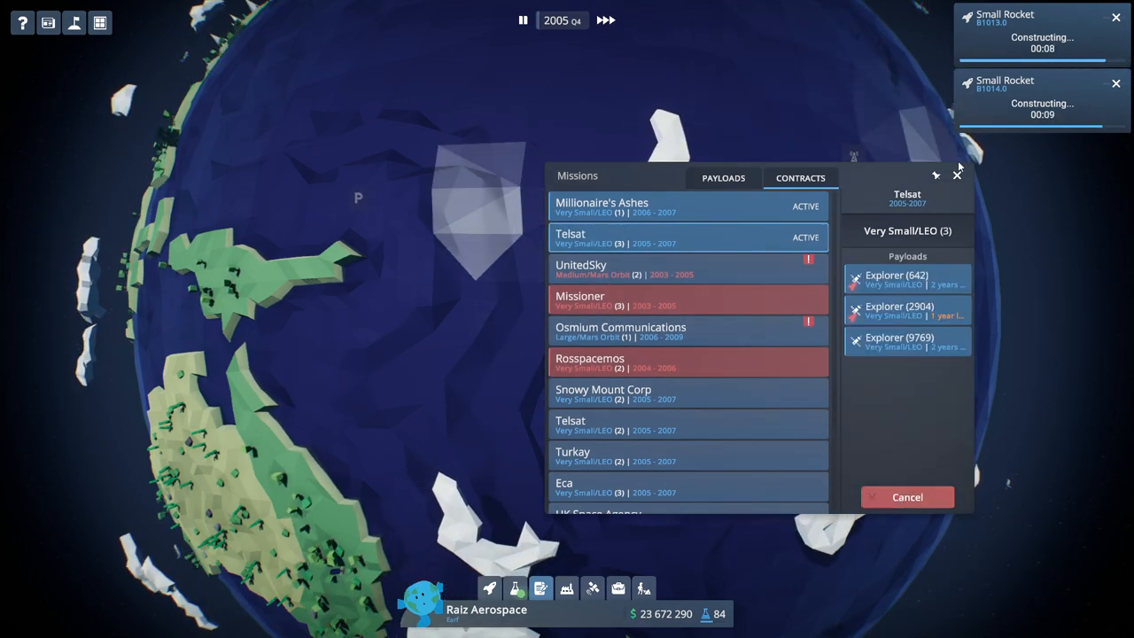
left_click(957, 173)
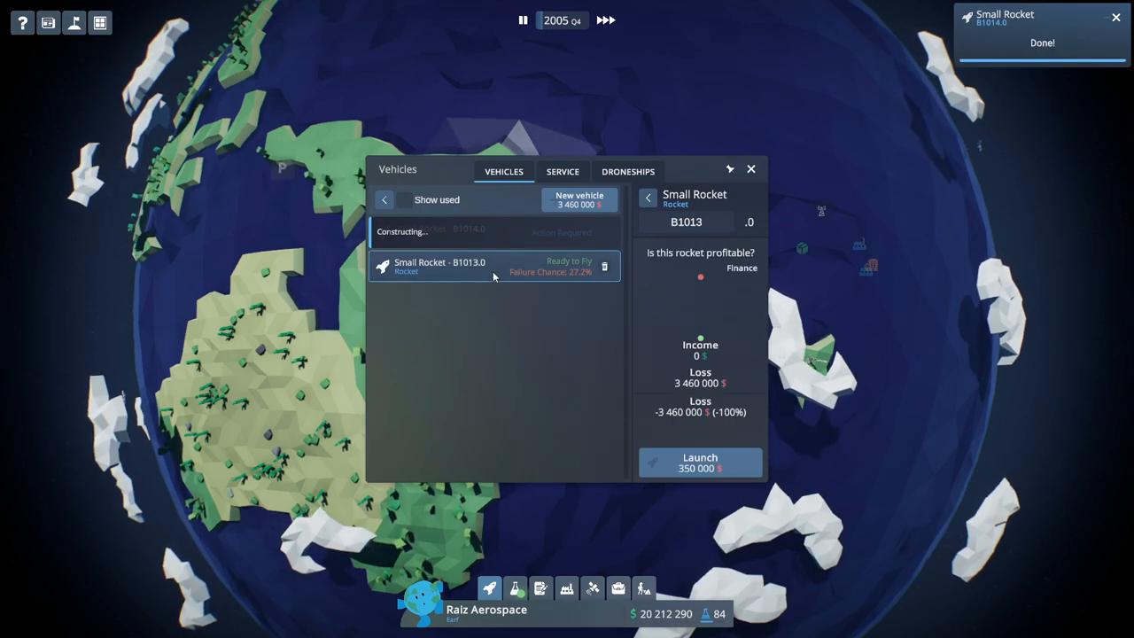
Launch B1013 with Explorer (2904) to LEO for $338,271 profit and dismiss the report.
left_click(700, 462)
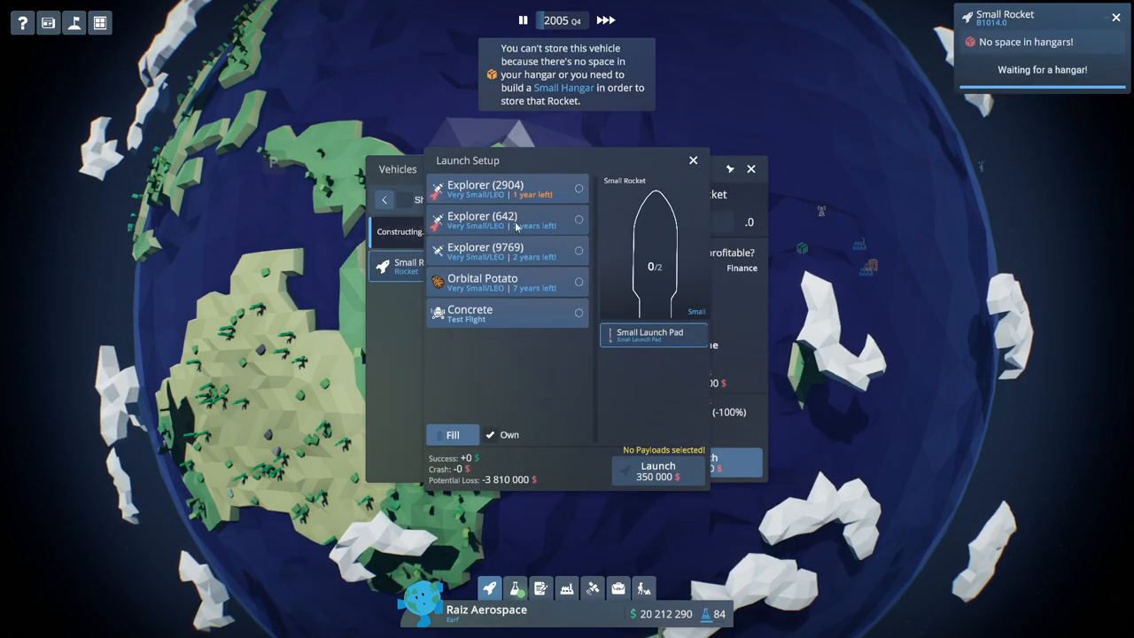
left_click(505, 189)
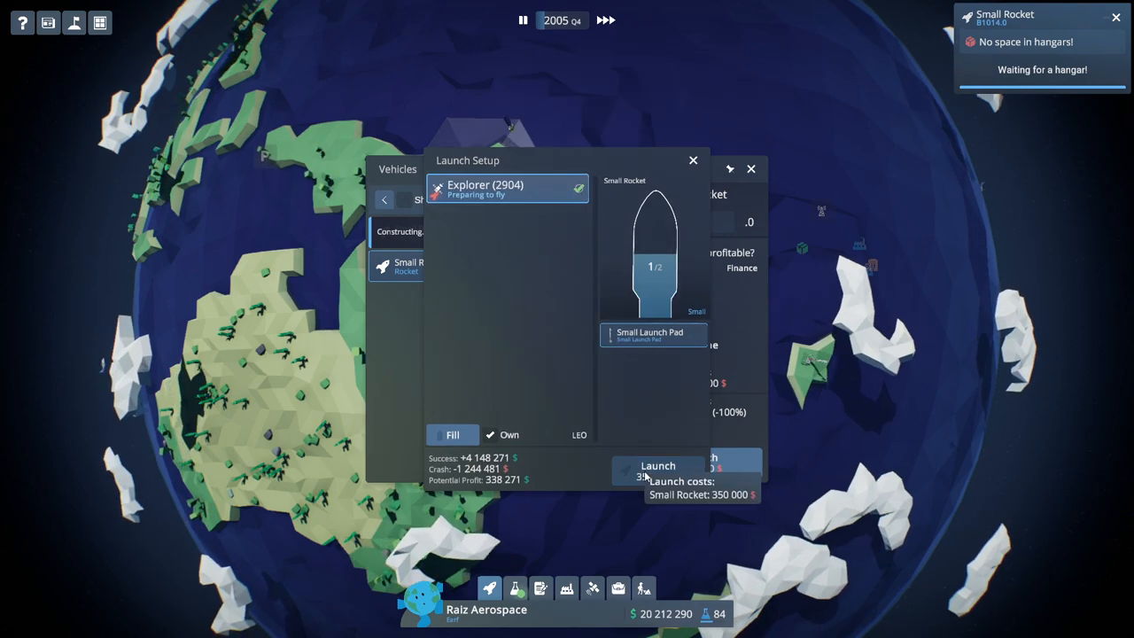
left_click(659, 465)
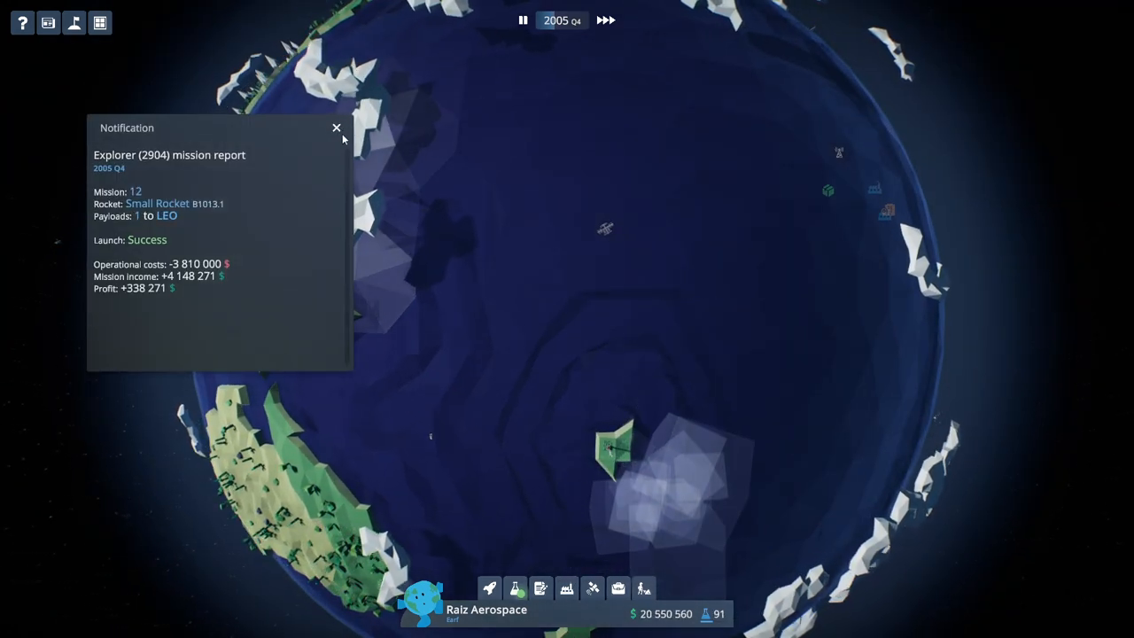
left_click(334, 128)
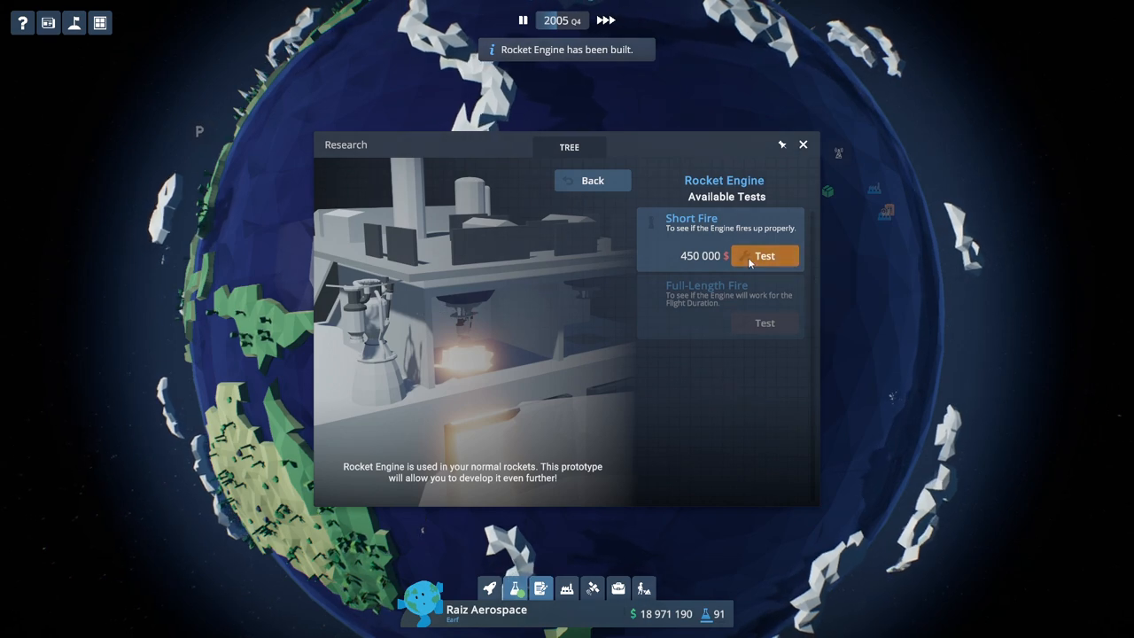
Run the engine Short Fire test, launch B1014 with Explorer (642), then start the Full-Length Fire test.
left_click(764, 255)
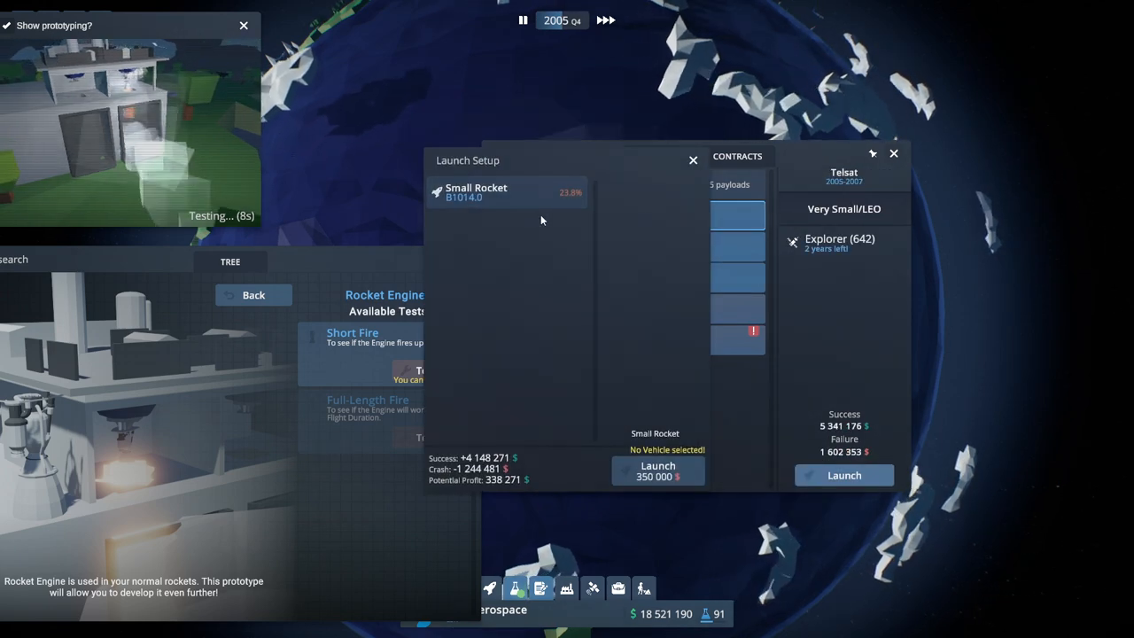
left_click(505, 192)
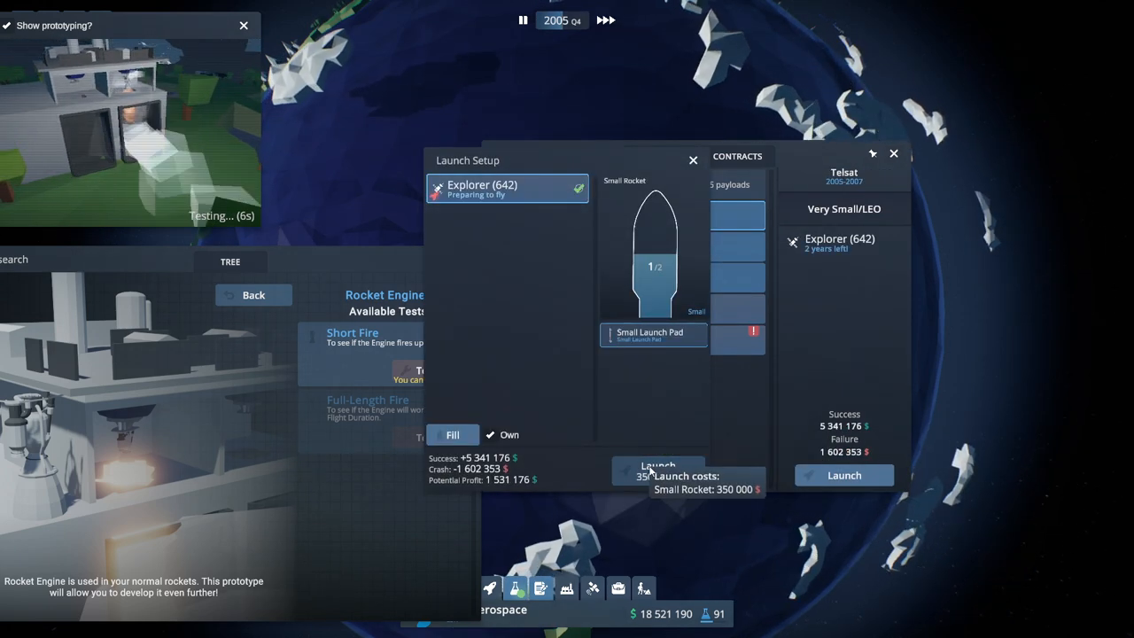
left_click(657, 470)
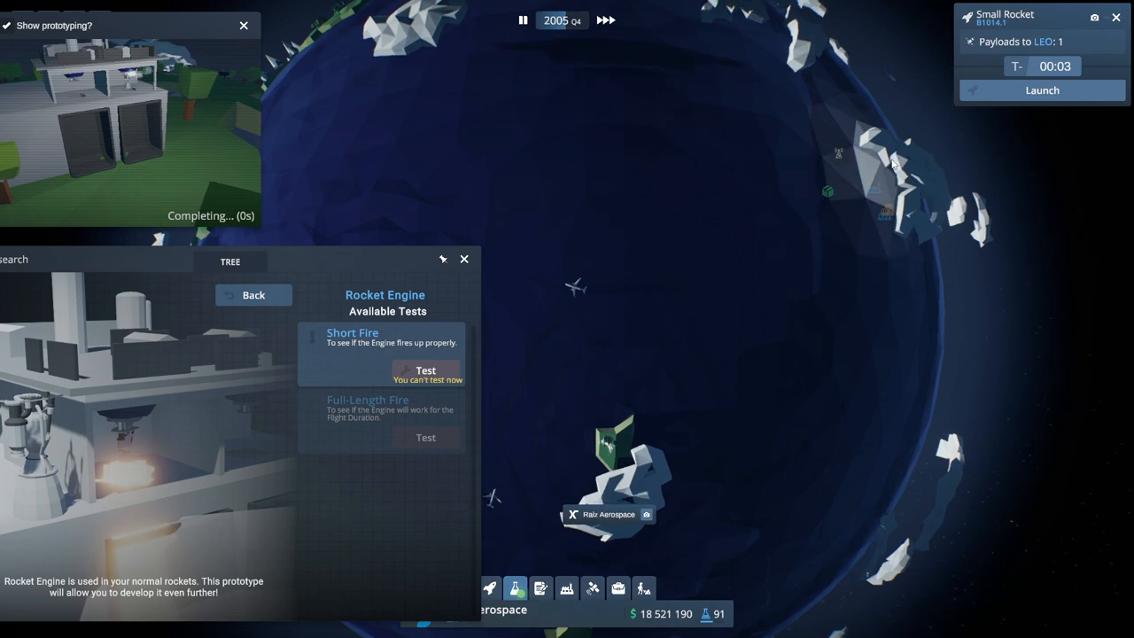
left_click(425, 371)
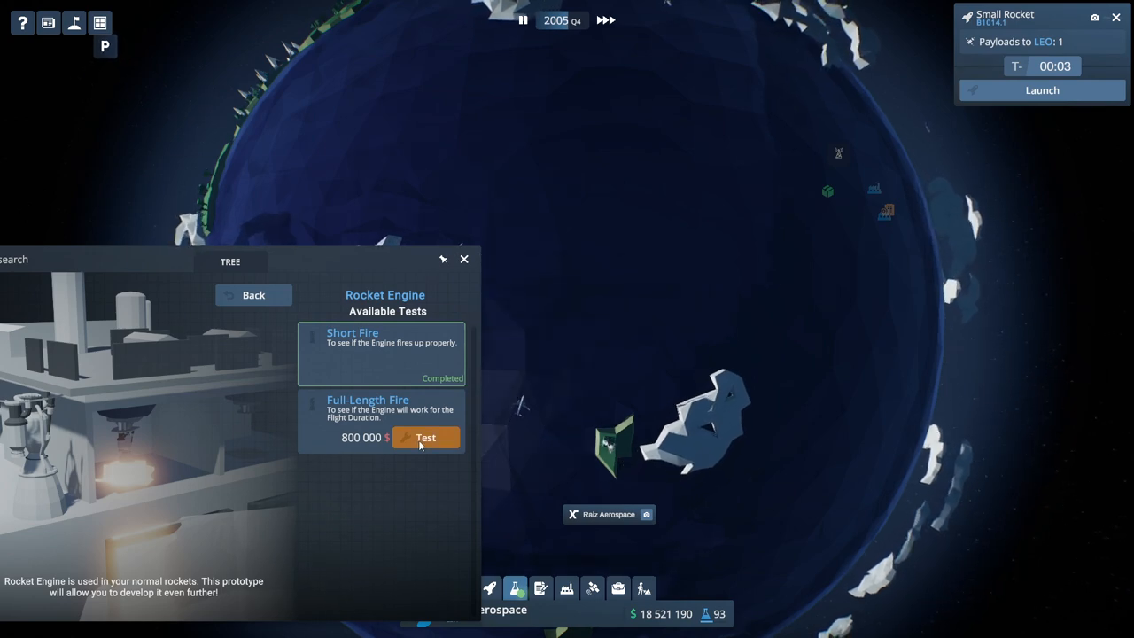
left_click(425, 437)
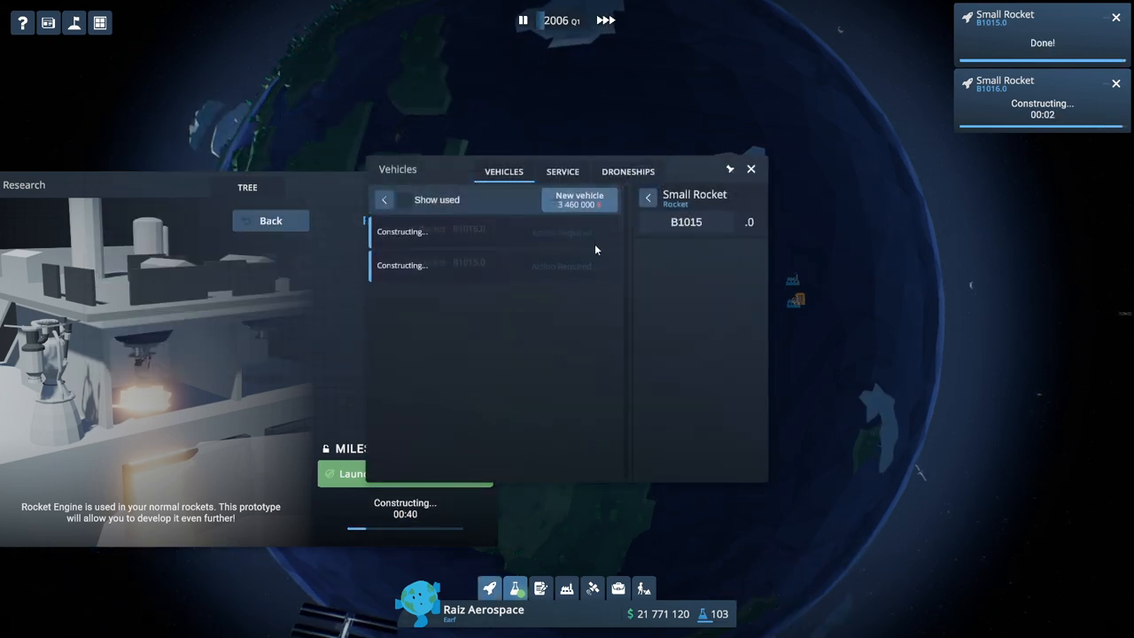
Fly B1015 to LEO with Millionaire's Ashes and close its mission report.
left_click(492, 265)
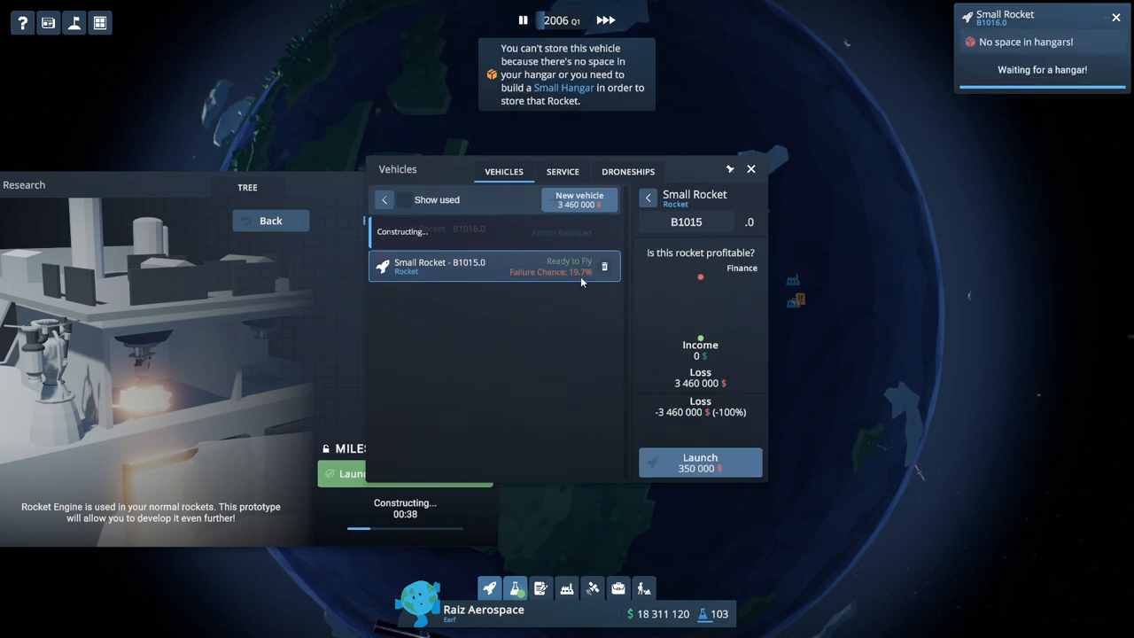
left_click(700, 462)
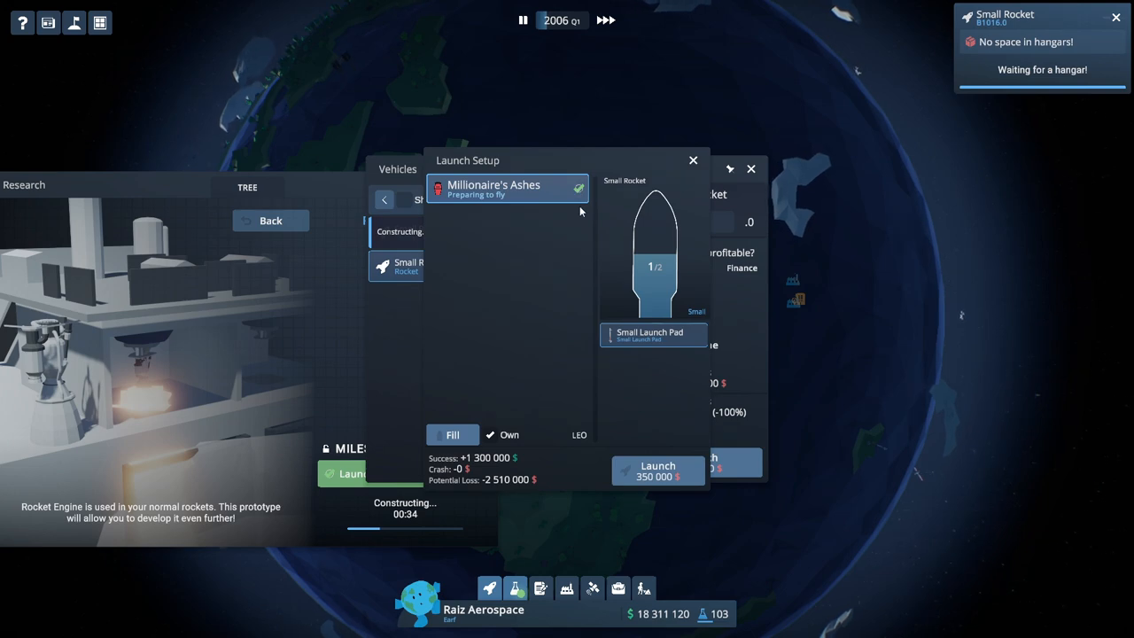
mouse_move(671, 471)
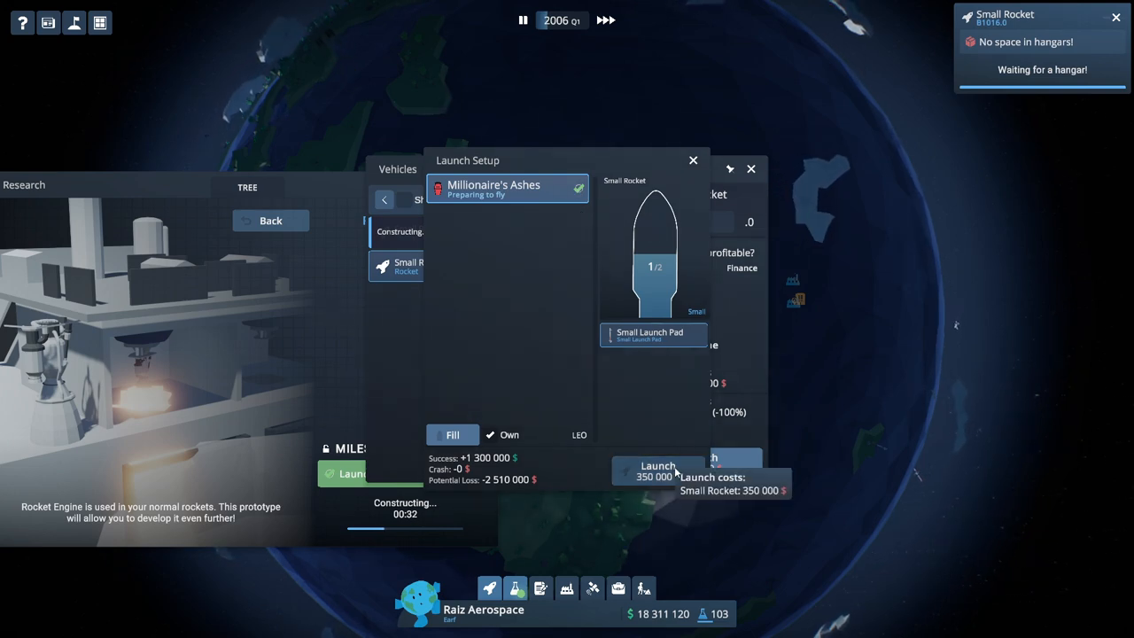
left_click(658, 466)
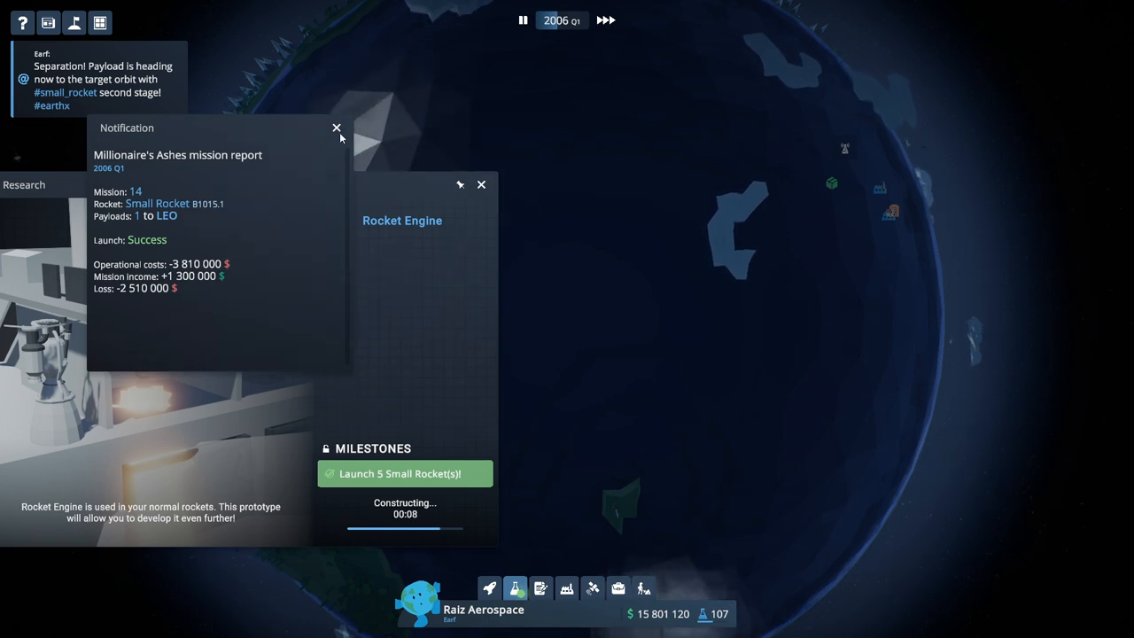
left_click(334, 129)
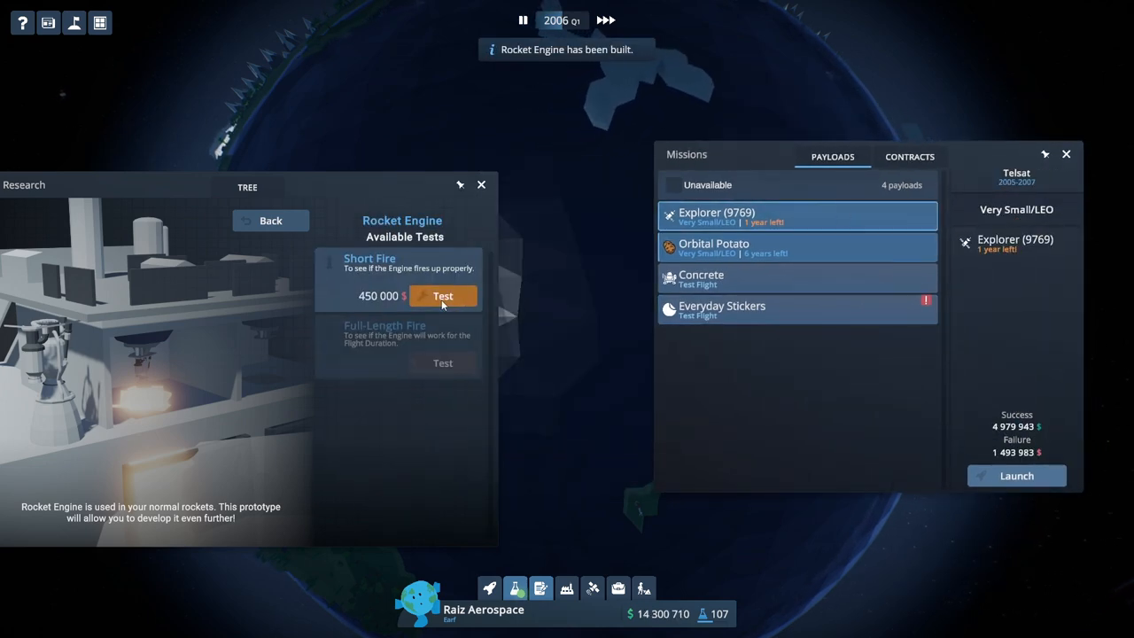
Run the Short Fire test, launch Explorer (9769) on B1016, and start the Full-Length Fire test.
left_click(442, 295)
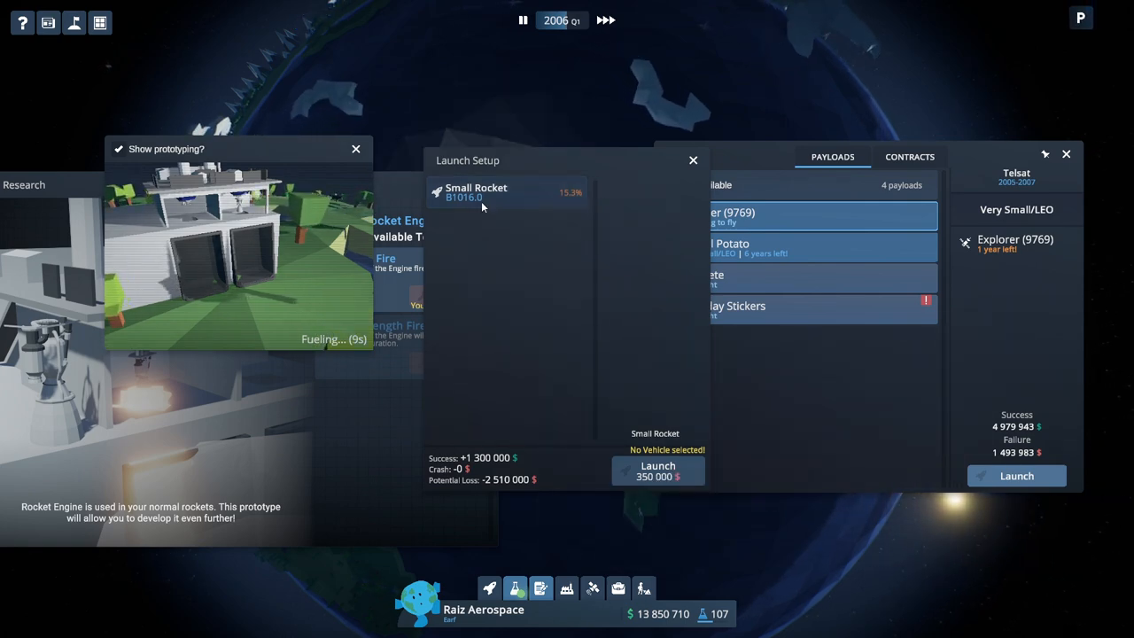
left_click(657, 470)
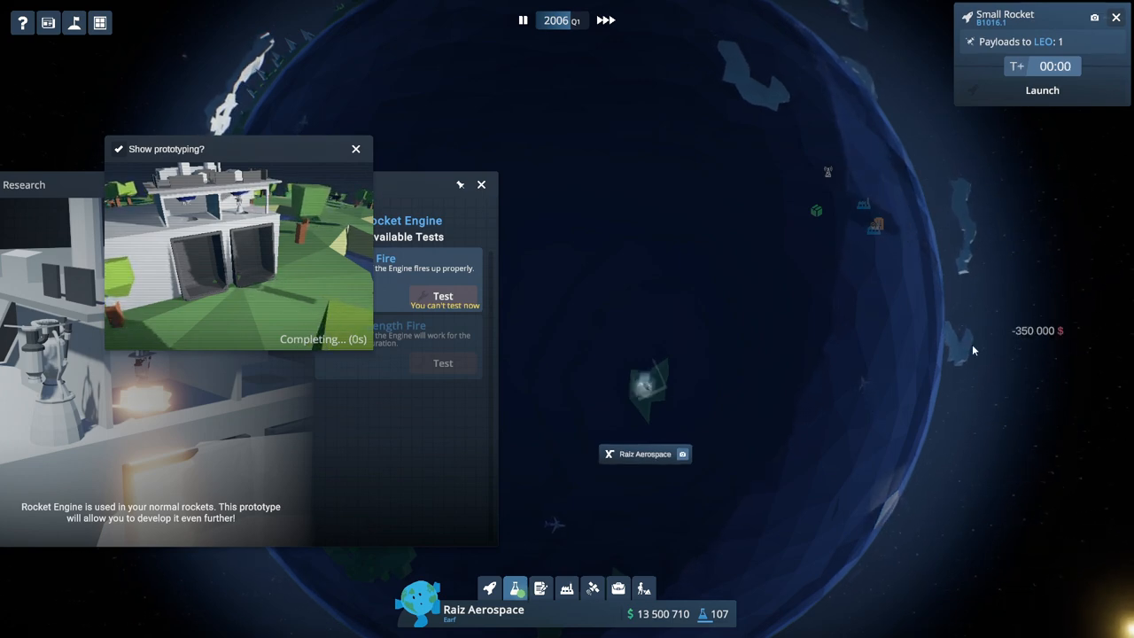
left_click(355, 148)
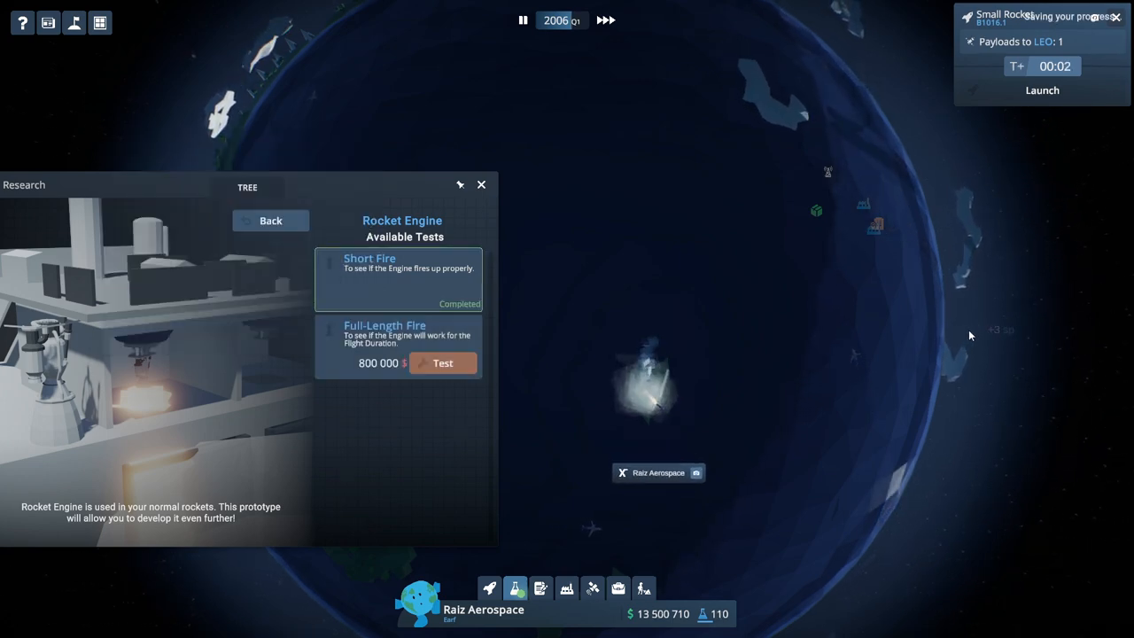
left_click(443, 362)
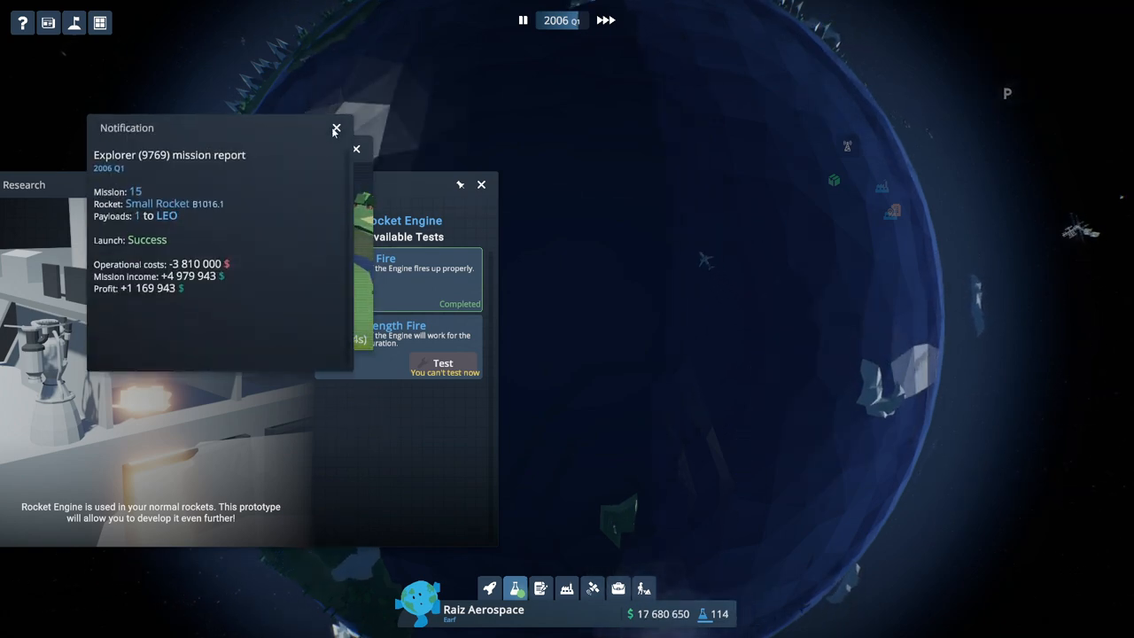
Dismiss the Explorer (9769) mission report and bring up the Medium Rocket requirements.
left_click(334, 130)
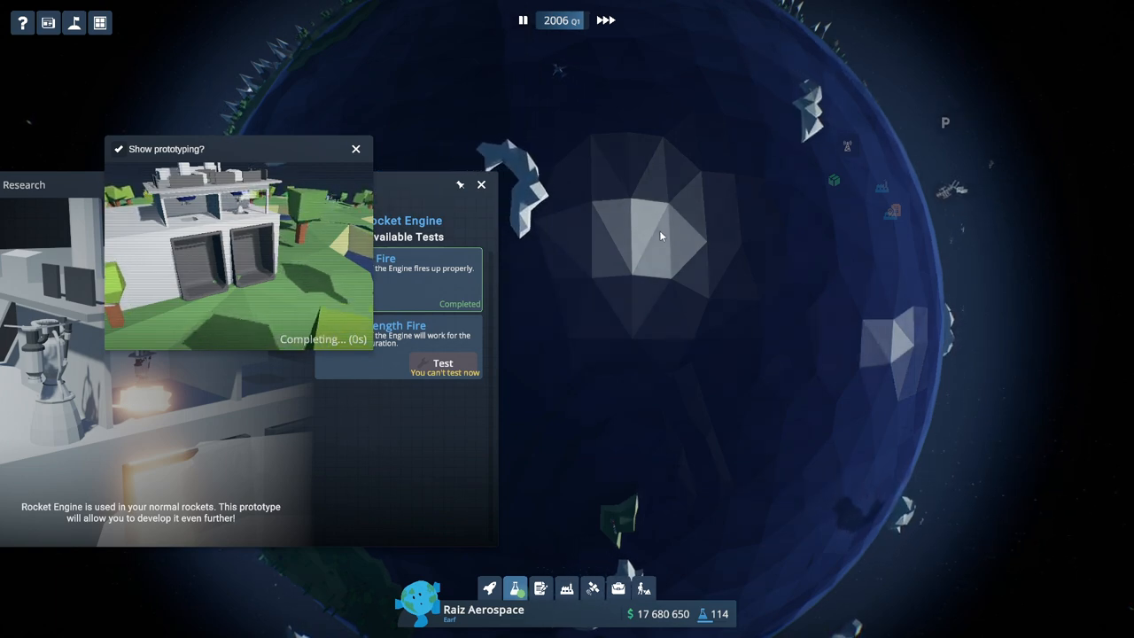
left_click(355, 148)
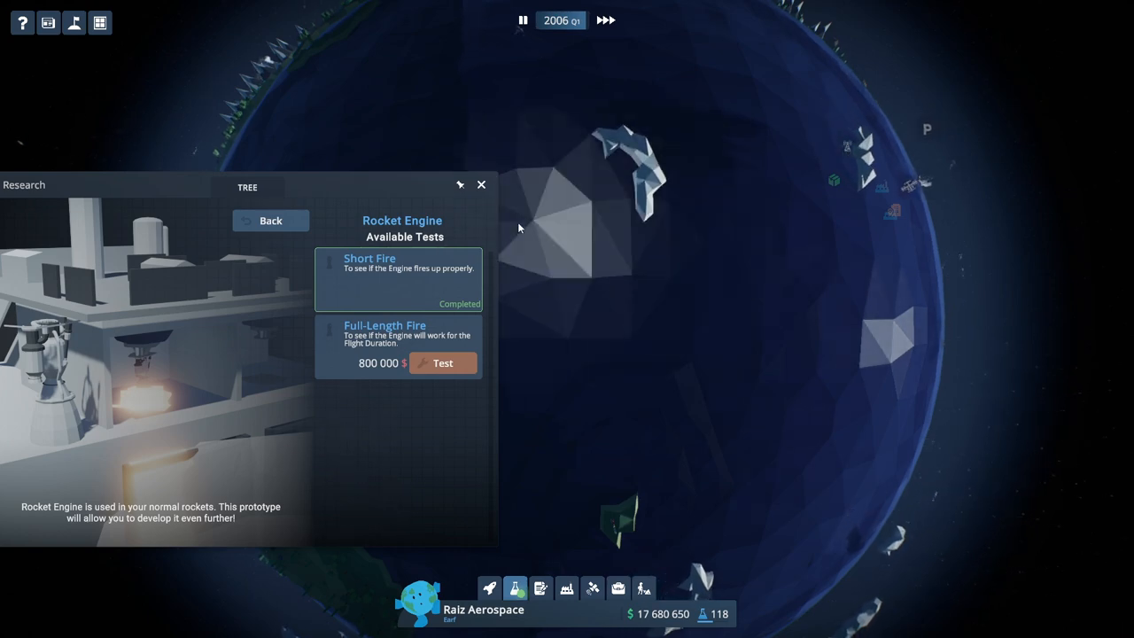
left_click(480, 184)
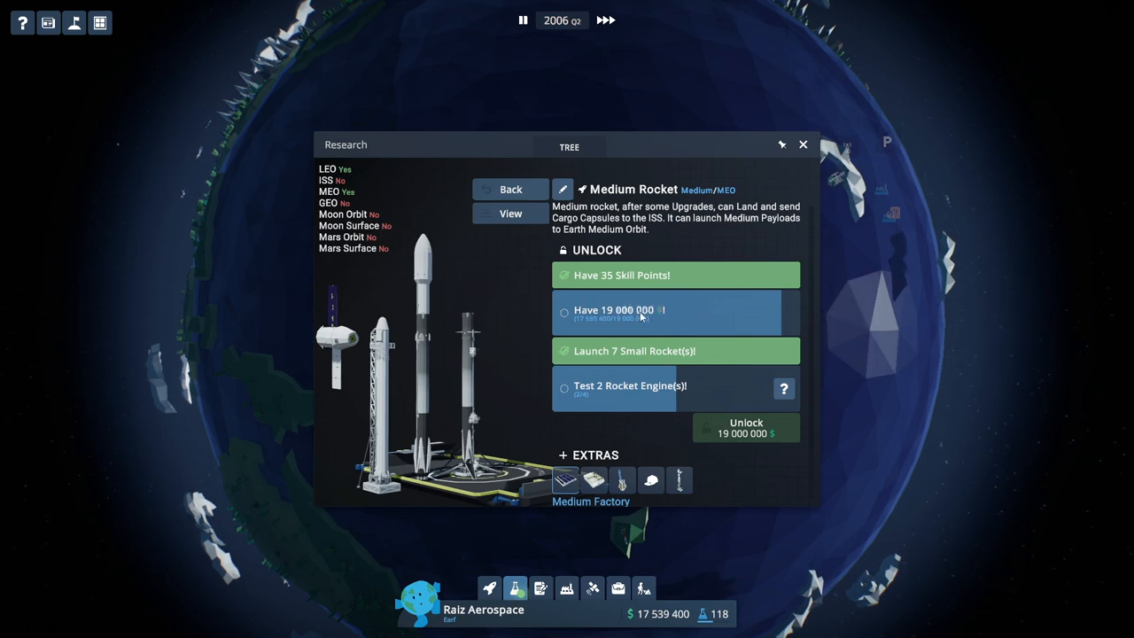
Accept the two-payload Telsat contract from the contracts list, then reopen the contracts list.
left_click(802, 143)
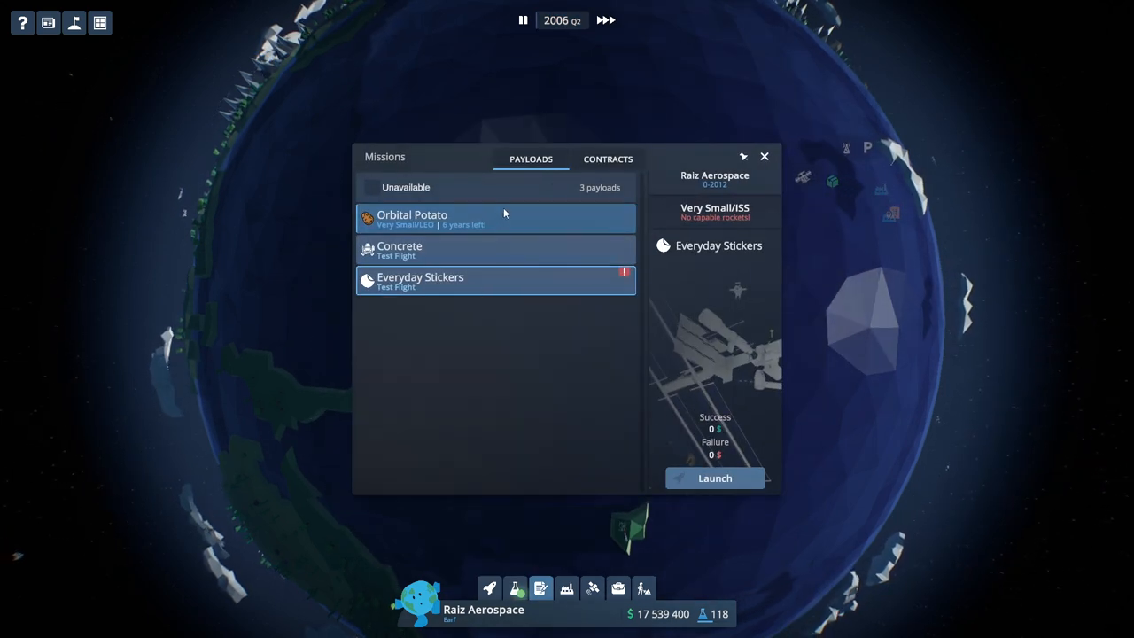
left_click(607, 158)
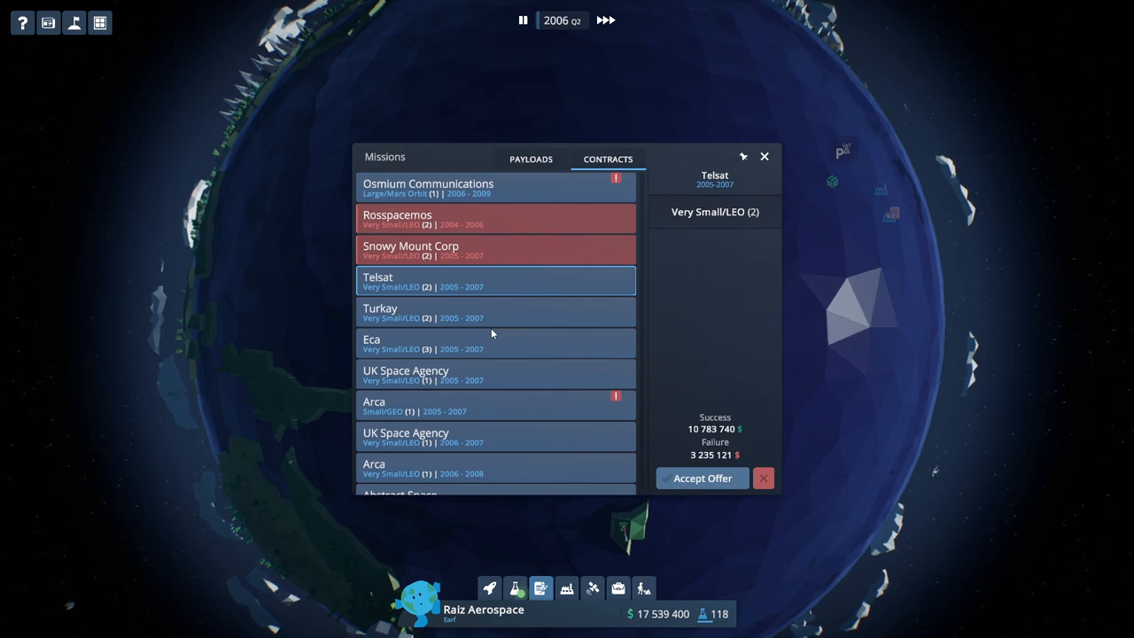
mouse_move(675, 487)
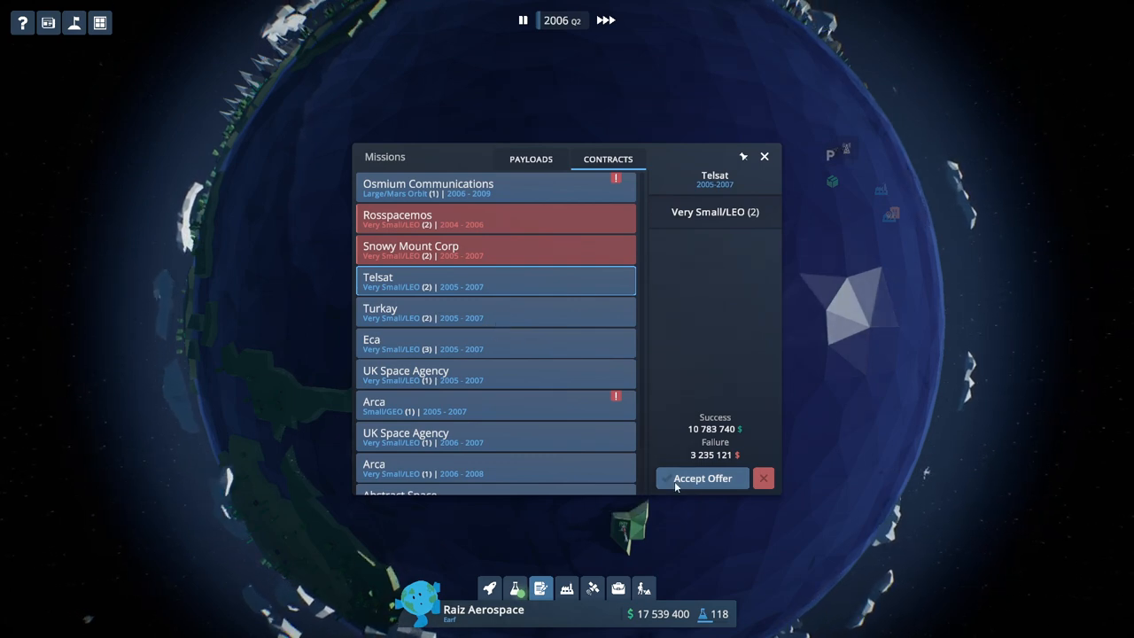
left_click(701, 478)
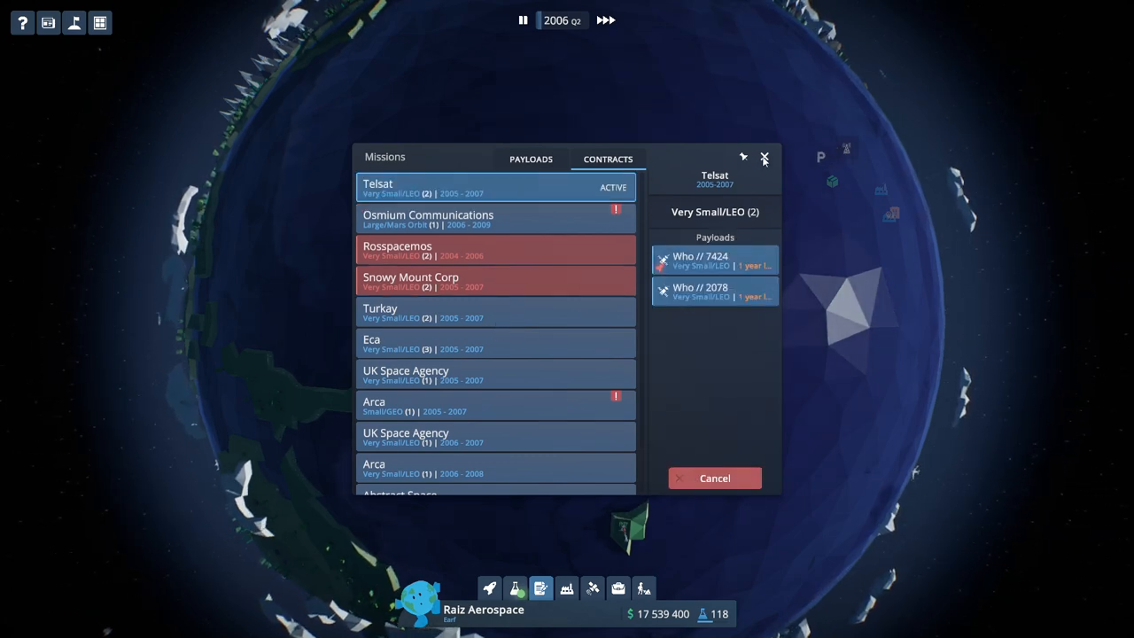
left_click(763, 157)
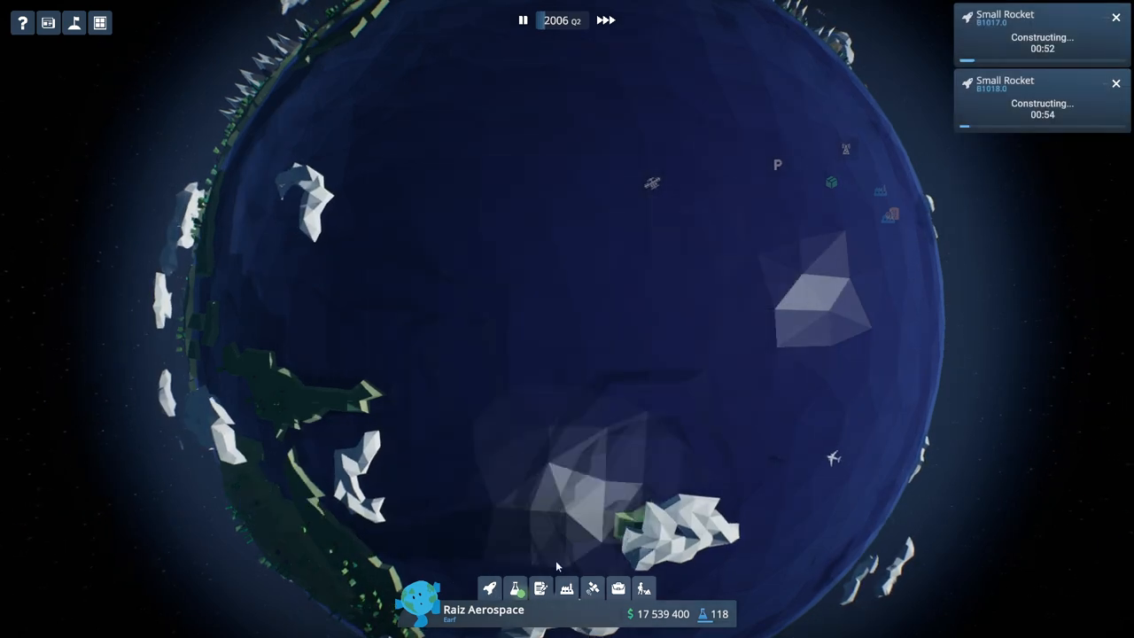
left_click(536, 589)
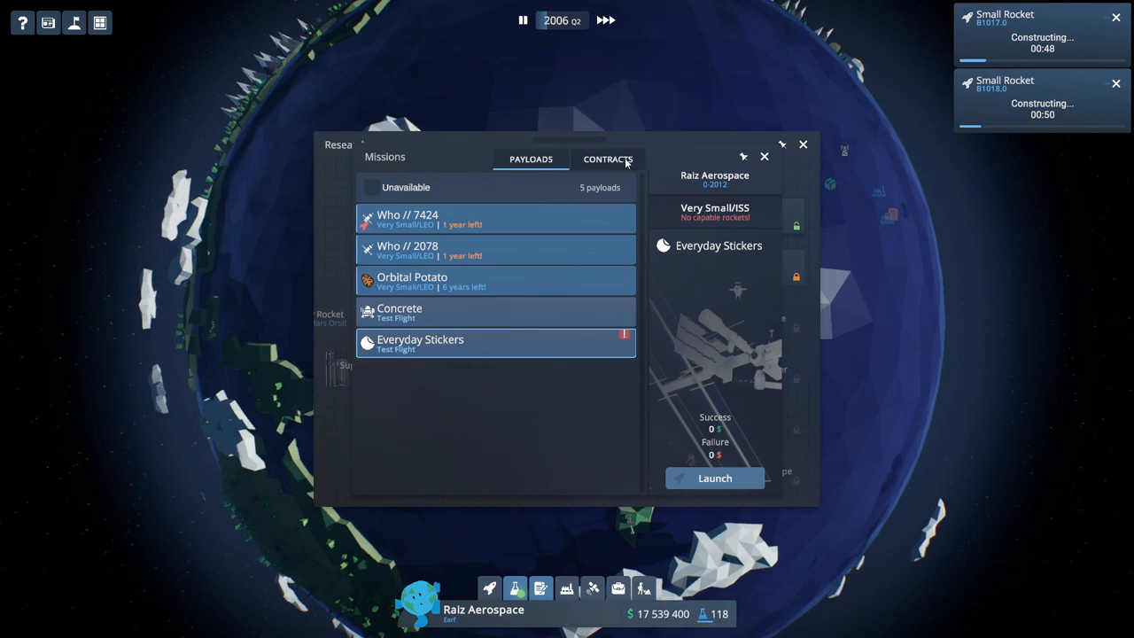
left_click(608, 160)
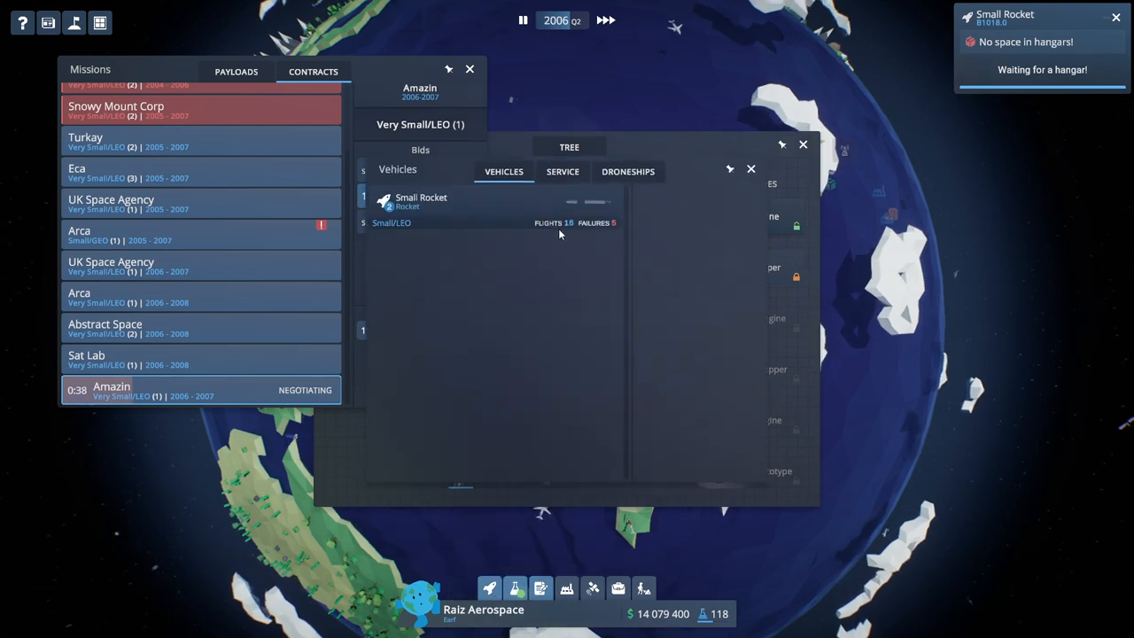
Launch Small Rocket B1017 carrying Who // 7424 to LEO for $1,486,790 profit.
left_click(416, 198)
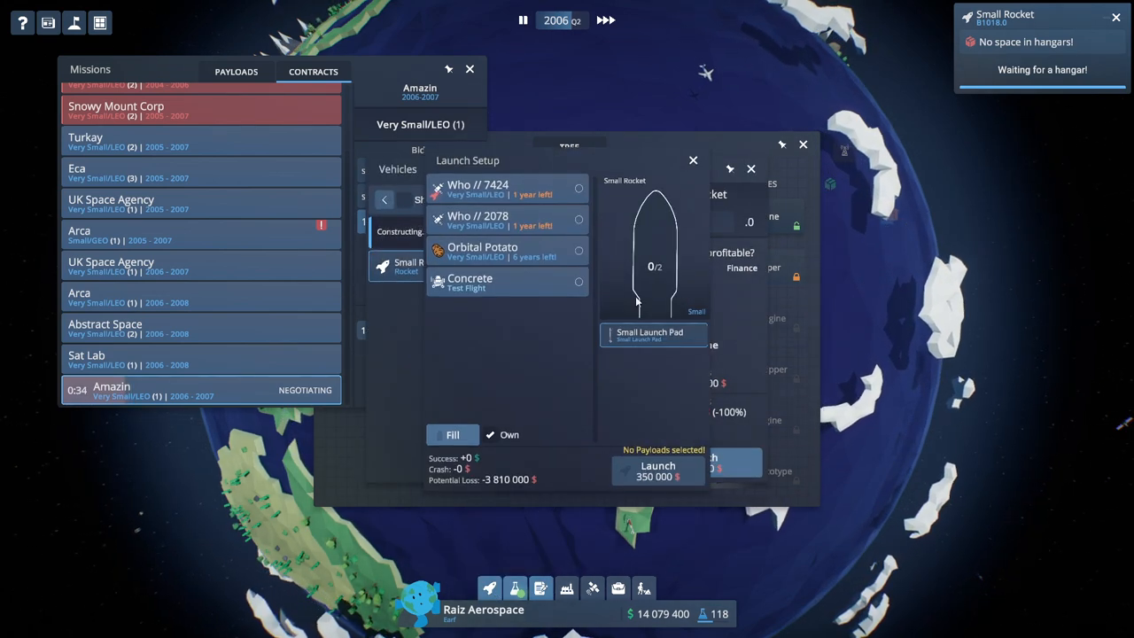
left_click(505, 188)
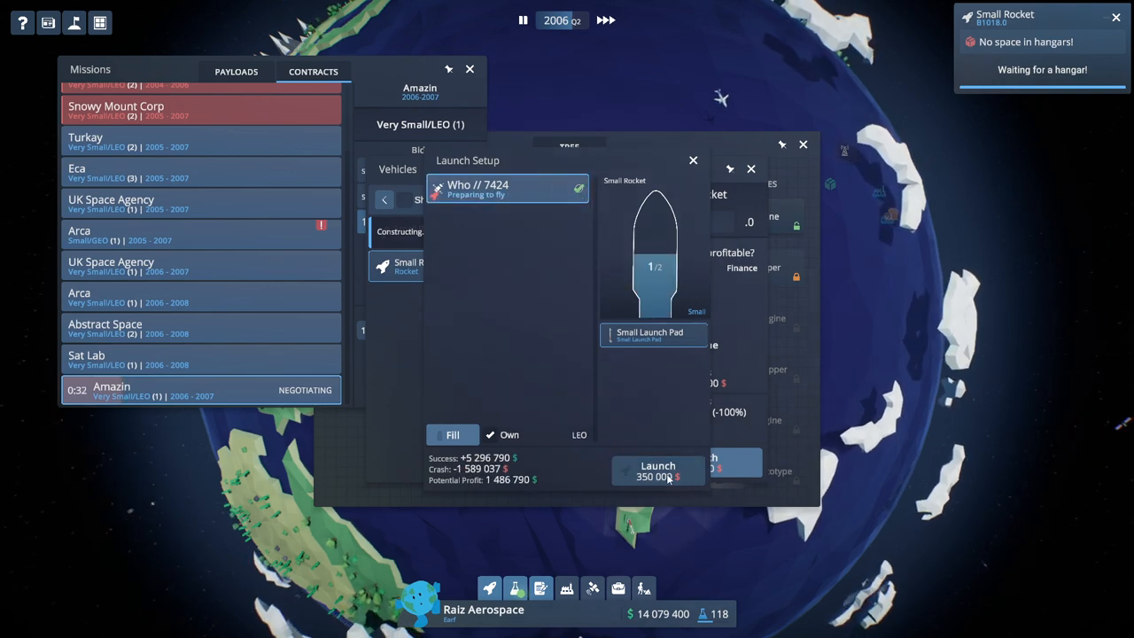
left_click(657, 469)
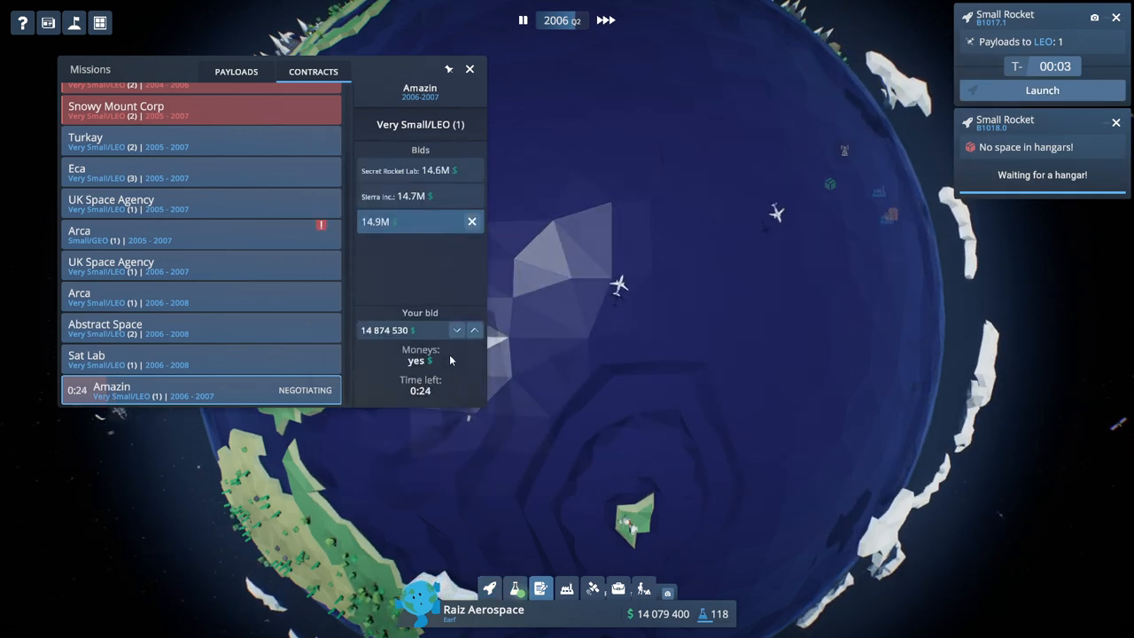
left_click(456, 330)
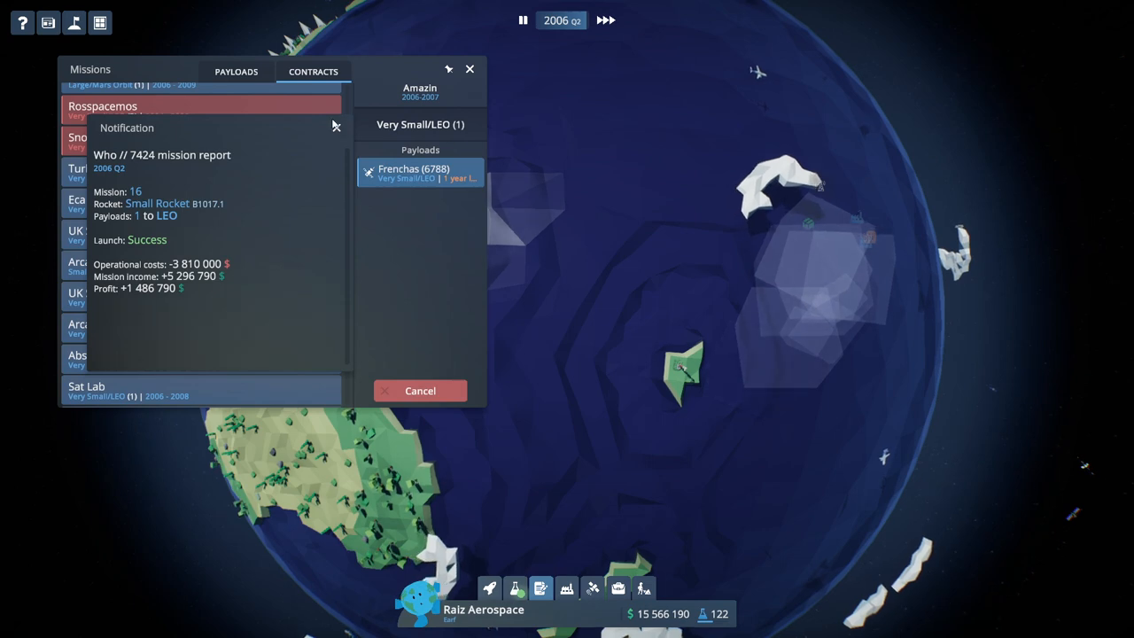
Dismiss the Who // 7424 report and inspect the Who // 2078 payload details.
left_click(335, 126)
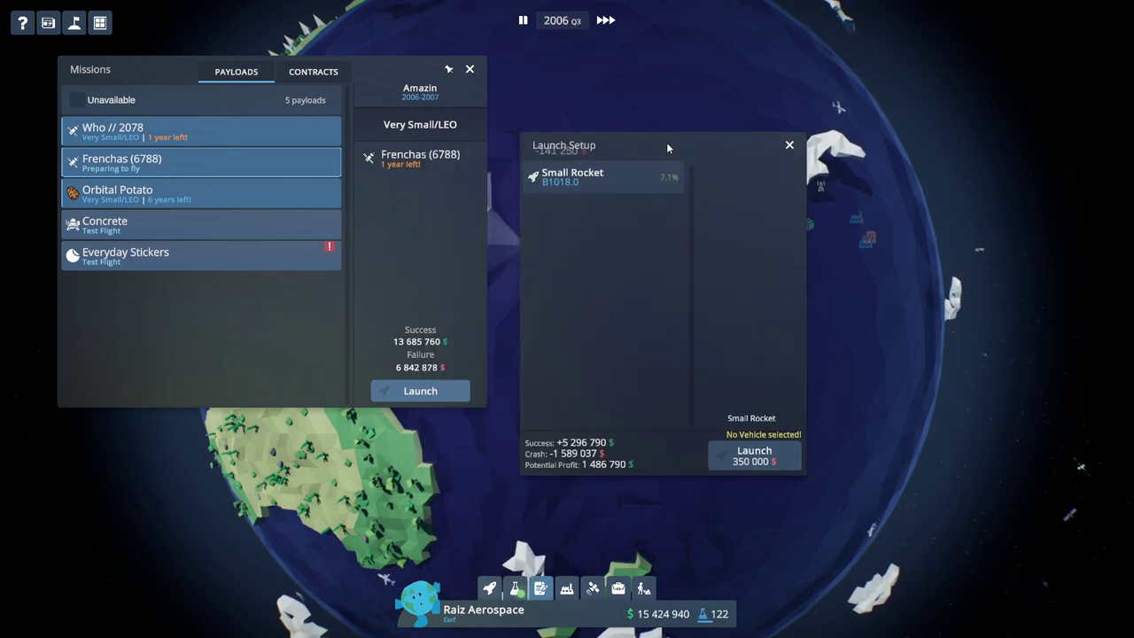
mouse_move(764, 216)
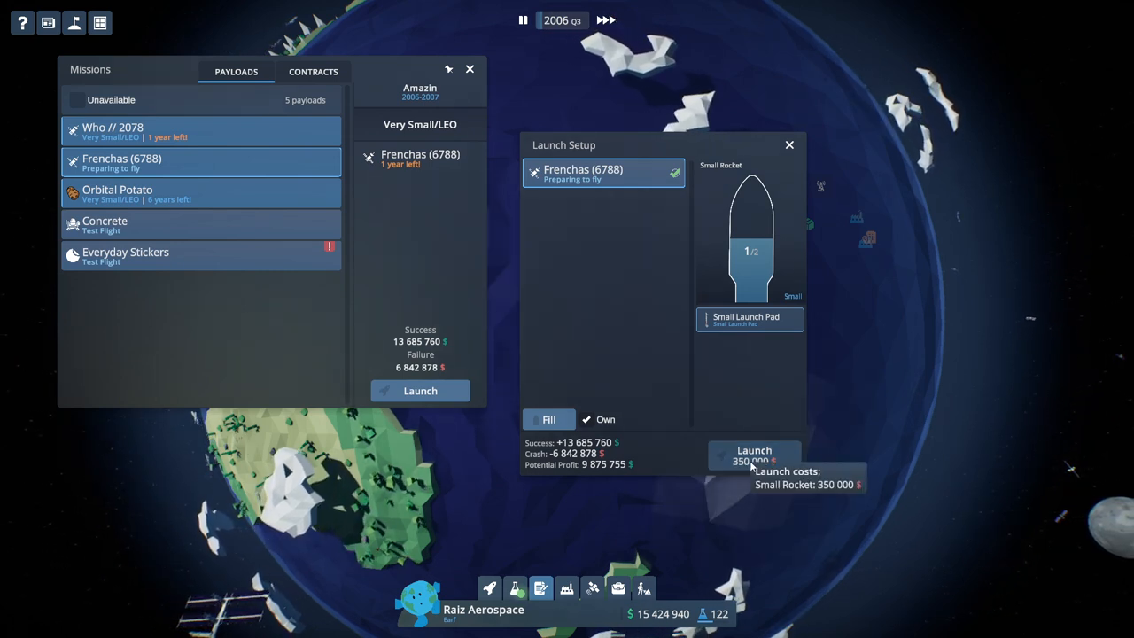
mouse_move(613, 461)
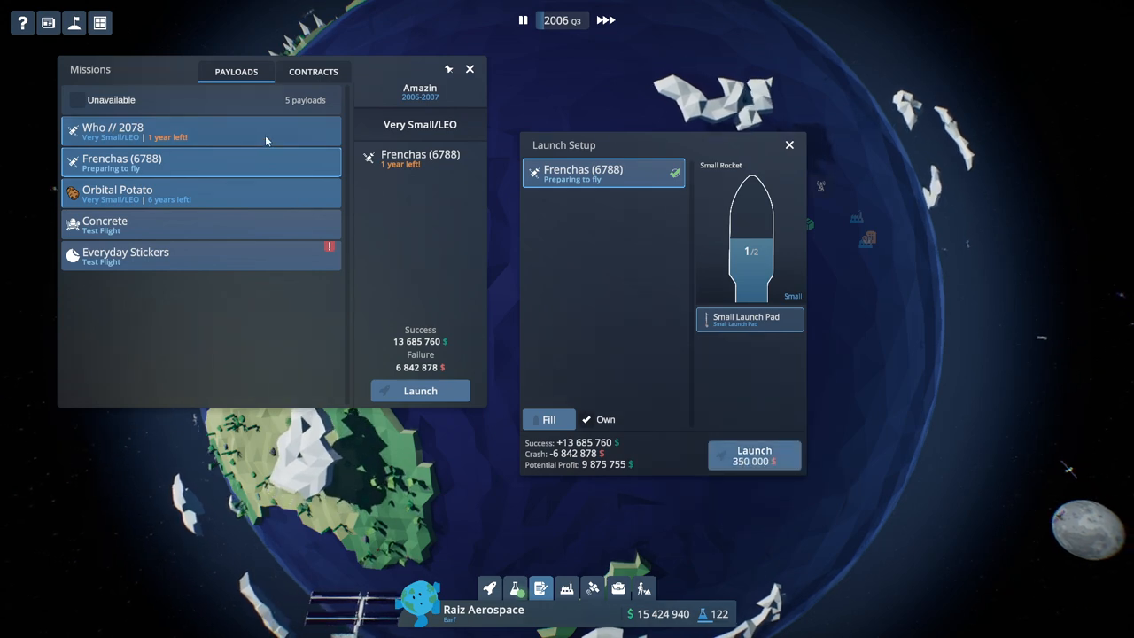
left_click(111, 131)
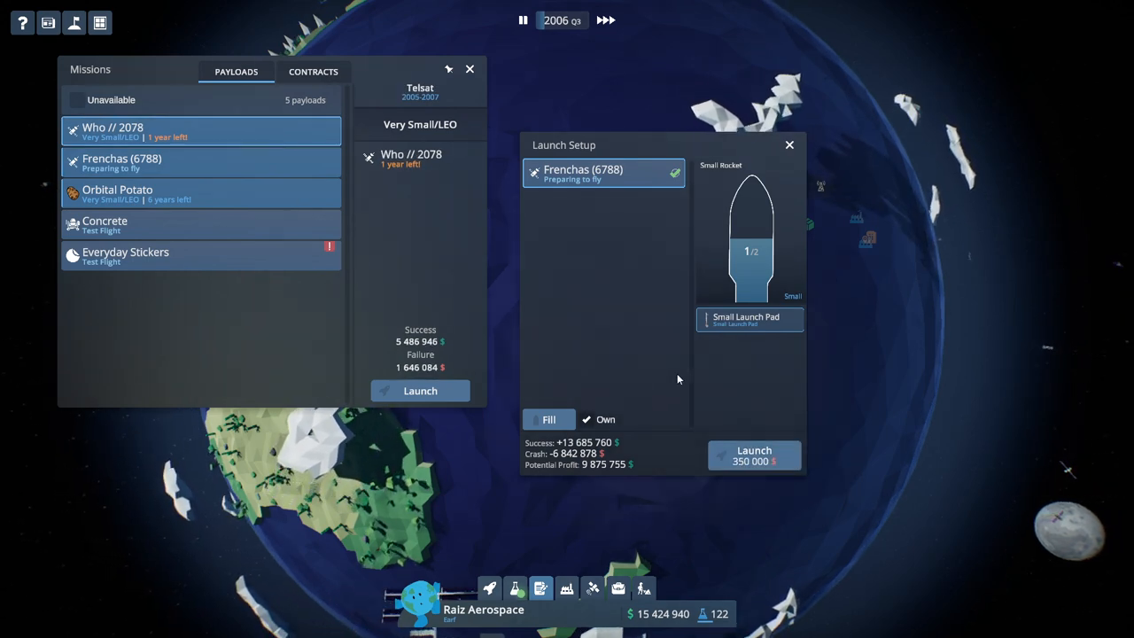
left_click(753, 454)
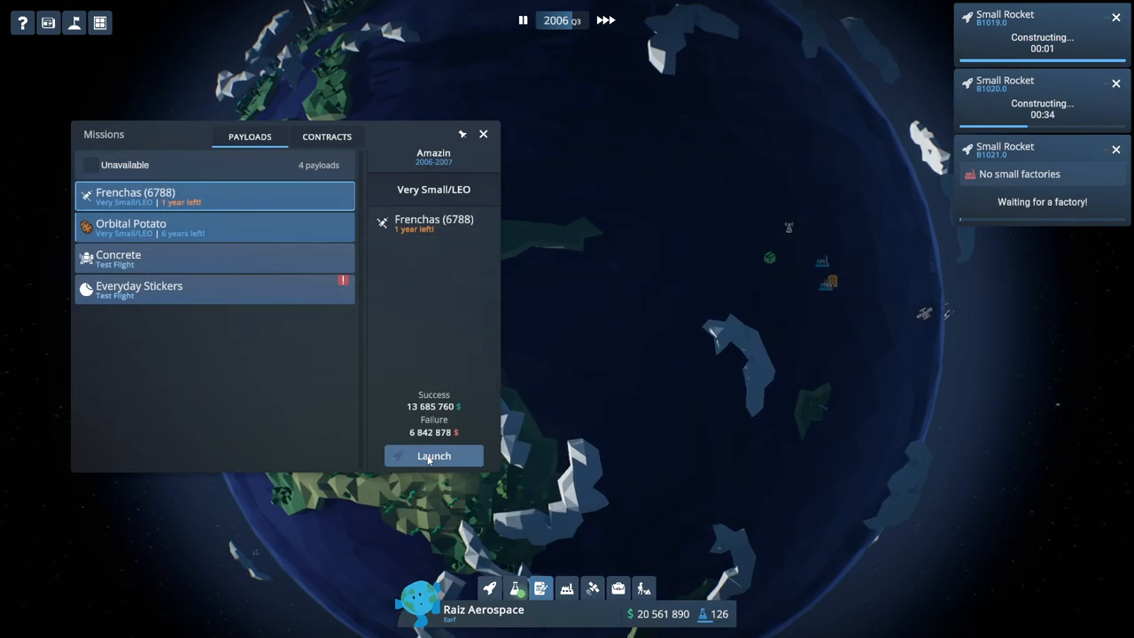
Launch Frenchas (6788) on Small Rocket B1019 to LEO for a $9,875,755 profit.
left_click(433, 455)
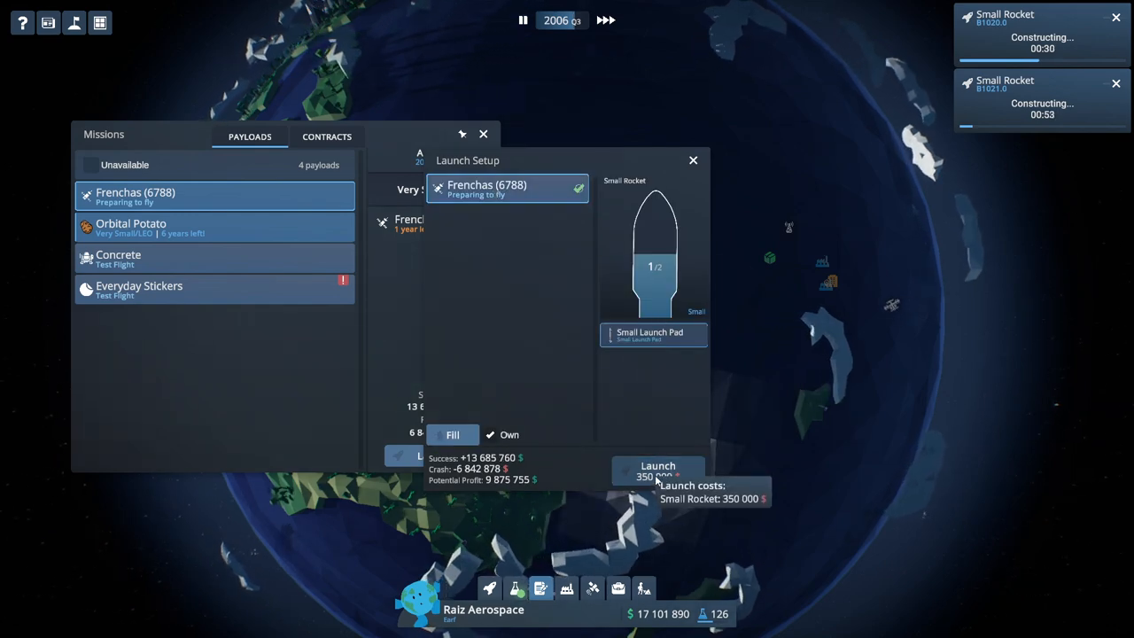
left_click(657, 469)
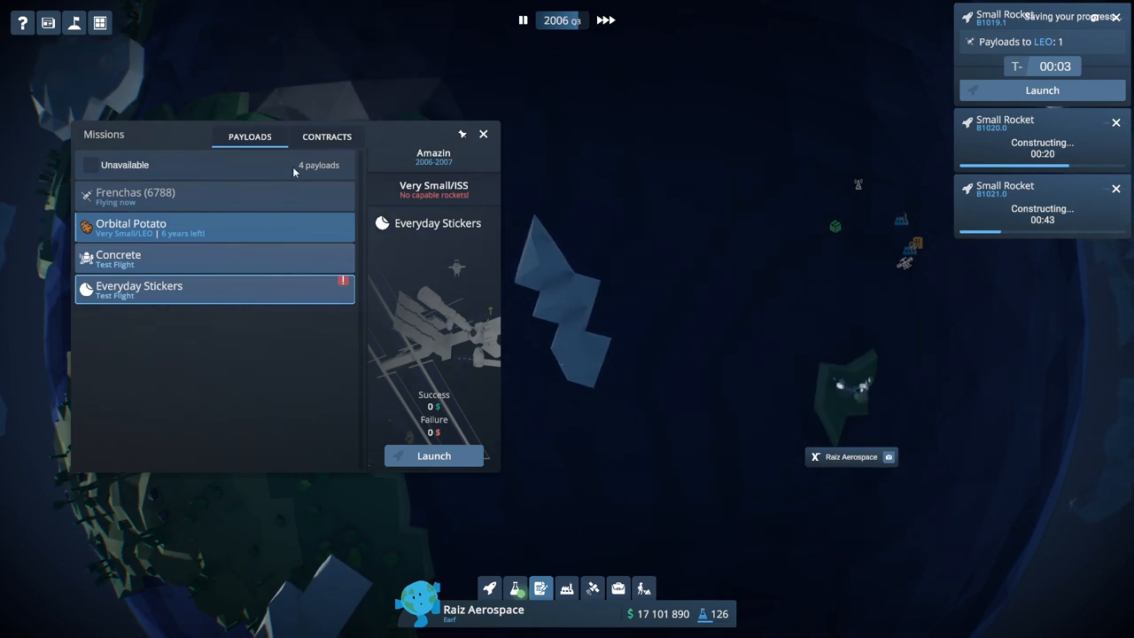
left_click(483, 134)
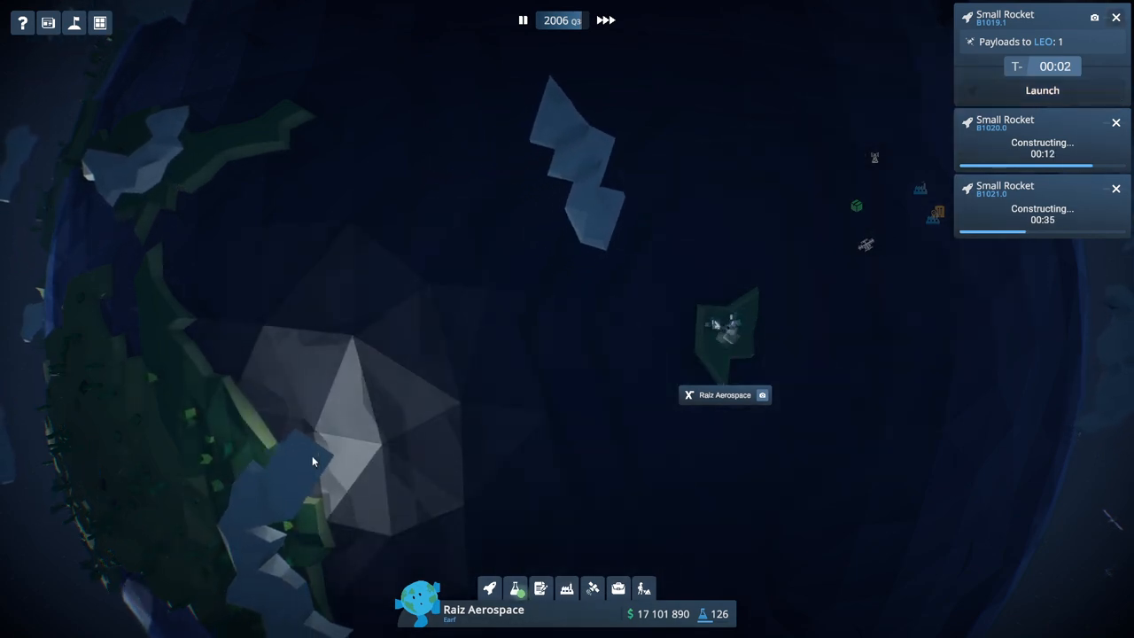
left_click(1042, 89)
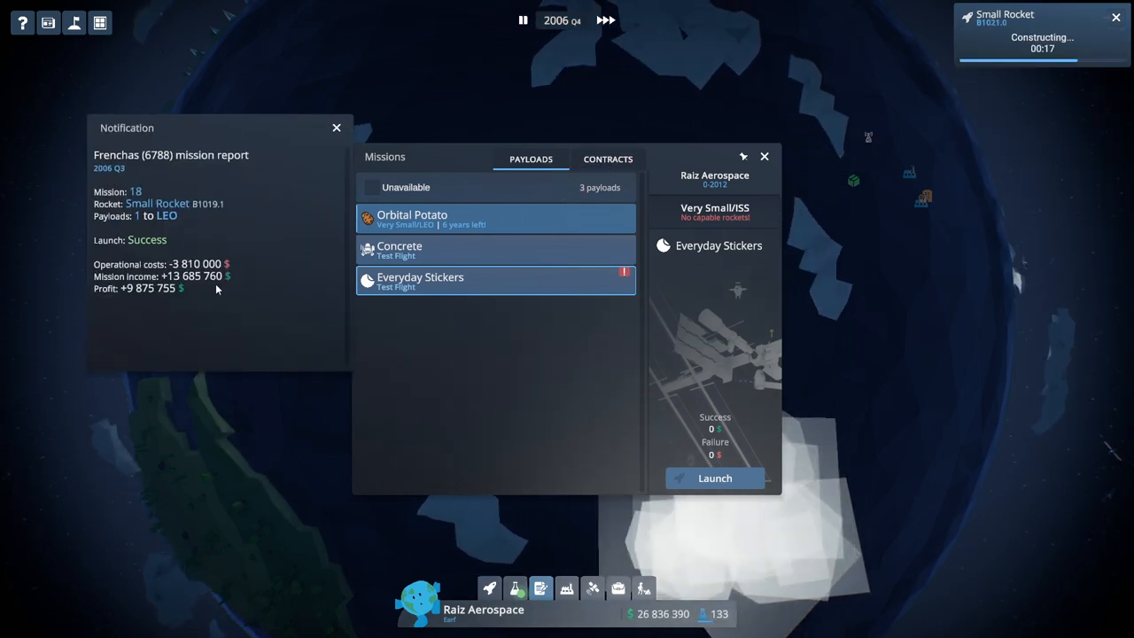
Order a new Small Rocket (B1022) from Vehicles and dismiss the Lusat 2648 success report.
left_click(606, 158)
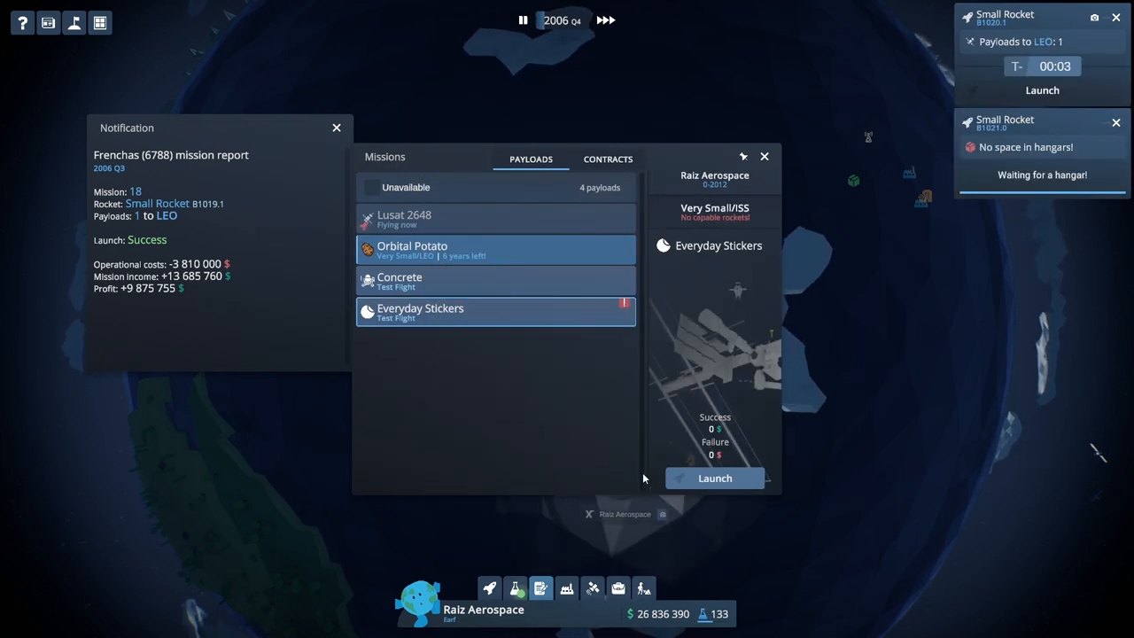
left_click(764, 156)
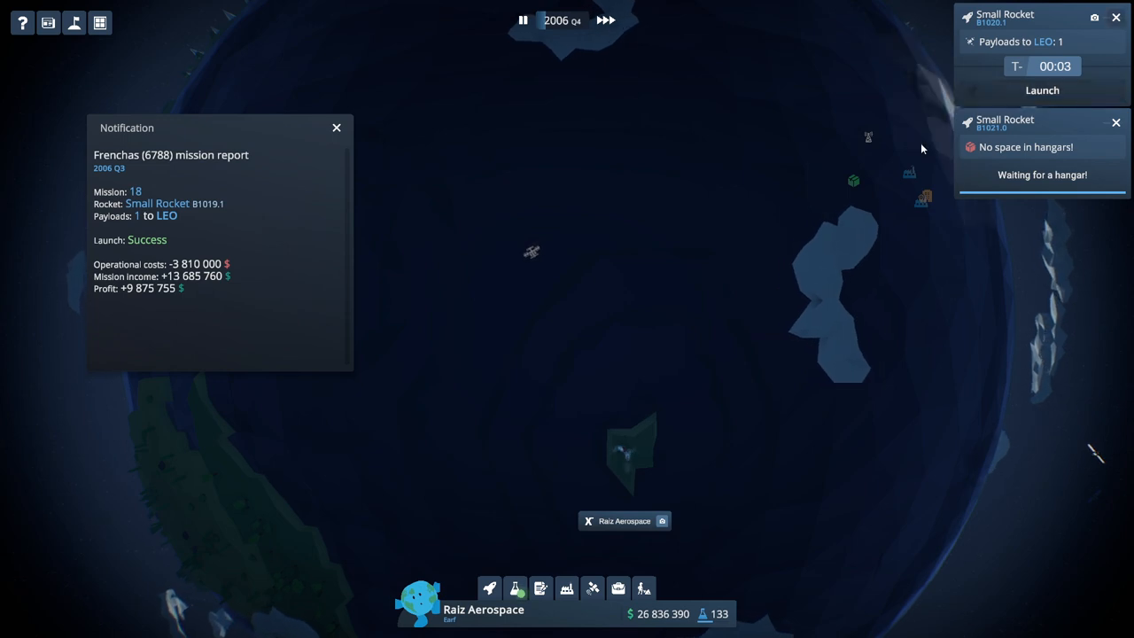
left_click(335, 127)
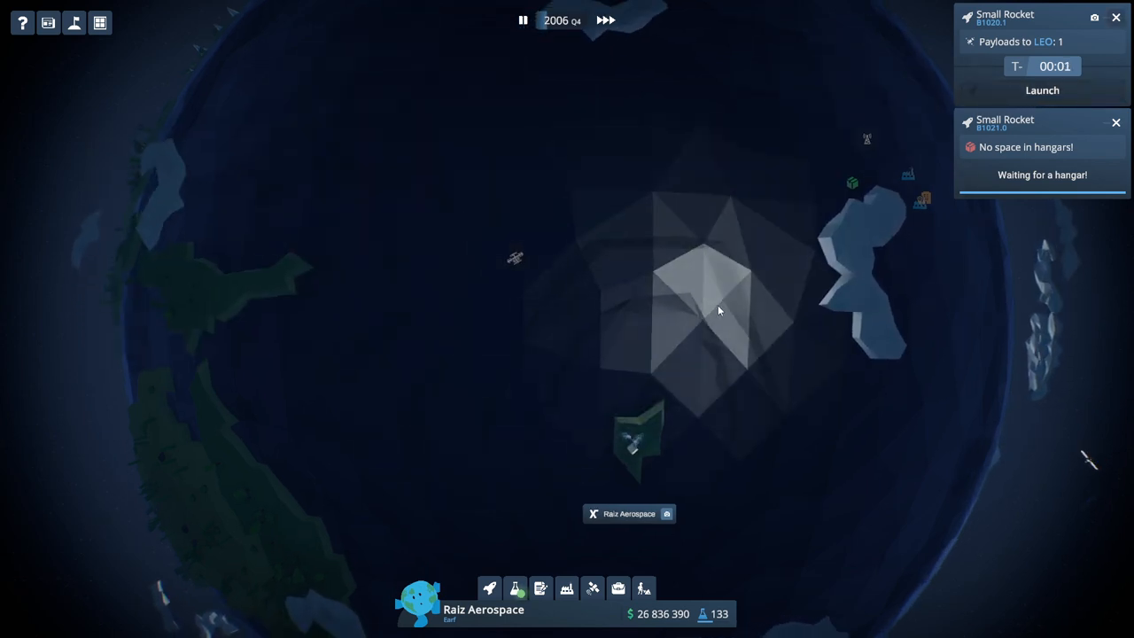
left_click(487, 588)
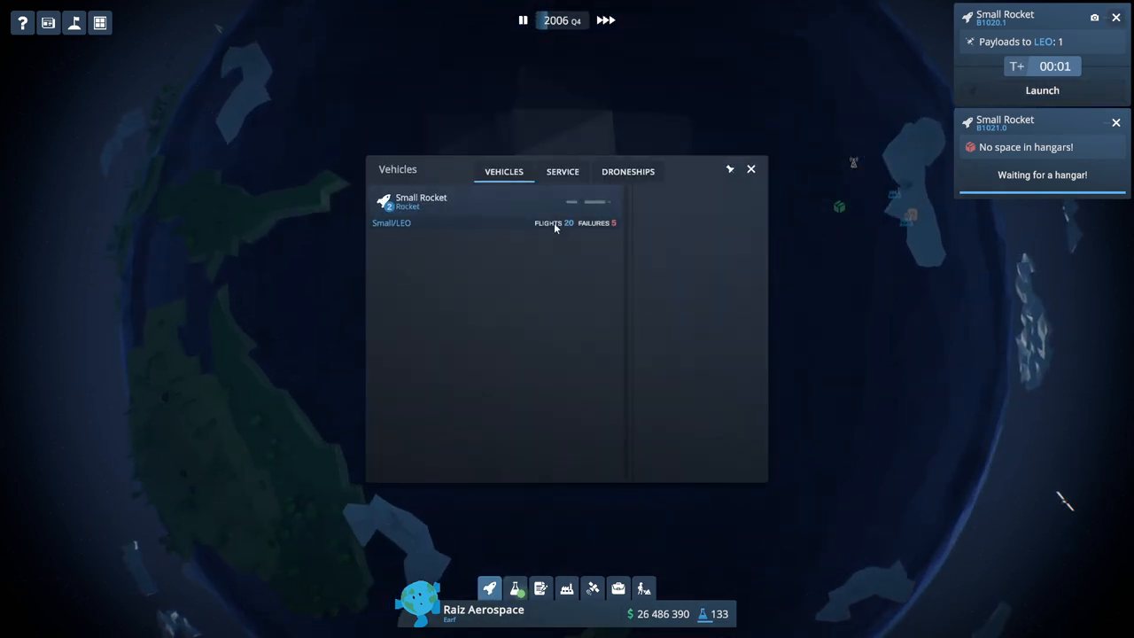
left_click(421, 202)
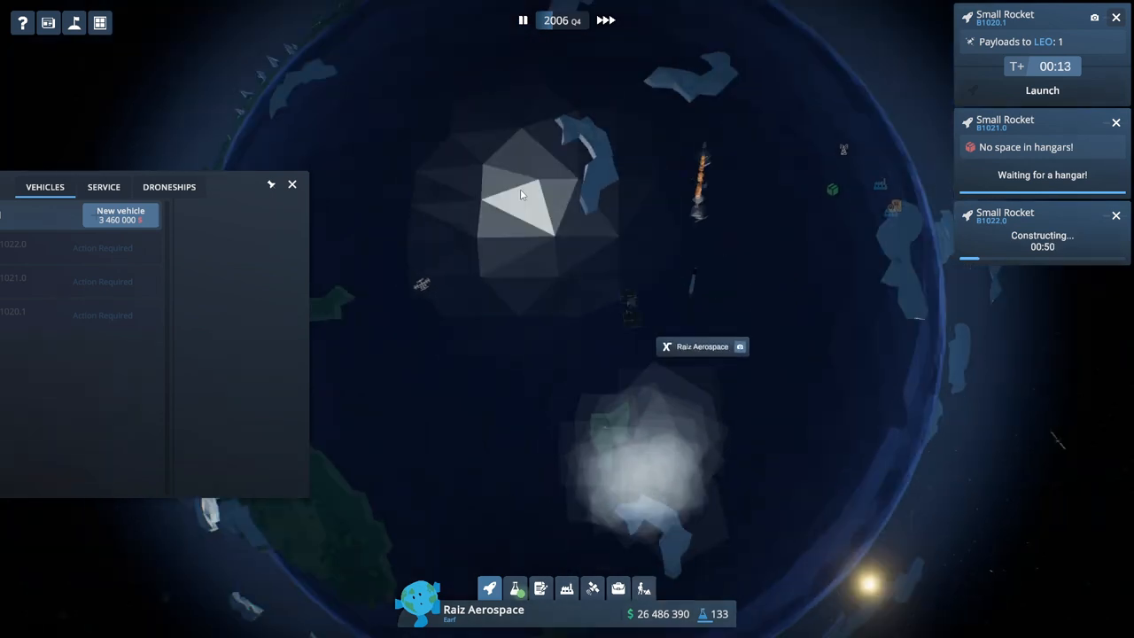
left_click(1041, 89)
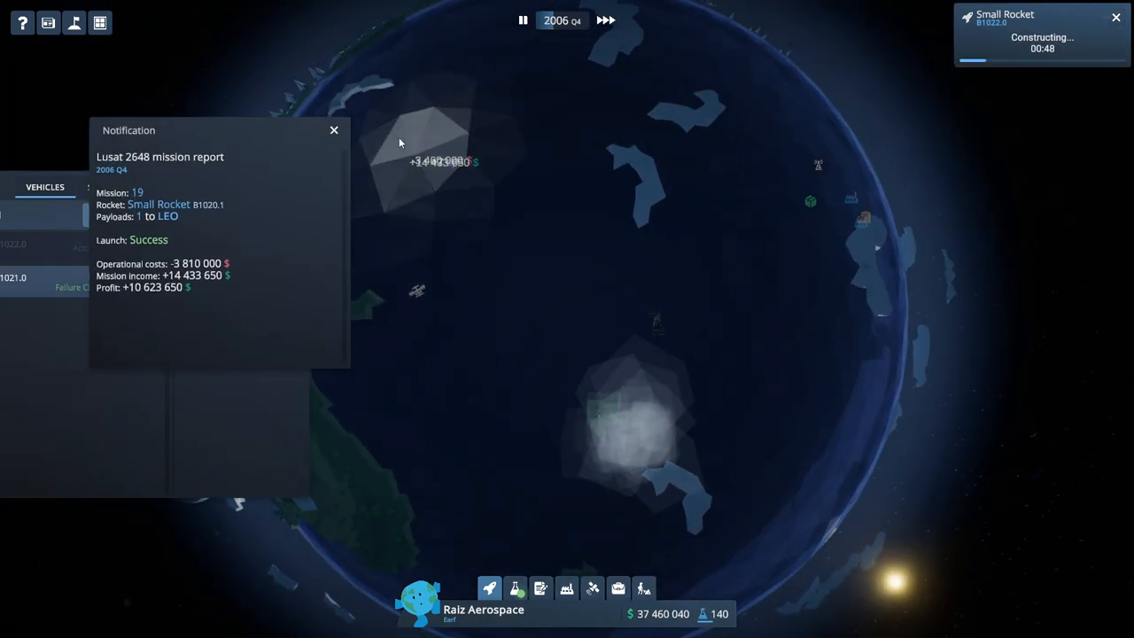
left_click(333, 130)
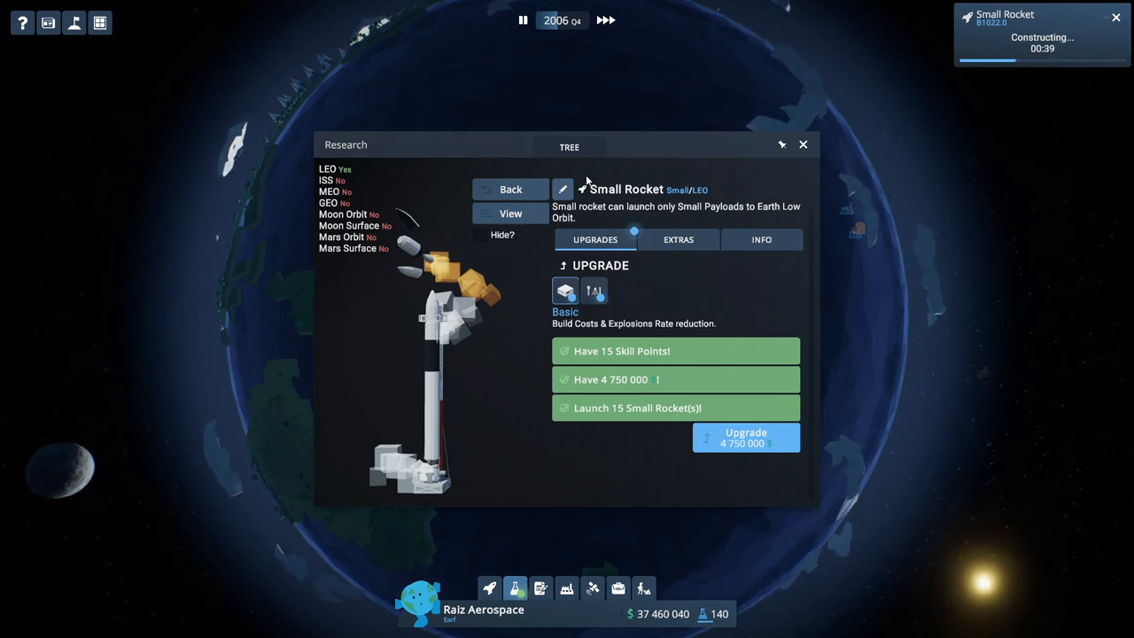
mouse_move(564, 293)
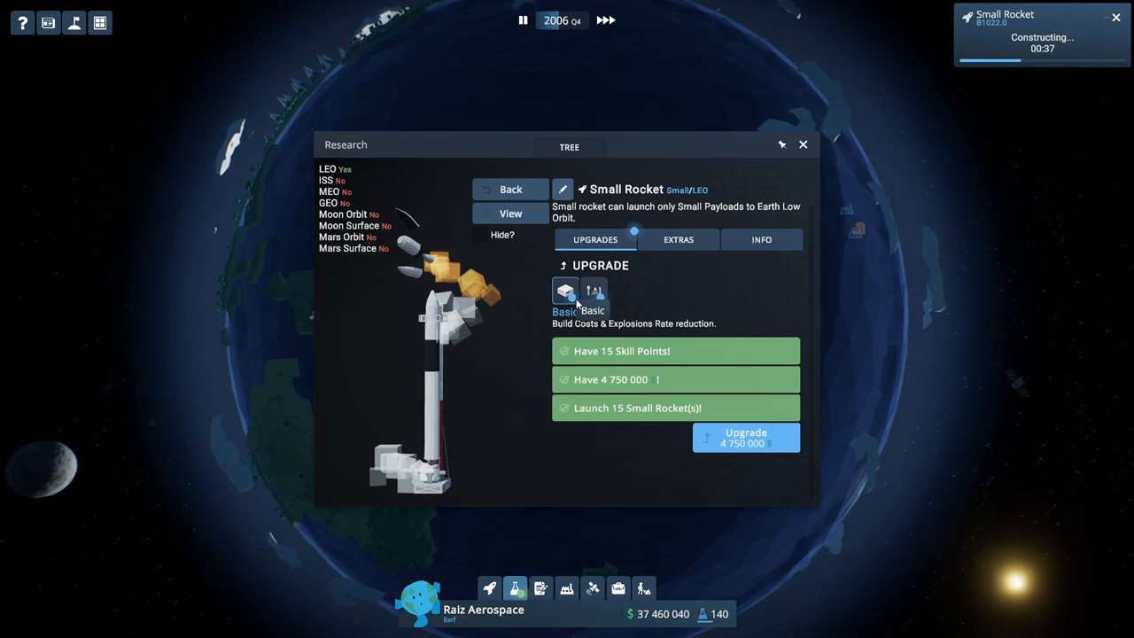
Purchase the Basic Small Rocket upgrade, then start the Rocket Engine's Full-Length Fire test.
left_click(746, 437)
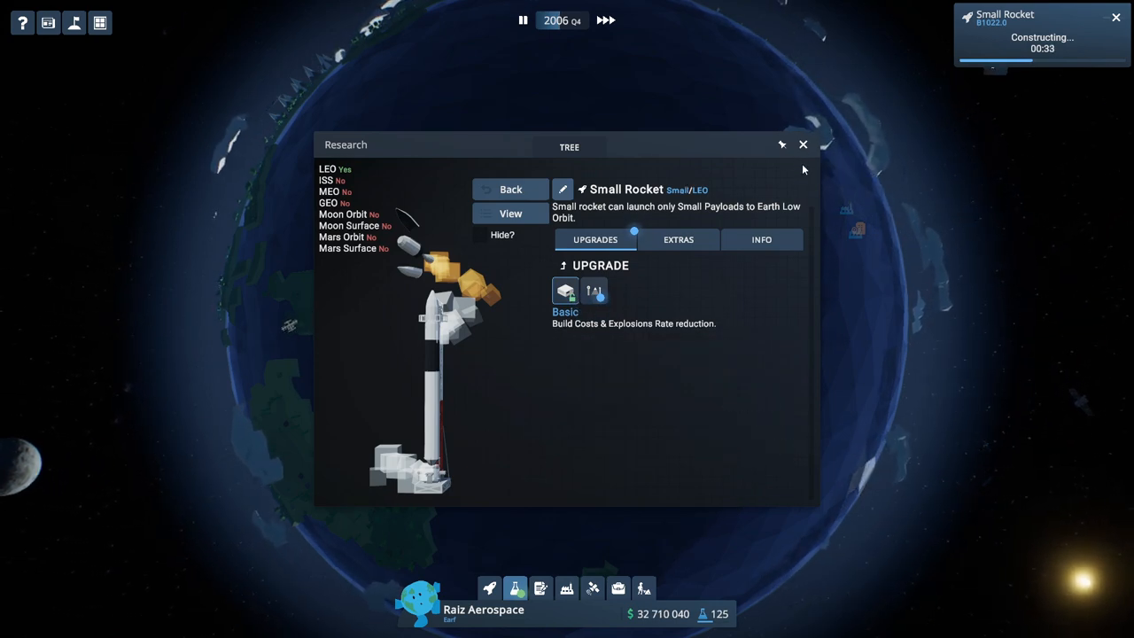
left_click(802, 144)
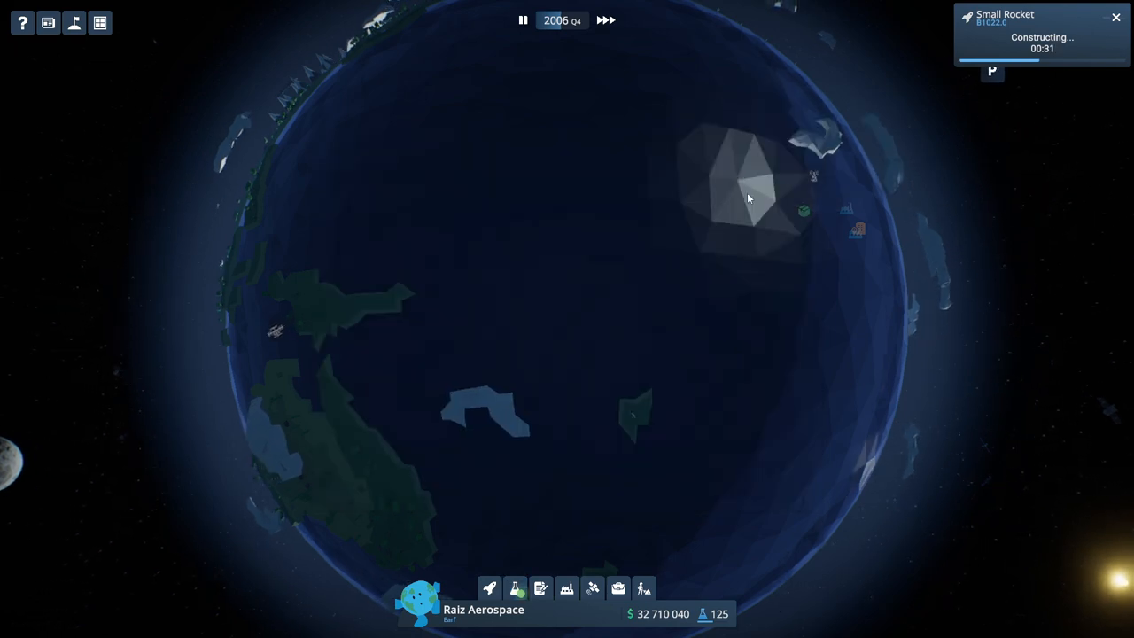
left_click(527, 592)
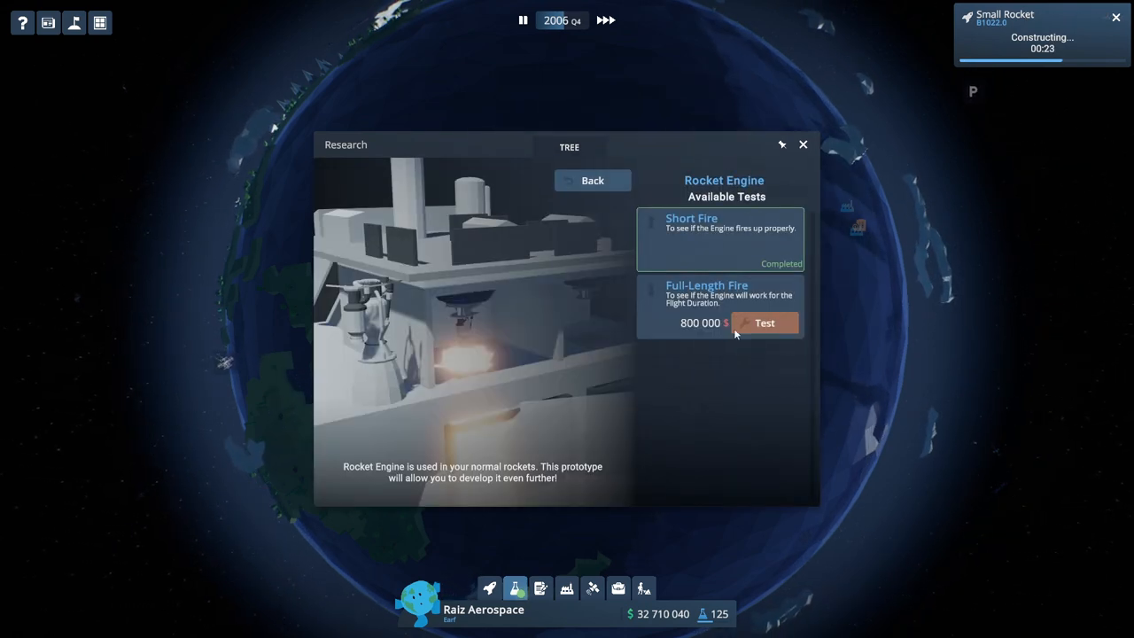
left_click(765, 322)
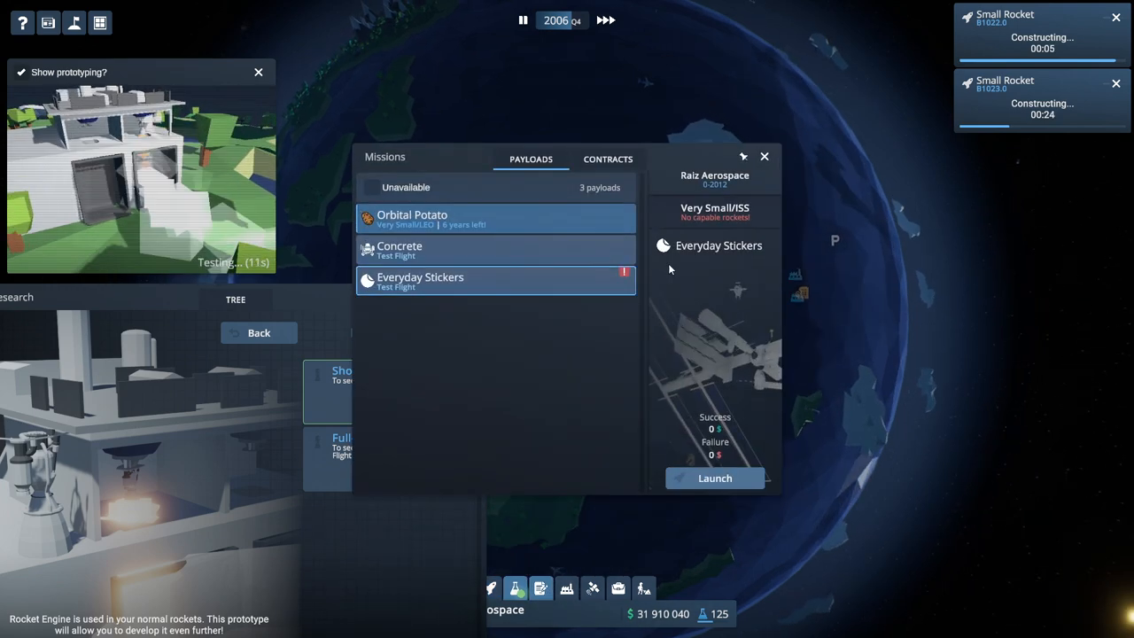
Raise the bid on France's Very Small/LEO contract until won, gaining the Tigrisat 7593 payload.
left_click(607, 159)
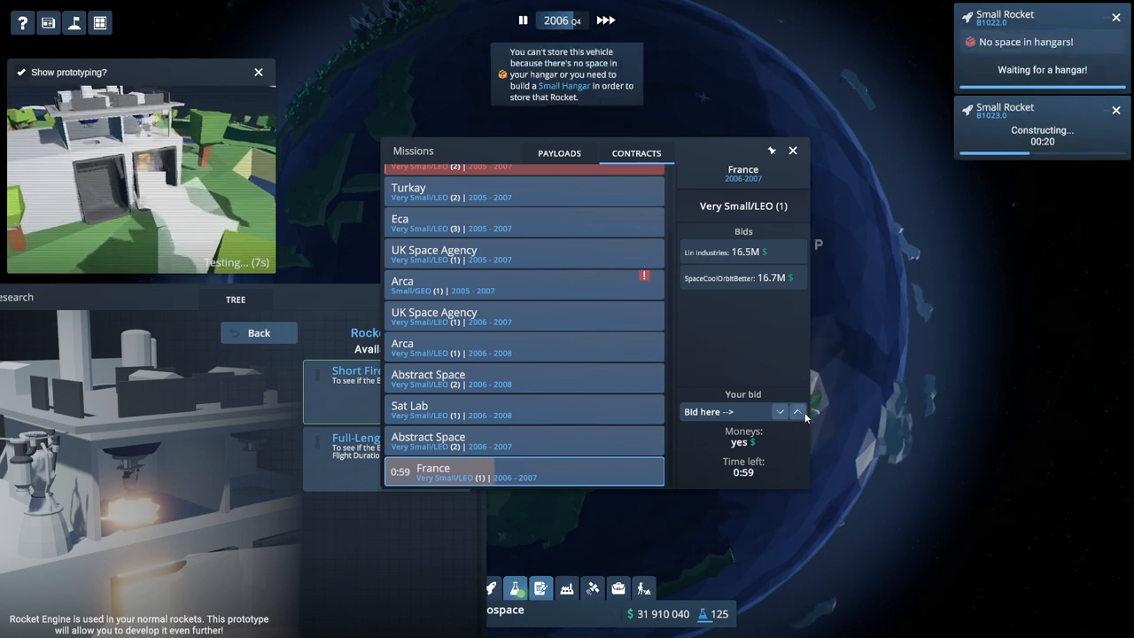
left_click(797, 411)
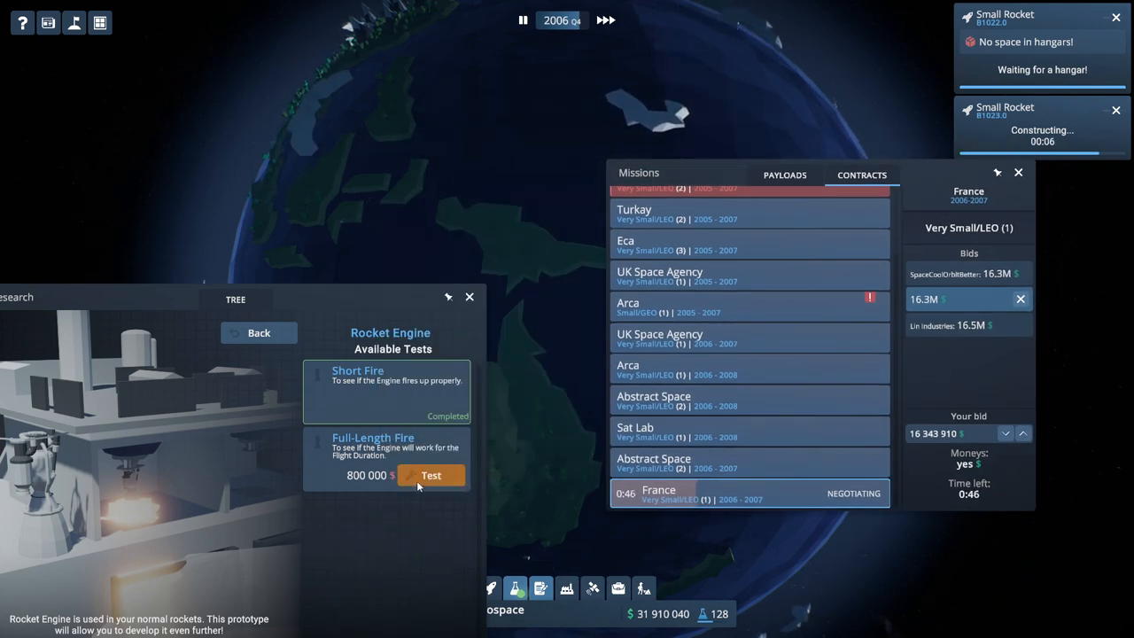
left_click(430, 475)
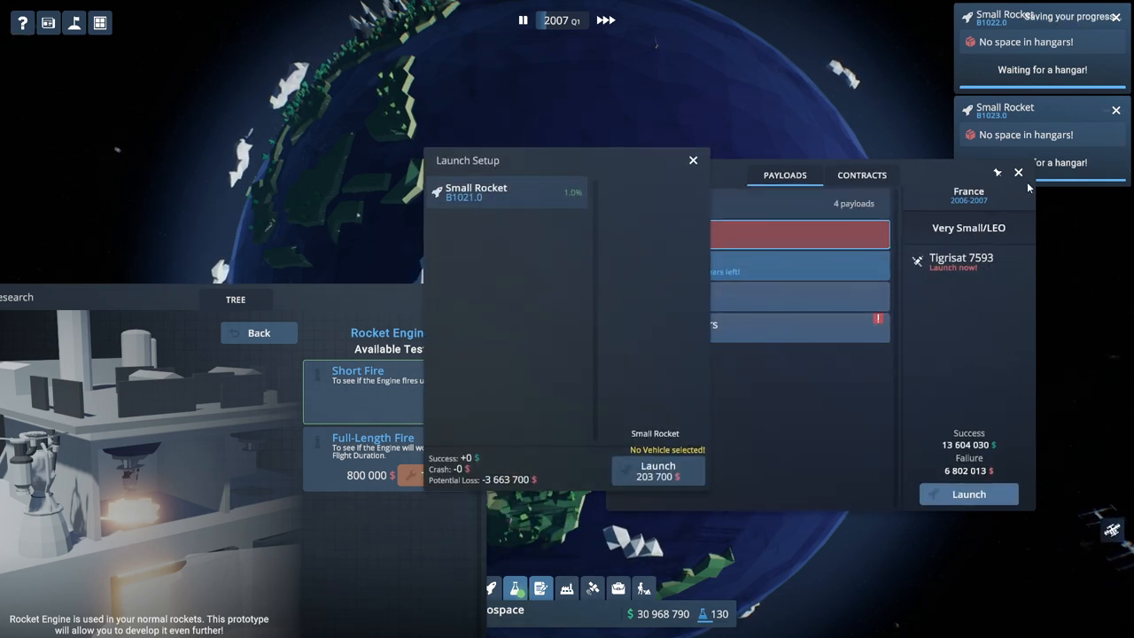
Launch Tigrisat 7593 on Small Rocket B1021.0 and dismiss its $9,940,326 profit report.
left_click(1016, 172)
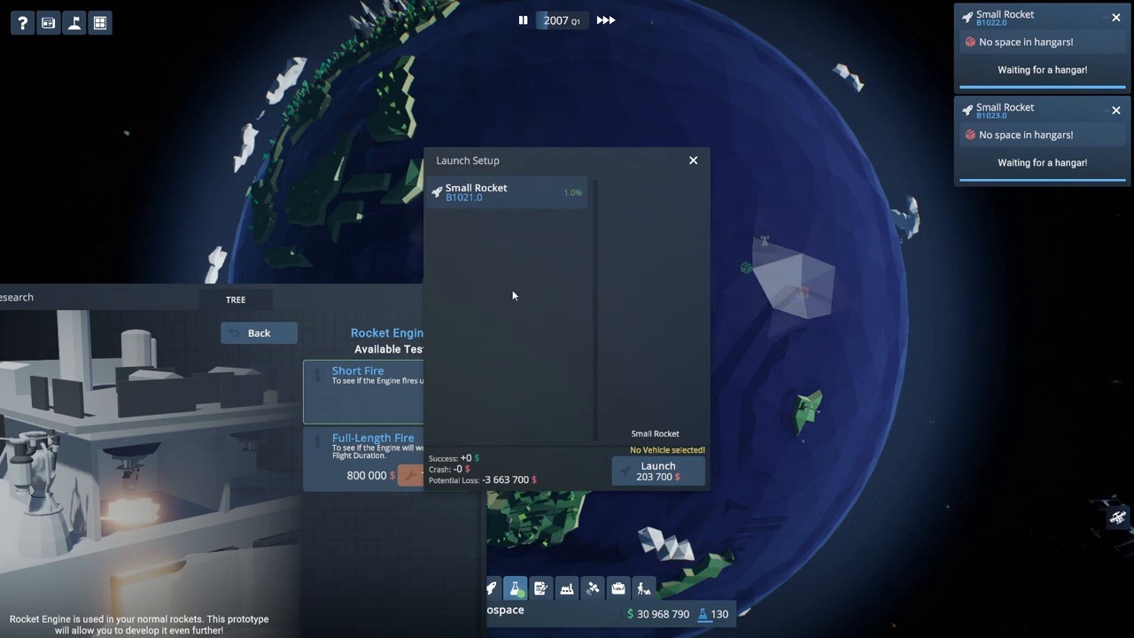
mouse_move(658, 476)
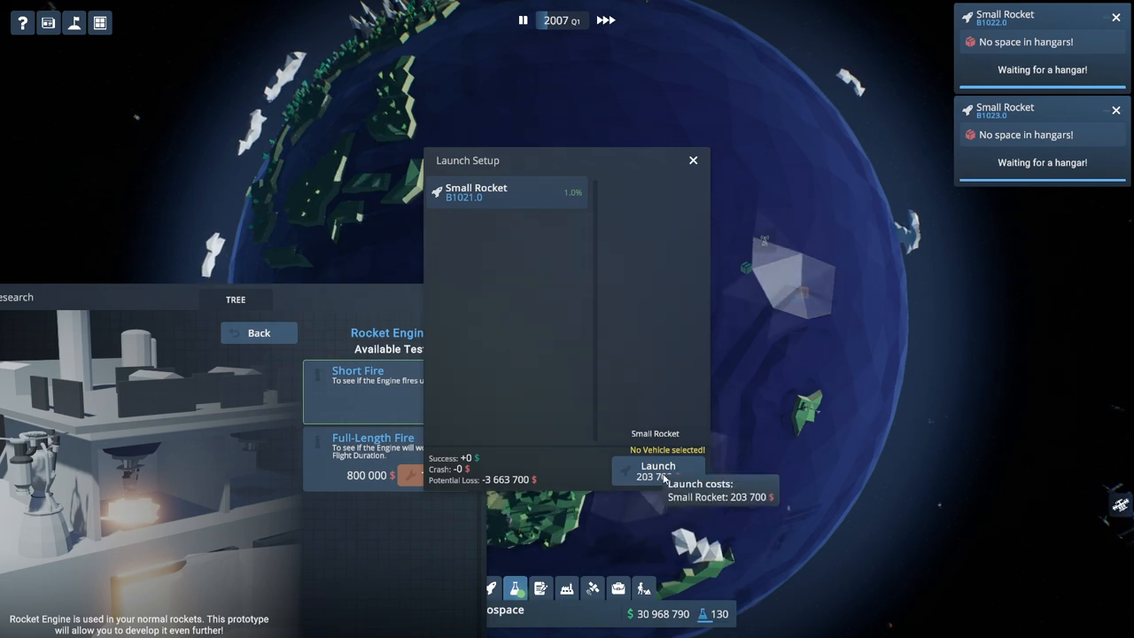
left_click(657, 466)
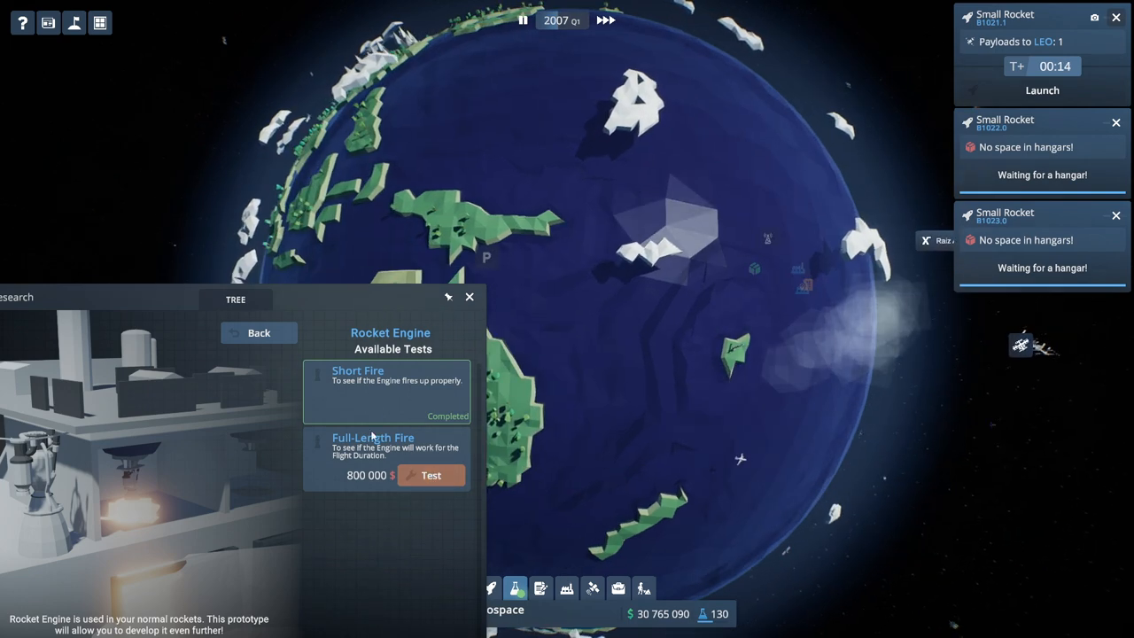
left_click(1042, 90)
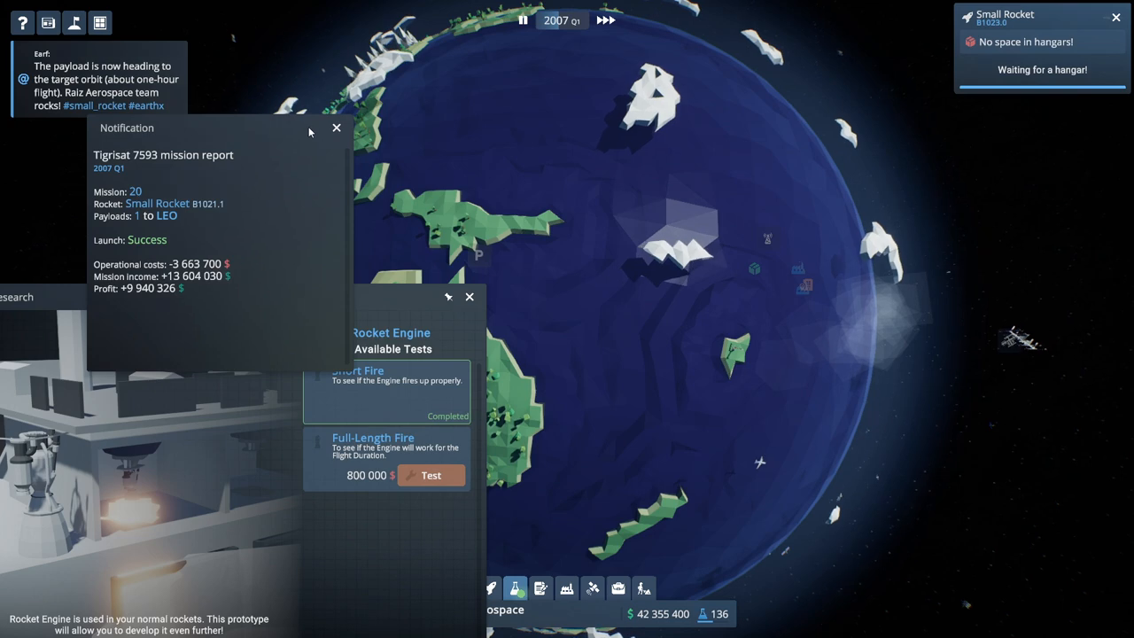
left_click(336, 128)
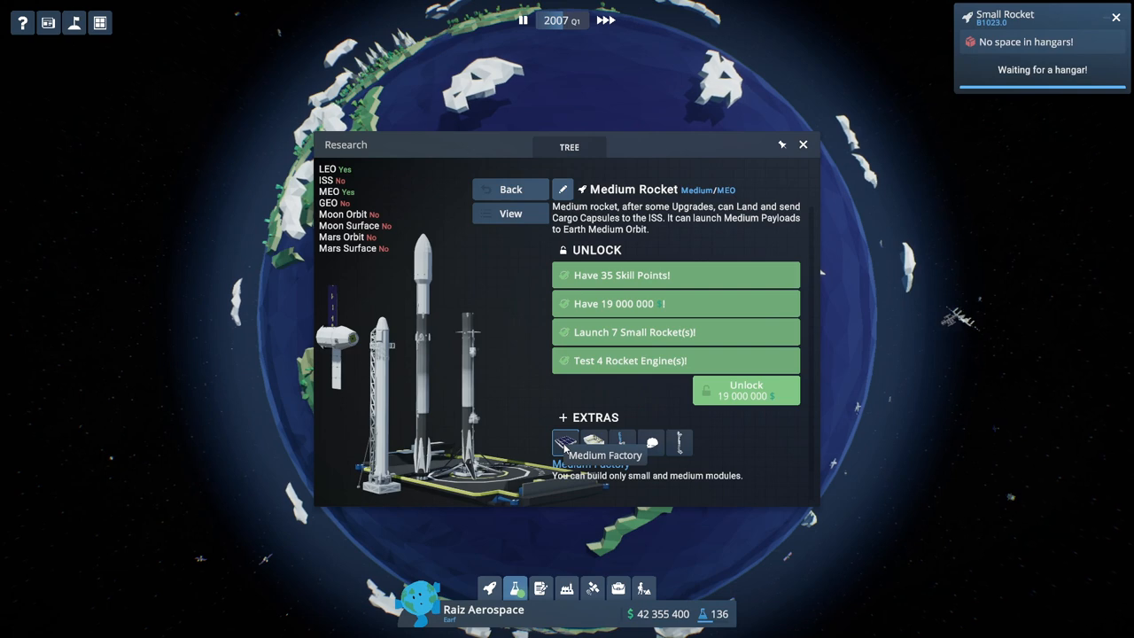
mouse_move(624, 442)
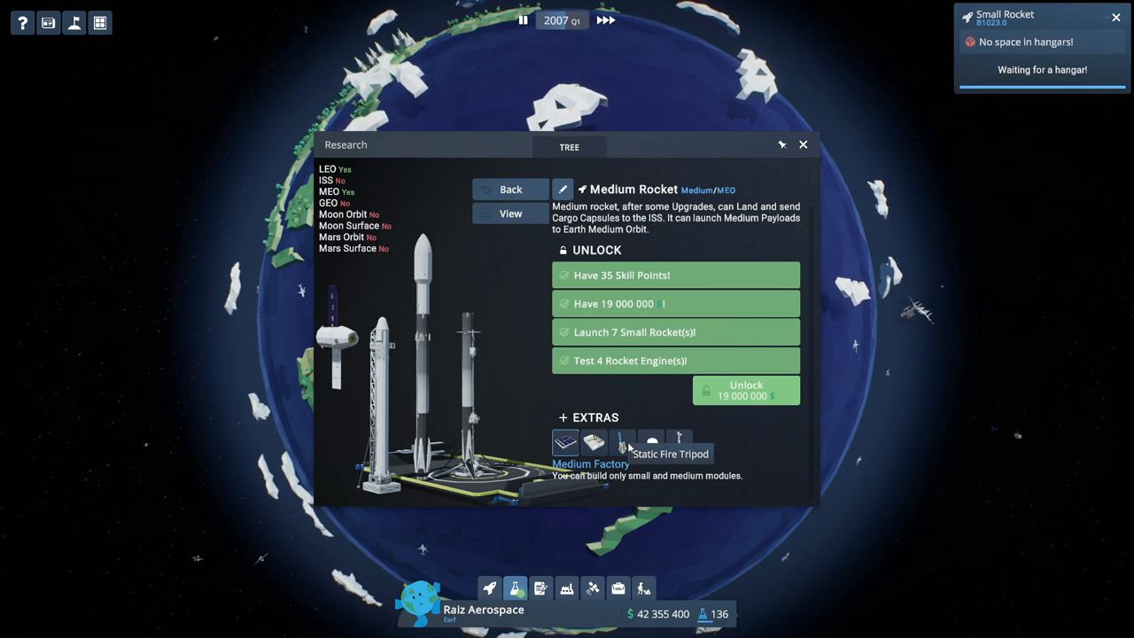
mouse_move(855, 206)
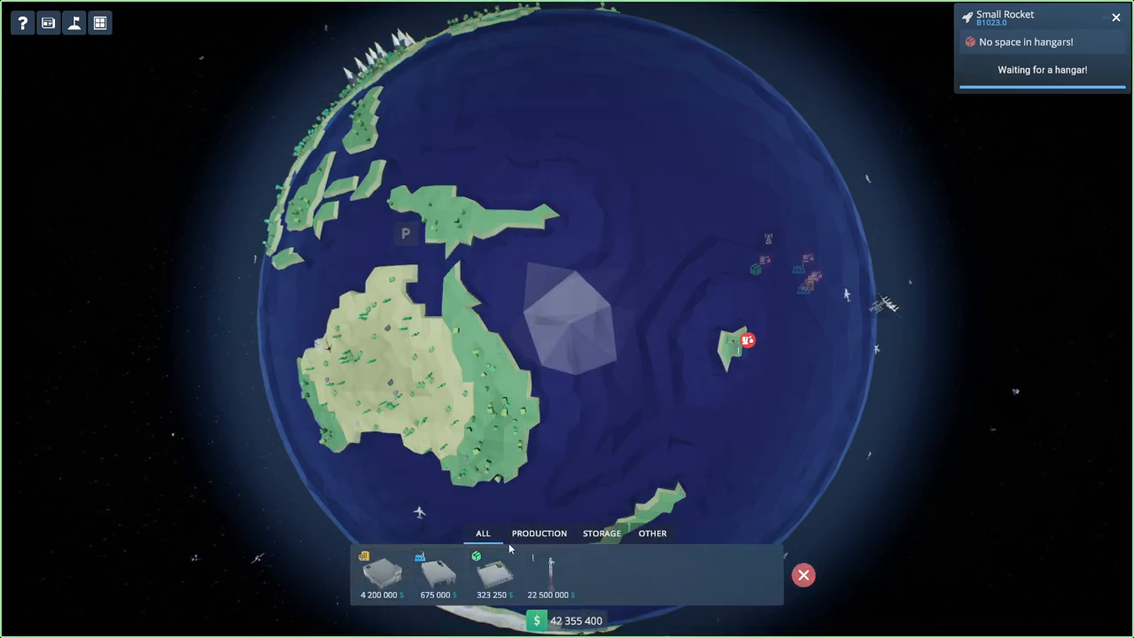
Unlock Medium Rocket for $19,000,000, then close the build bar and research tree.
left_click(651, 532)
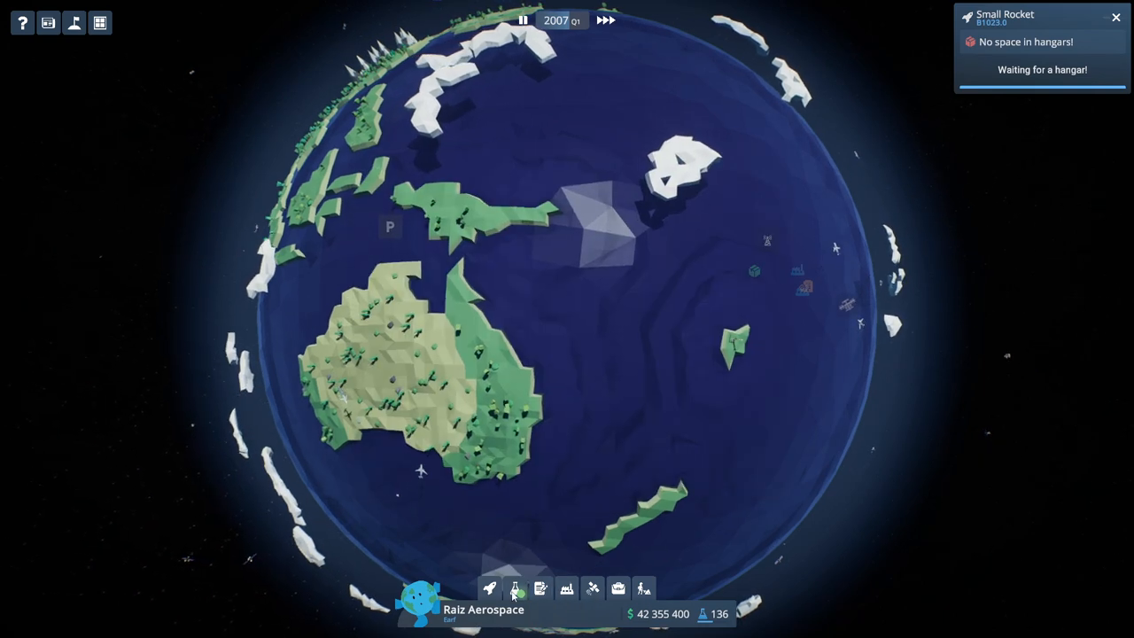
left_click(503, 590)
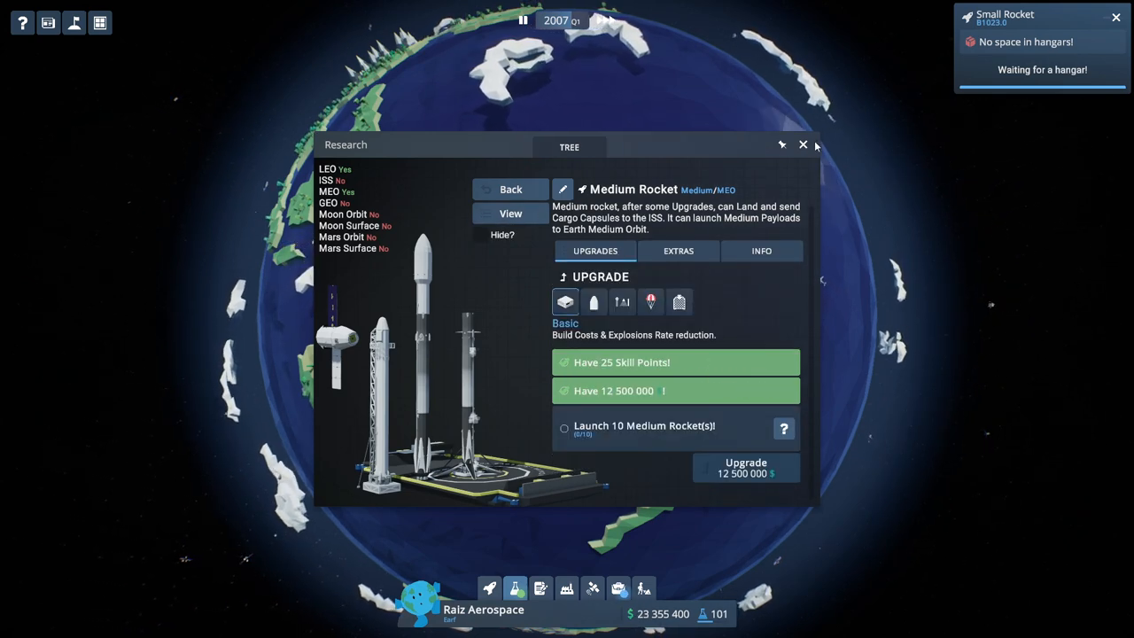
left_click(802, 144)
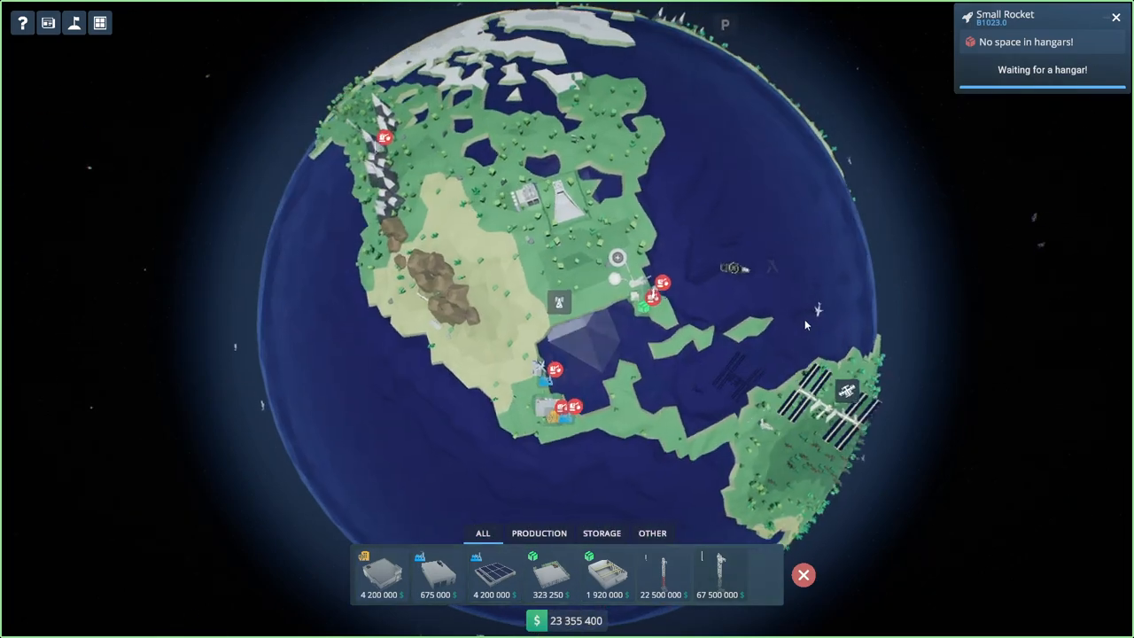
Place a $4,200,000 factory and a Medium Hangar at the Central American base.
left_click_drag(806, 325, 585, 486)
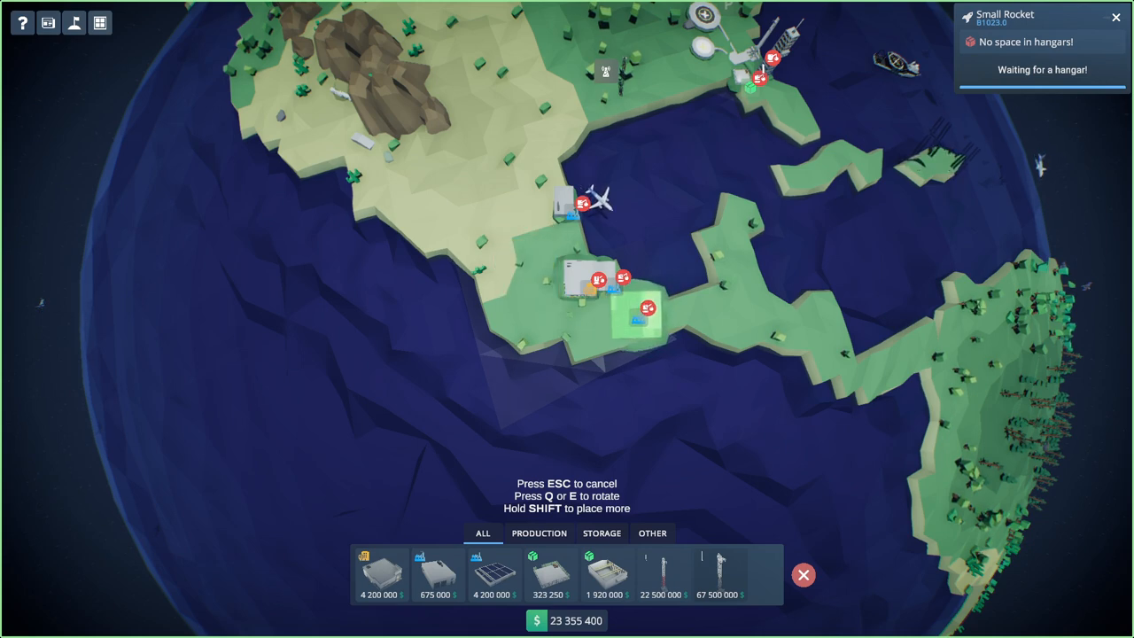
left_click(537, 580)
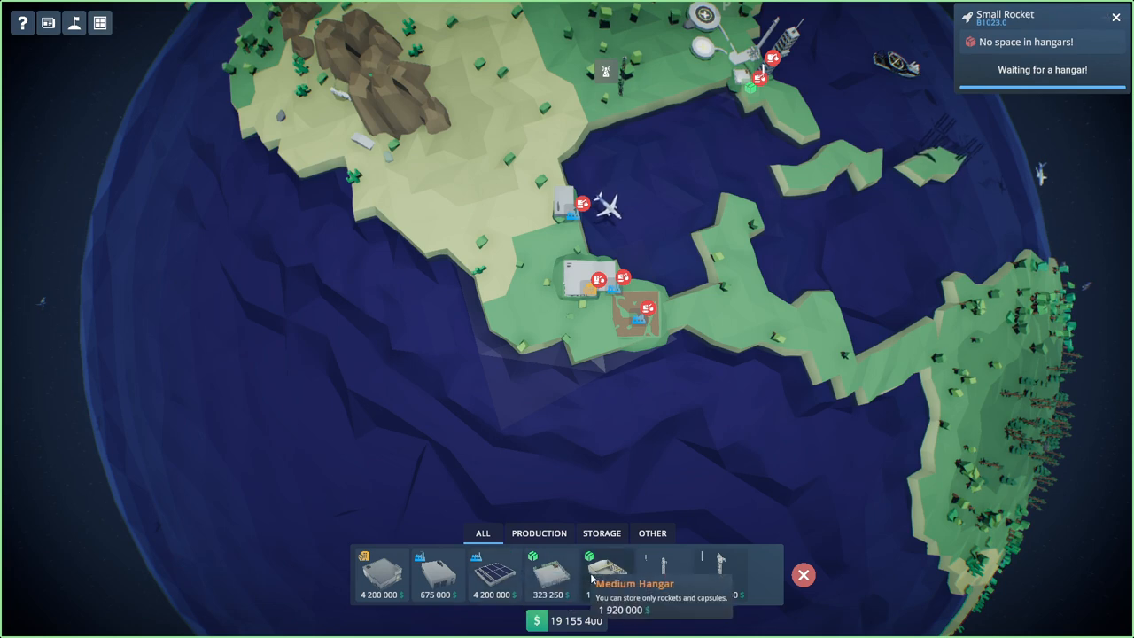
left_click(606, 574)
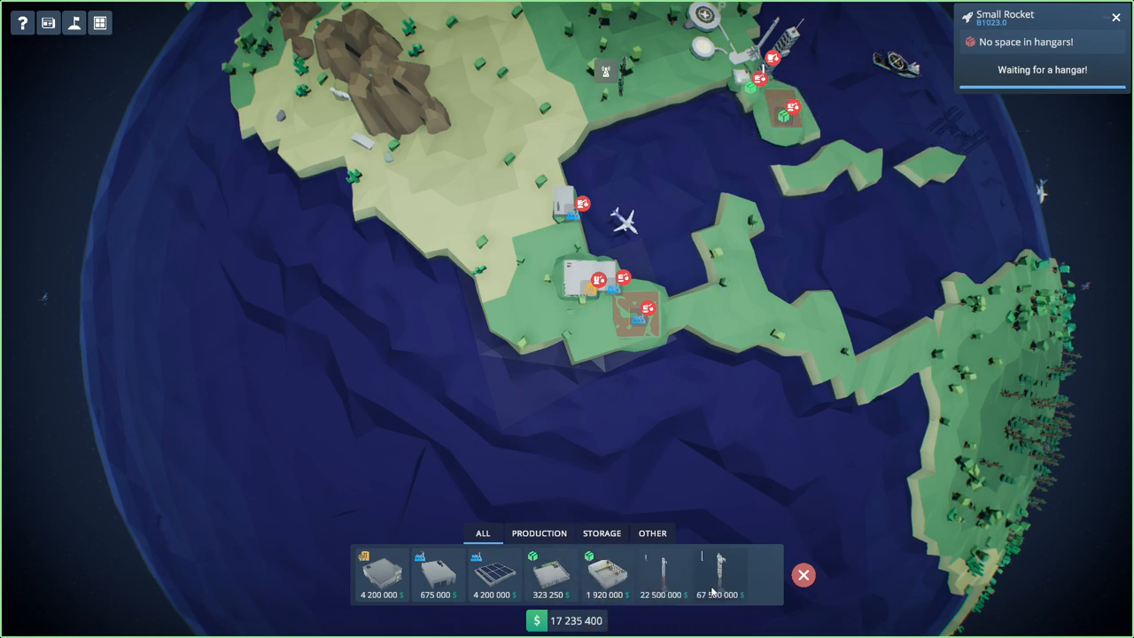
mouse_move(731, 575)
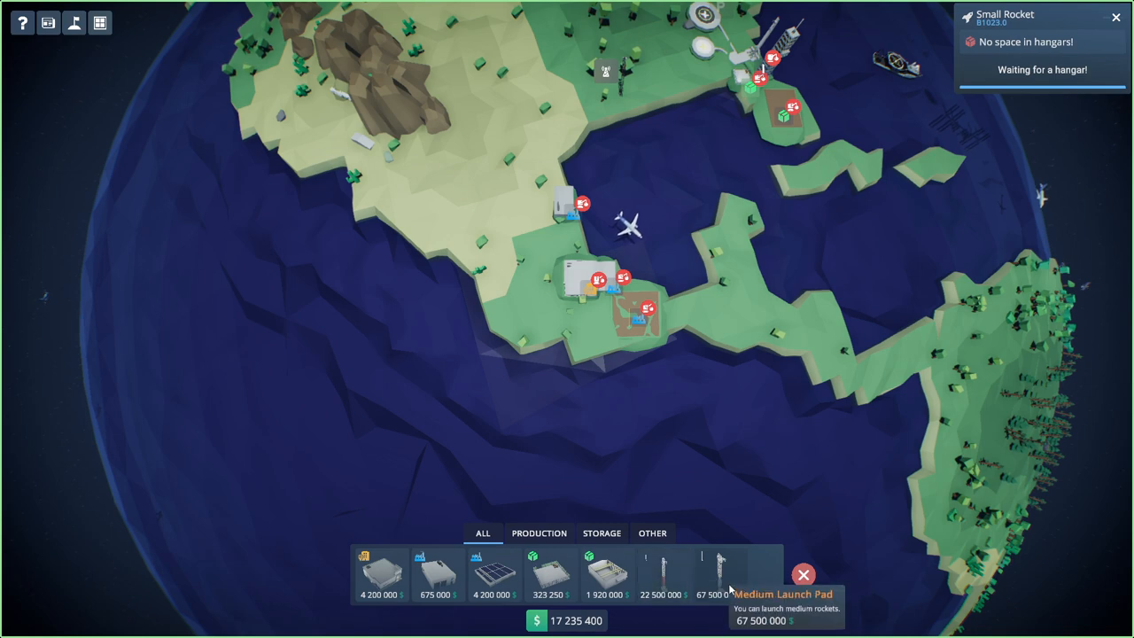
left_click(803, 572)
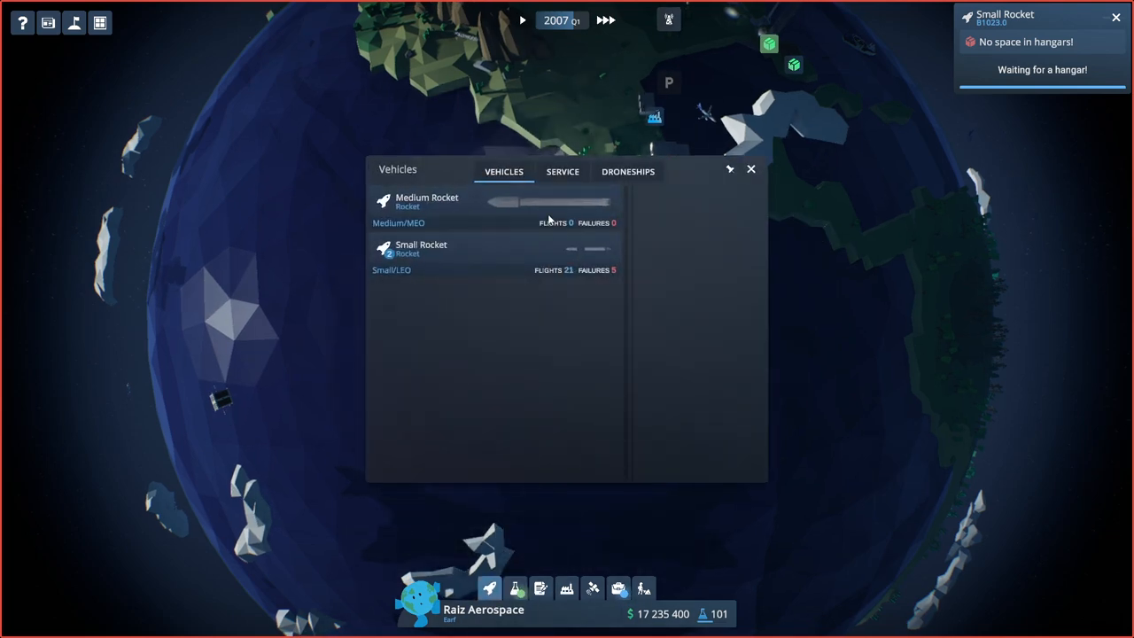
mouse_move(536, 222)
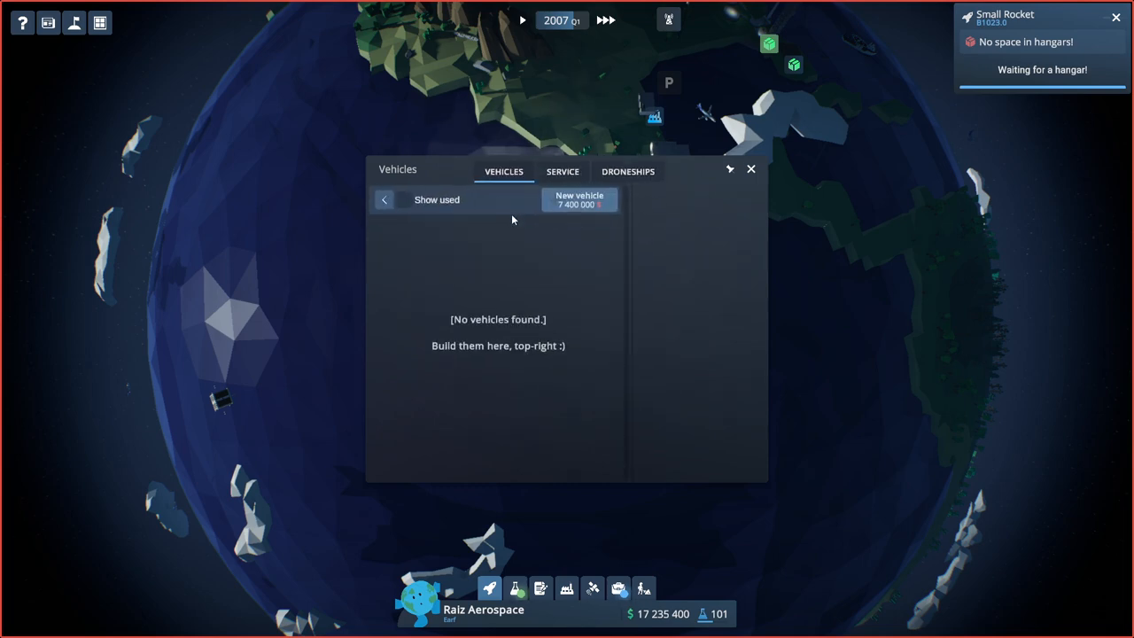
mouse_move(459, 226)
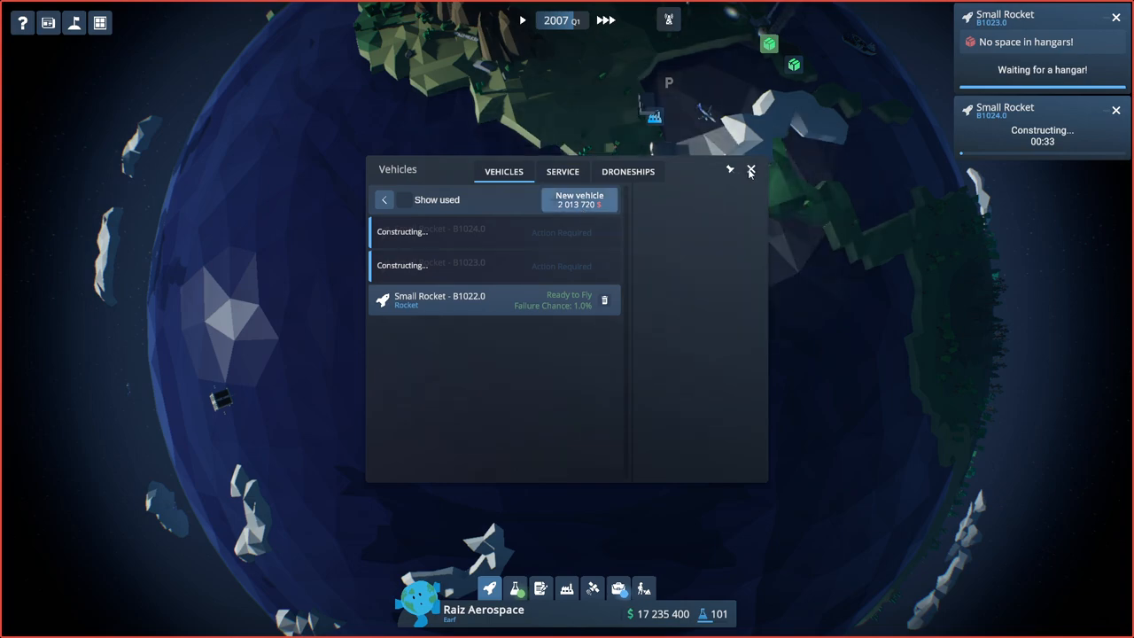
Queue Small Rocket B1024.0 for construction and open the Missions contract offers.
left_click(750, 170)
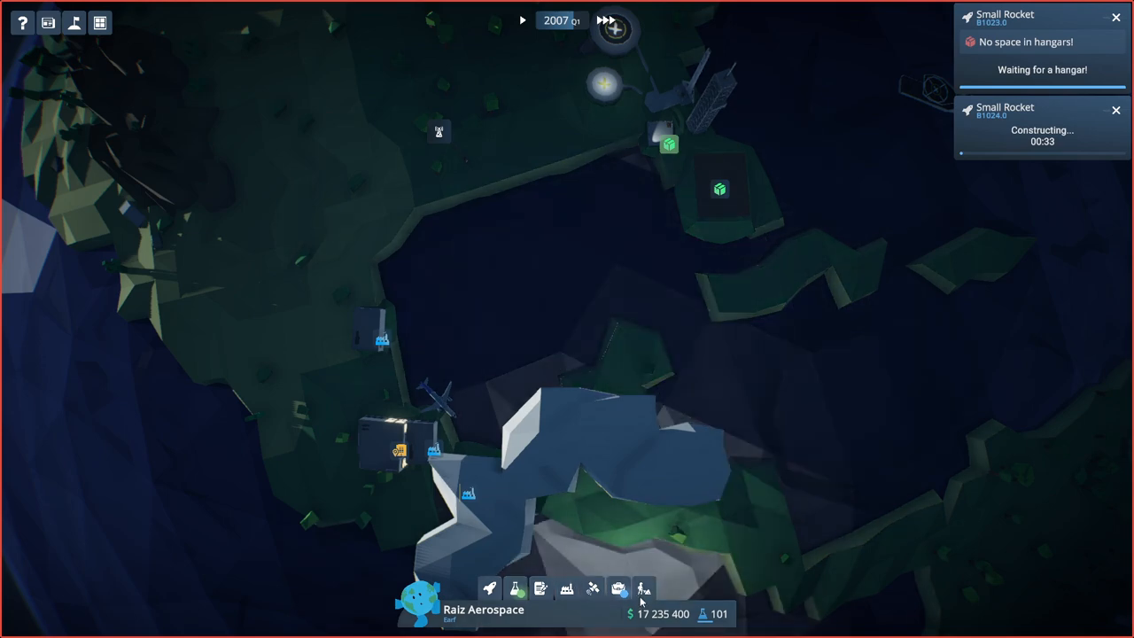
left_click(640, 583)
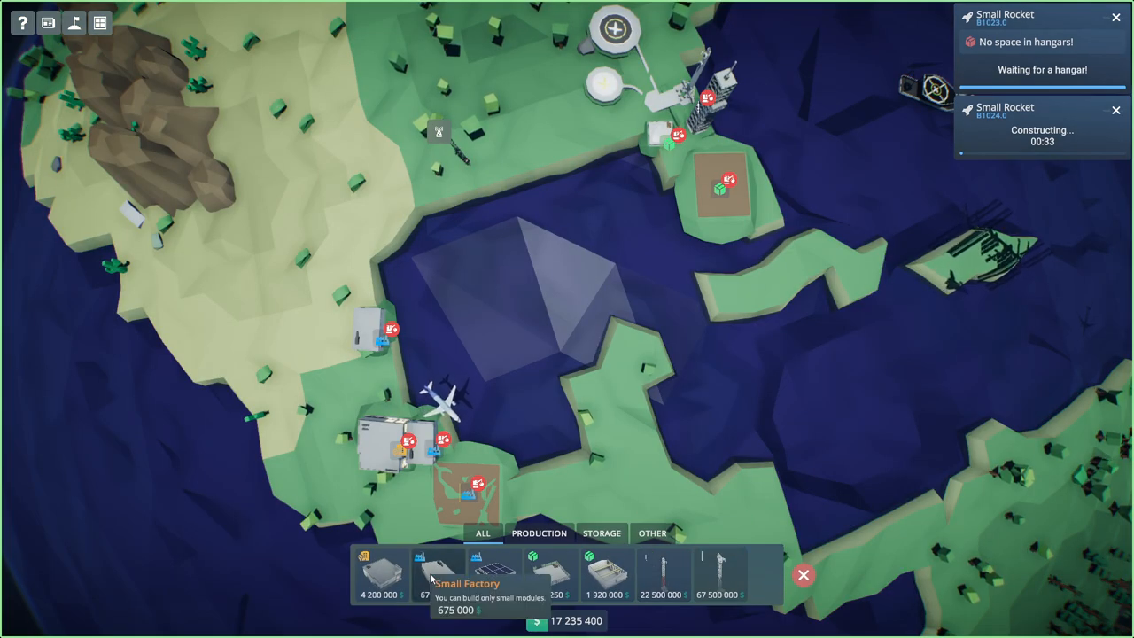
left_click(429, 569)
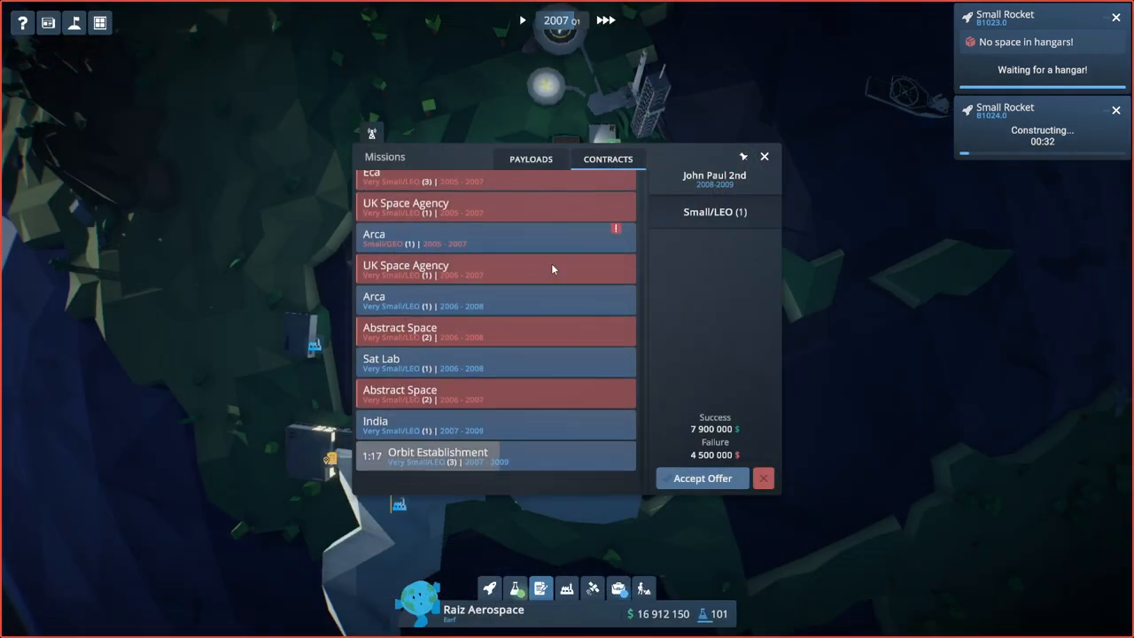
Place a leading $16.8M bid on Orbit Establishment and accept the John Paul 2nd contract.
left_click(435, 456)
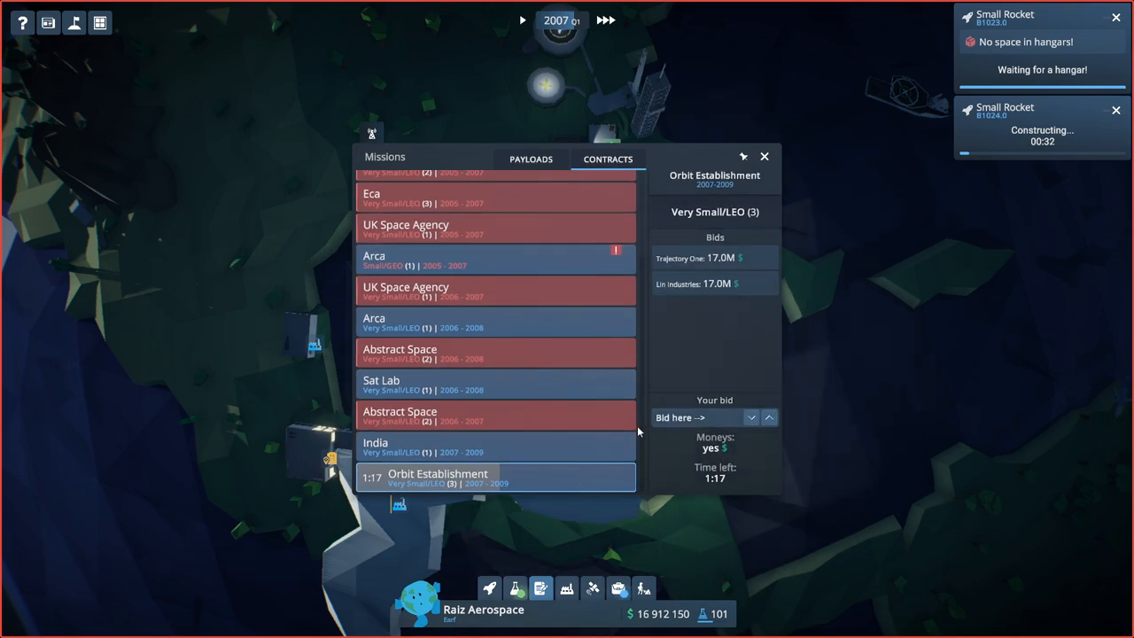
left_click(769, 417)
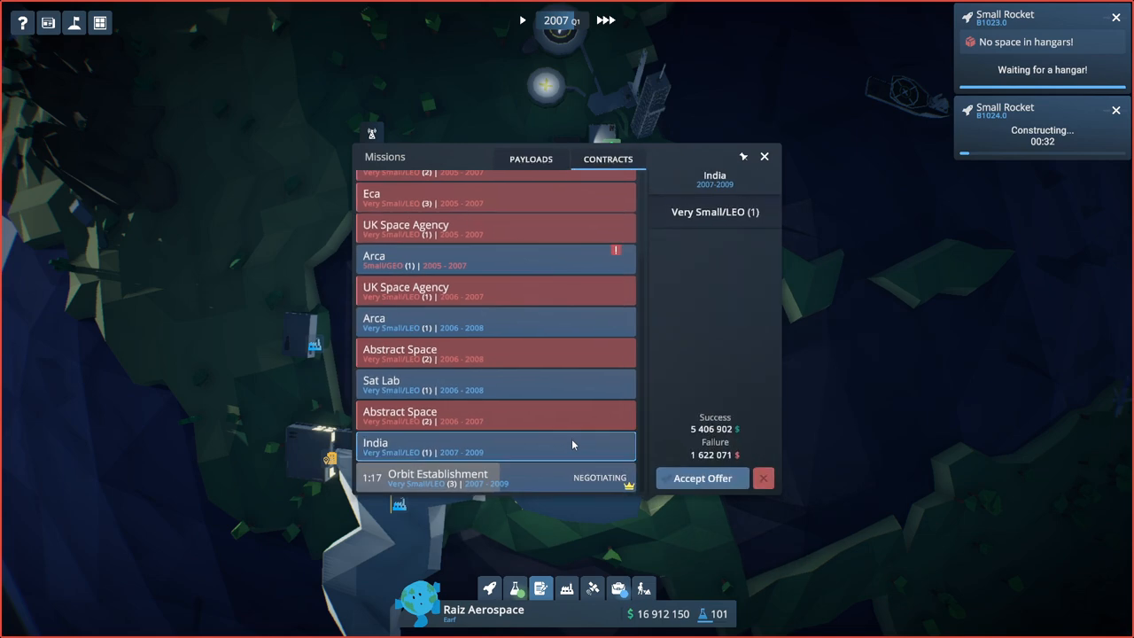
mouse_move(560, 395)
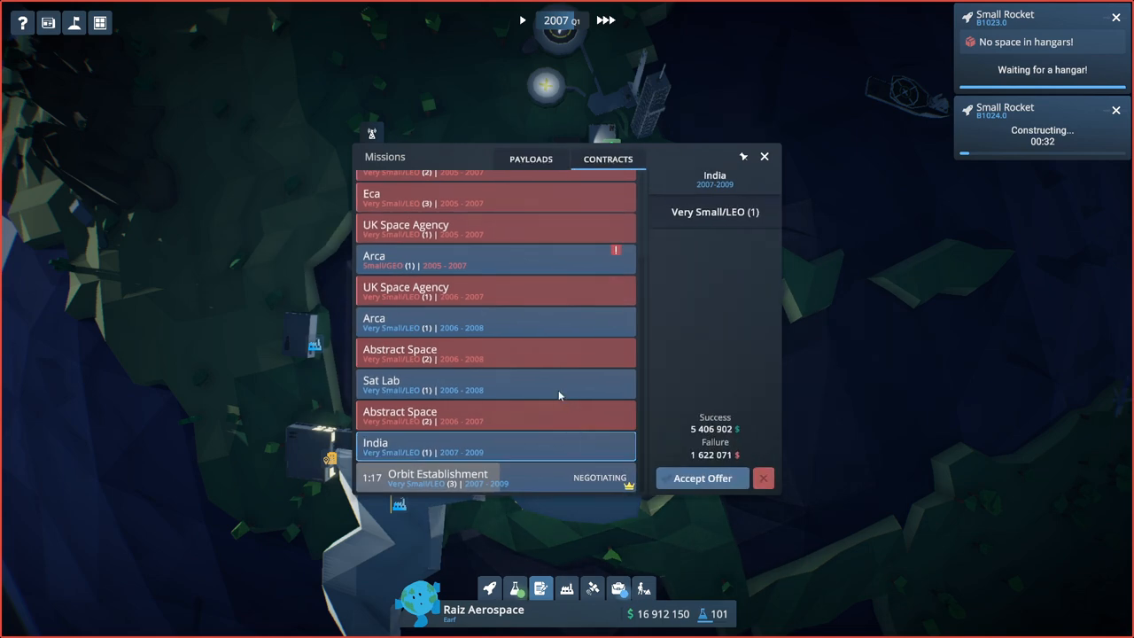
left_click(494, 322)
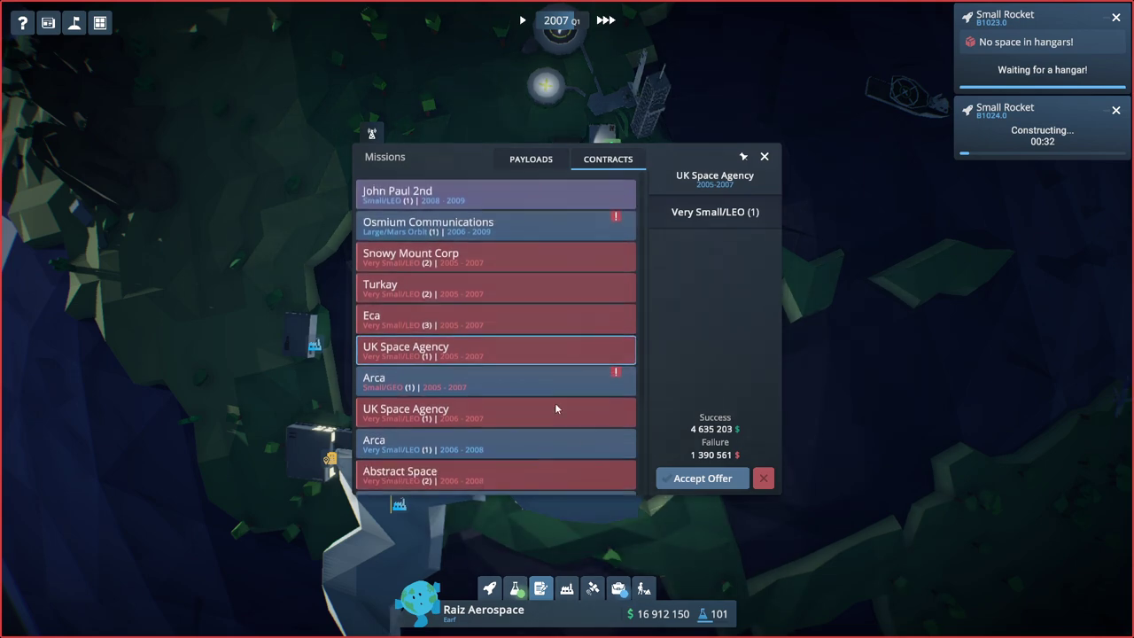
left_click(496, 191)
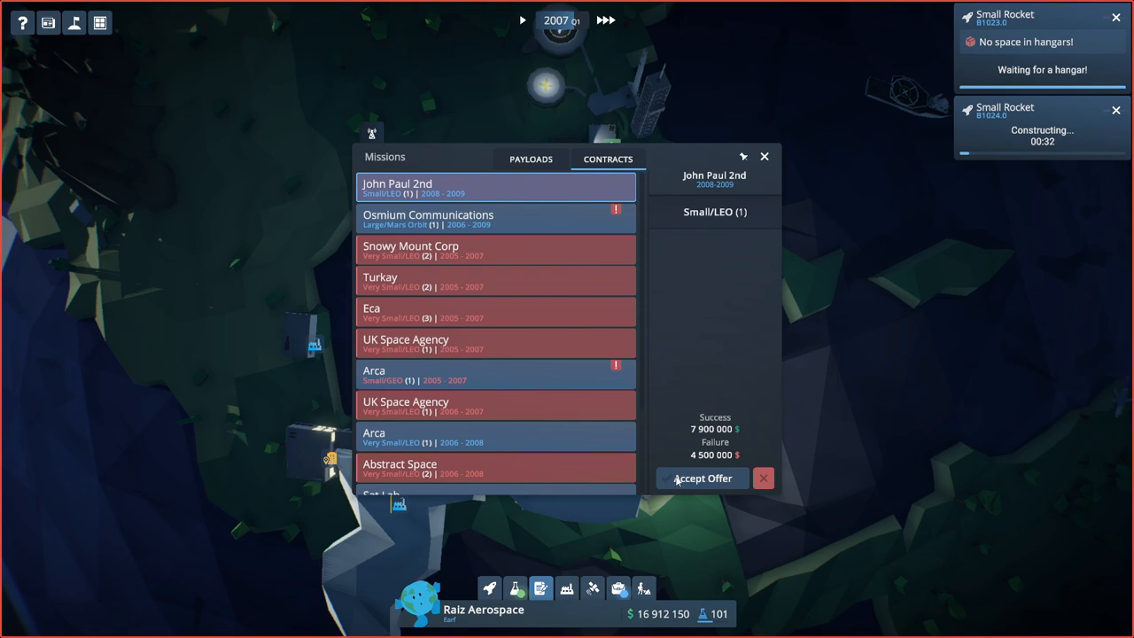
left_click(702, 478)
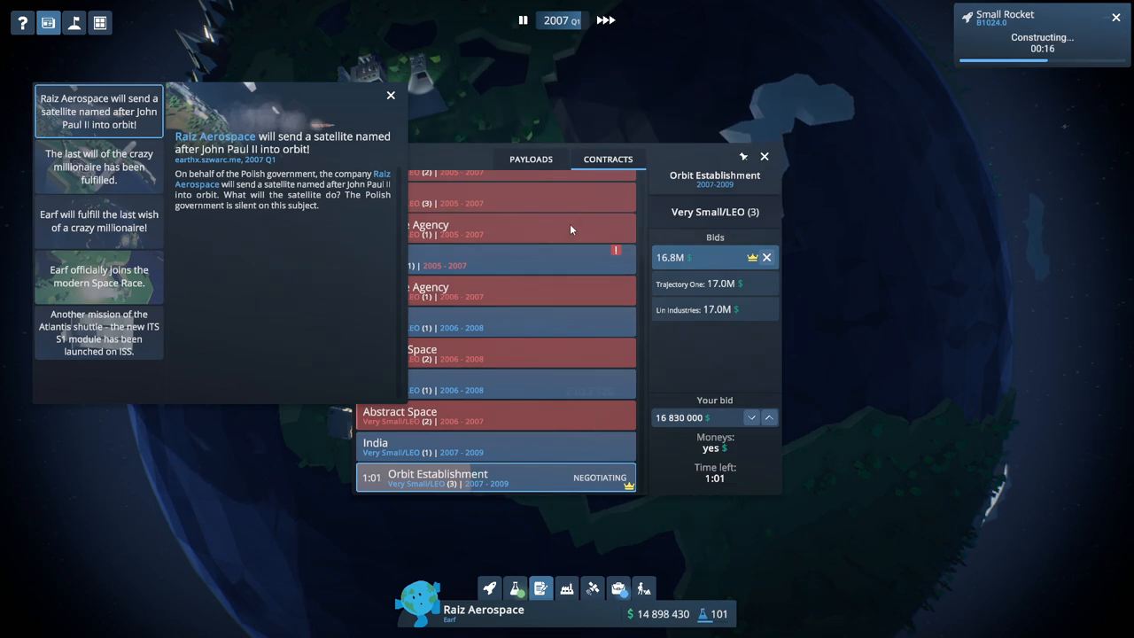
Win Orbit Establishment at $16,656,840 and load EST 5129 into Launch Setup.
left_click(389, 95)
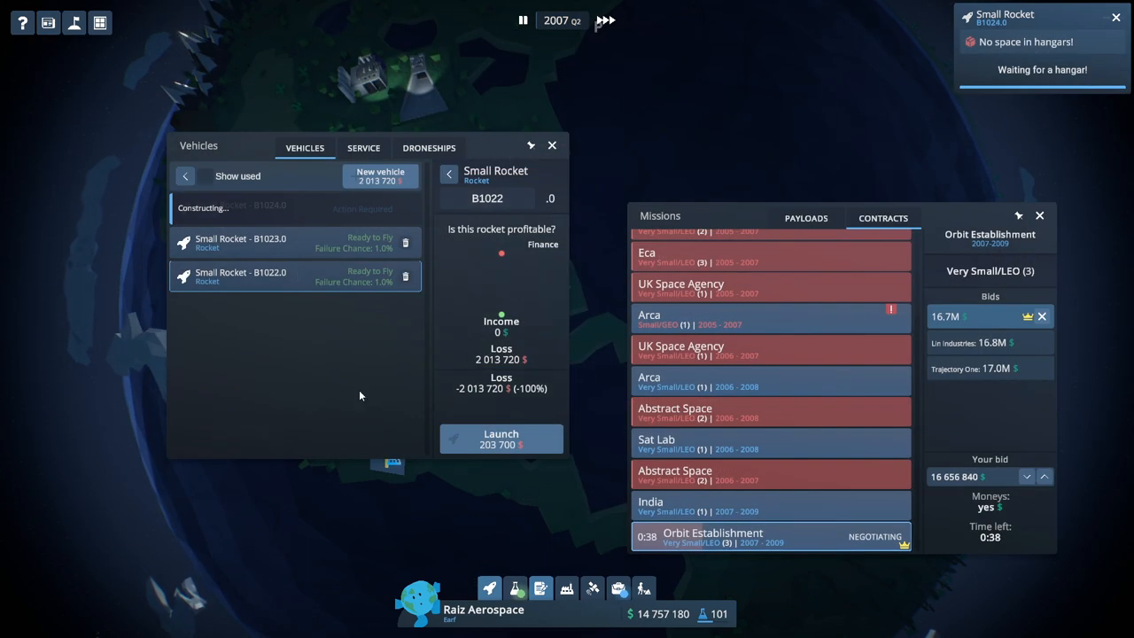
left_click(500, 439)
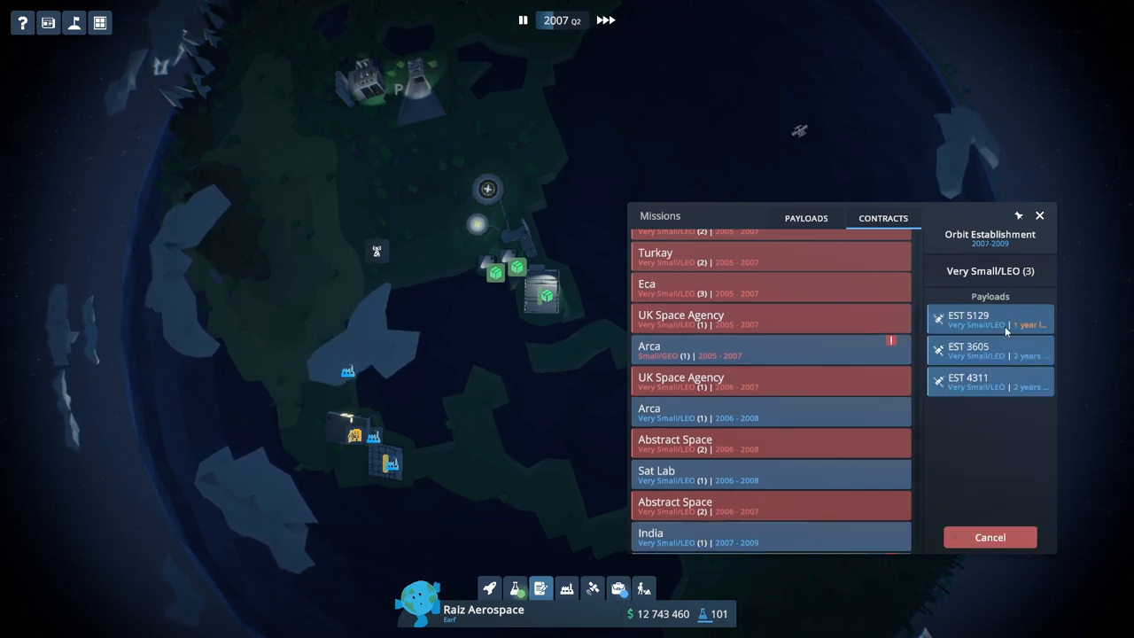
left_click(989, 320)
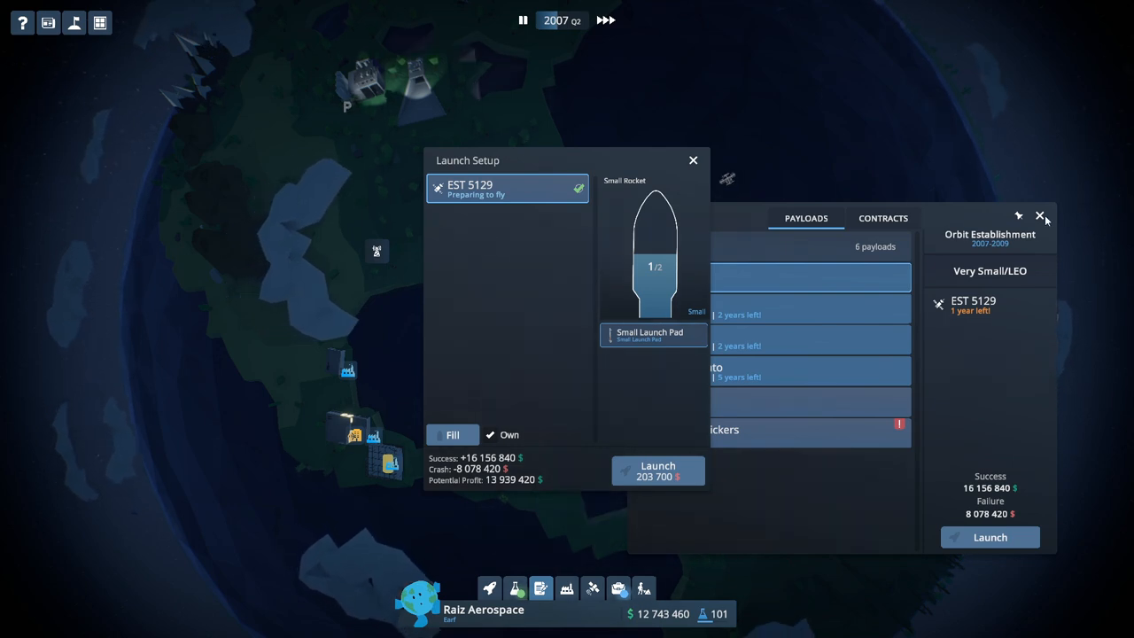
Close Missions, watch EST 5129 reach LEO on B1024.1, and open the Vehicles list.
left_click(657, 469)
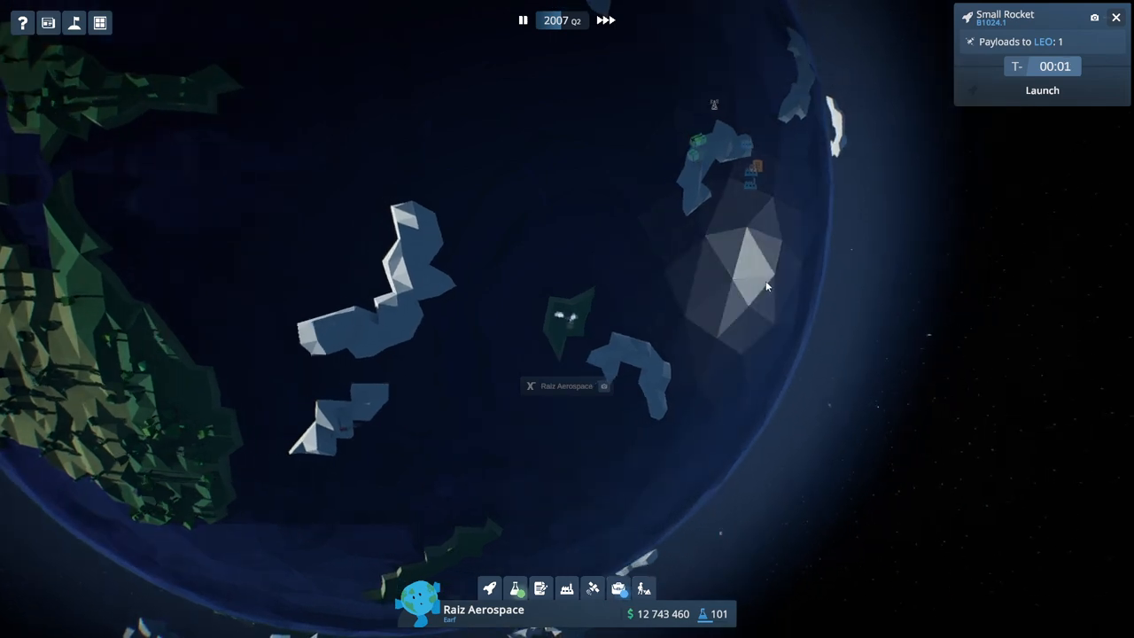
left_click(1038, 91)
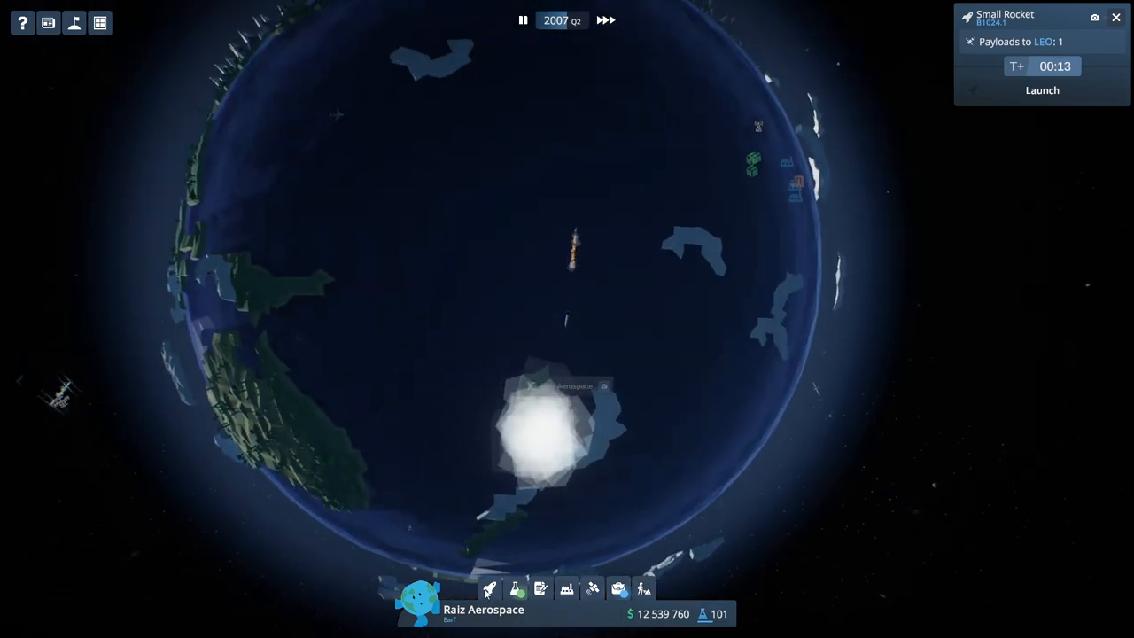
left_click(1046, 89)
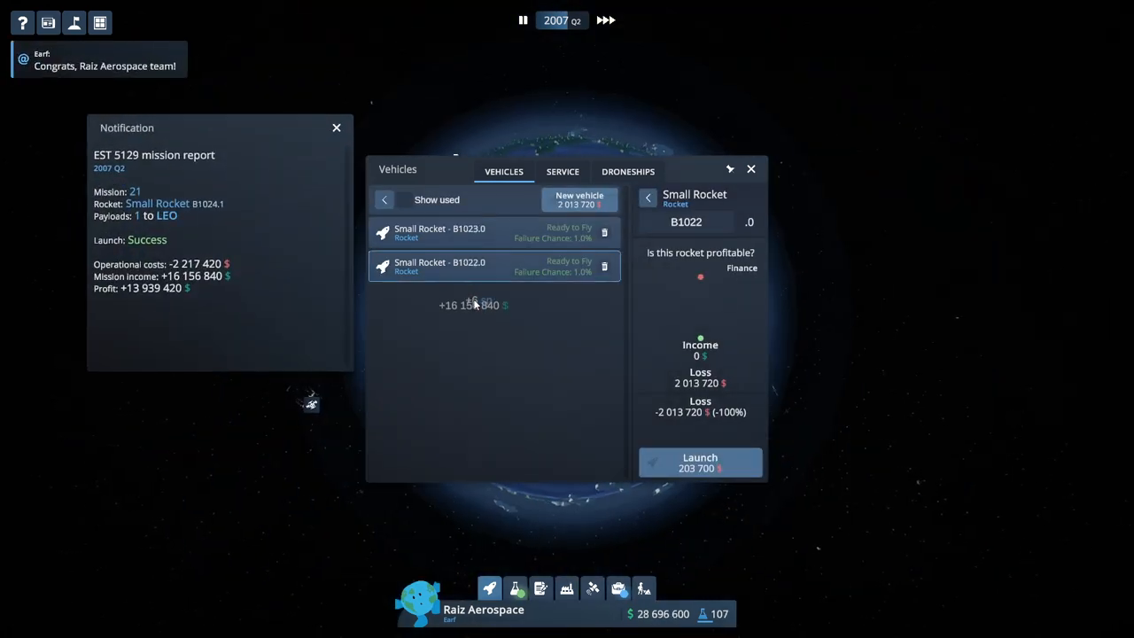
Launch EST 3605 on Small Rocket B1022 and dismiss the EST 5129 and EST 3605 reports.
left_click(700, 462)
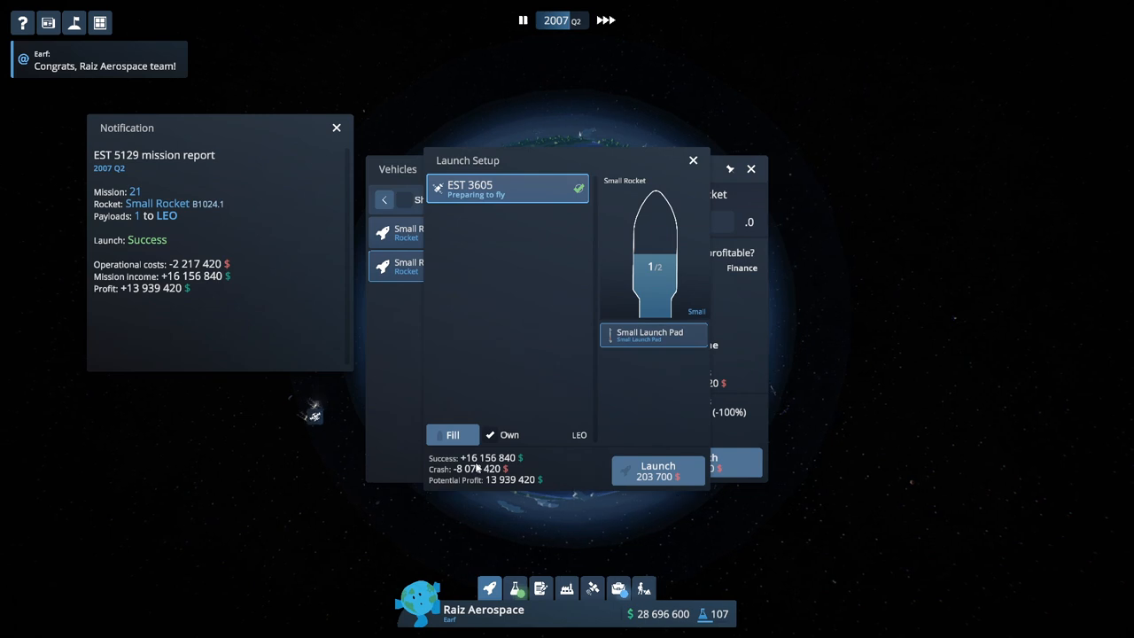
mouse_move(658, 466)
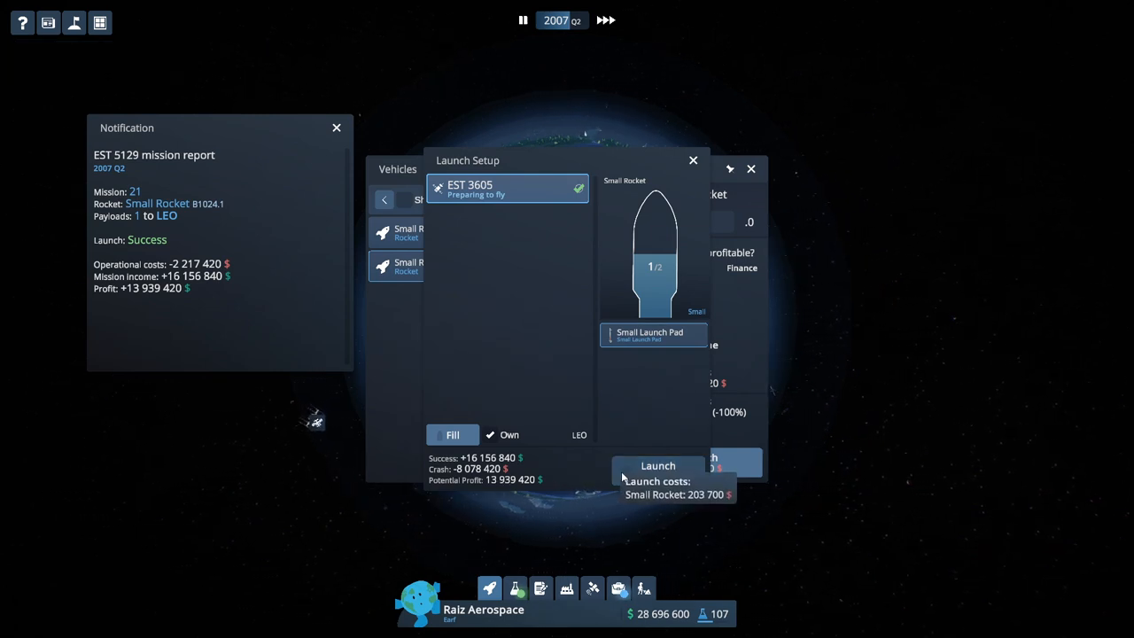
left_click(658, 465)
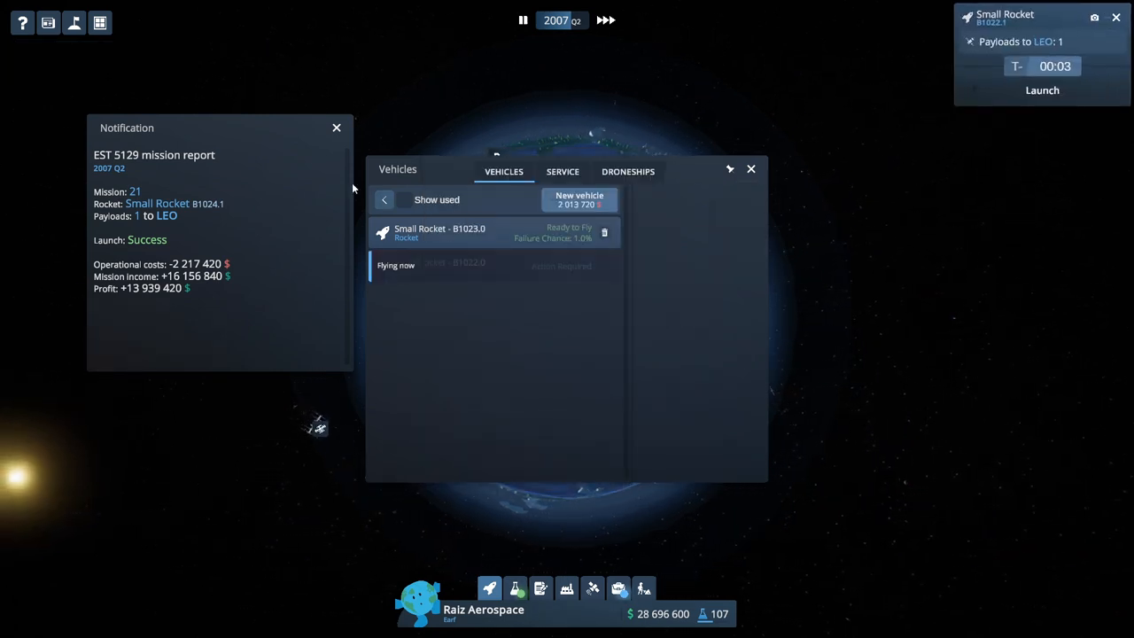
left_click(335, 128)
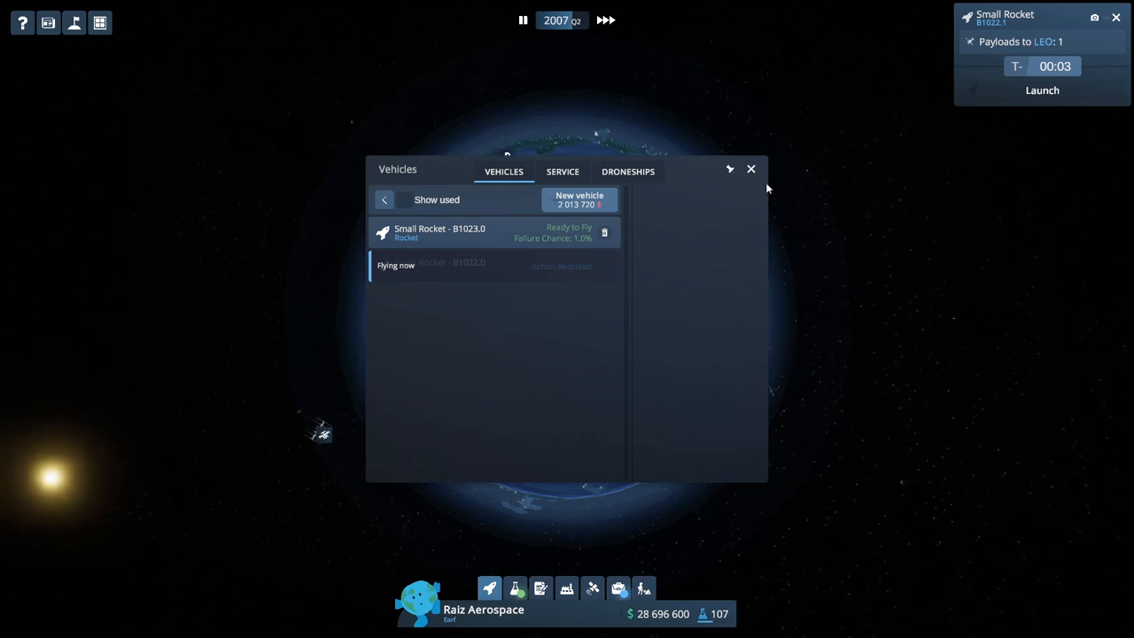
left_click(750, 168)
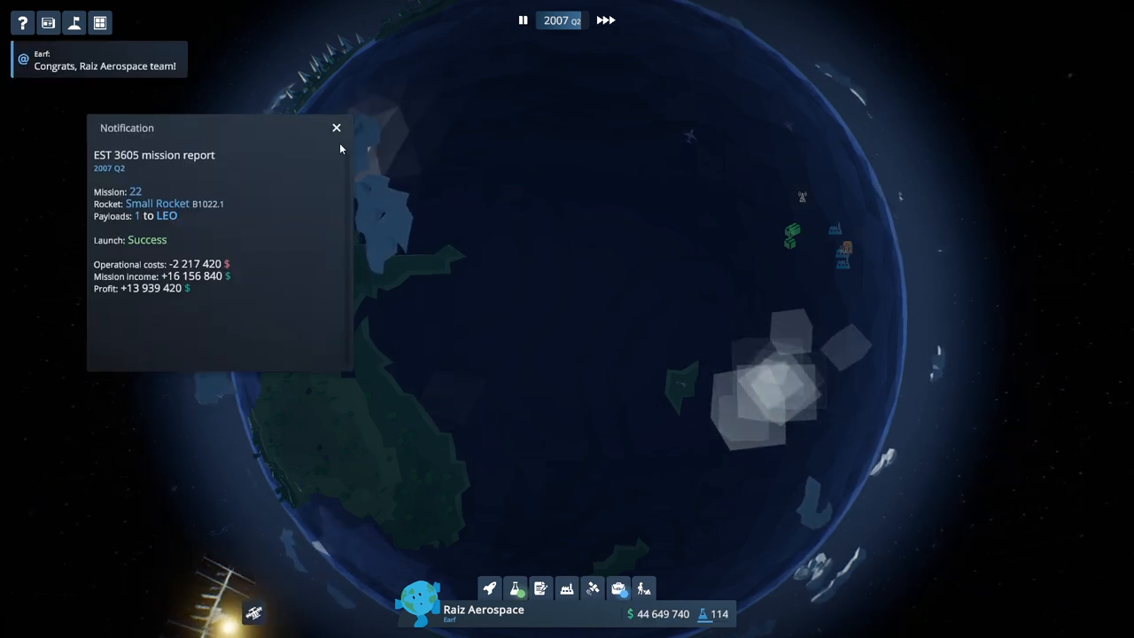
left_click(336, 128)
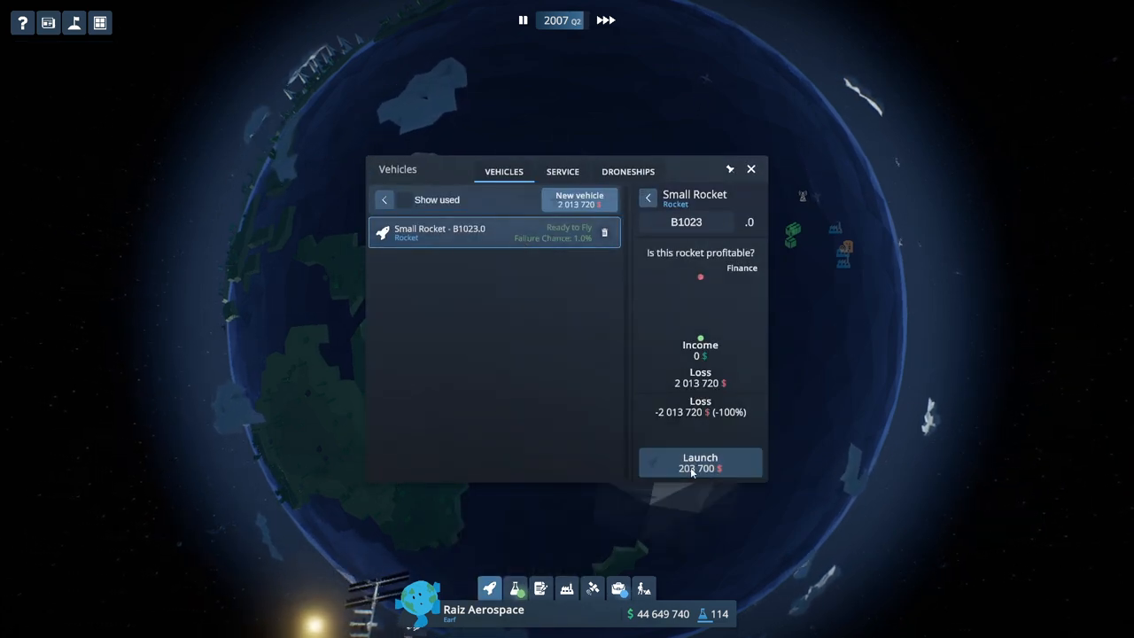
Launch EST 4311 on Small Rocket B1023 and see it reach LEO for $13,939,420 profit.
left_click(700, 462)
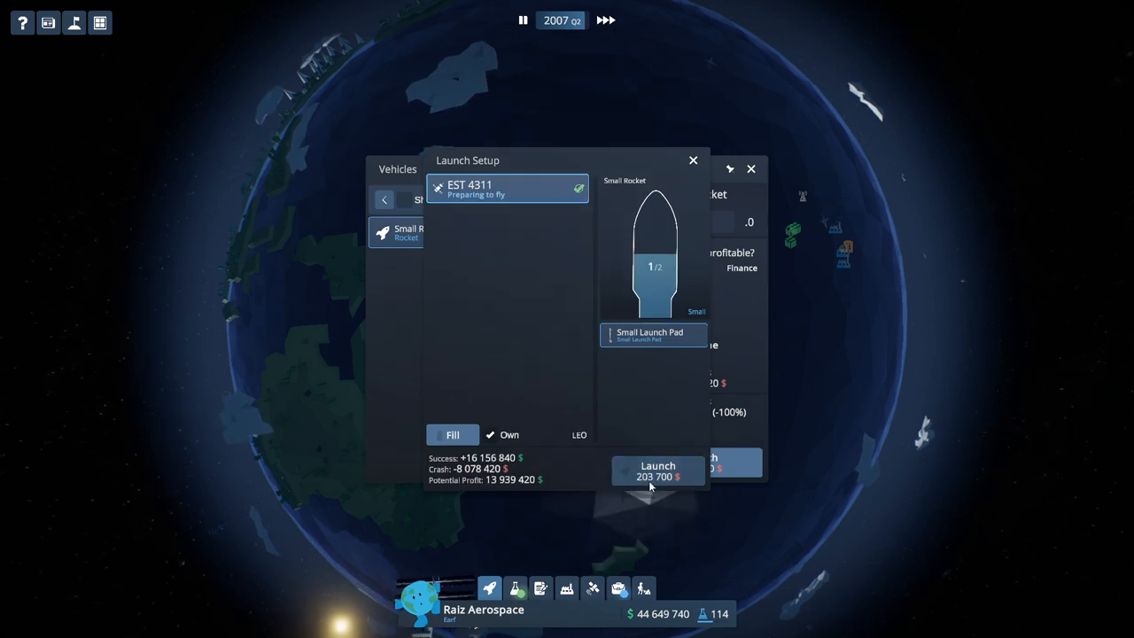
left_click(657, 470)
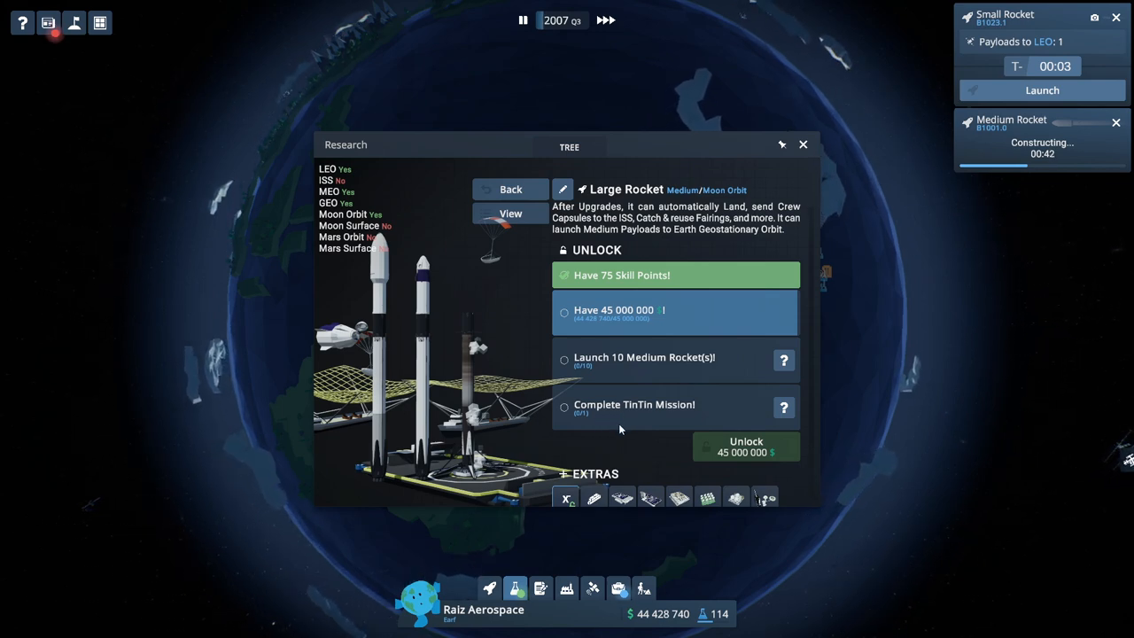
left_click(803, 143)
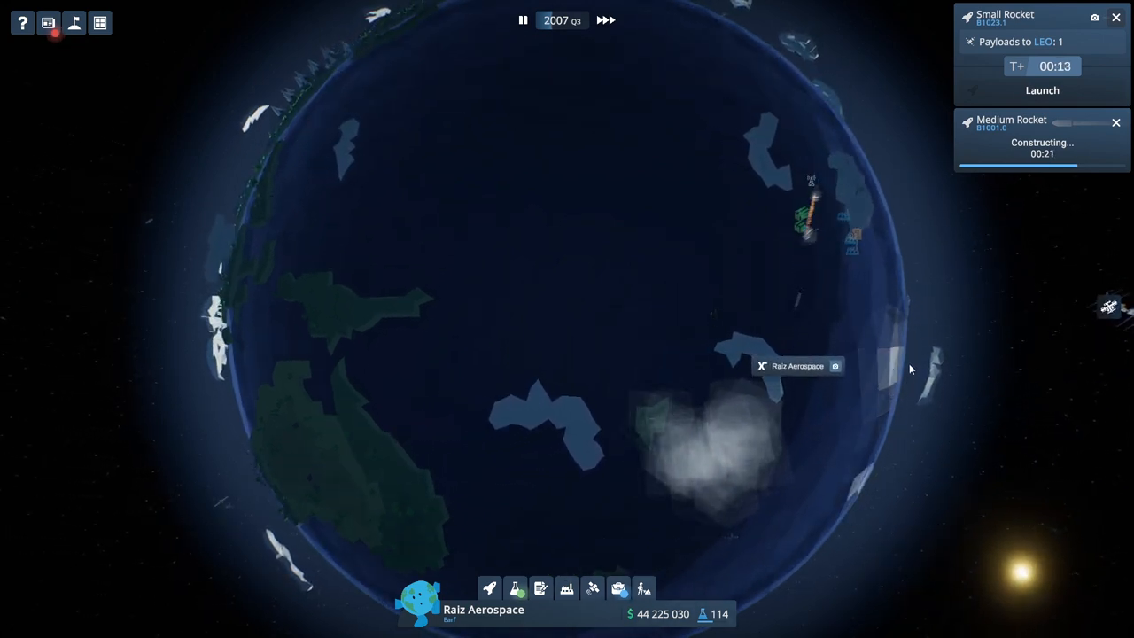
left_click(1041, 89)
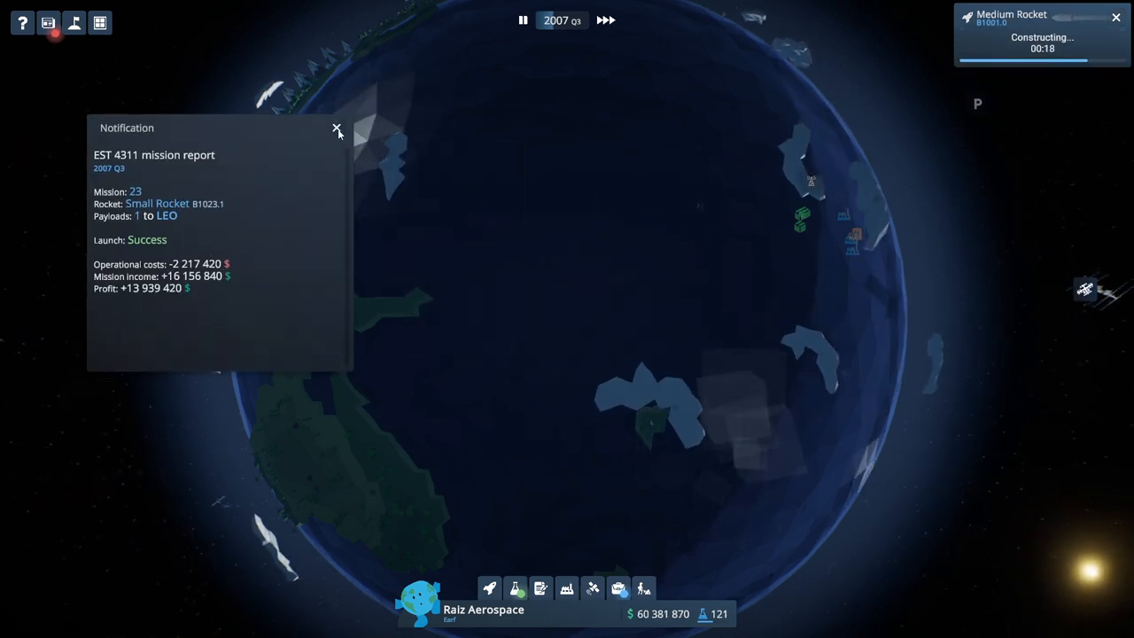
Dismiss the EST 4311 report, compare side products with the five-year $72.7M launch profit, then close finances.
left_click(619, 589)
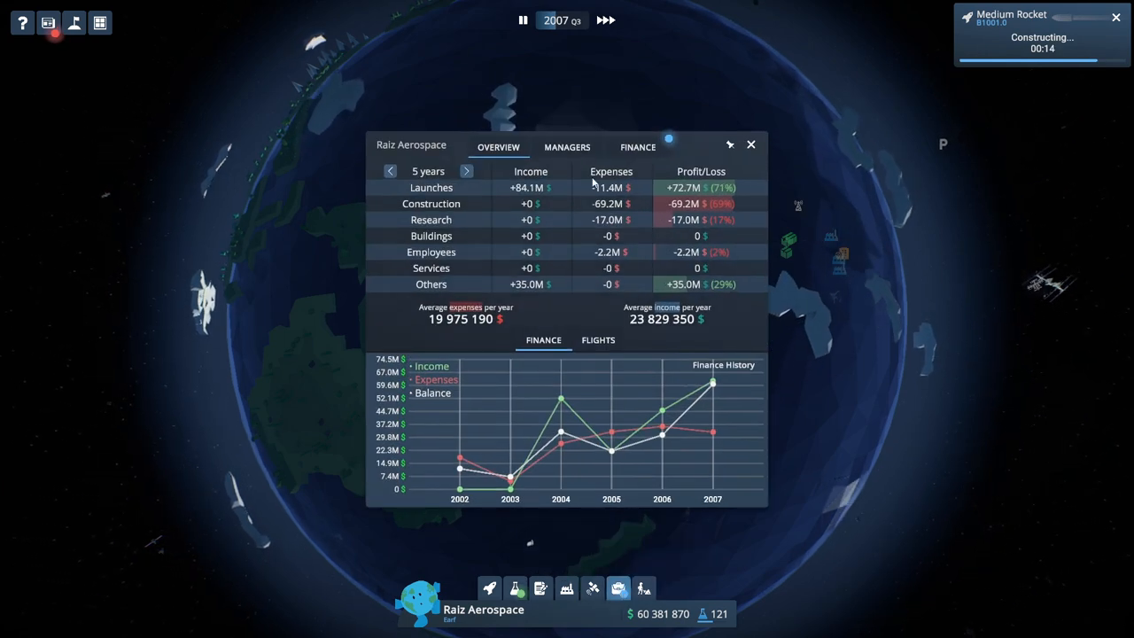
left_click(637, 147)
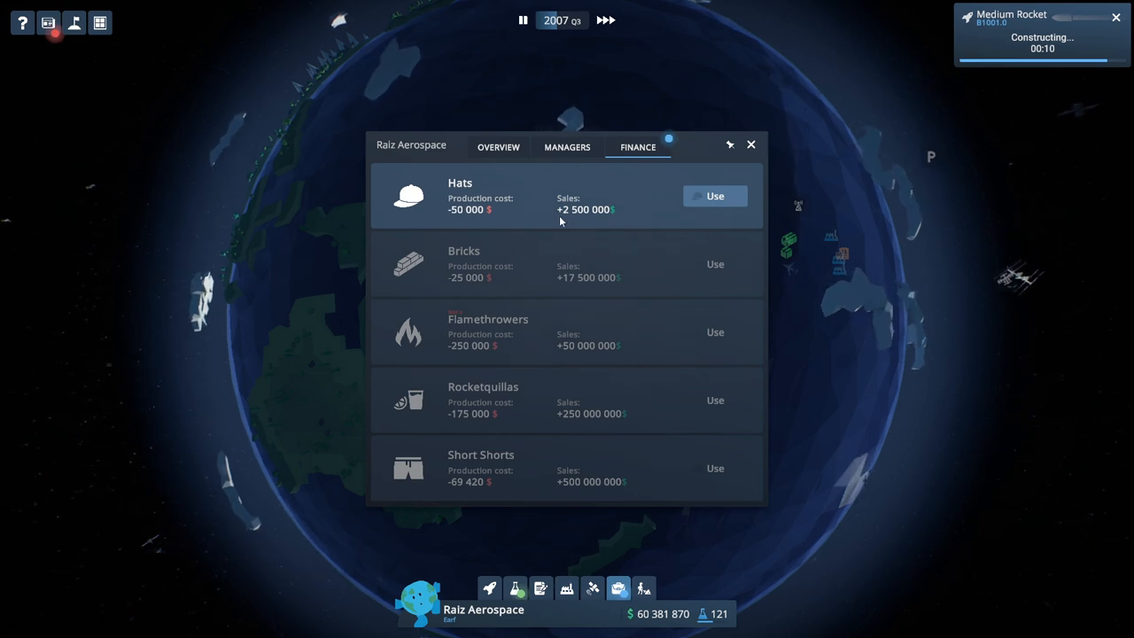
left_click(497, 146)
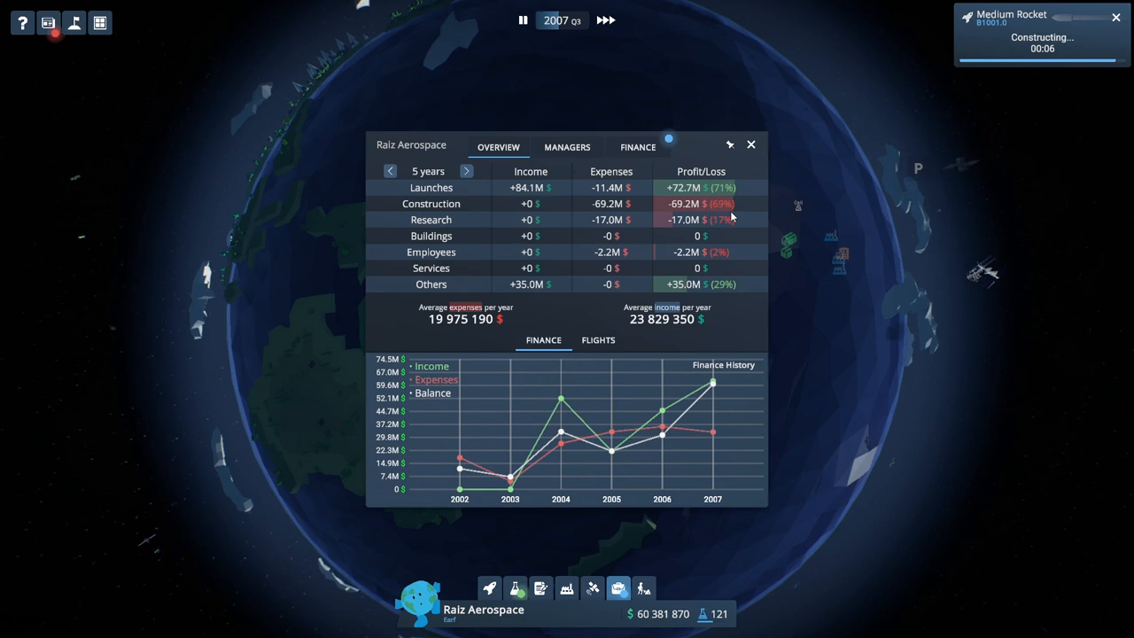
left_click(750, 143)
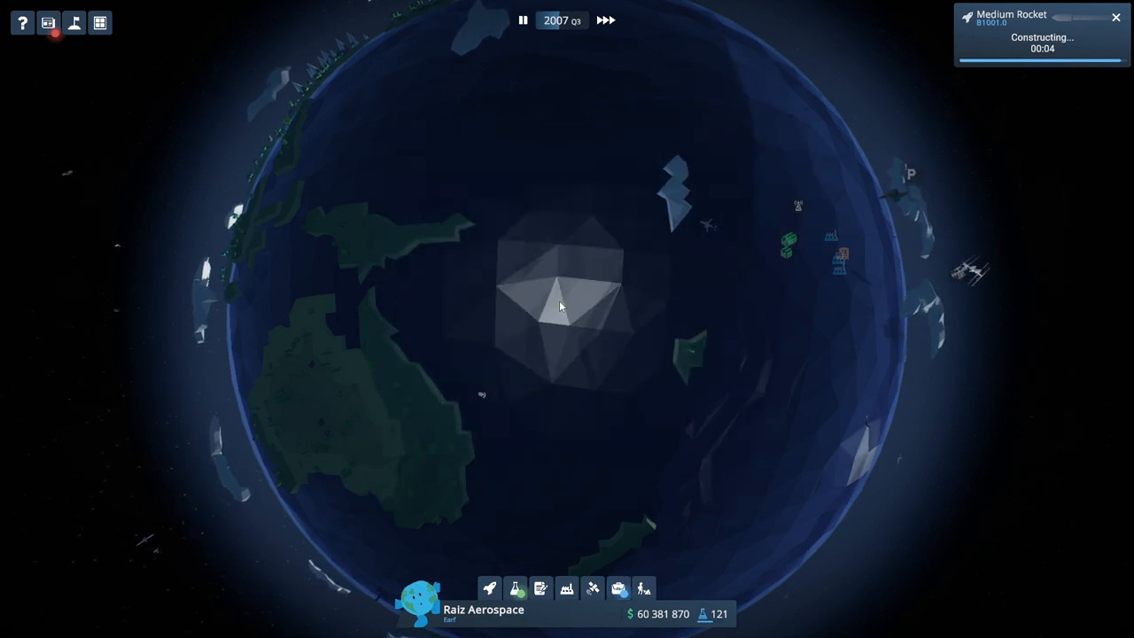
Check the vehicle fleet's Medium and Small Rocket stats in the research tree, then close it.
left_click(528, 590)
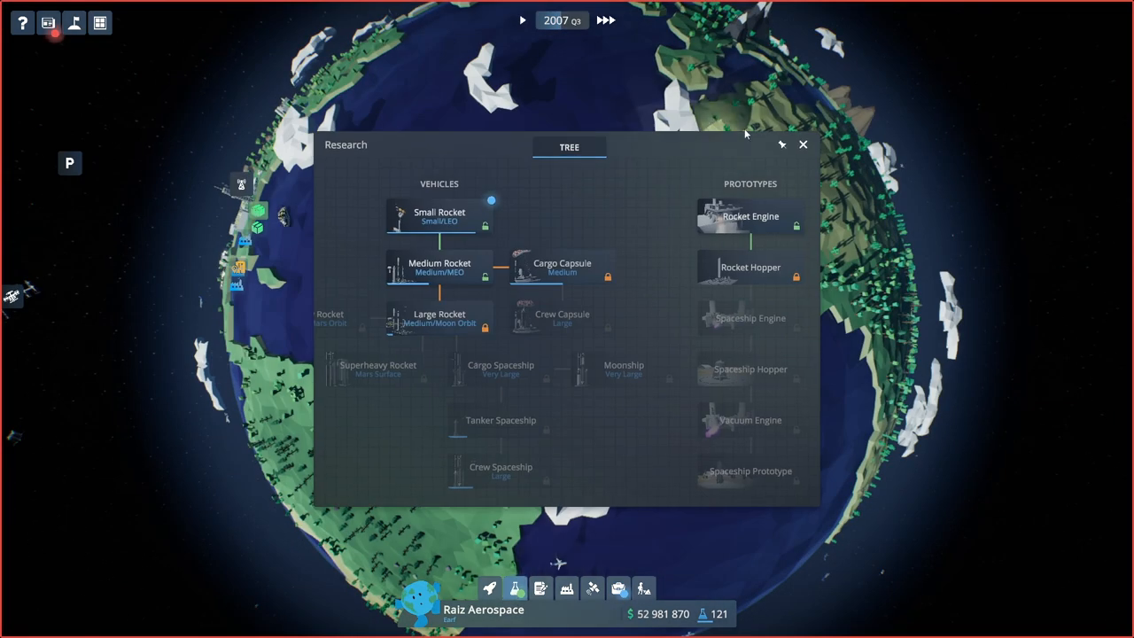
left_click(802, 144)
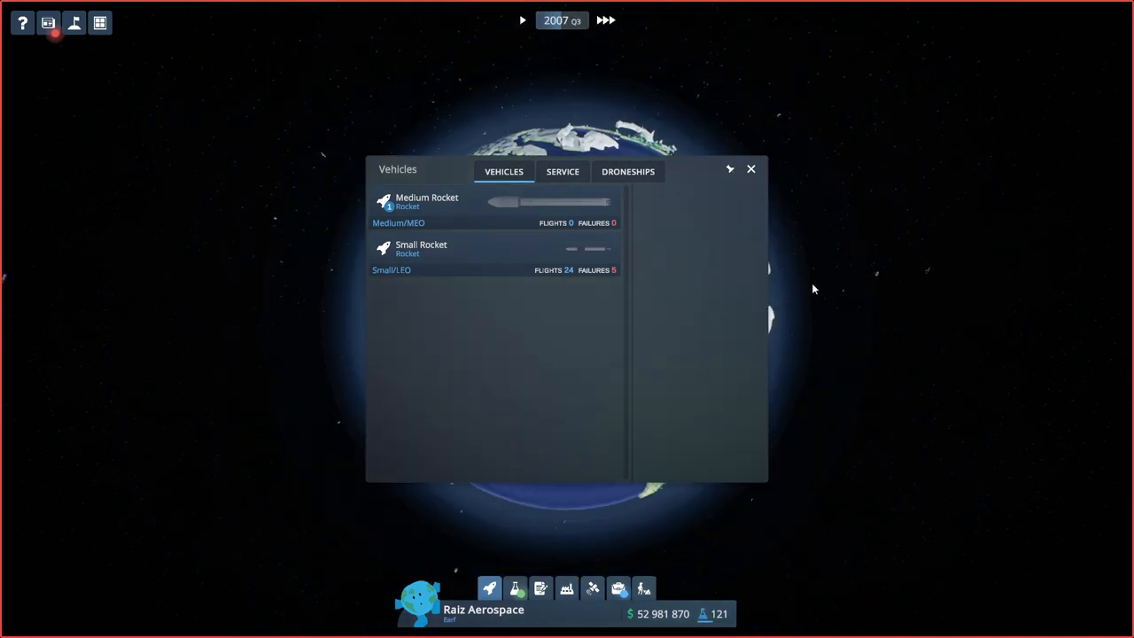
mouse_move(603, 285)
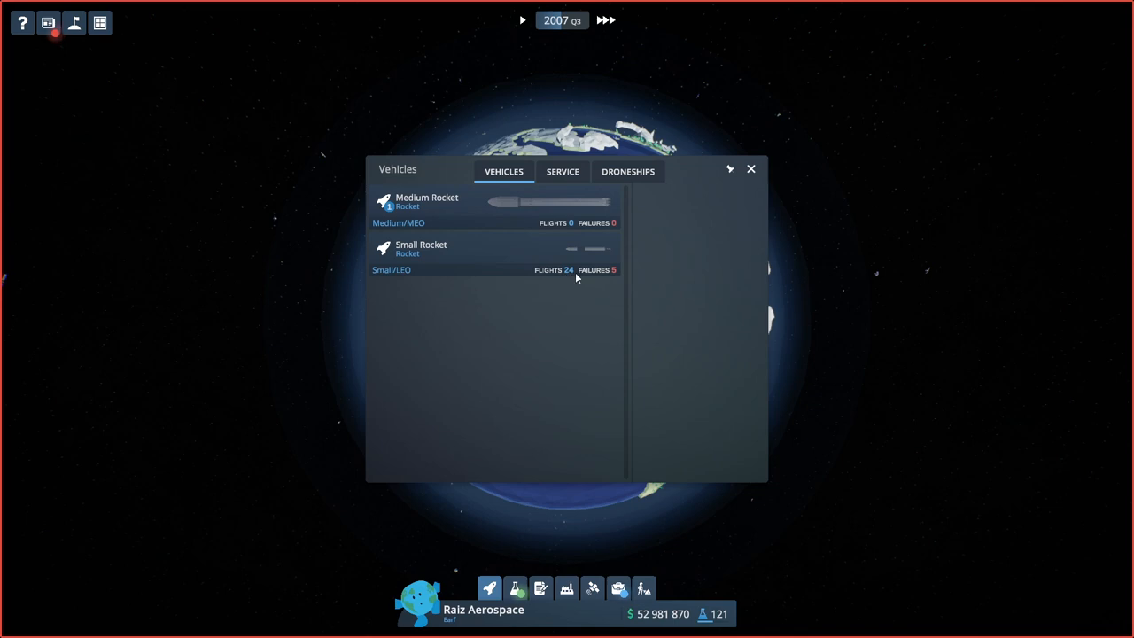
mouse_move(764, 170)
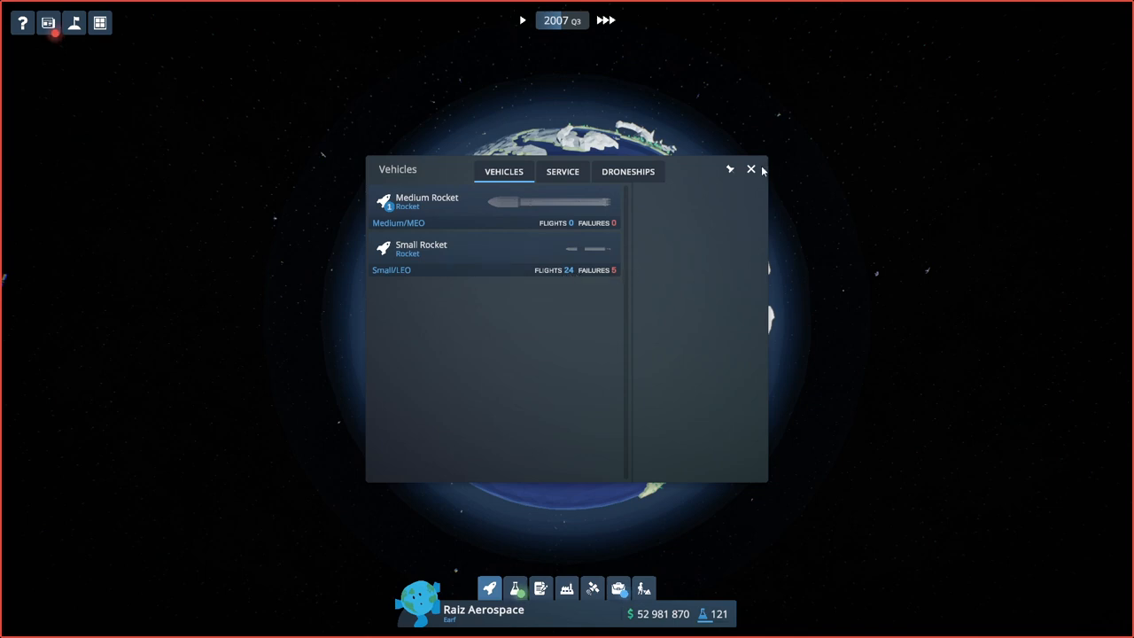
left_click(750, 169)
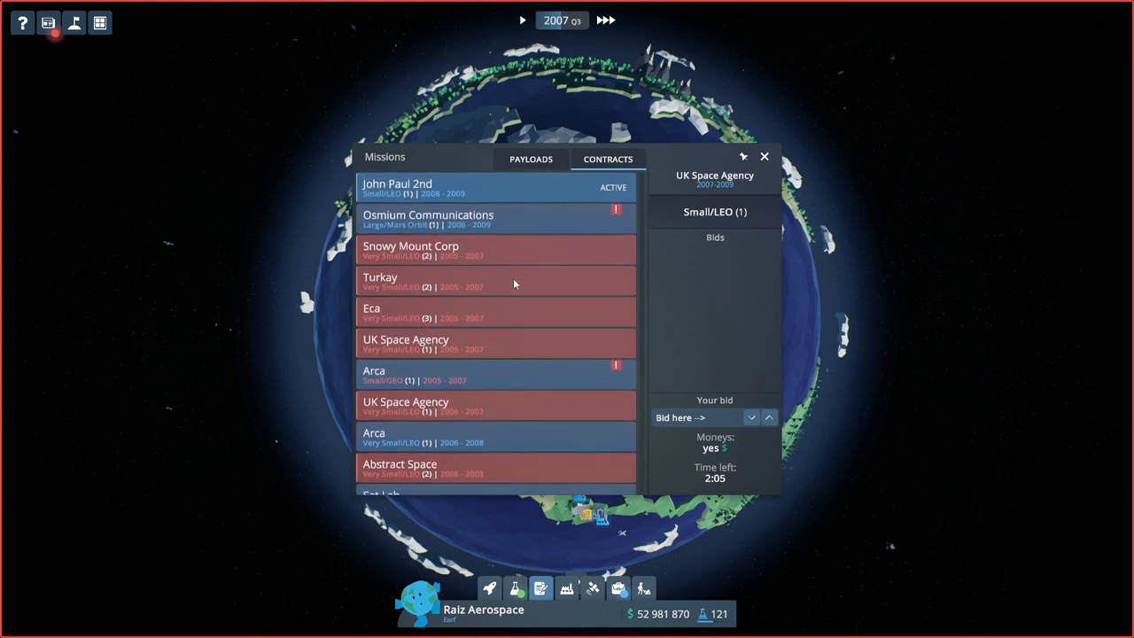
mouse_move(499, 212)
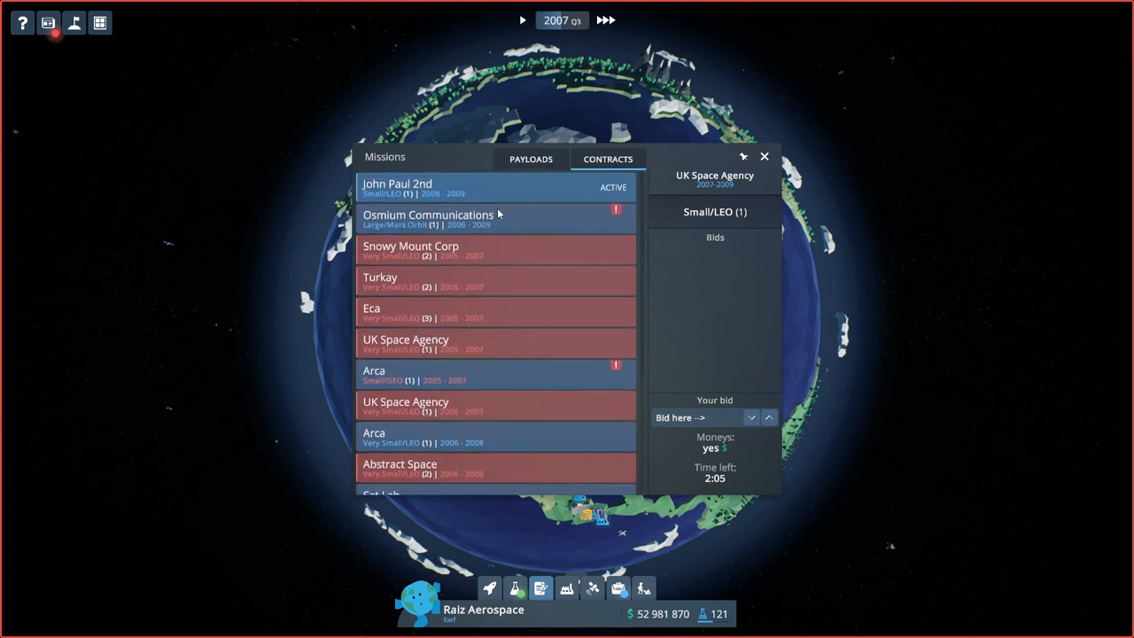
Scroll the open contracts, check owned payloads like Everyday Stickers, then close the missions board.
scroll("down", 3)
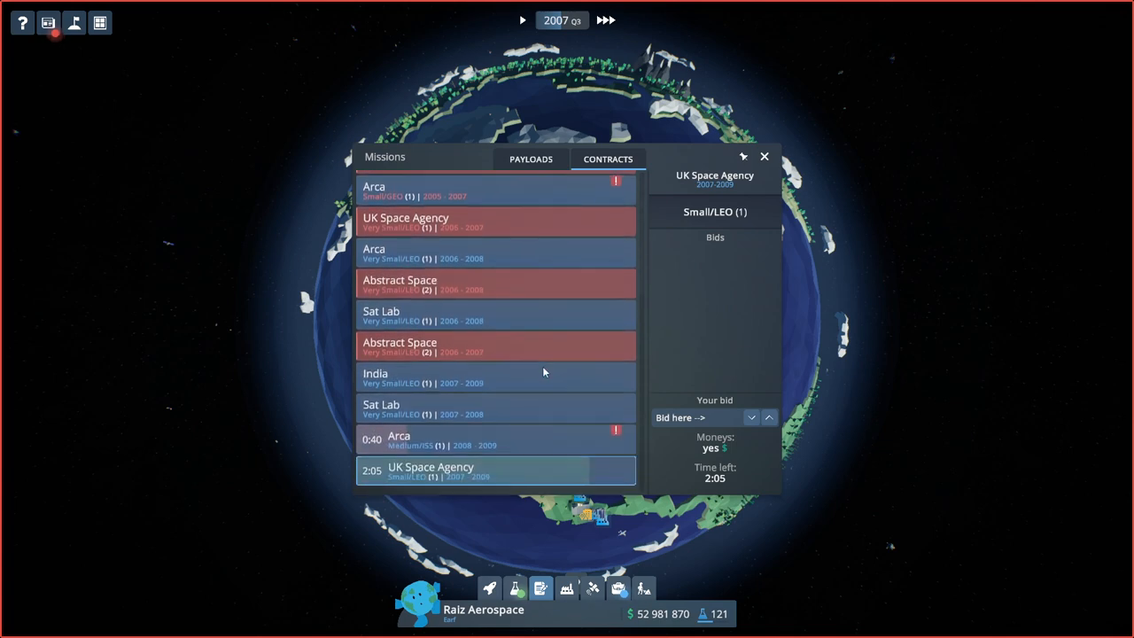
left_click(529, 160)
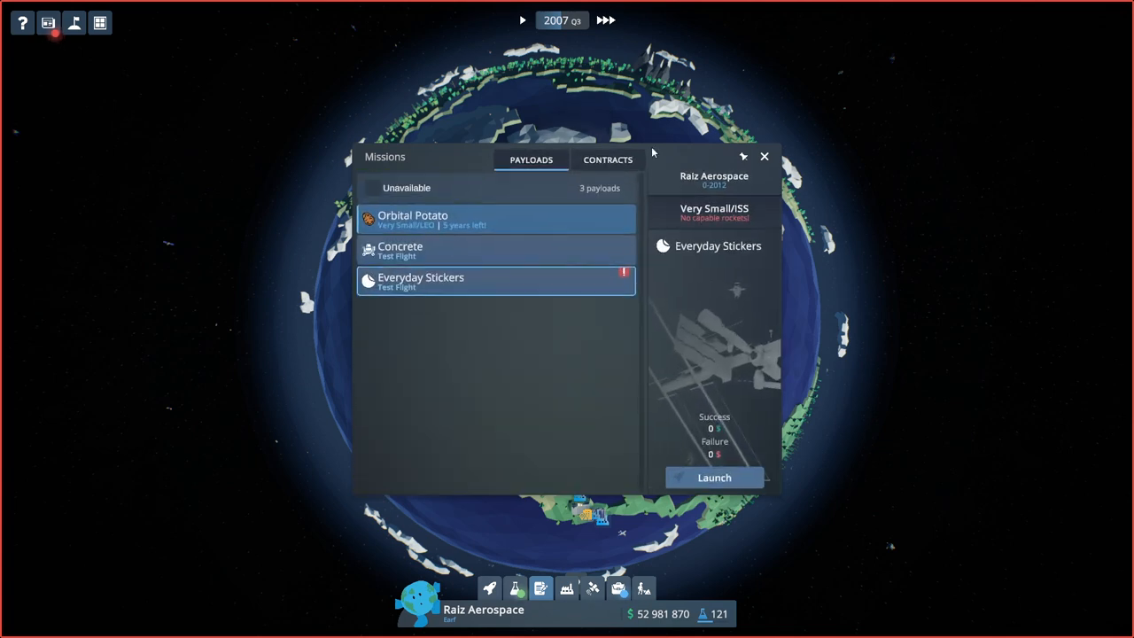
left_click(764, 155)
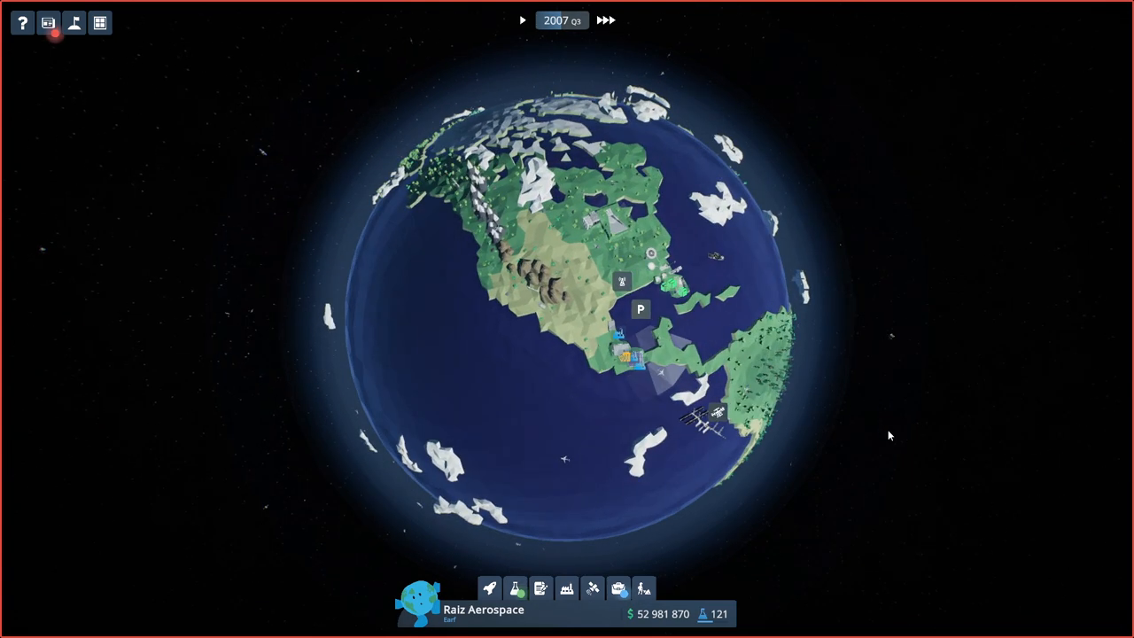
mouse_move(877, 440)
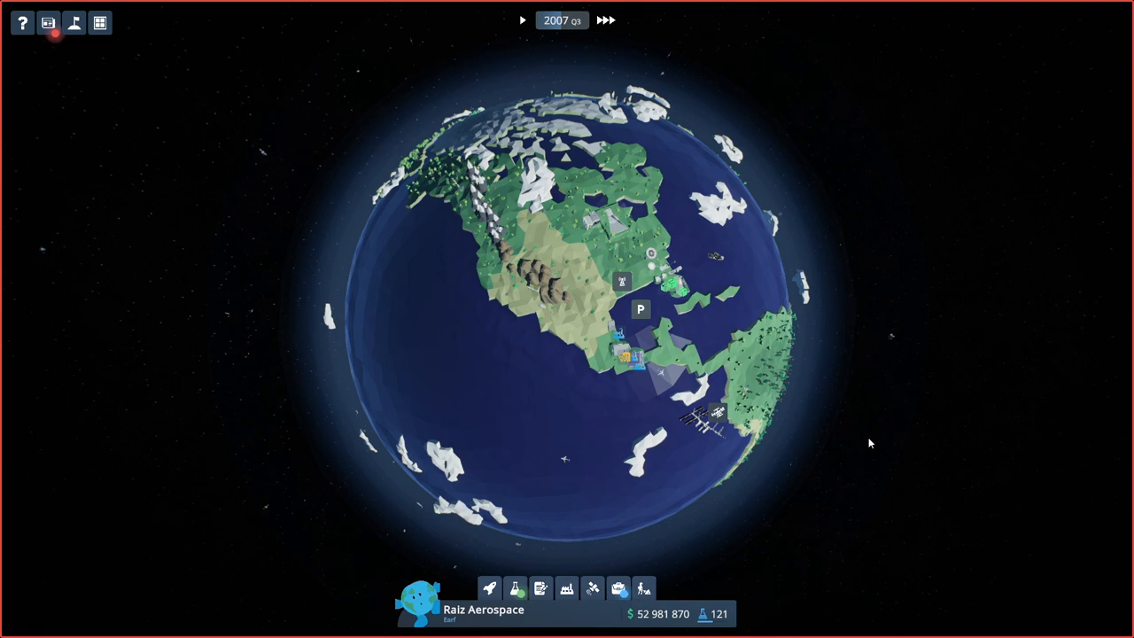
mouse_move(862, 445)
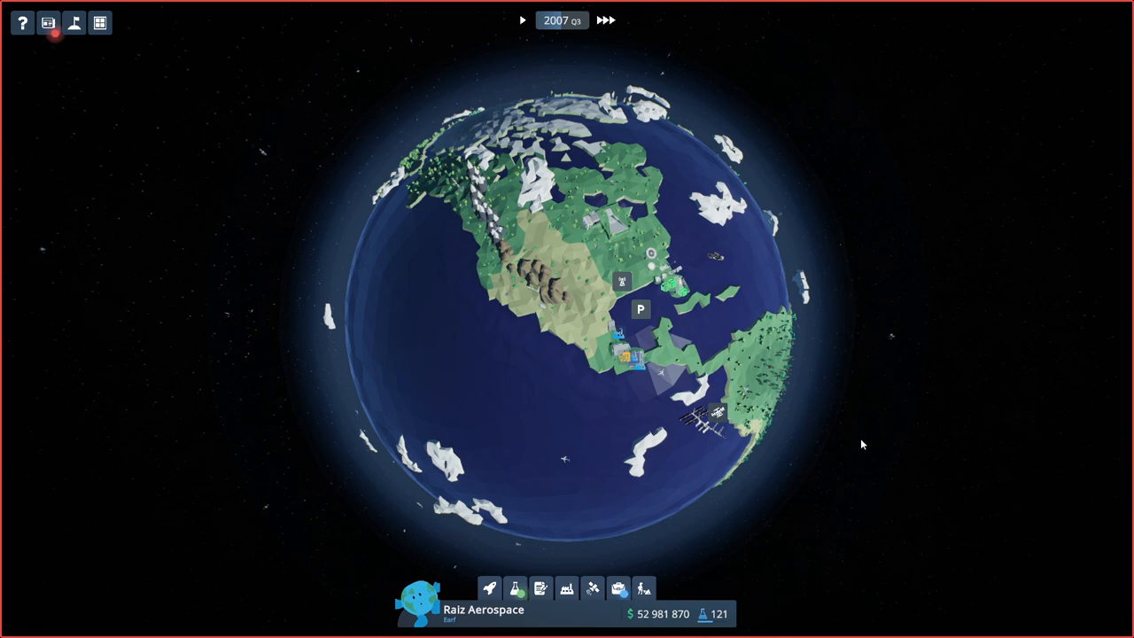